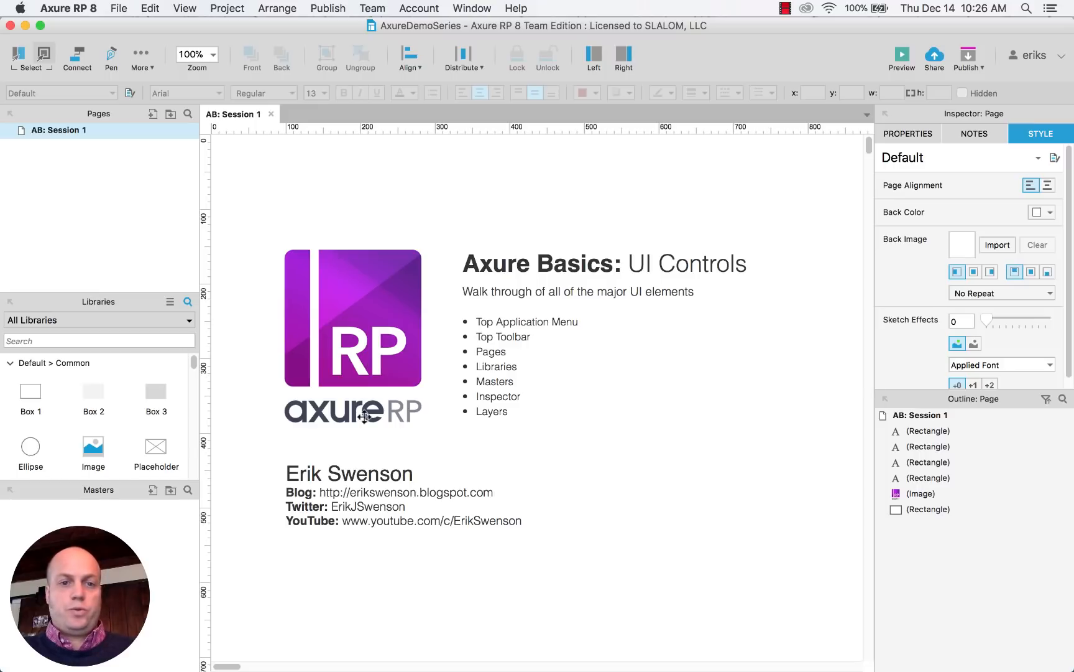
- Select the bullet list and browse the File, Edit and Project menus
{"action": "left_click", "coordinate": [353, 335]}
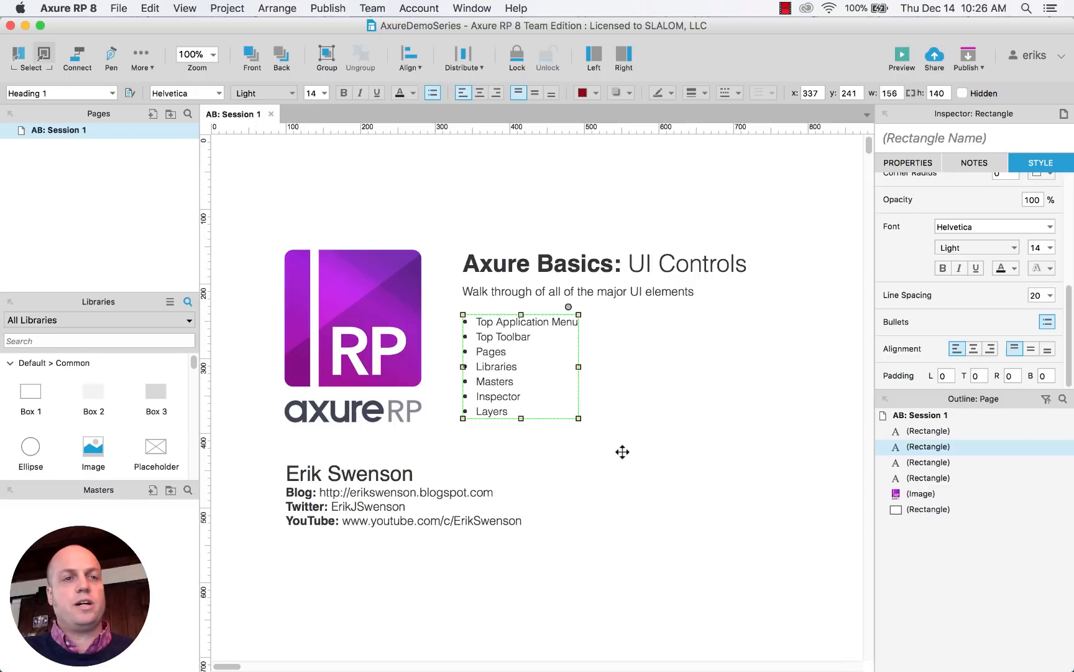
{"action": "mouse_move", "coordinate": [128, 84]}
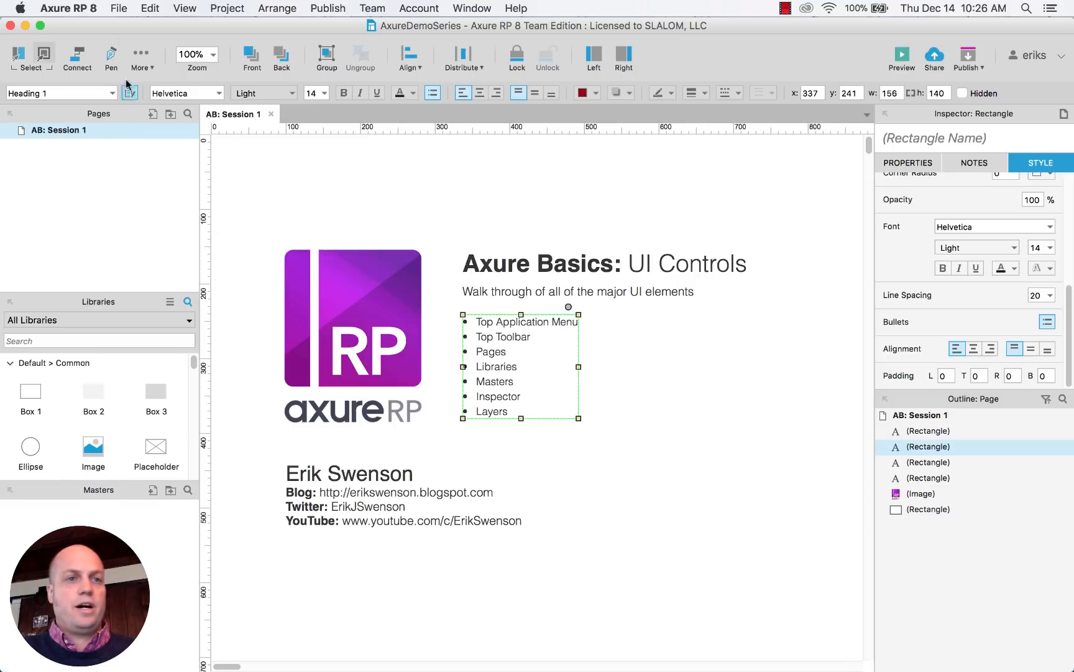
{"action": "mouse_move", "coordinate": [128, 31]}
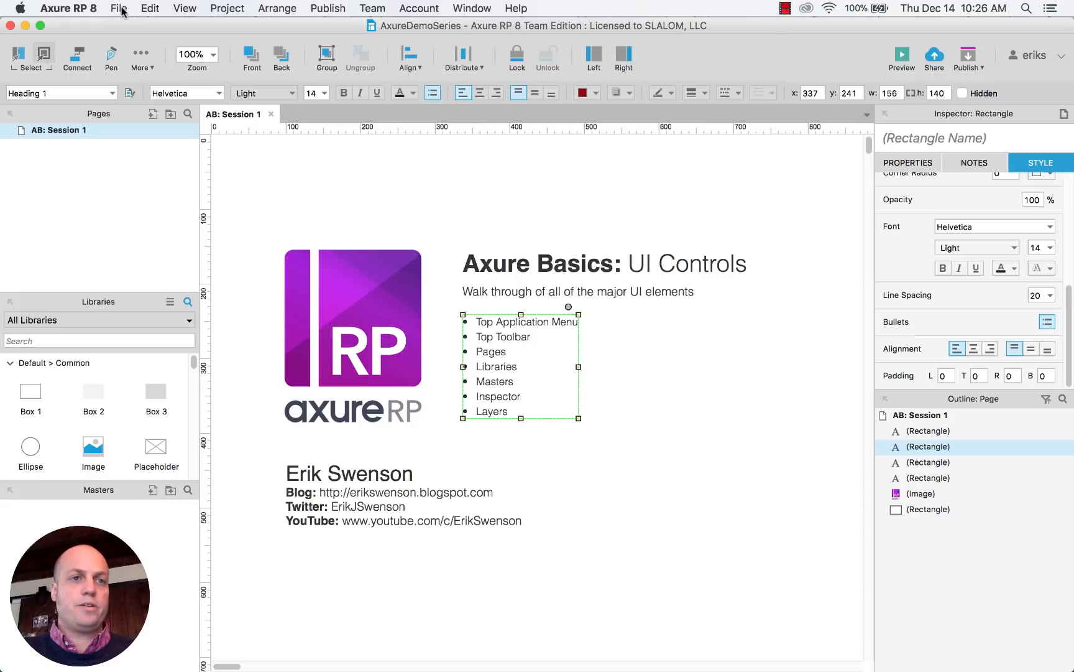
{"action": "left_click", "coordinate": [120, 8]}
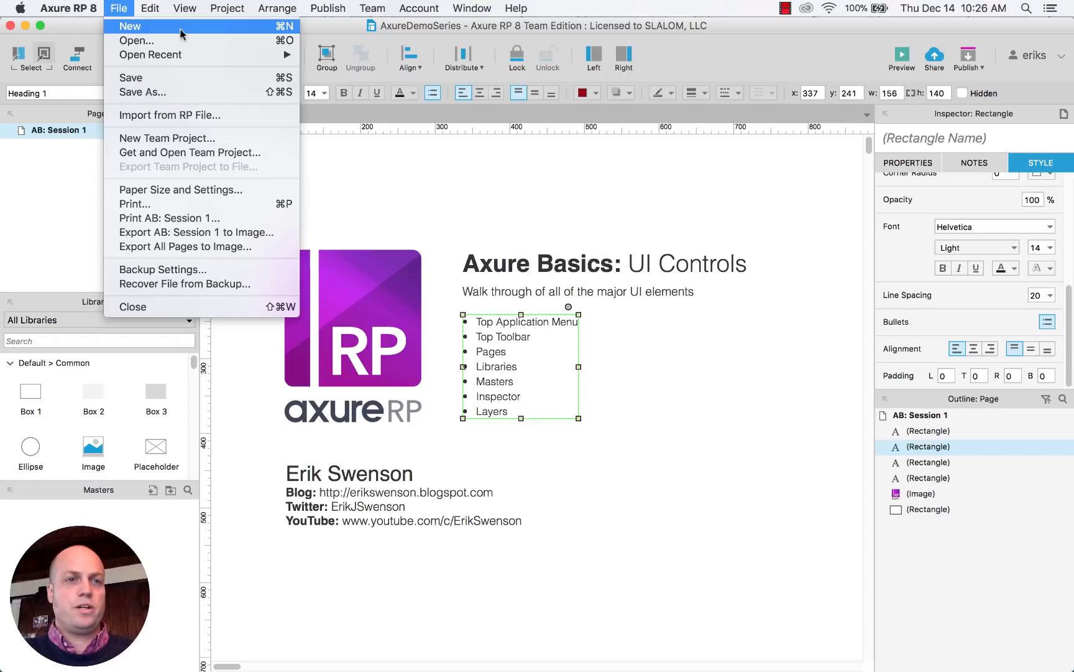
{"action": "left_click", "coordinate": [149, 8]}
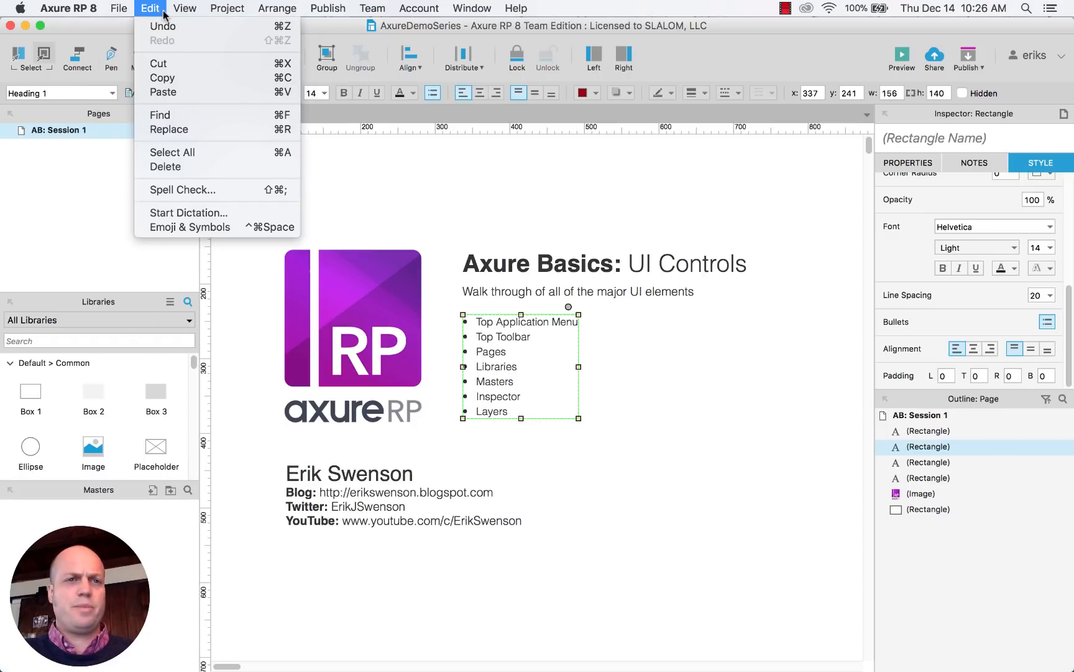
{"action": "left_click", "coordinate": [227, 8]}
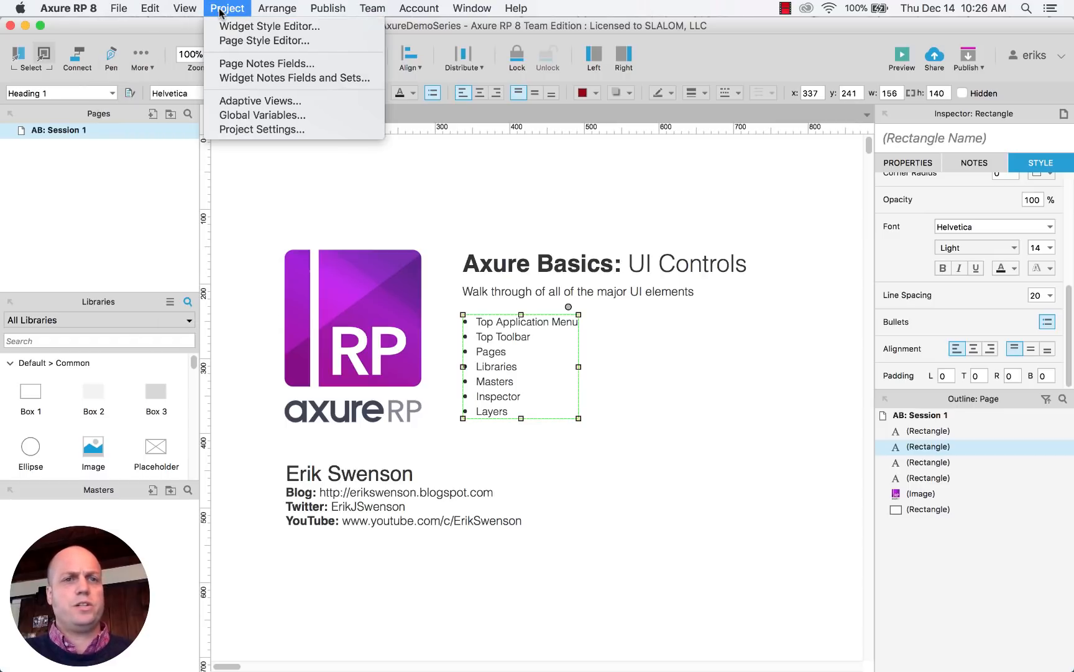
{"action": "mouse_move", "coordinate": [269, 26]}
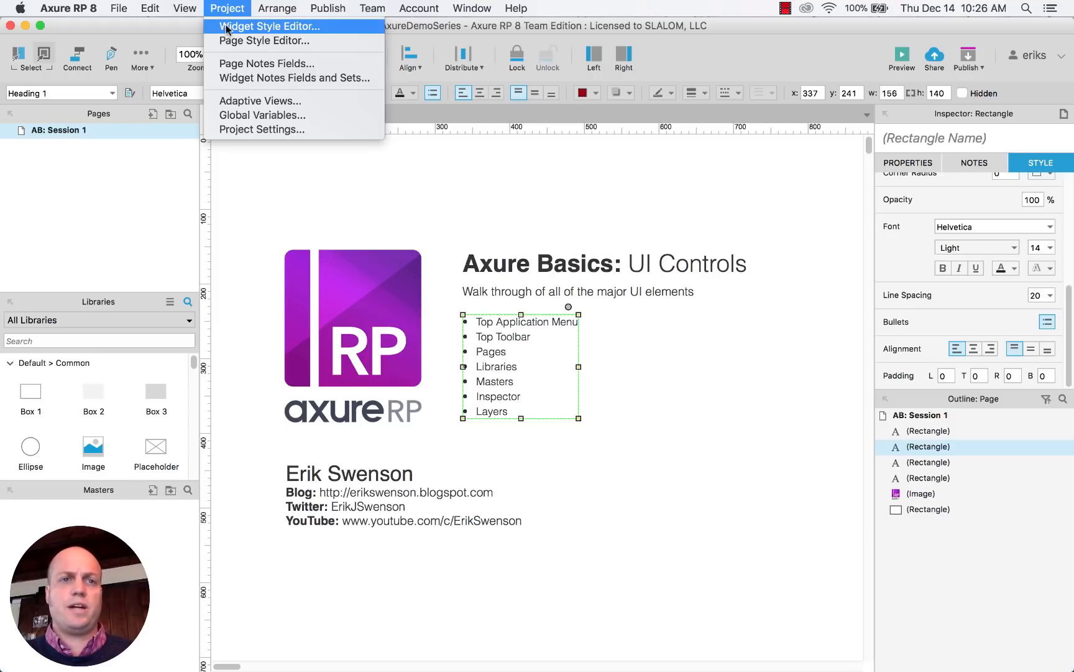
{"action": "mouse_move", "coordinate": [264, 40]}
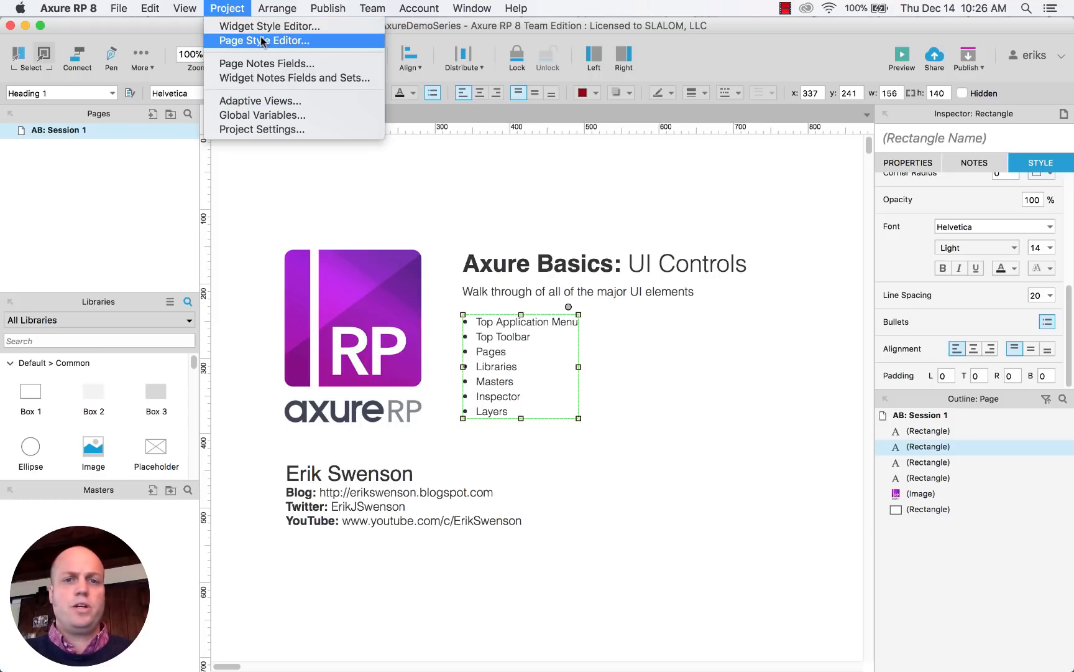
{"action": "mouse_move", "coordinate": [510, 273]}
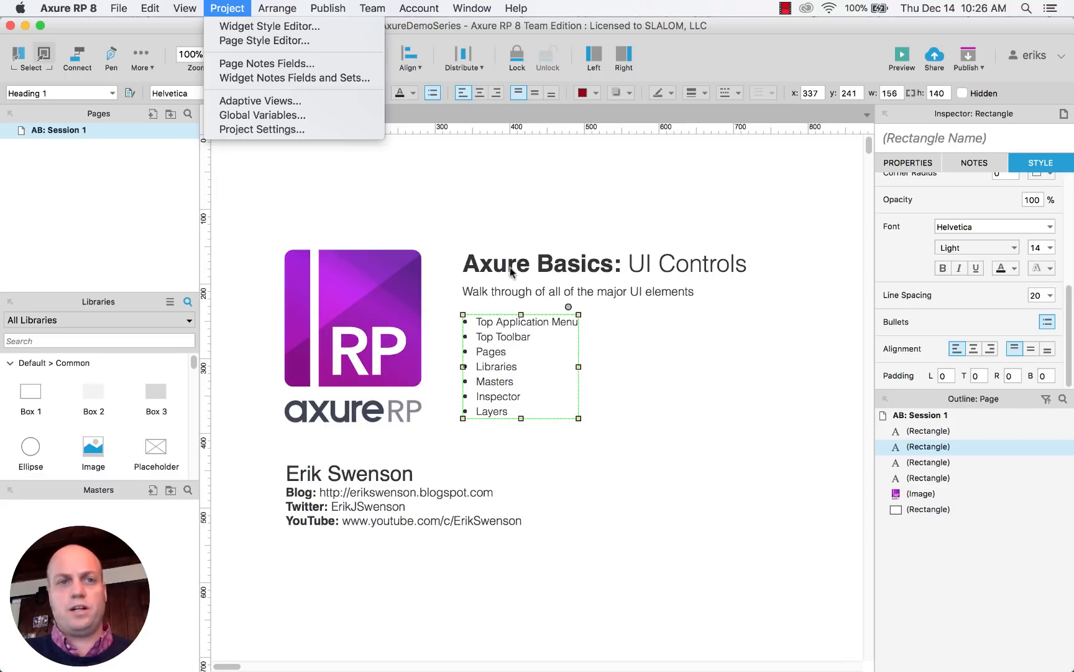
{"action": "mouse_move", "coordinate": [288, 41]}
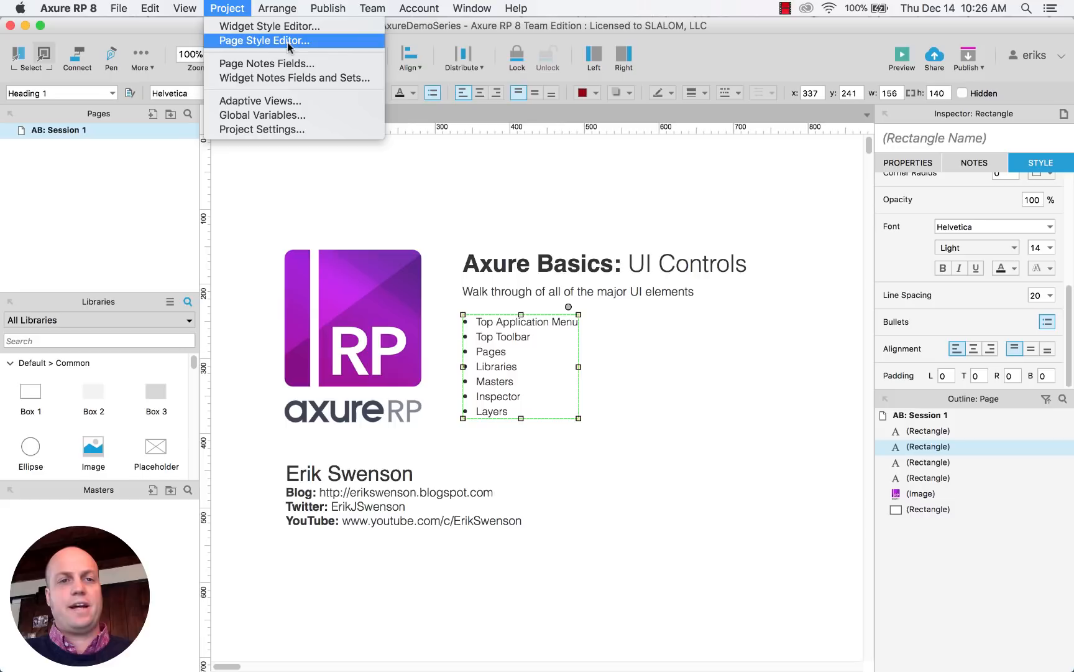
{"action": "mouse_move", "coordinate": [283, 114]}
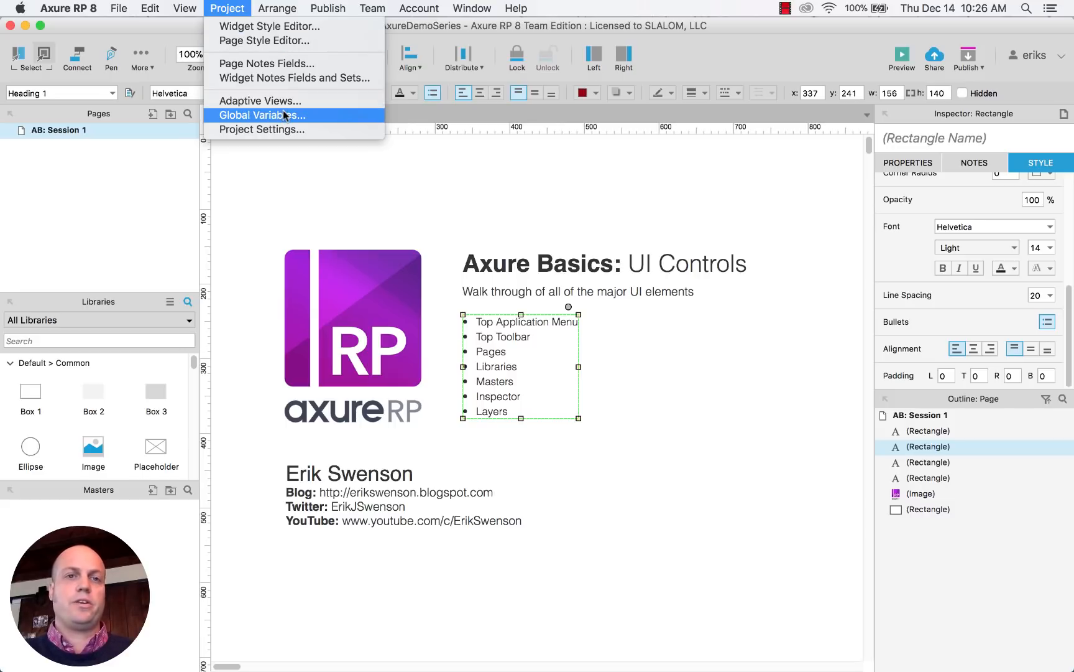
- Browse the Arrange and Publish menus, ending on the Team menu
{"action": "left_click", "coordinate": [277, 8]}
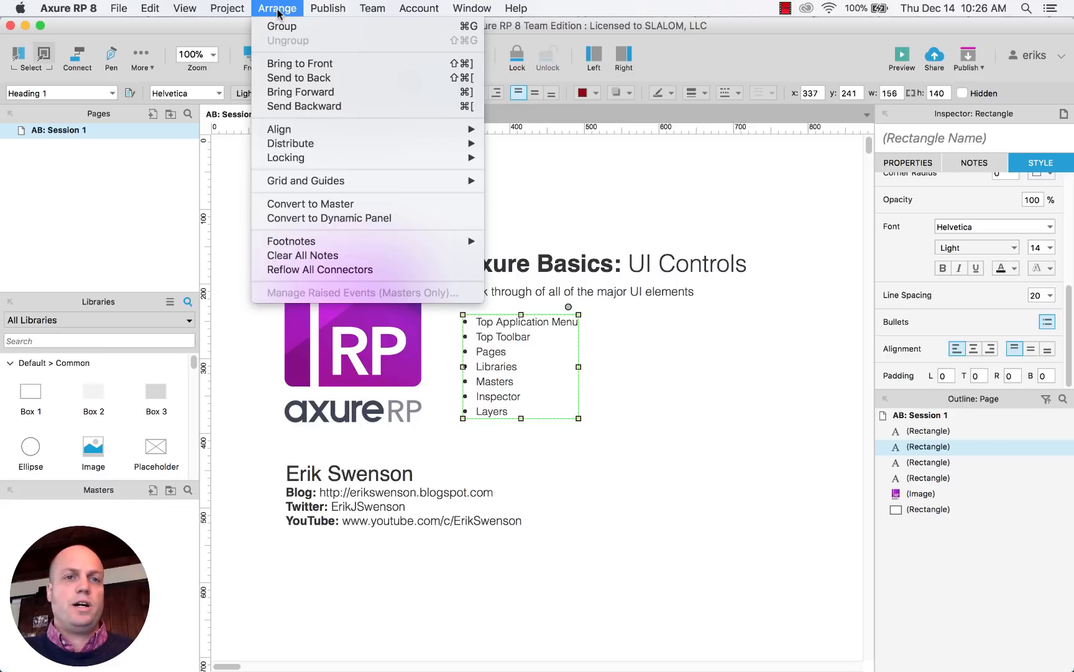
{"action": "mouse_move", "coordinate": [299, 63]}
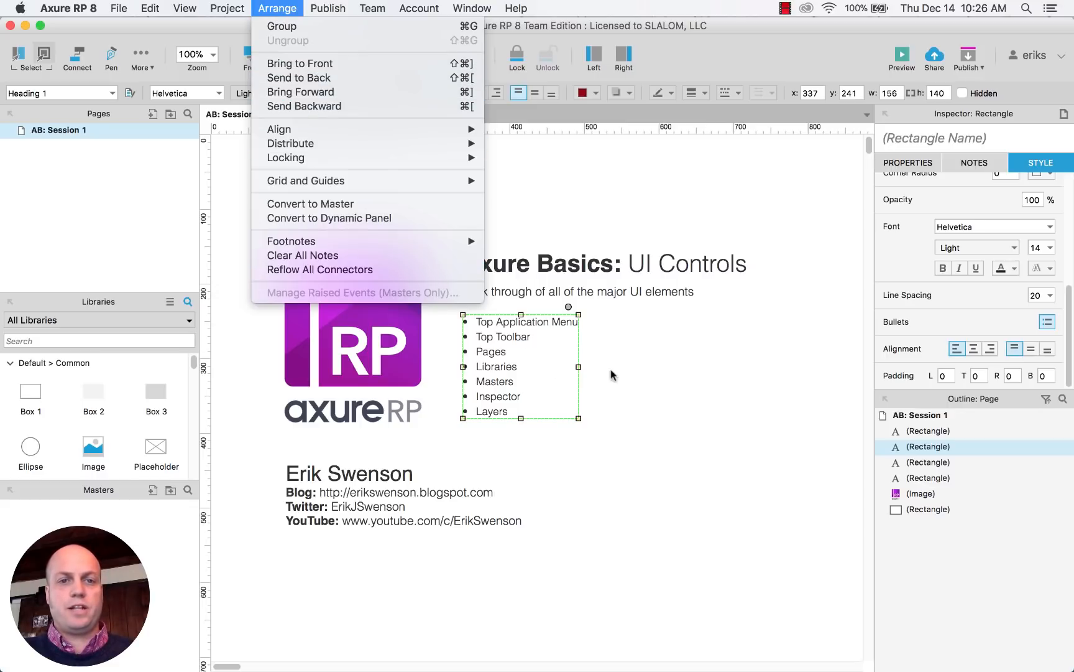
{"action": "left_click", "coordinate": [612, 376]}
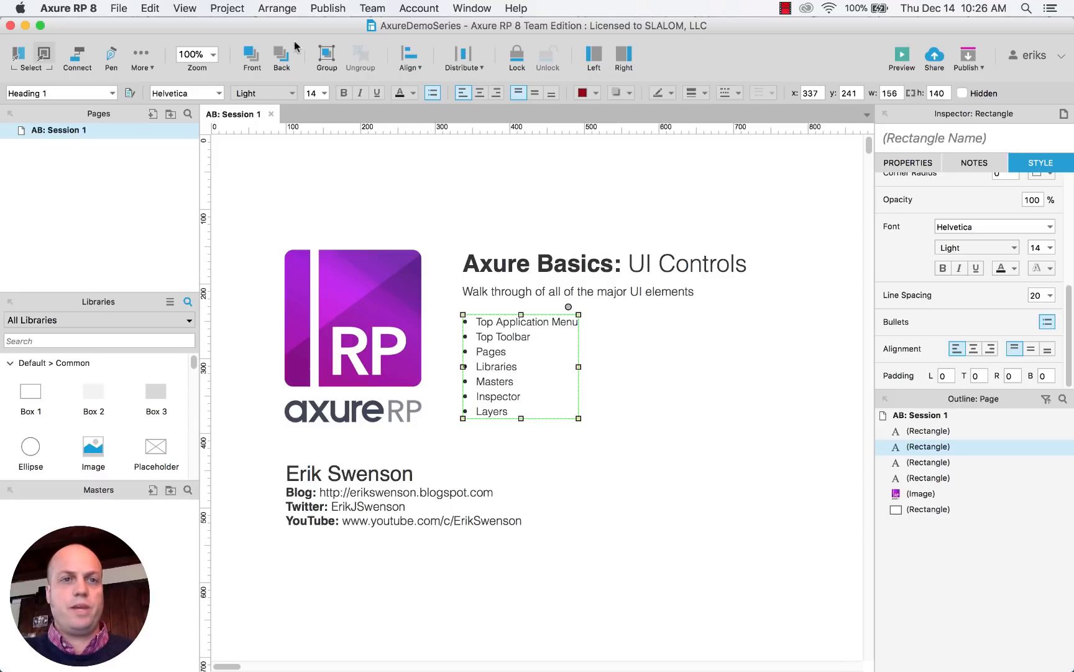
{"action": "left_click", "coordinate": [277, 8]}
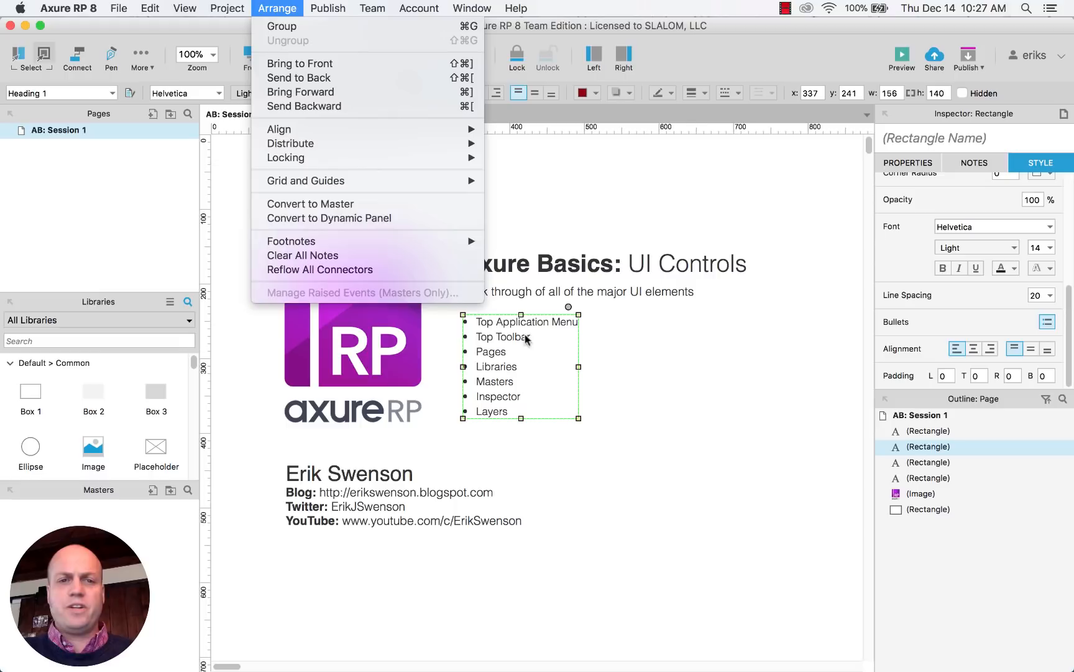
{"action": "right_click", "coordinate": [502, 341]}
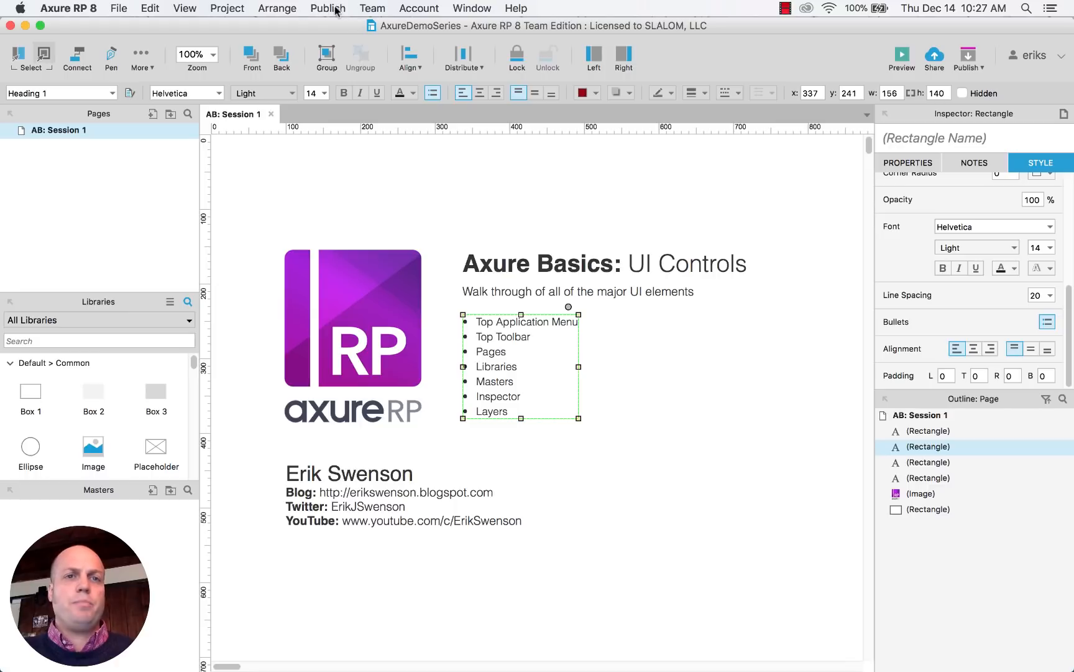
{"action": "left_click", "coordinate": [327, 8]}
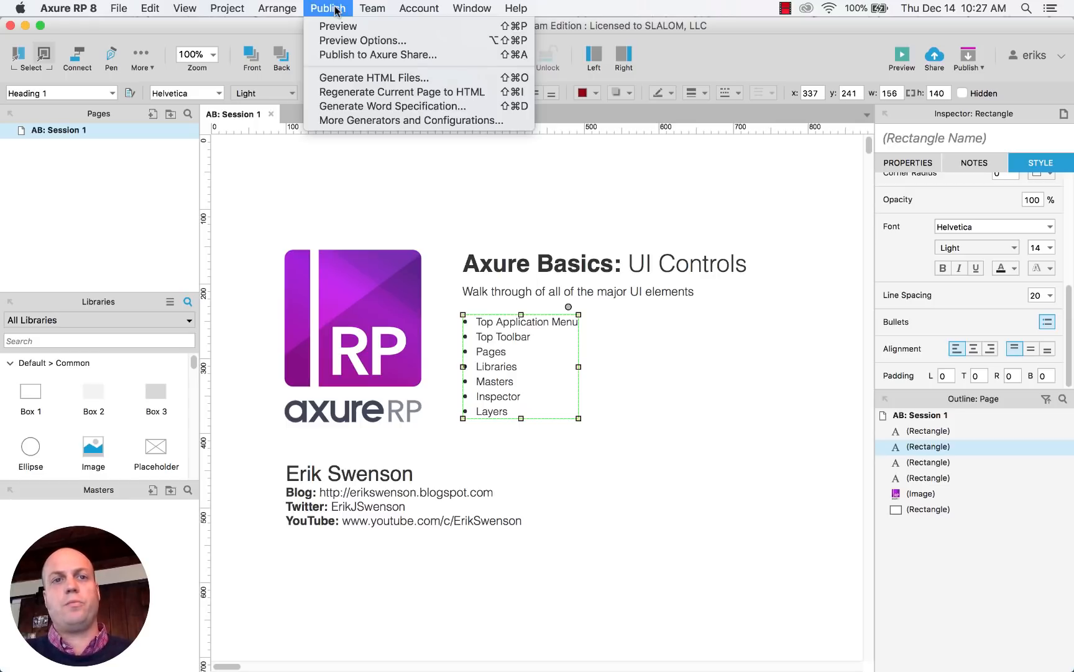
{"action": "mouse_move", "coordinate": [374, 78]}
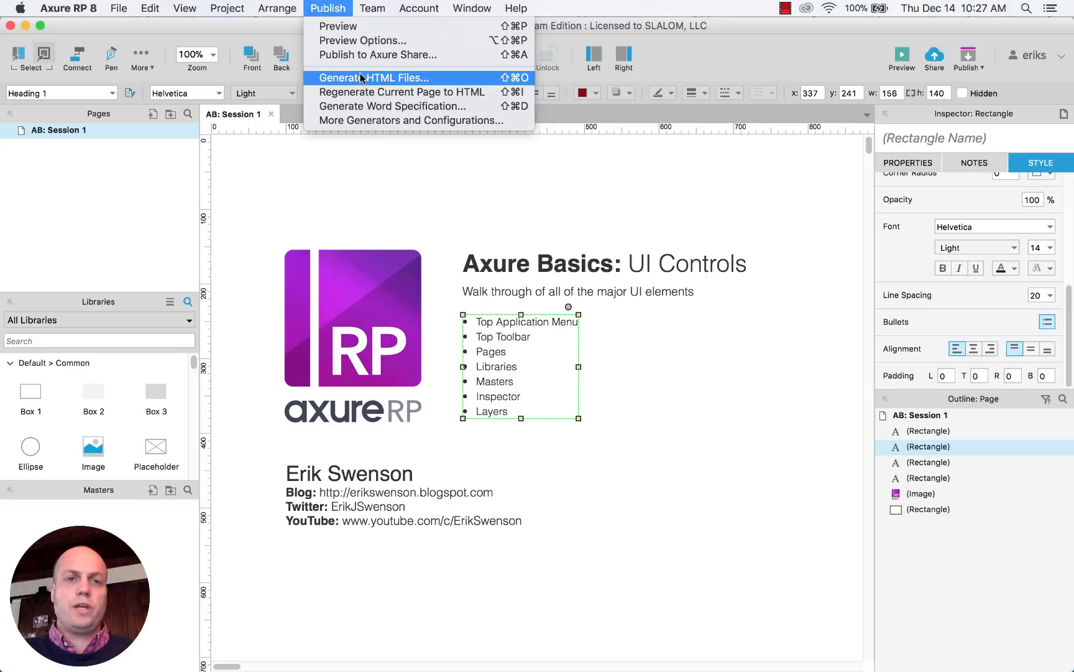
{"action": "mouse_move", "coordinate": [392, 106]}
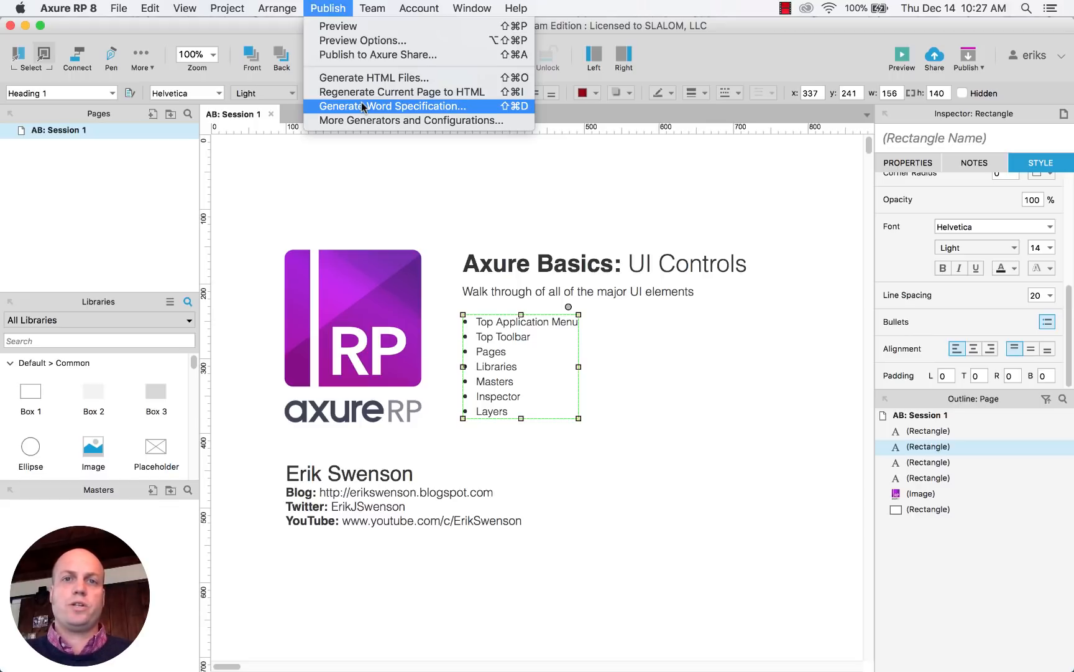
{"action": "mouse_move", "coordinate": [514, 245]}
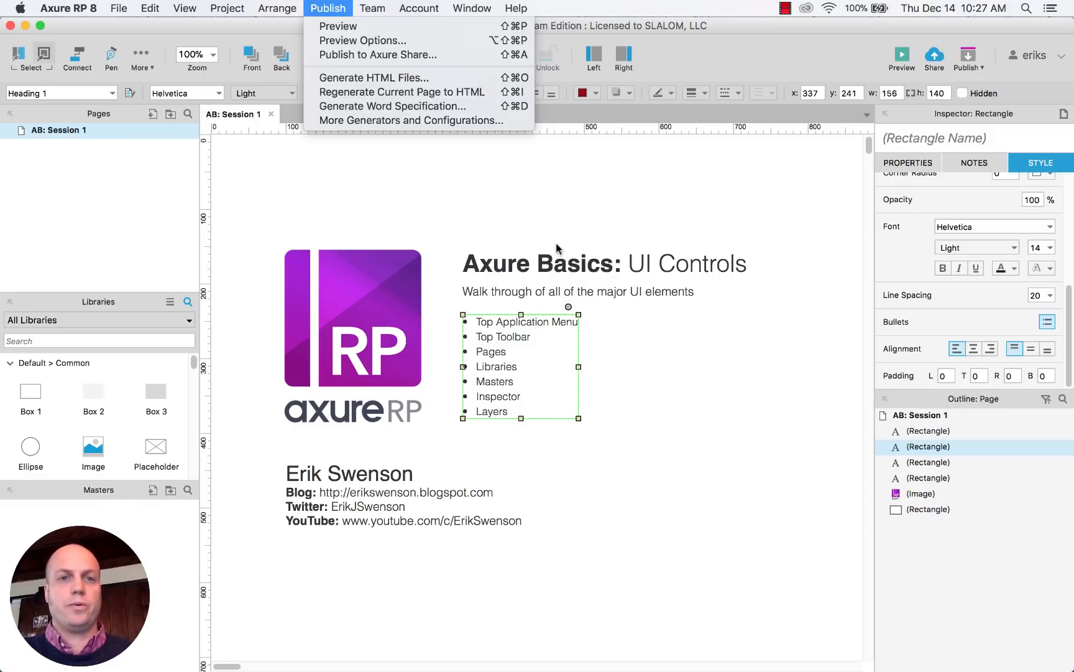
{"action": "left_click", "coordinate": [371, 8]}
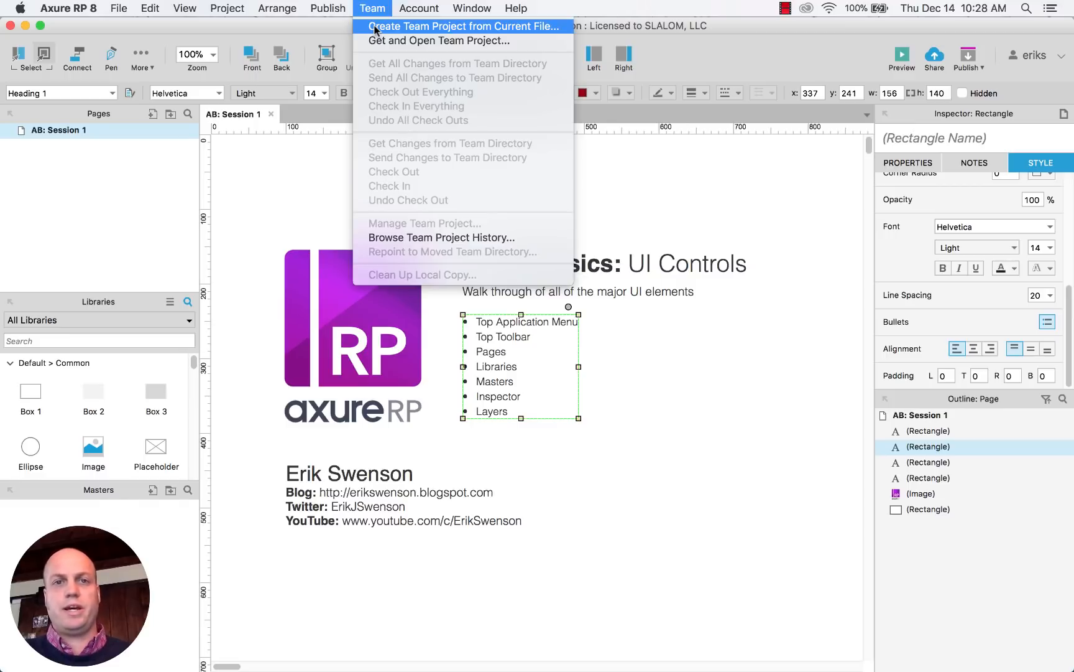
{"action": "mouse_move", "coordinate": [476, 115]}
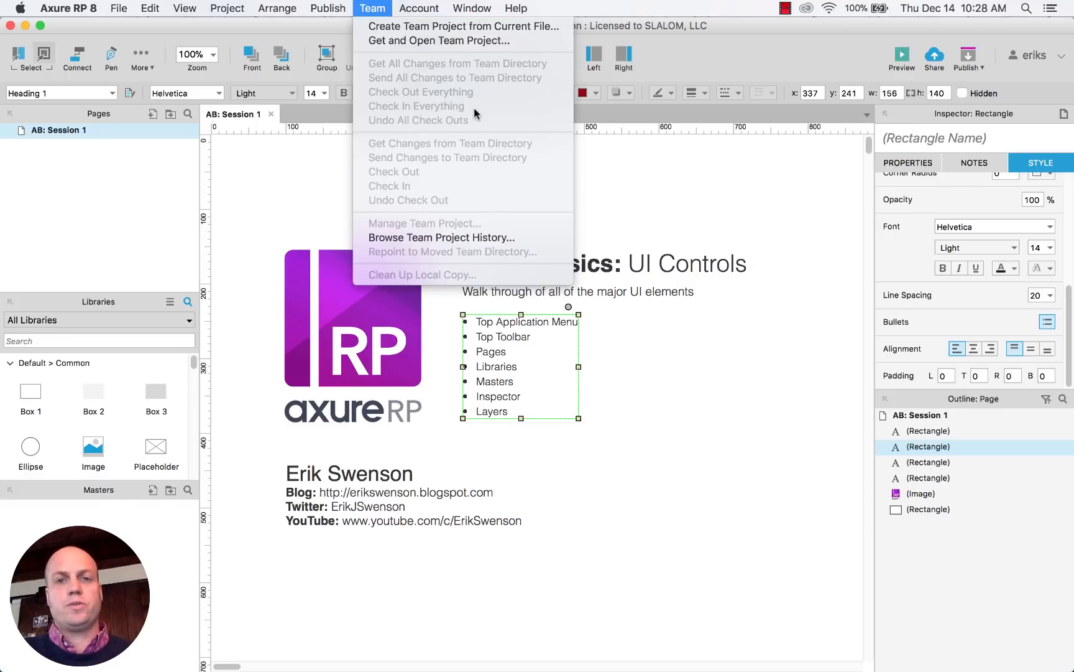
- Show the Window menu commands, then dismiss them back to the canvas
{"action": "left_click", "coordinate": [472, 8]}
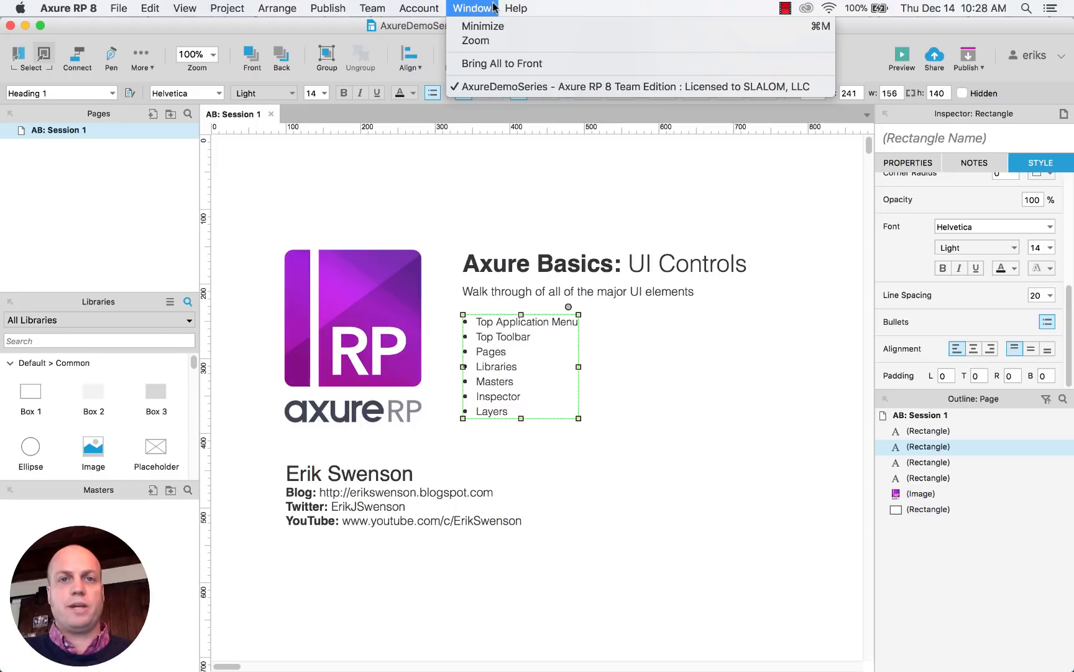
{"action": "left_click", "coordinate": [516, 8]}
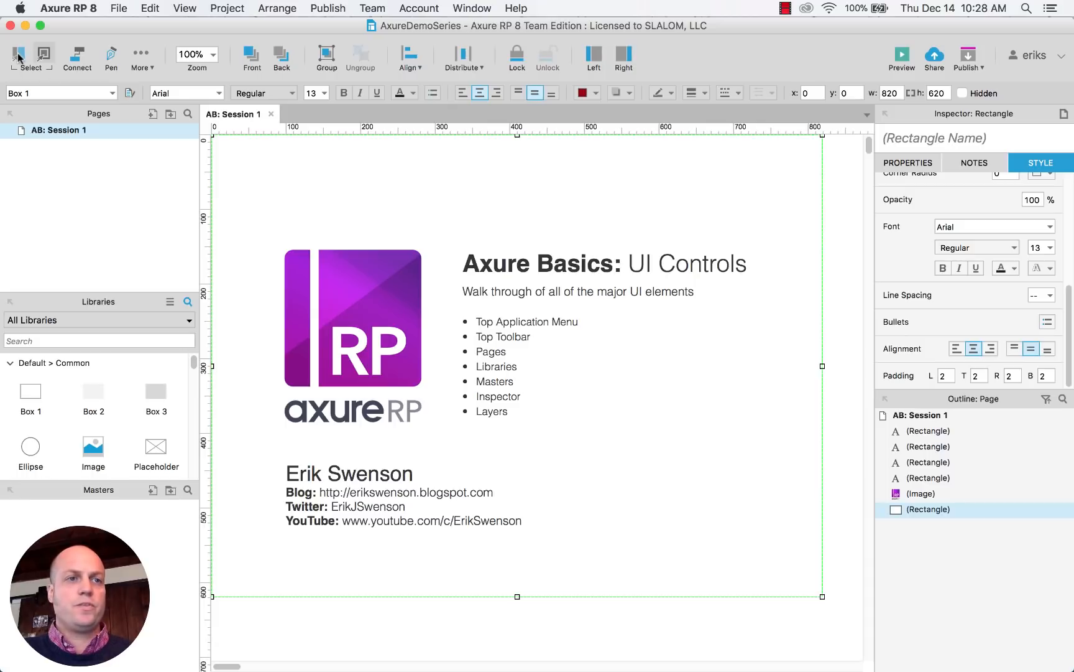
{"action": "mouse_move", "coordinate": [801, 264]}
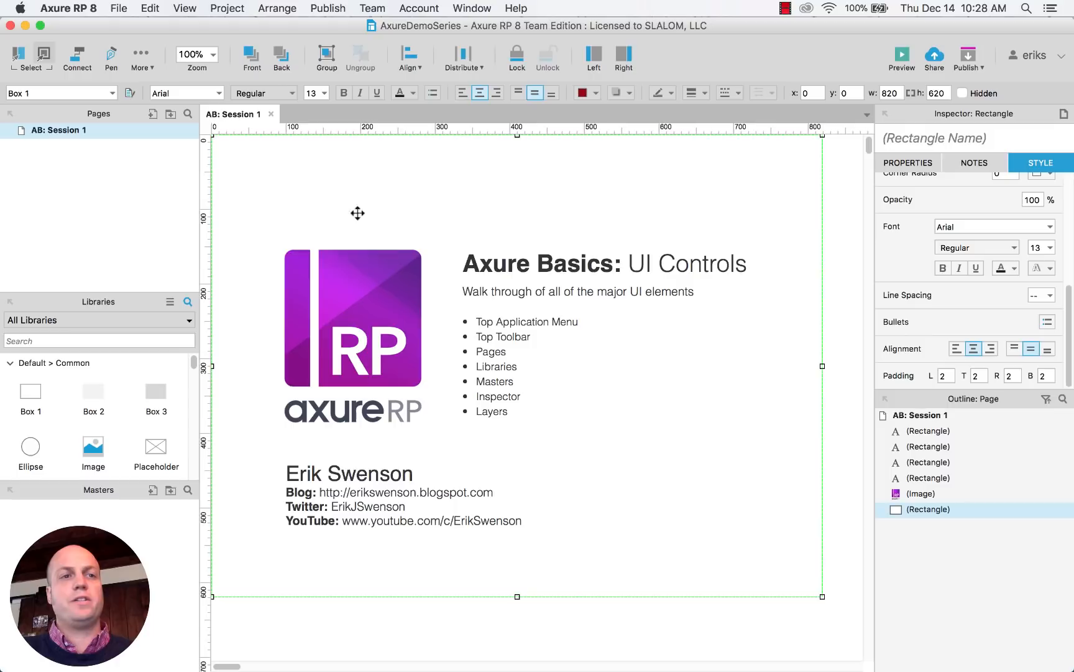
{"action": "mouse_move", "coordinate": [577, 252]}
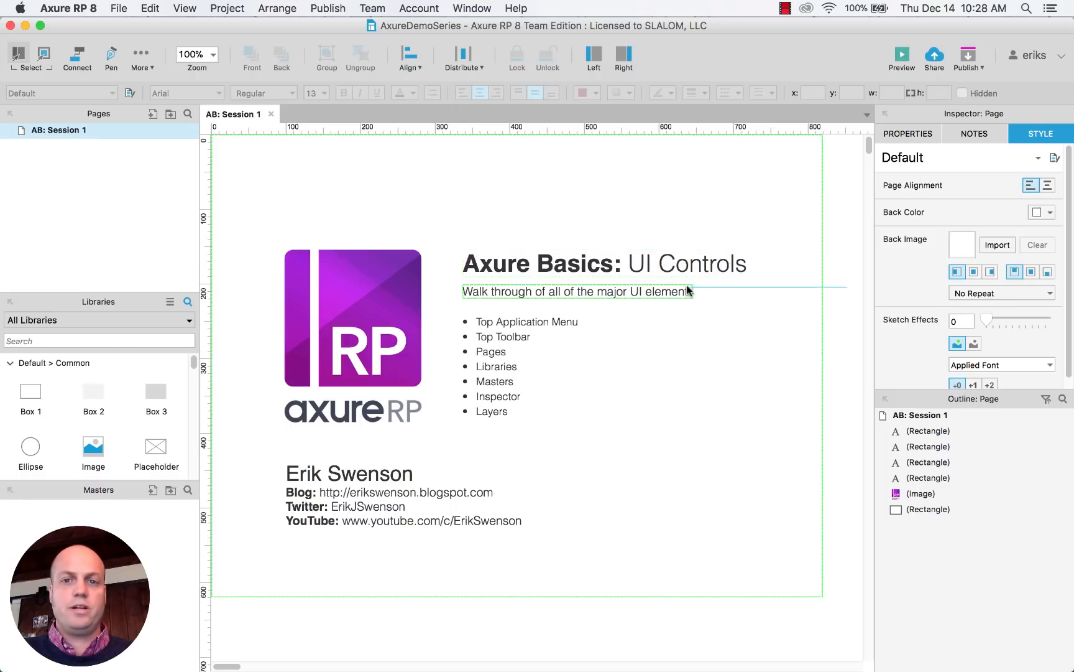
- Select the Axure Basics heading and its subtitle together as one pair
{"action": "left_click", "coordinate": [605, 263]}
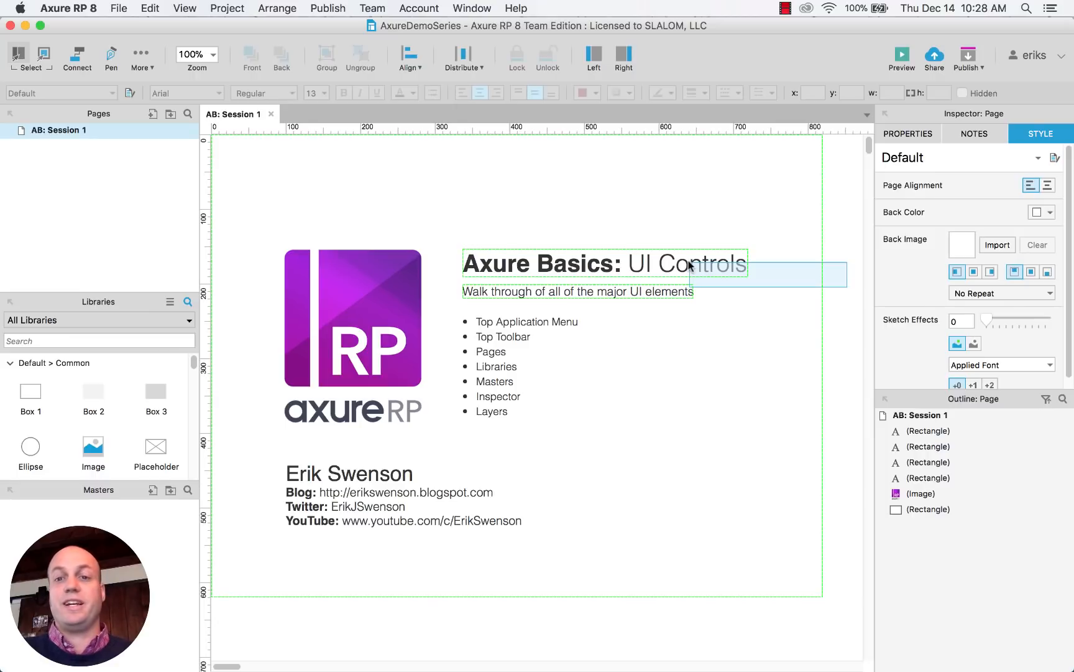
{"action": "left_click", "coordinate": [834, 286]}
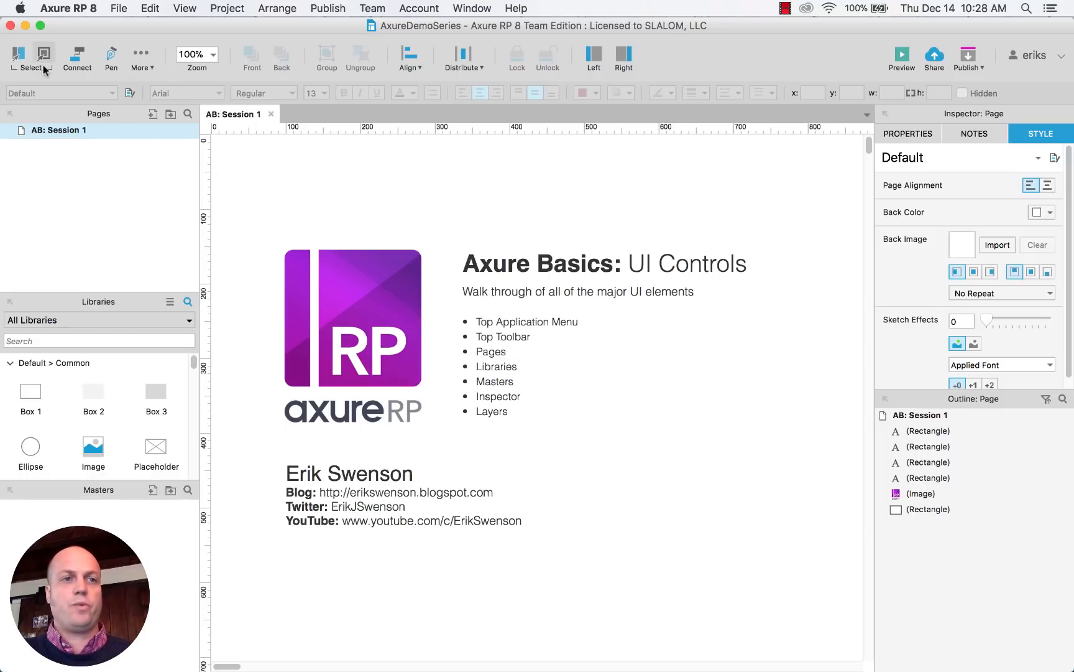
{"action": "mouse_move", "coordinate": [687, 230]}
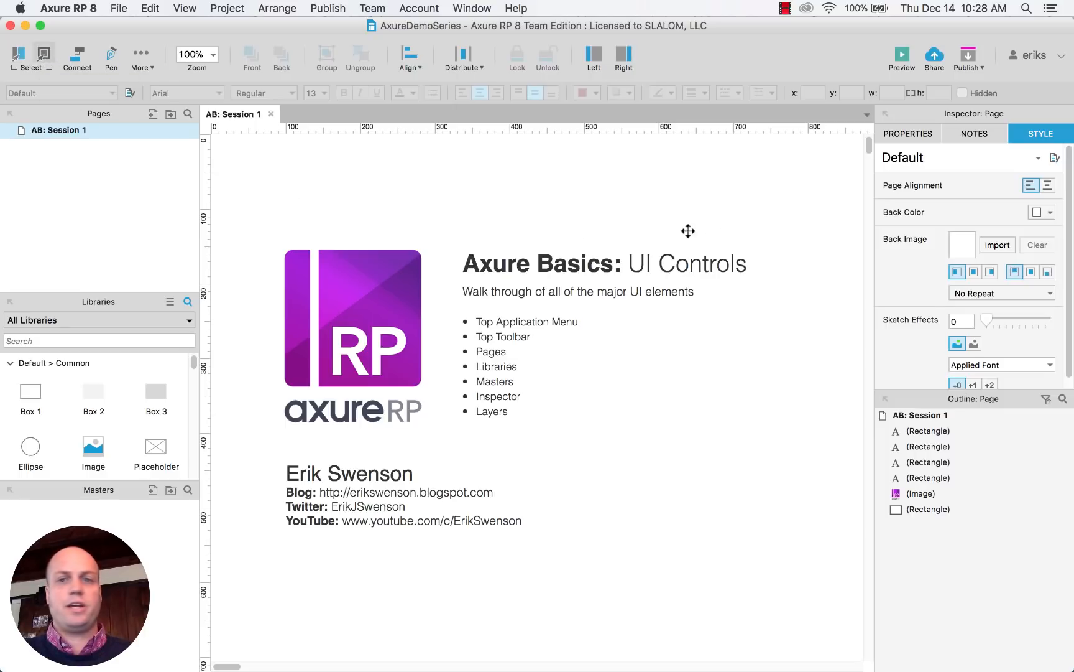
{"action": "left_click", "coordinate": [605, 263]}
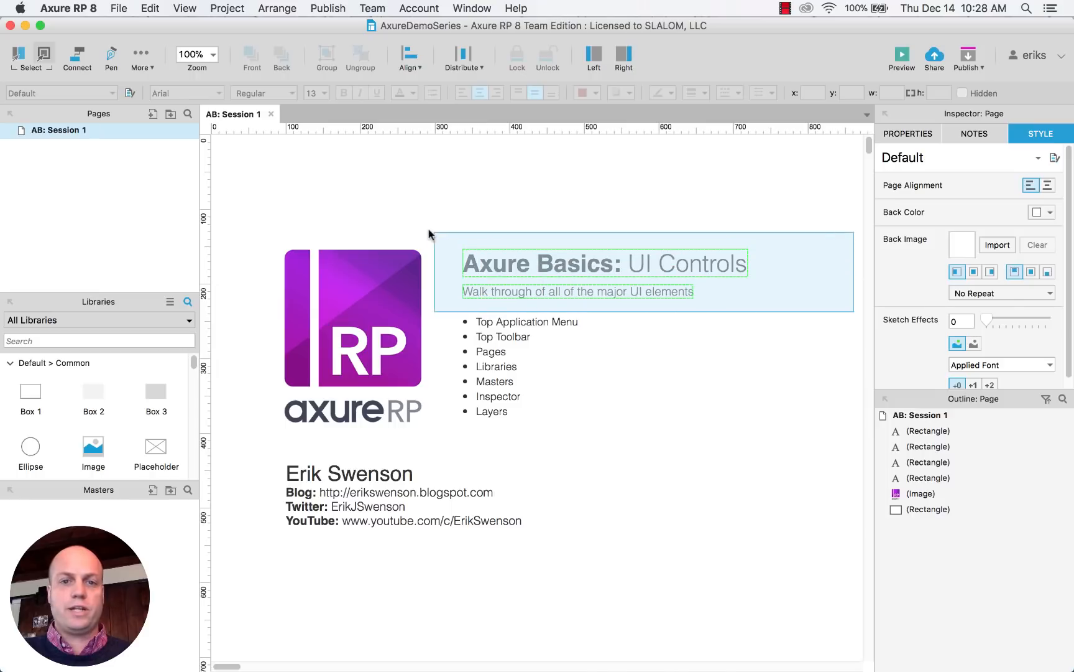
{"action": "mouse_move", "coordinate": [449, 228]}
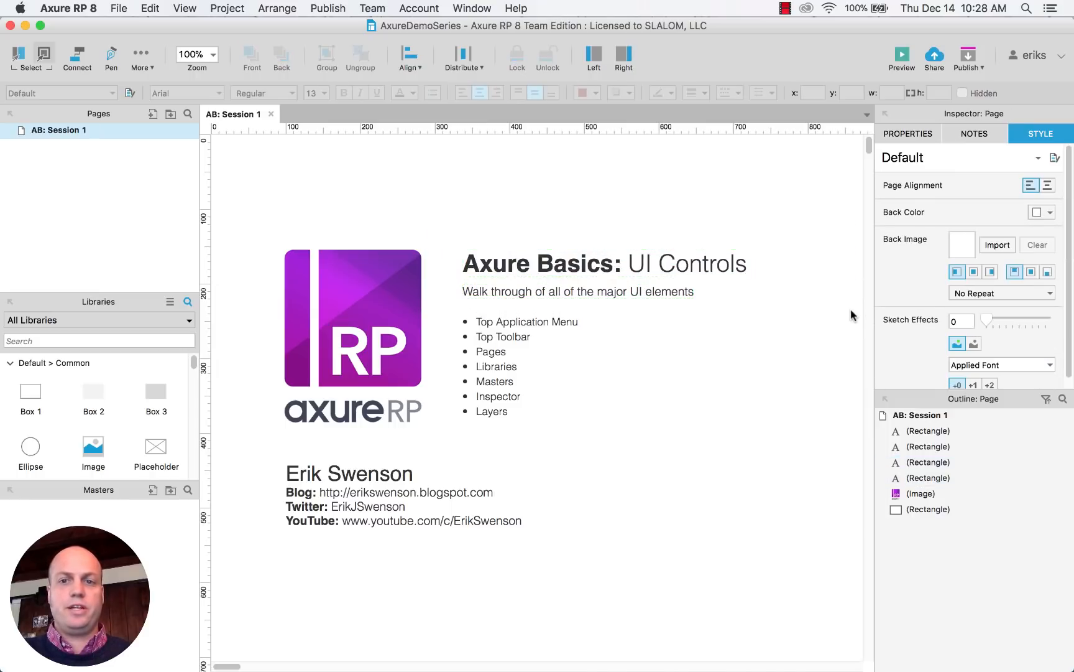
{"action": "left_click", "coordinate": [604, 263]}
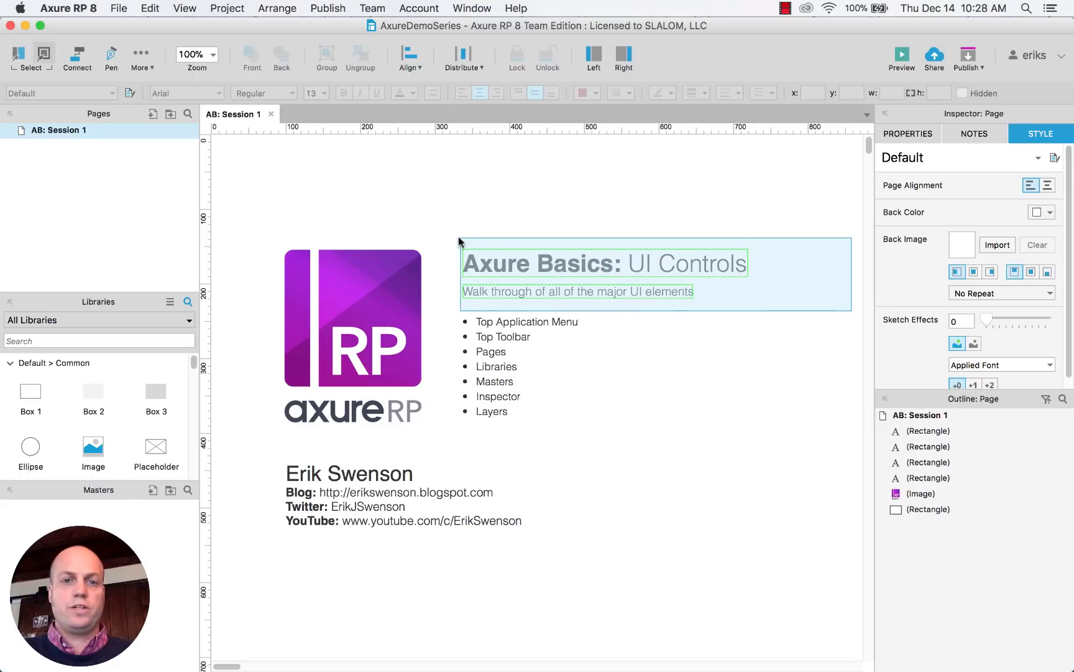
{"action": "left_click", "coordinate": [603, 263]}
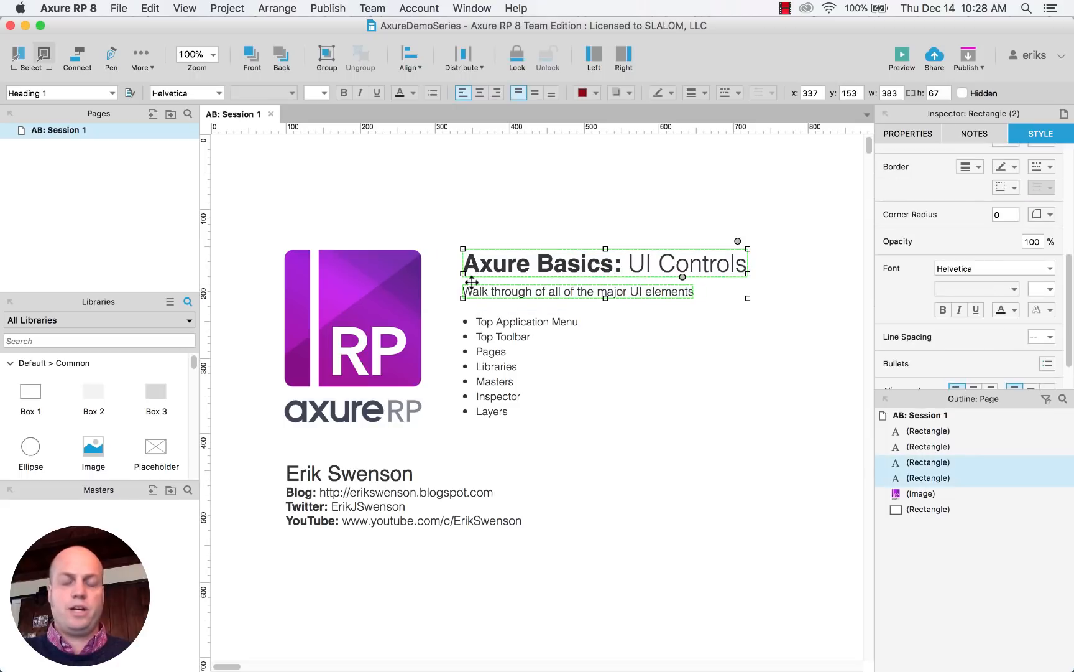
{"action": "mouse_move", "coordinate": [549, 328]}
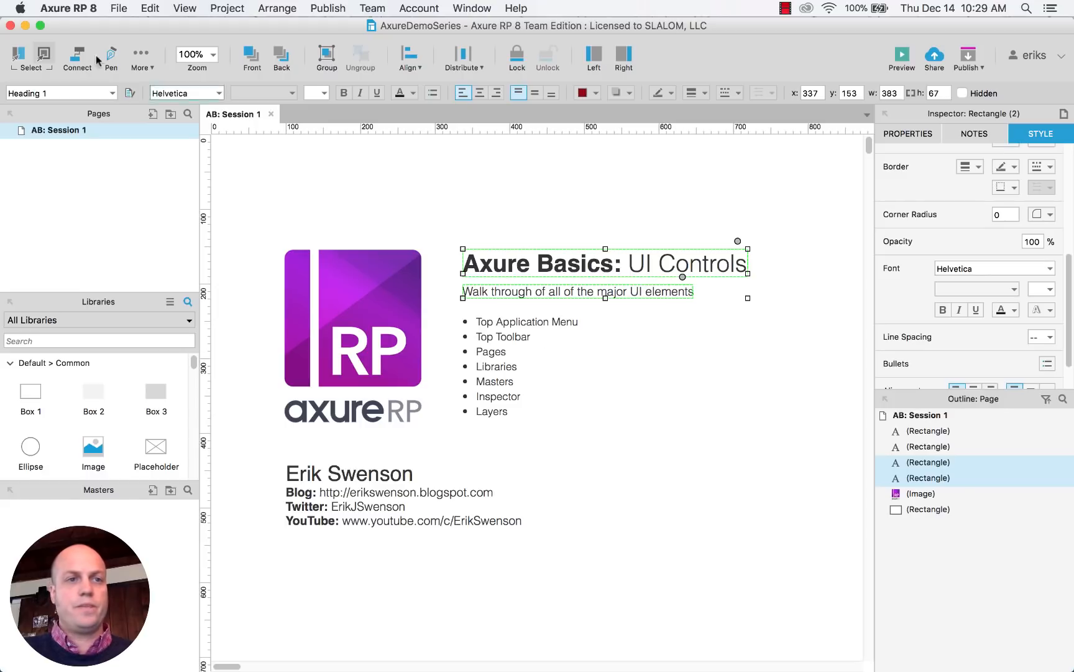
{"action": "mouse_move", "coordinate": [76, 58]}
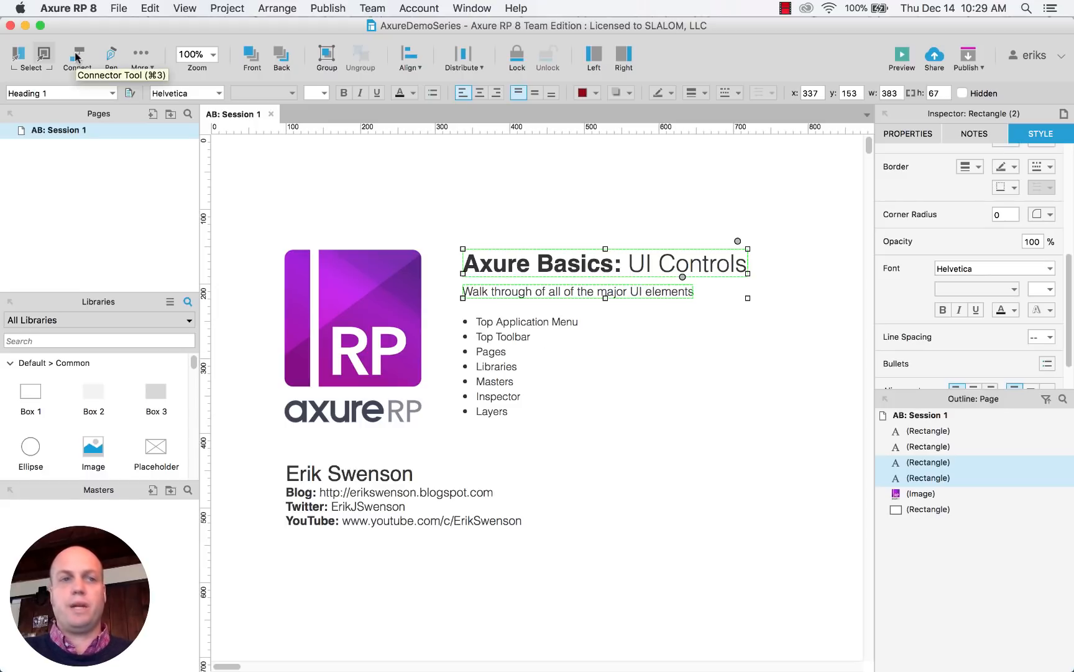
{"action": "mouse_move", "coordinate": [112, 56]}
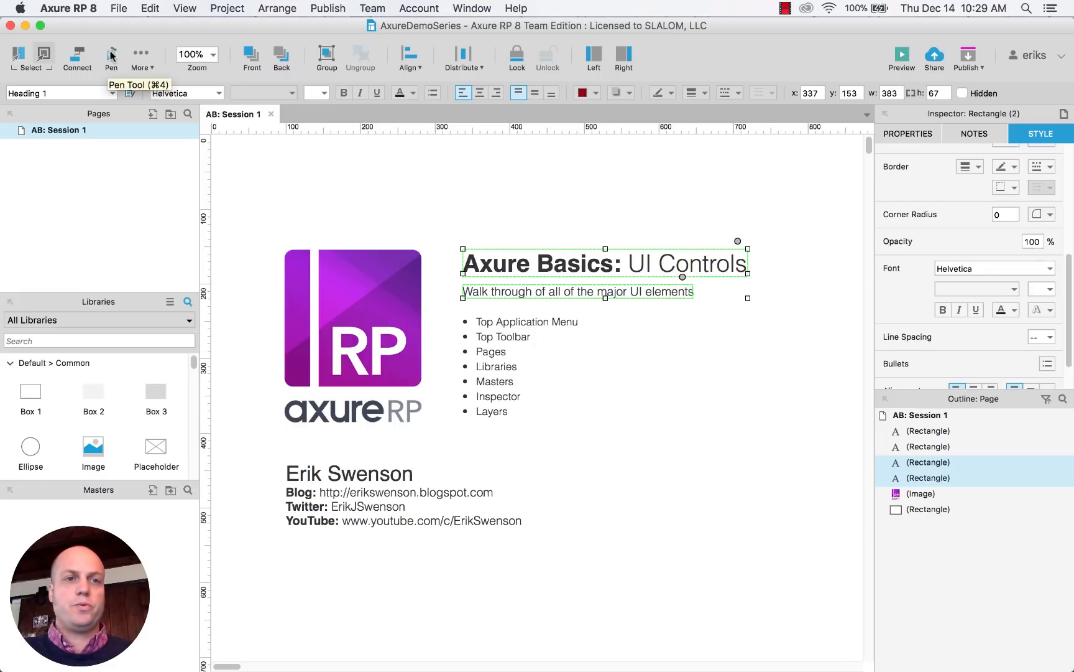
{"action": "mouse_move", "coordinate": [629, 225]}
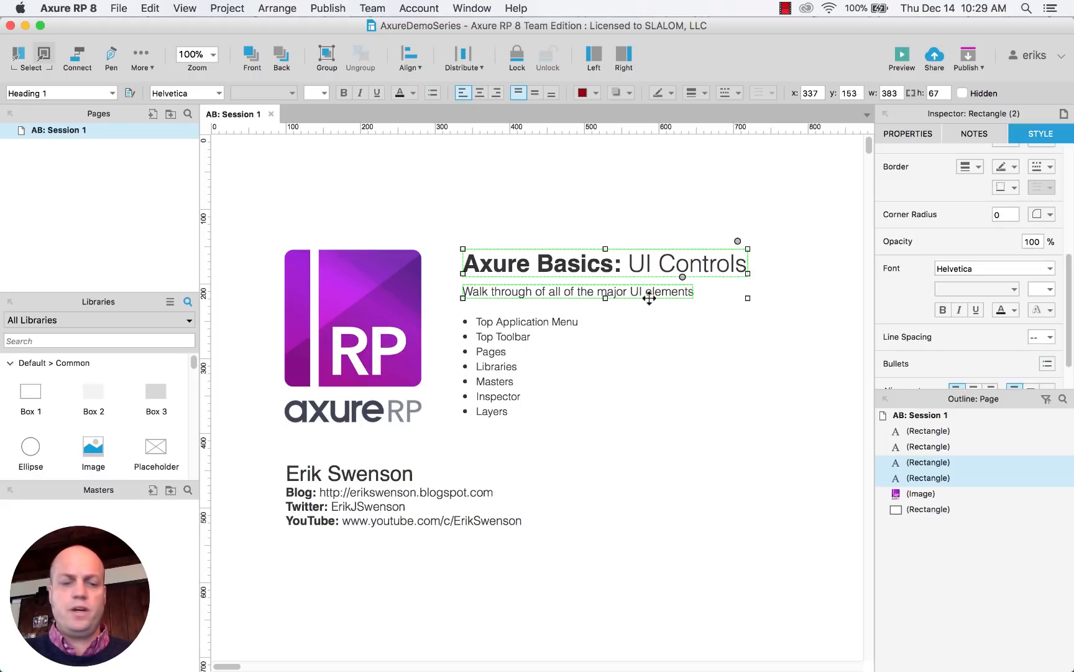
{"action": "mouse_move", "coordinate": [644, 304]}
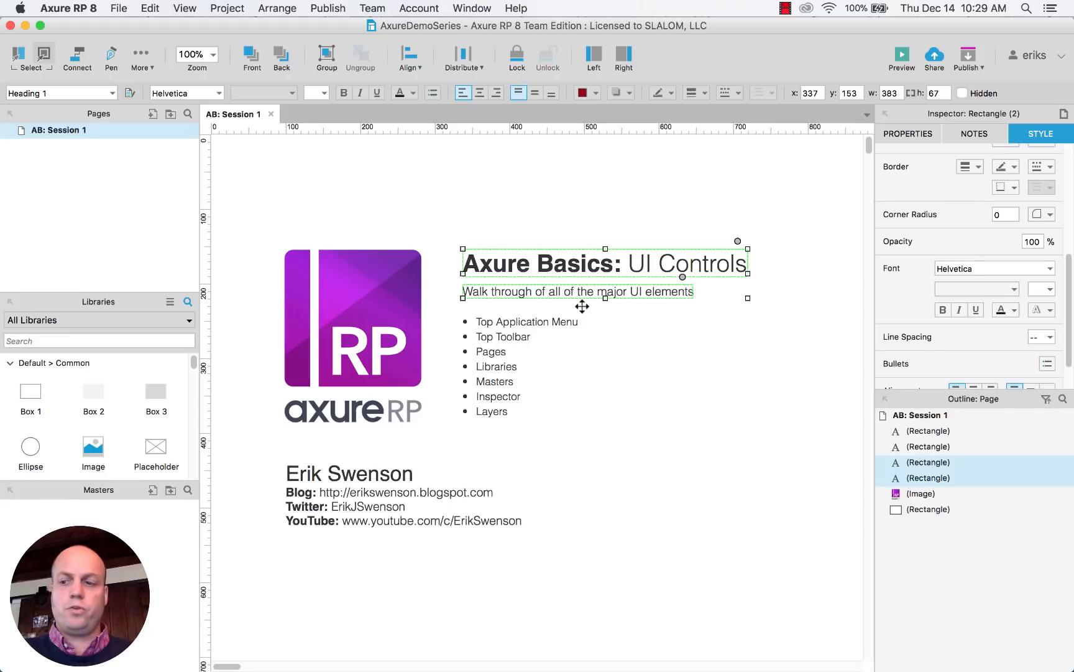
{"action": "mouse_move", "coordinate": [714, 361]}
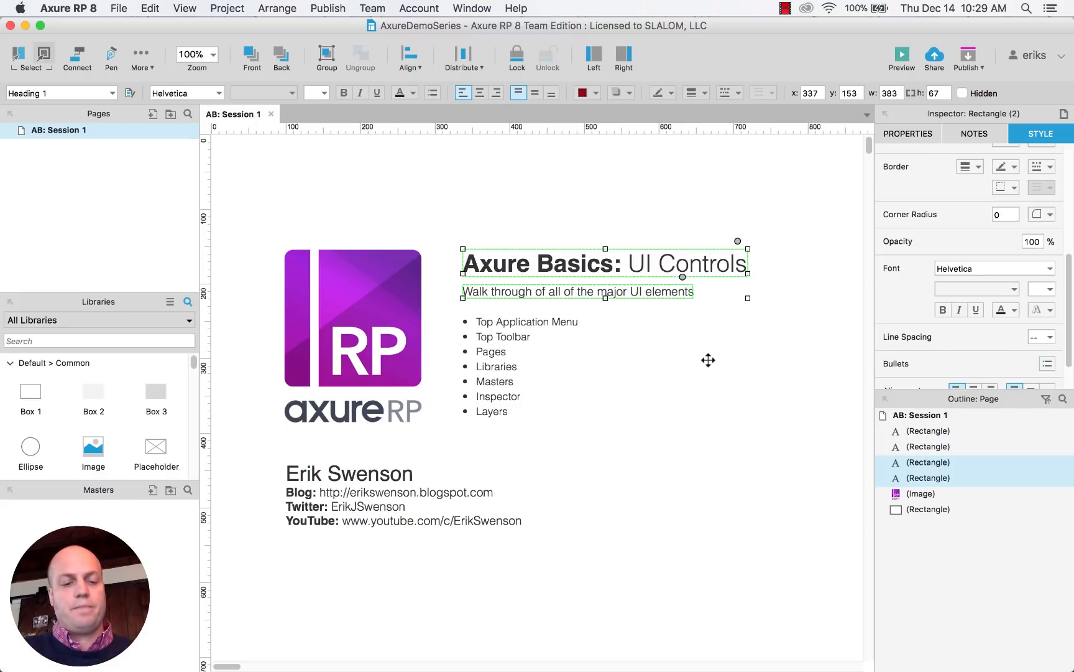
{"action": "mouse_move", "coordinate": [696, 391]}
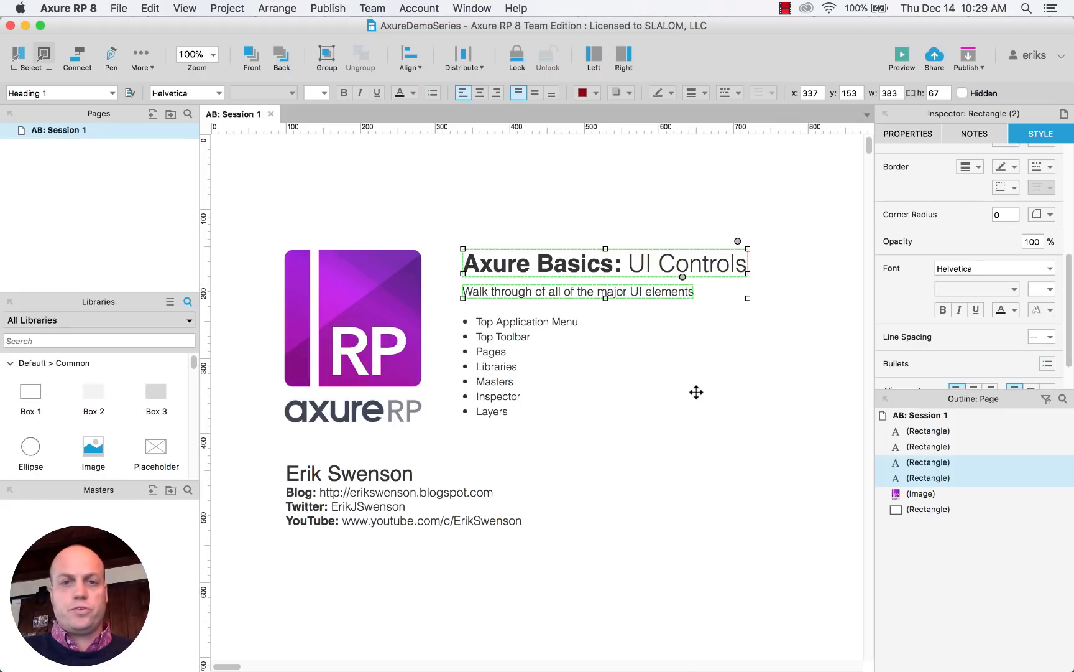
- Try zoom levels 200%, 150%, 80% and 100%, scroll the canvas, then zoom to 150%
{"action": "left_click", "coordinate": [196, 55]}
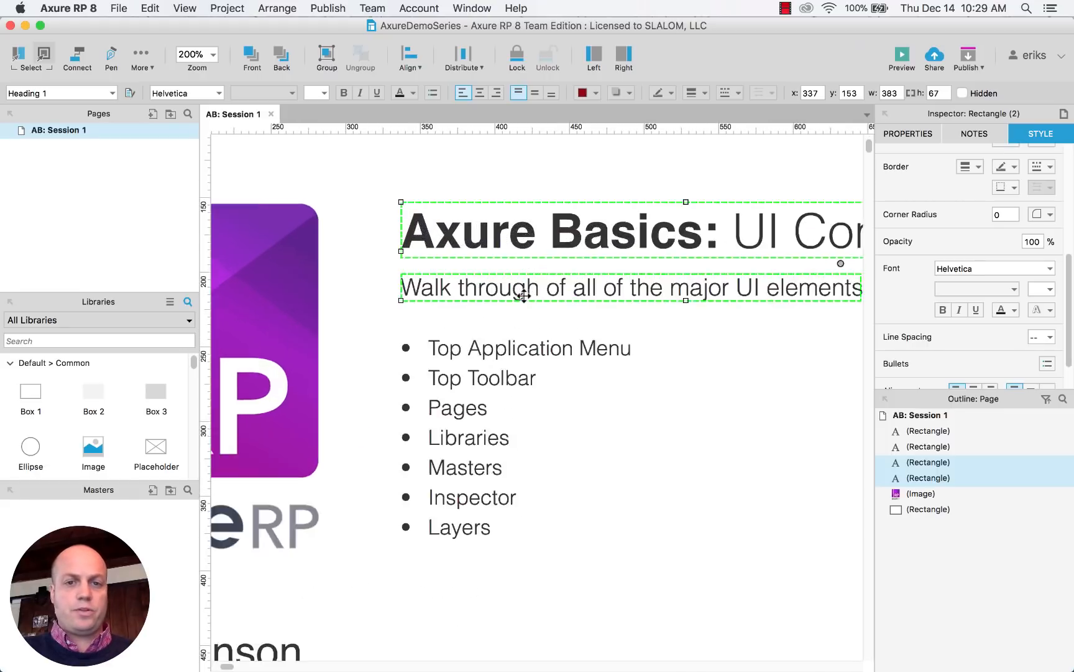
{"action": "scroll", "scroll_direction": "right", "scroll_amount": 3}
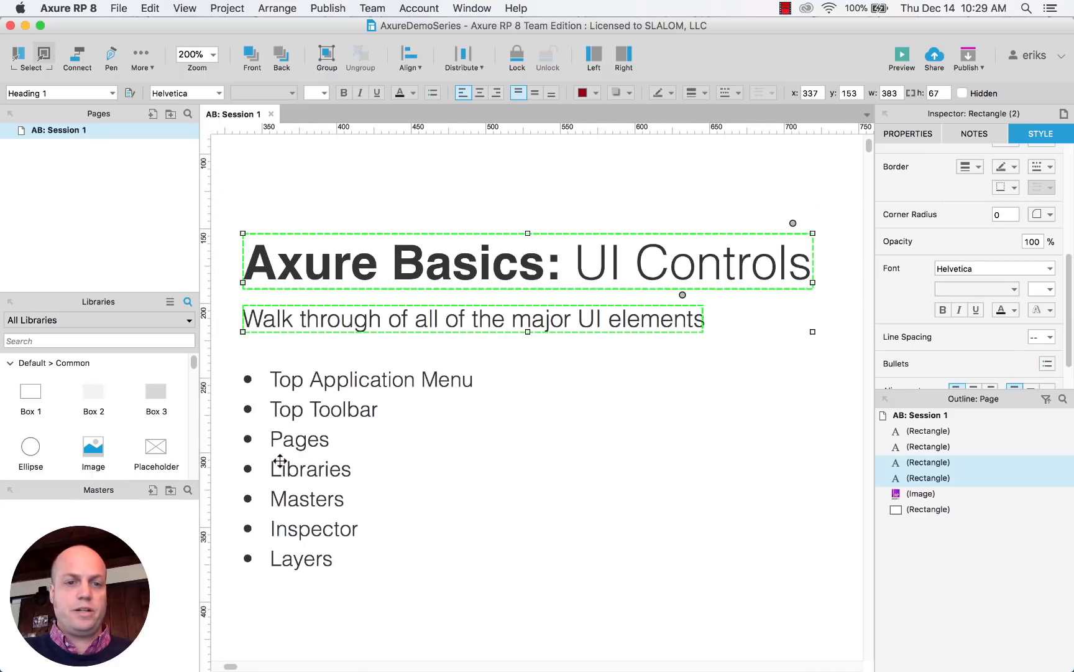
{"action": "left_click", "coordinate": [213, 54]}
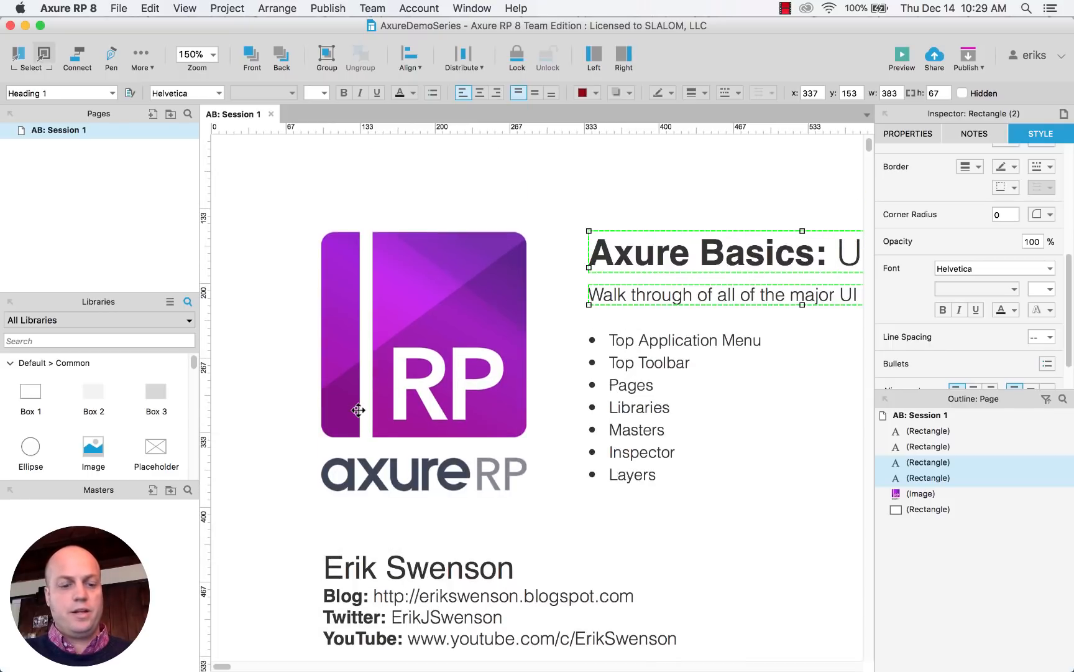
{"action": "left_click", "coordinate": [213, 54]}
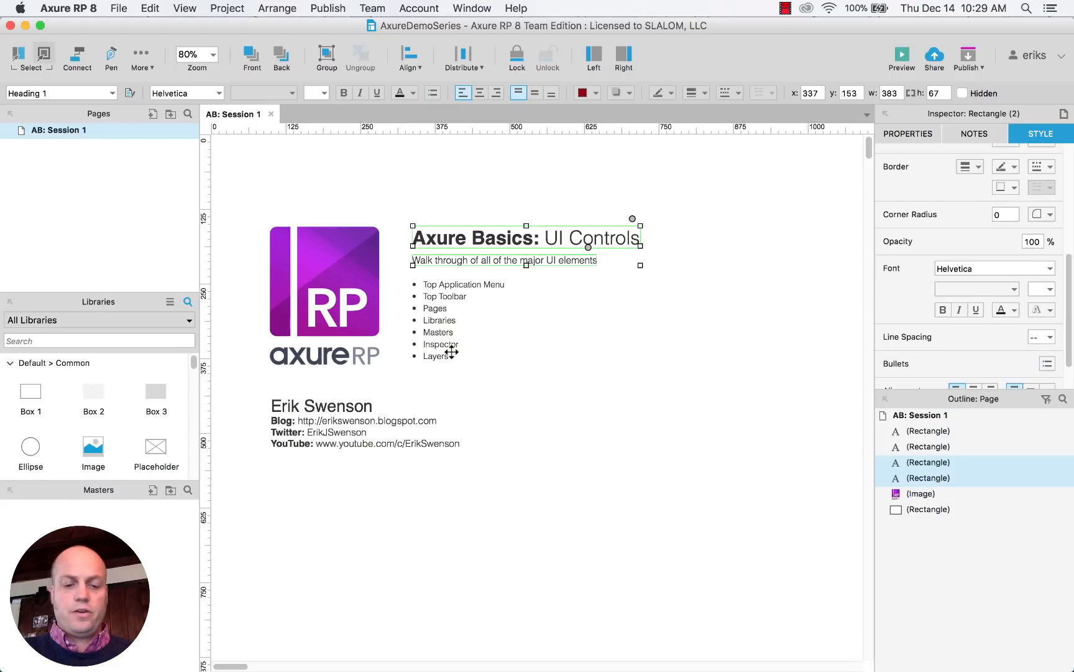
{"action": "left_click", "coordinate": [211, 54]}
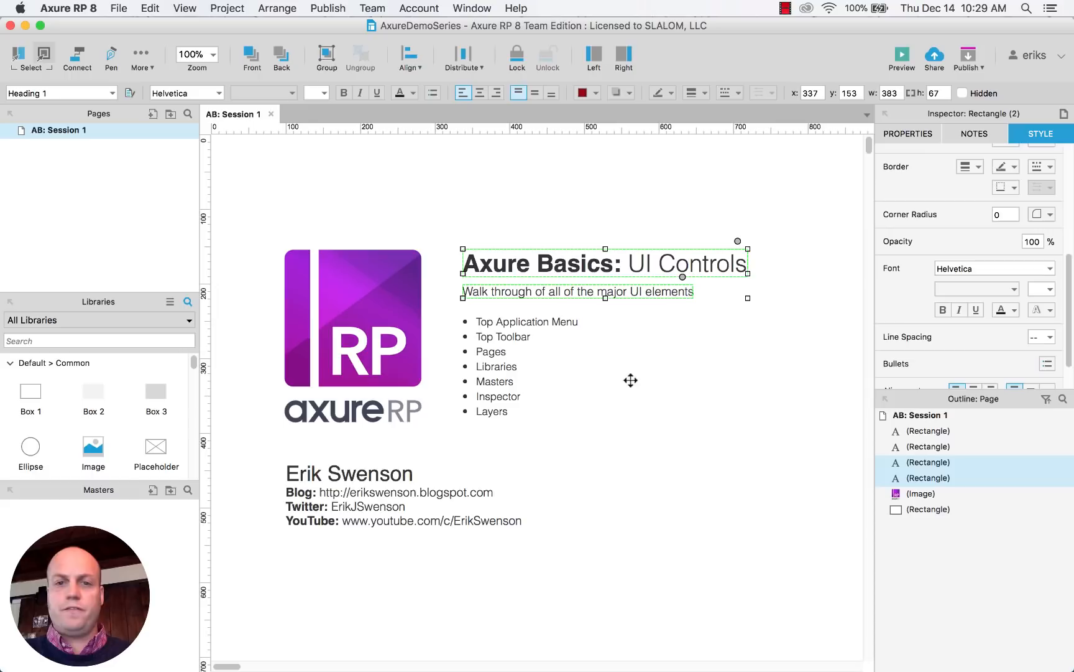
{"action": "mouse_move", "coordinate": [582, 391]}
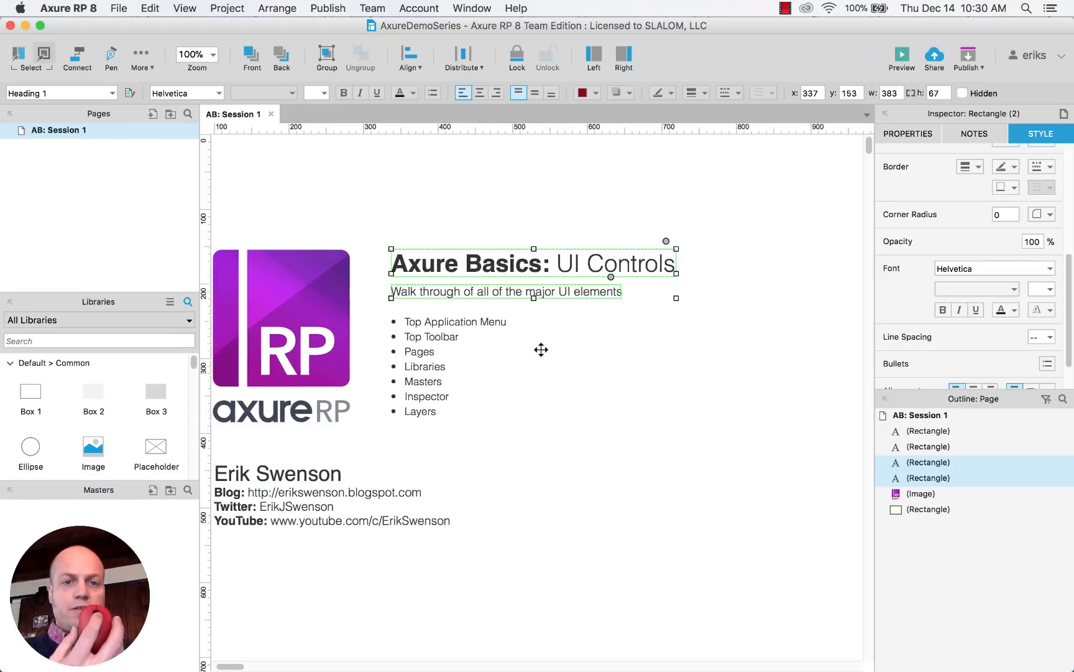
{"action": "scroll", "scroll_direction": "left", "scroll_amount": 3}
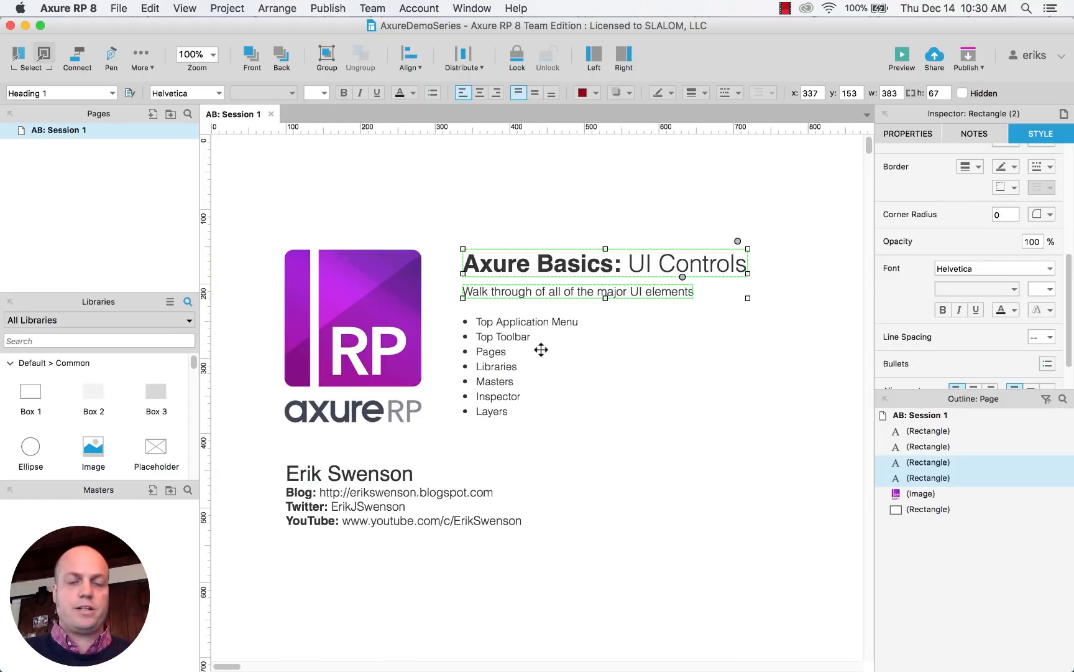
{"action": "scroll", "scroll_direction": "down", "scroll_amount": 3}
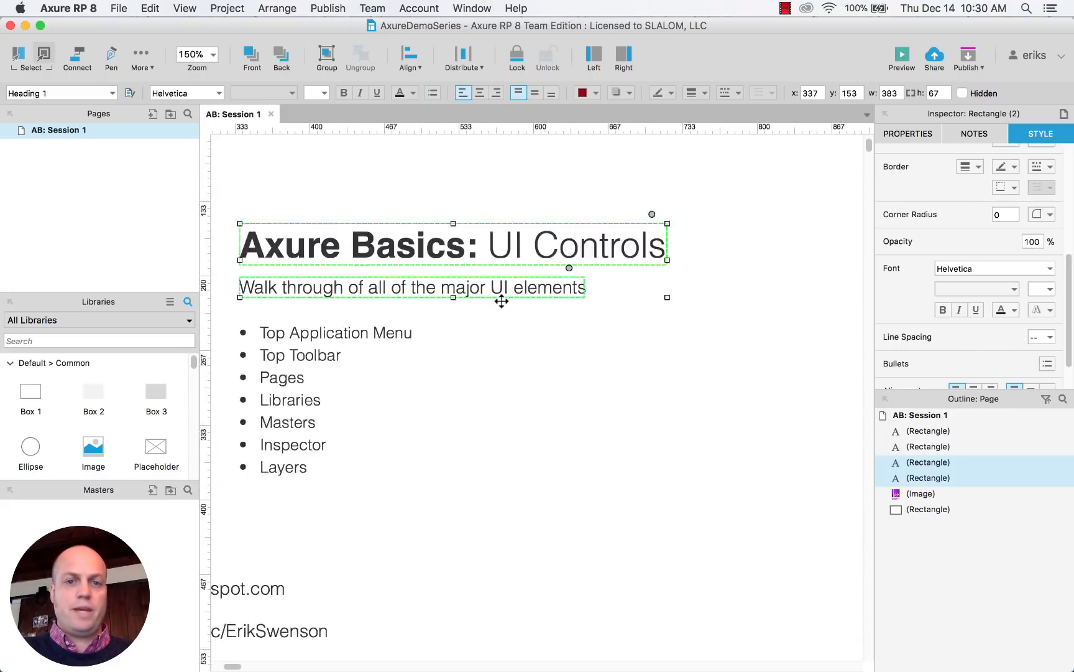
{"action": "left_click", "coordinate": [213, 54]}
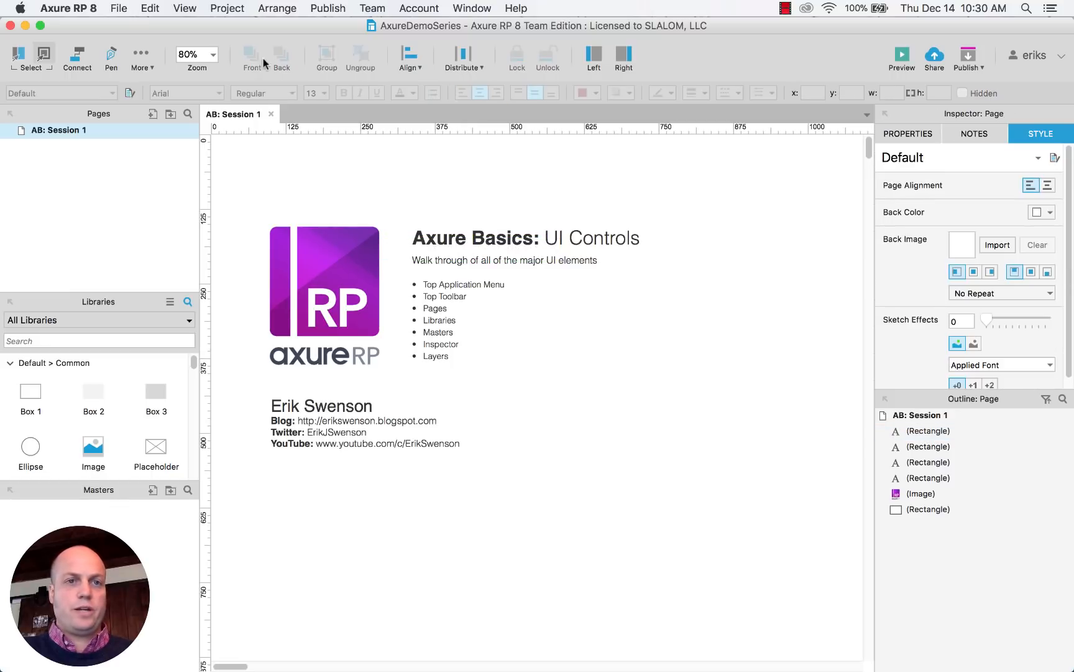
{"action": "mouse_move", "coordinate": [357, 96]}
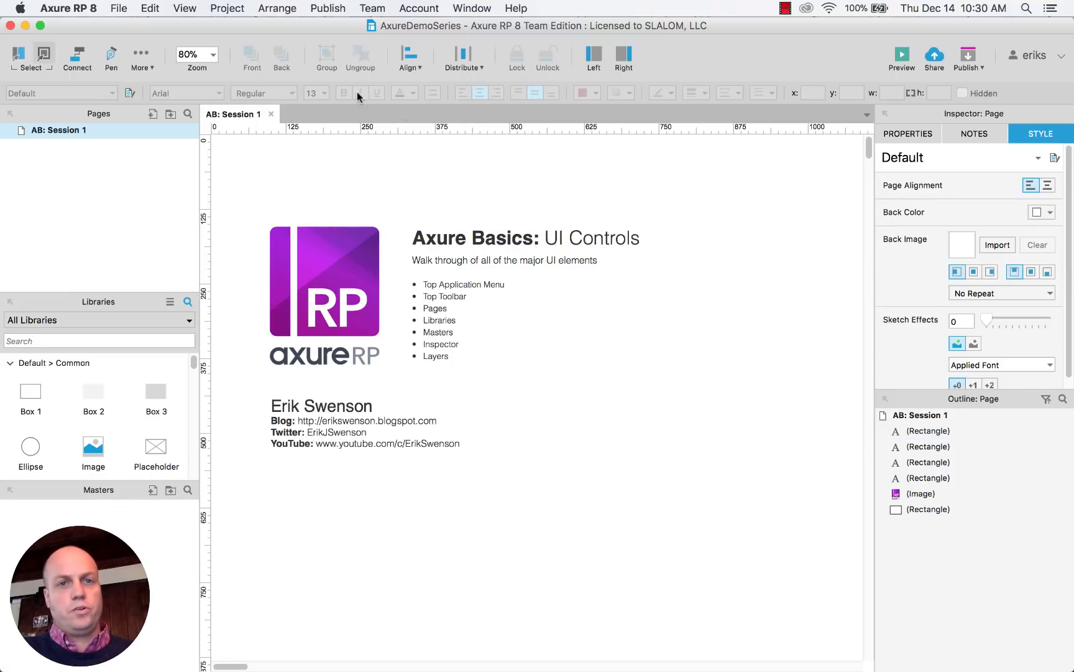
- Select the heading and subtitle pair on the canvas
{"action": "left_click", "coordinate": [526, 237]}
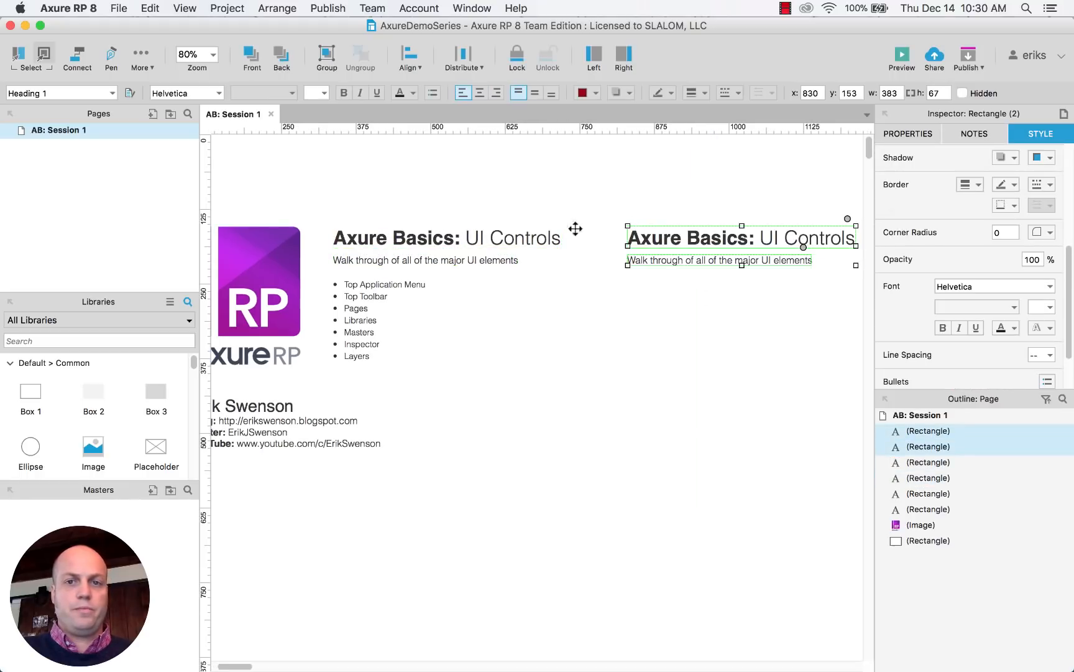
{"action": "mouse_move", "coordinate": [644, 243]}
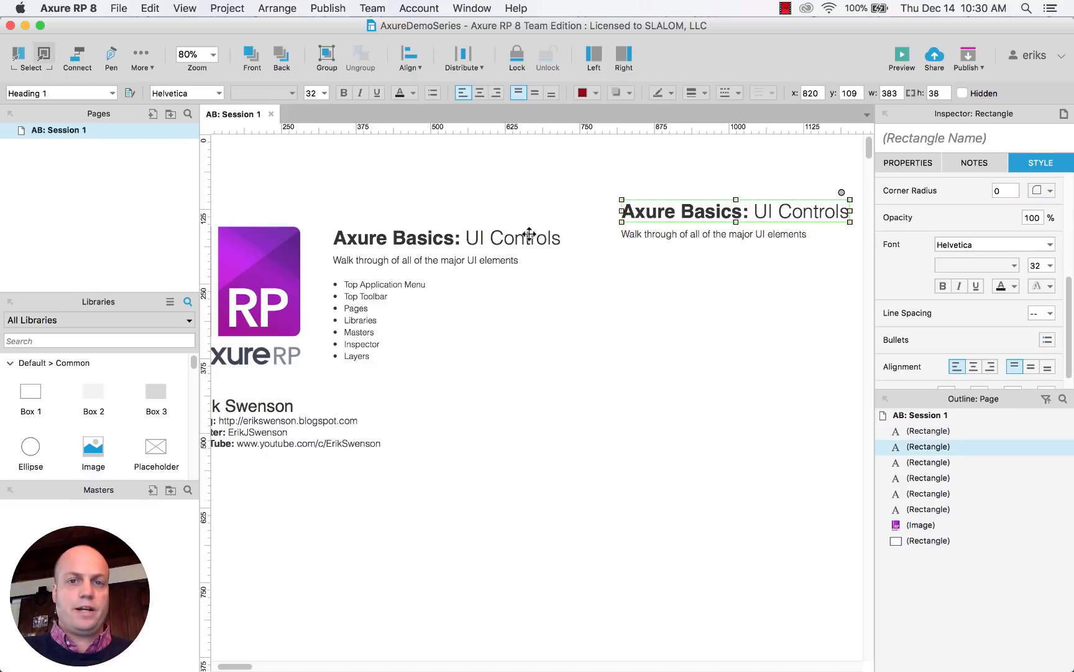
{"action": "left_click", "coordinate": [409, 58]}
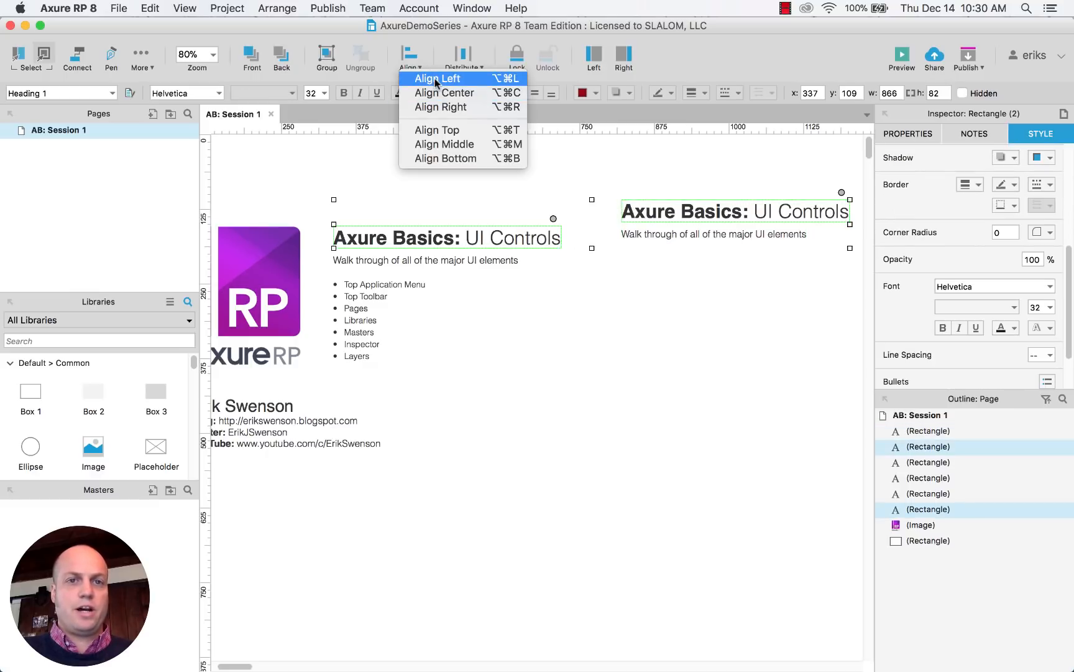
{"action": "left_click", "coordinate": [436, 130]}
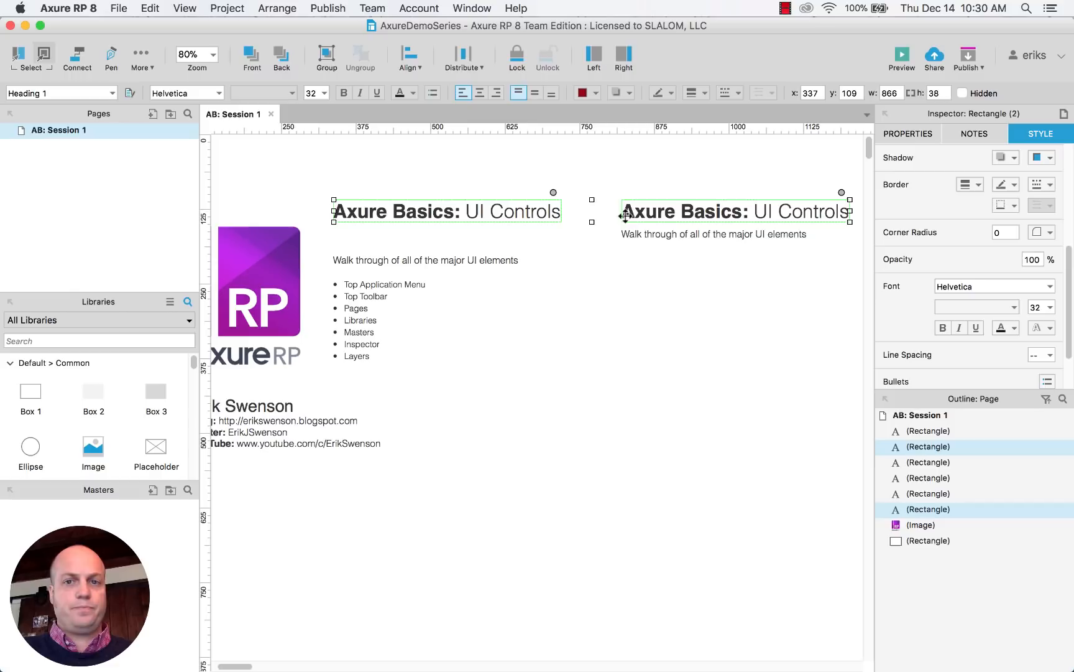
{"action": "left_click", "coordinate": [452, 479]}
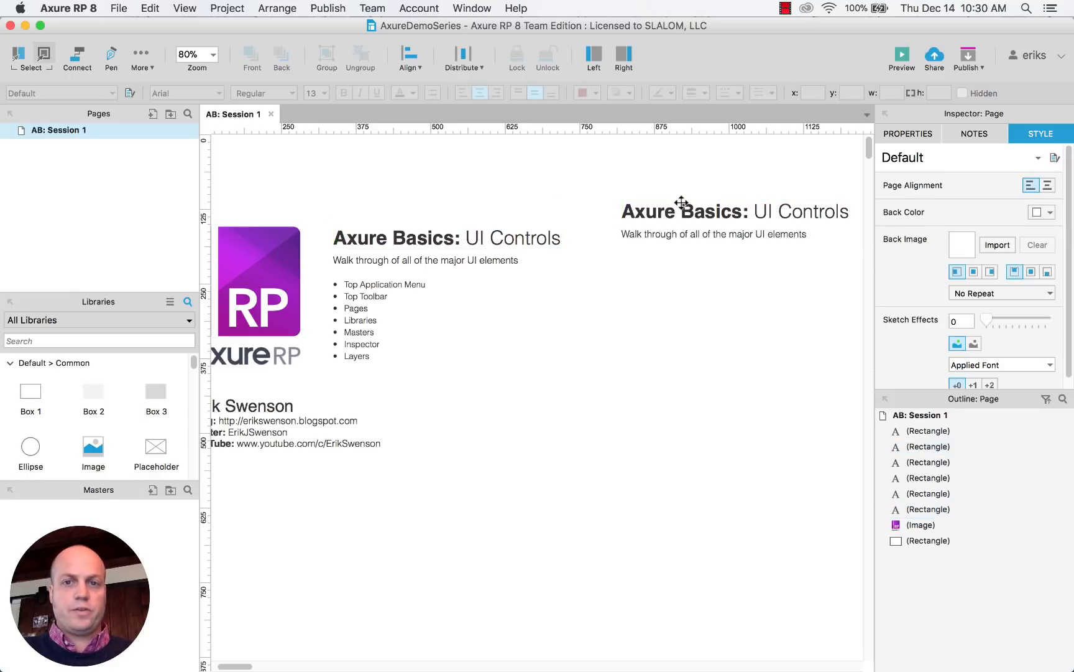
{"action": "left_click", "coordinate": [681, 210]}
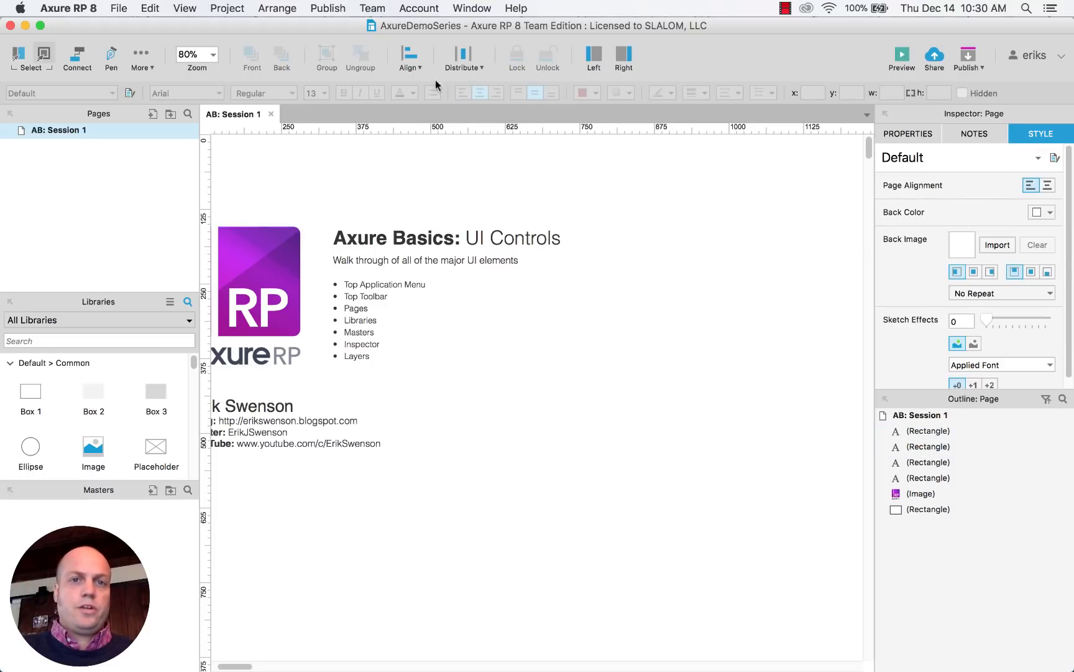
- Drag out four copies of the bullet list and arrange them across the page
{"action": "left_click", "coordinate": [445, 237]}
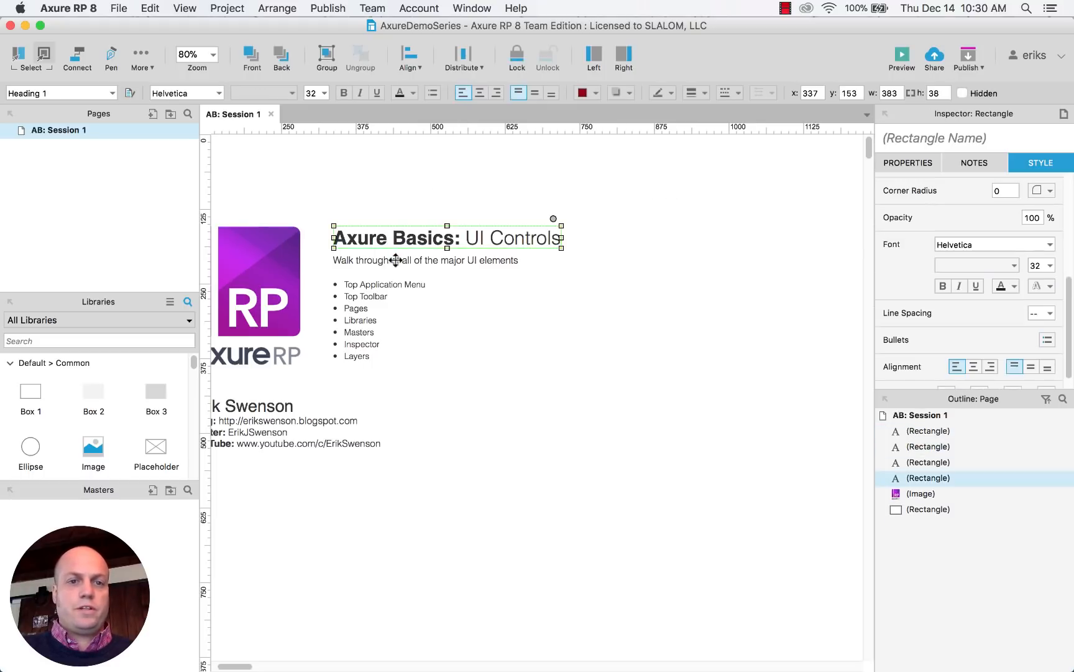
{"action": "left_click", "coordinate": [425, 260]}
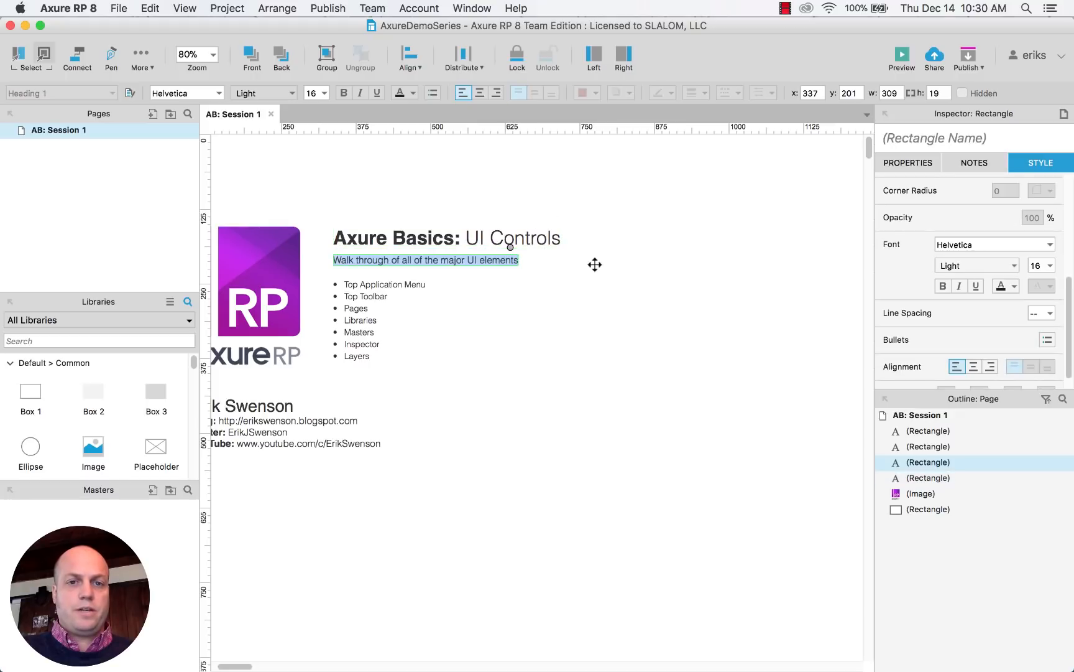
{"action": "left_click_drag", "start_coordinate": [380, 320], "coordinate": [492, 320]}
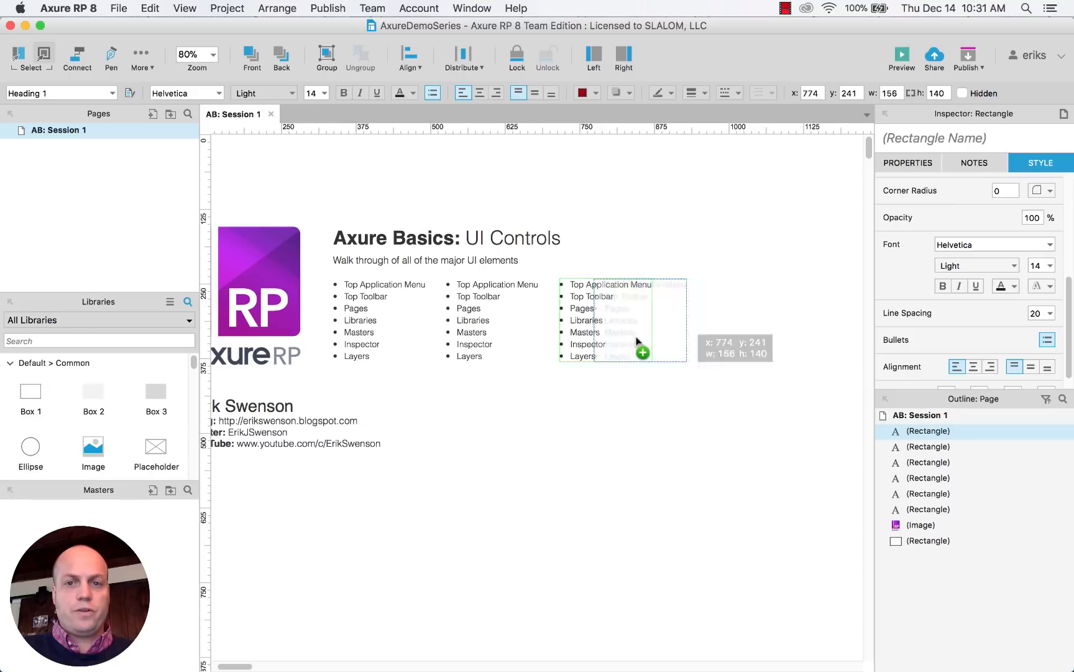
{"action": "left_click_drag", "start_coordinate": [623, 321], "coordinate": [717, 320]}
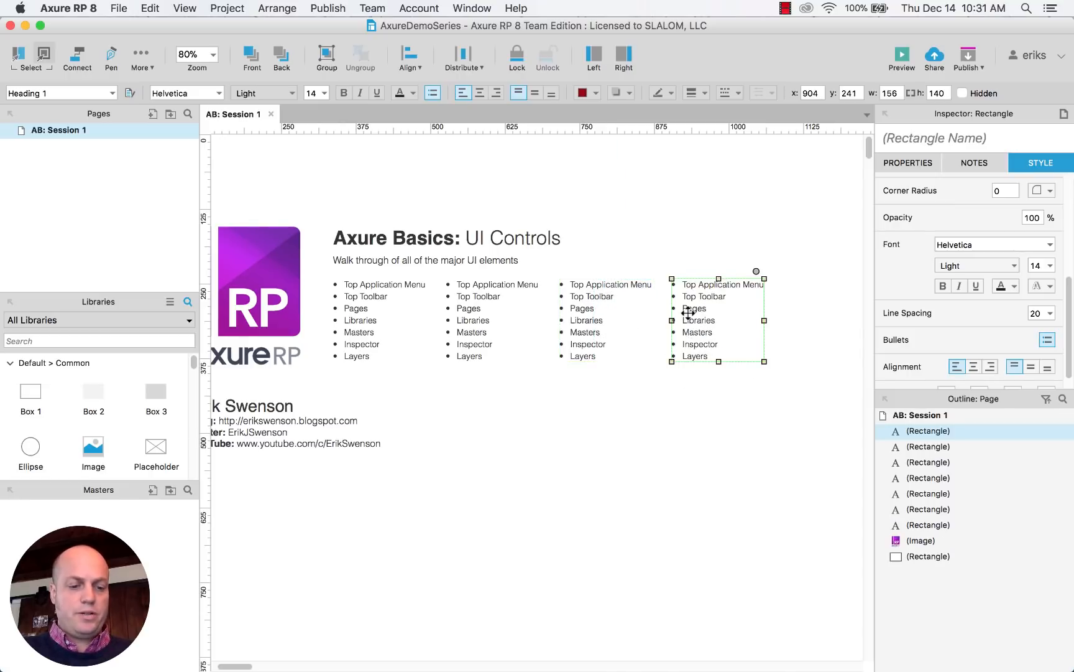
{"action": "left_click_drag", "start_coordinate": [717, 319], "coordinate": [718, 357]}
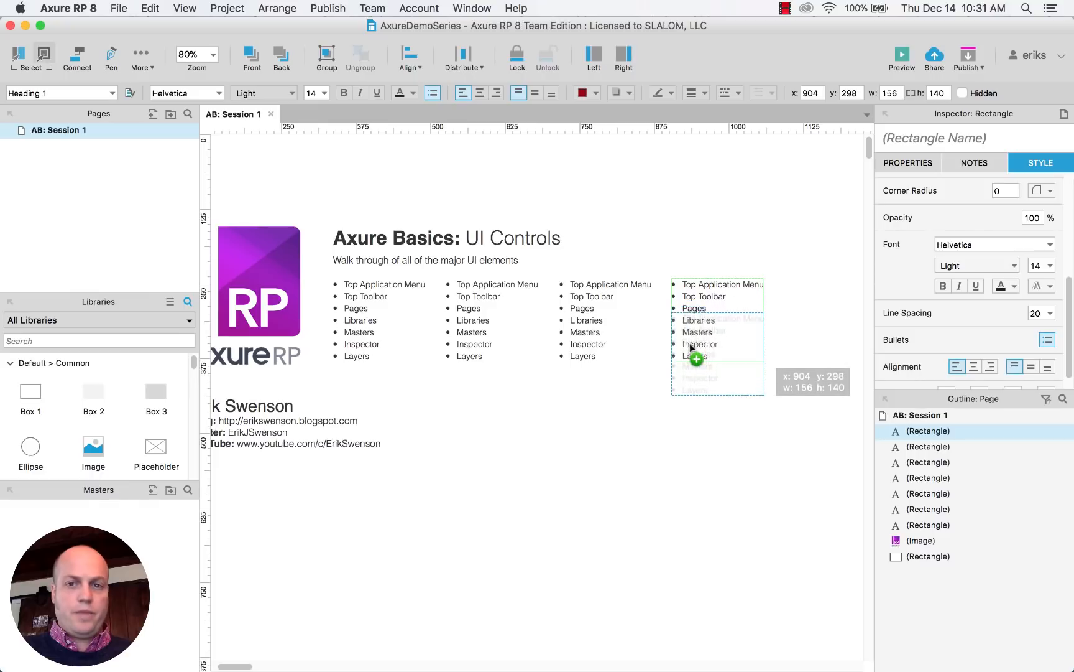
{"action": "left_click_drag", "start_coordinate": [694, 351], "coordinate": [699, 401]}
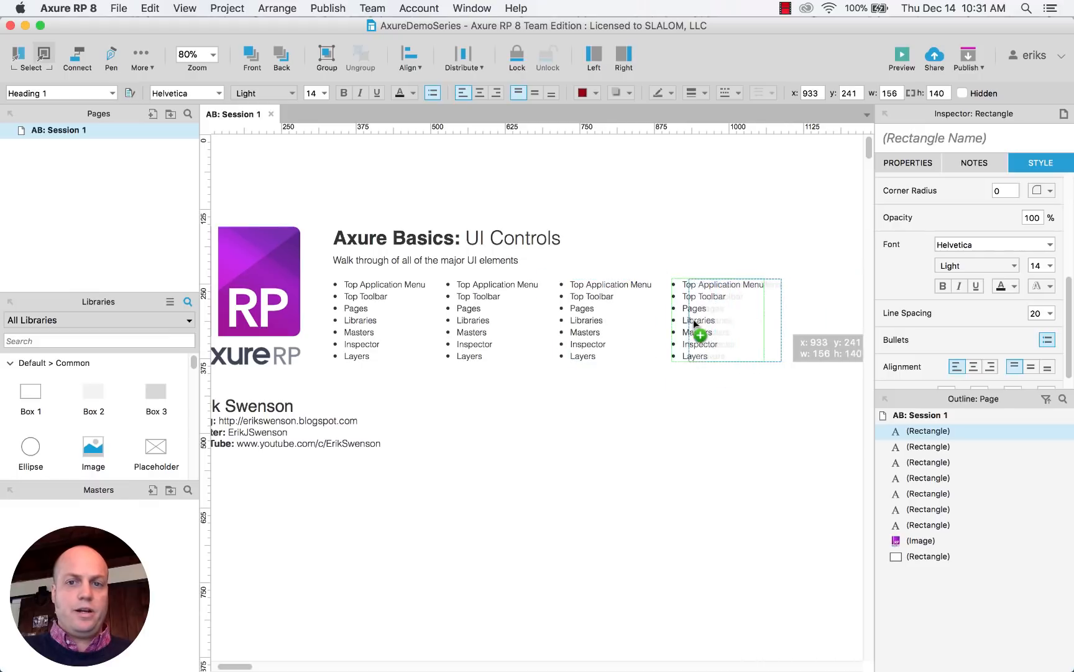
{"action": "left_click_drag", "start_coordinate": [696, 322], "coordinate": [699, 429]}
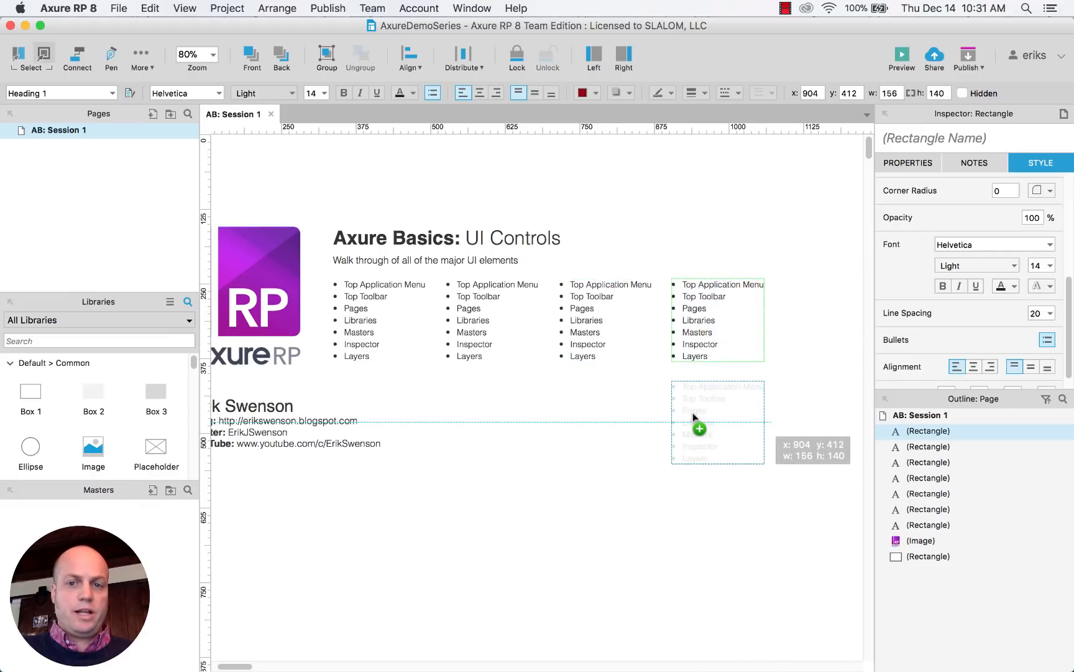
{"action": "left_click_drag", "start_coordinate": [718, 422], "coordinate": [718, 318]}
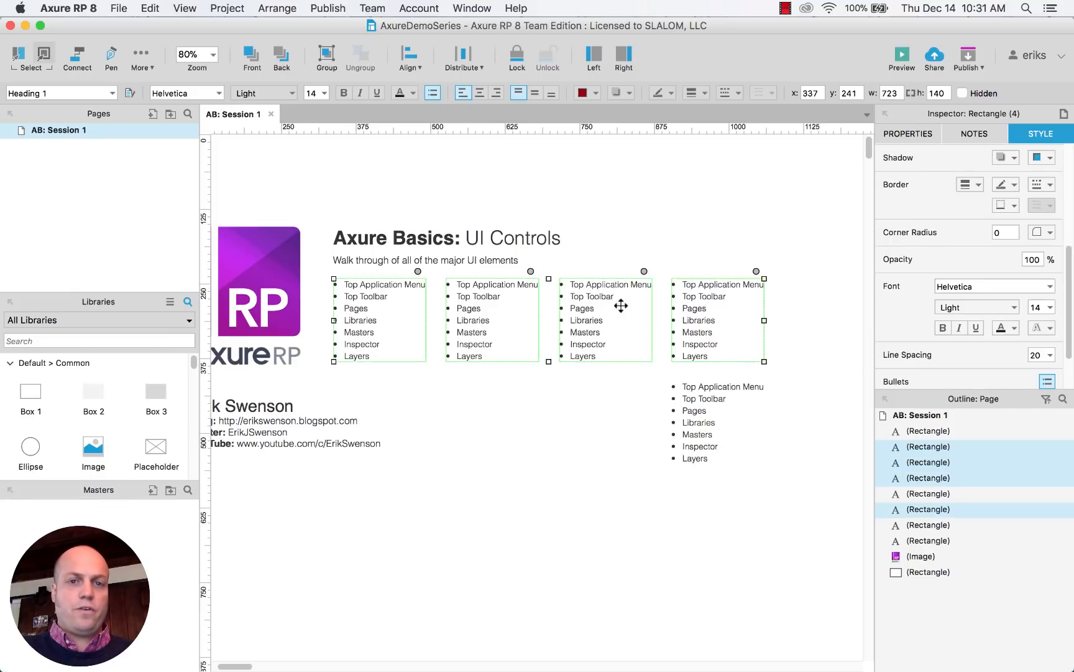
- Distribute the four list copies vertically, then horizontally
{"action": "left_click", "coordinate": [464, 57]}
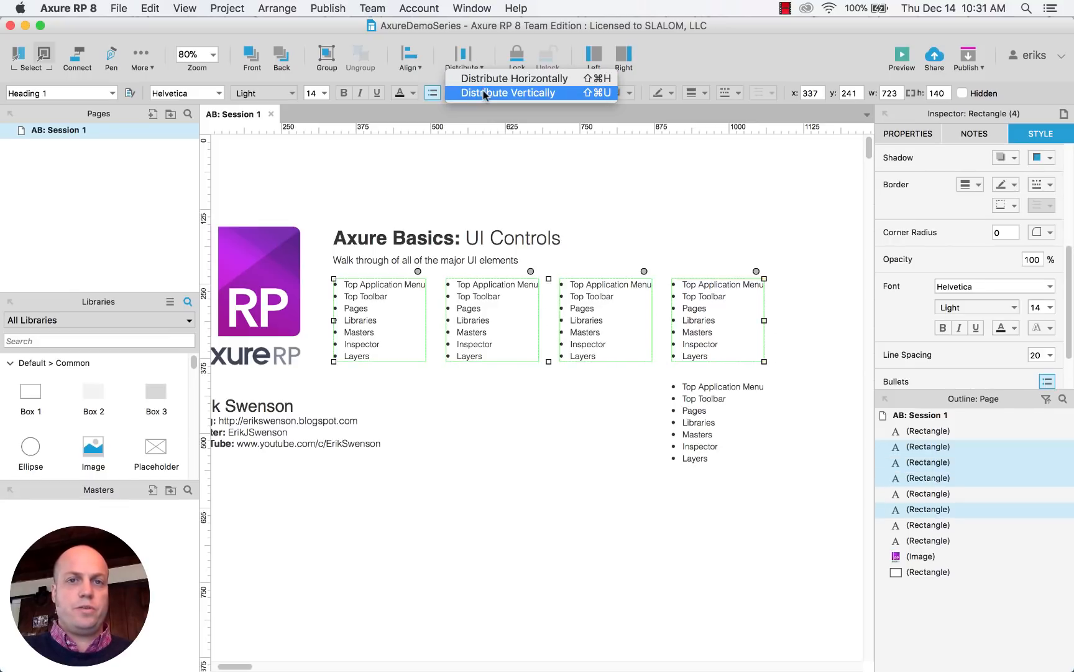
{"action": "left_click", "coordinate": [506, 92]}
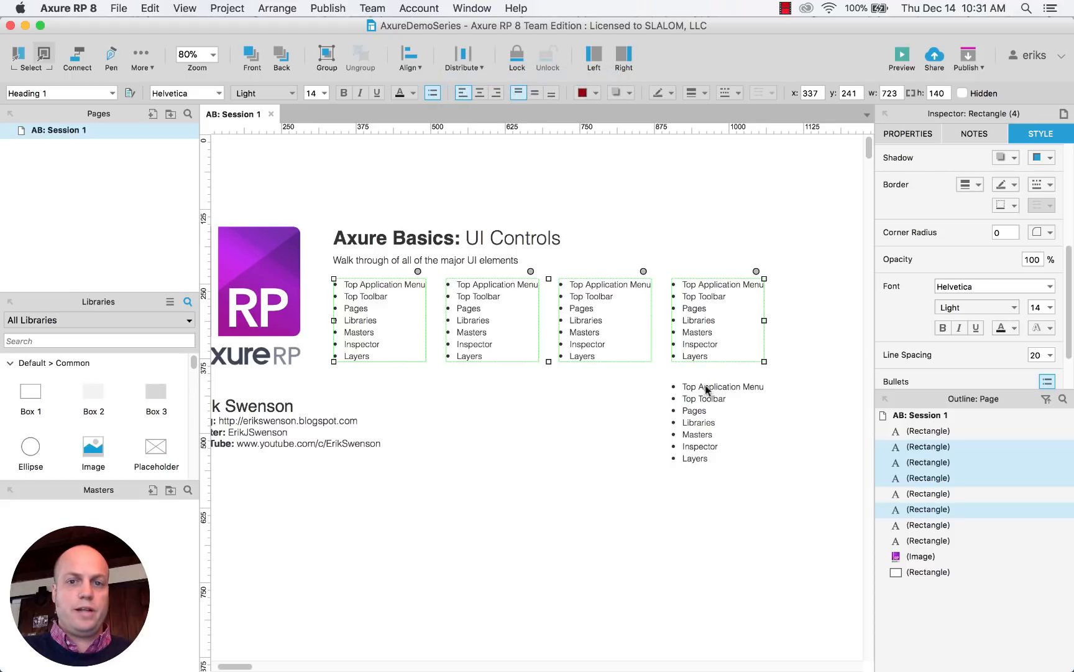
{"action": "left_click", "coordinate": [605, 319]}
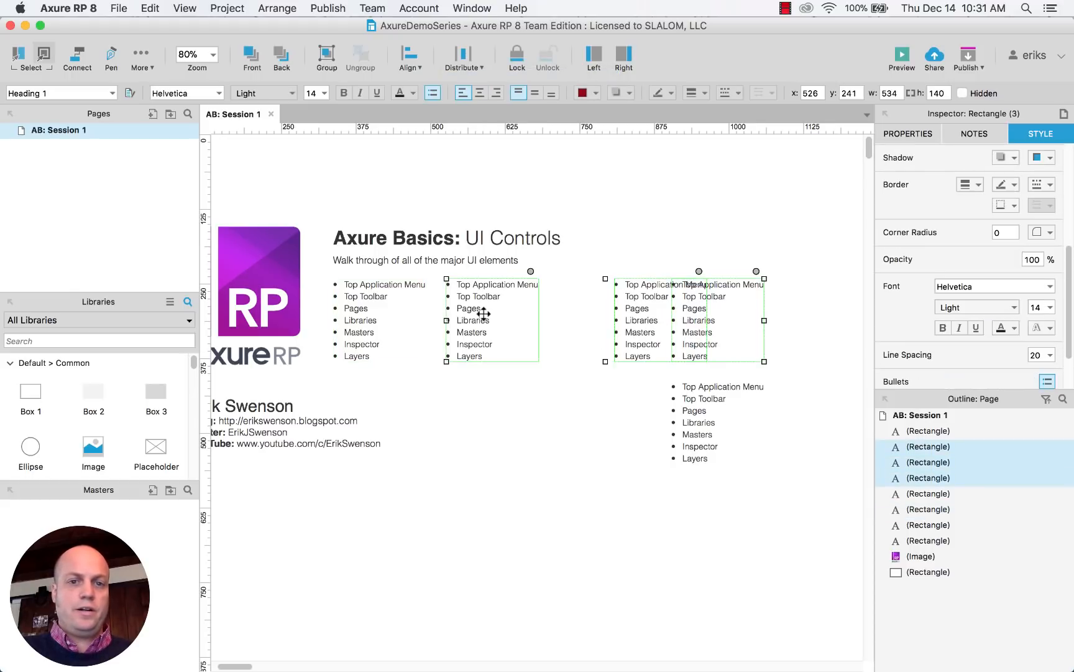
{"action": "left_click", "coordinate": [462, 58]}
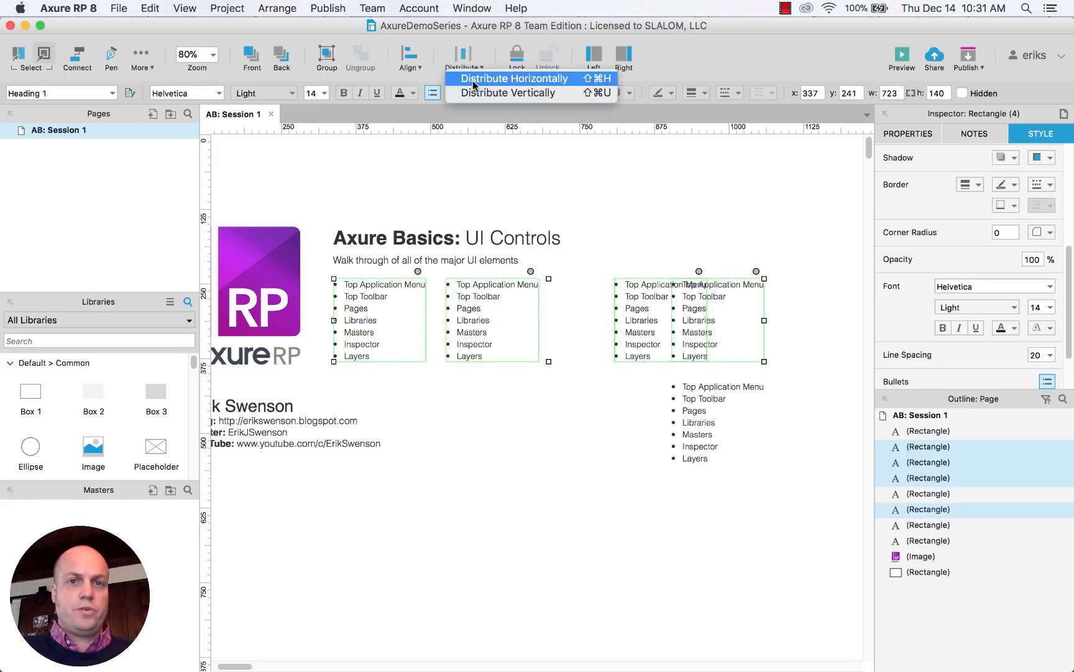
{"action": "left_click", "coordinate": [512, 78]}
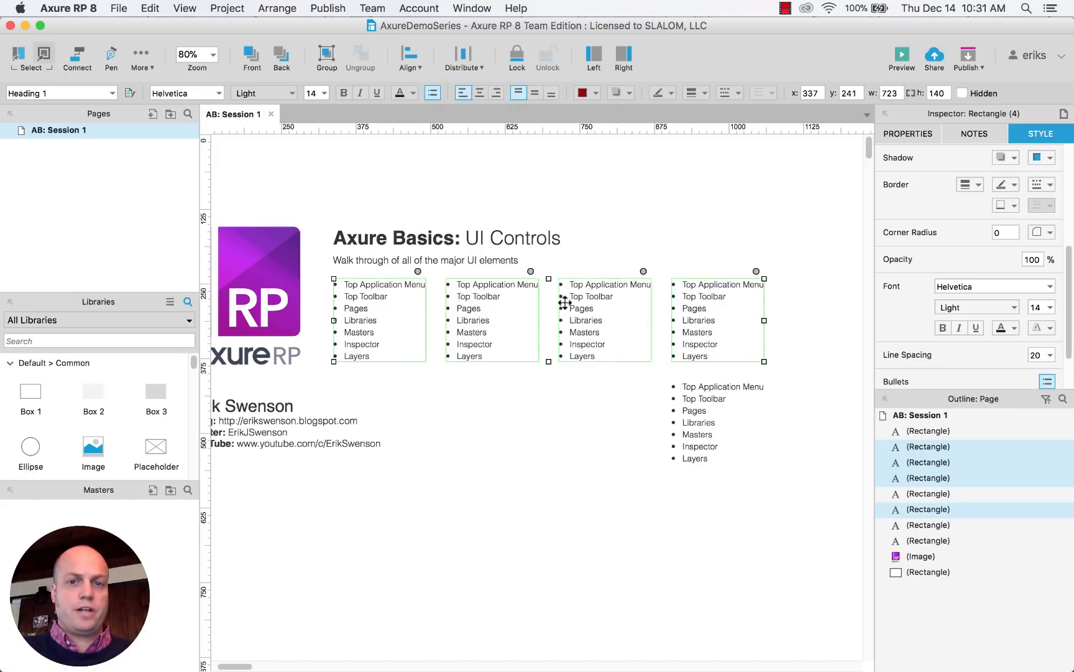
{"action": "left_click", "coordinate": [719, 320]}
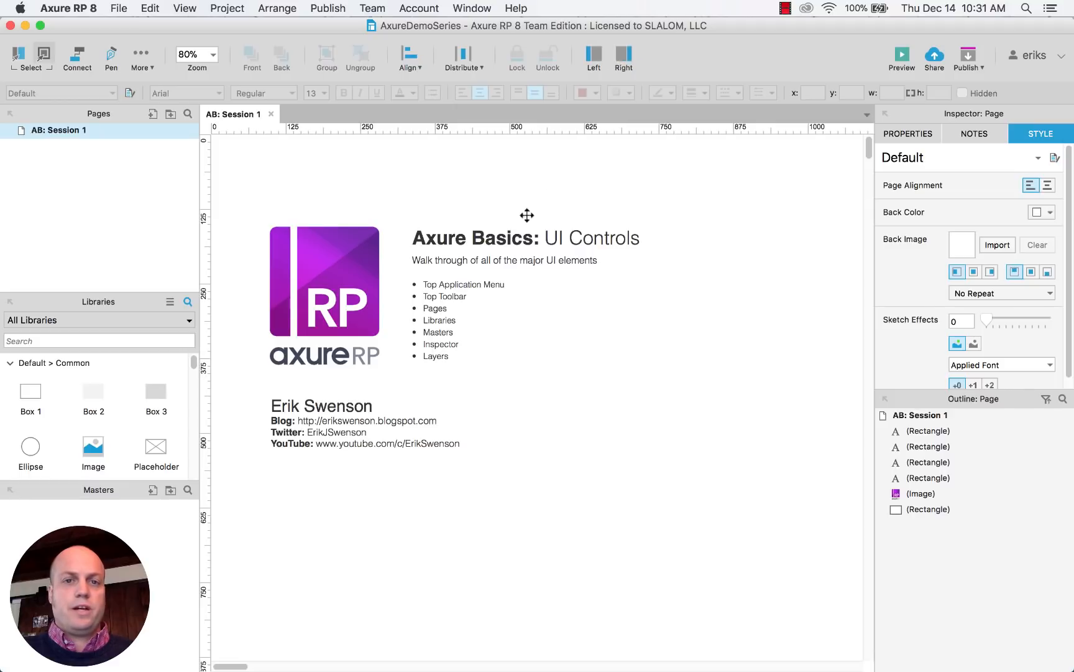
{"action": "left_click", "coordinate": [324, 295]}
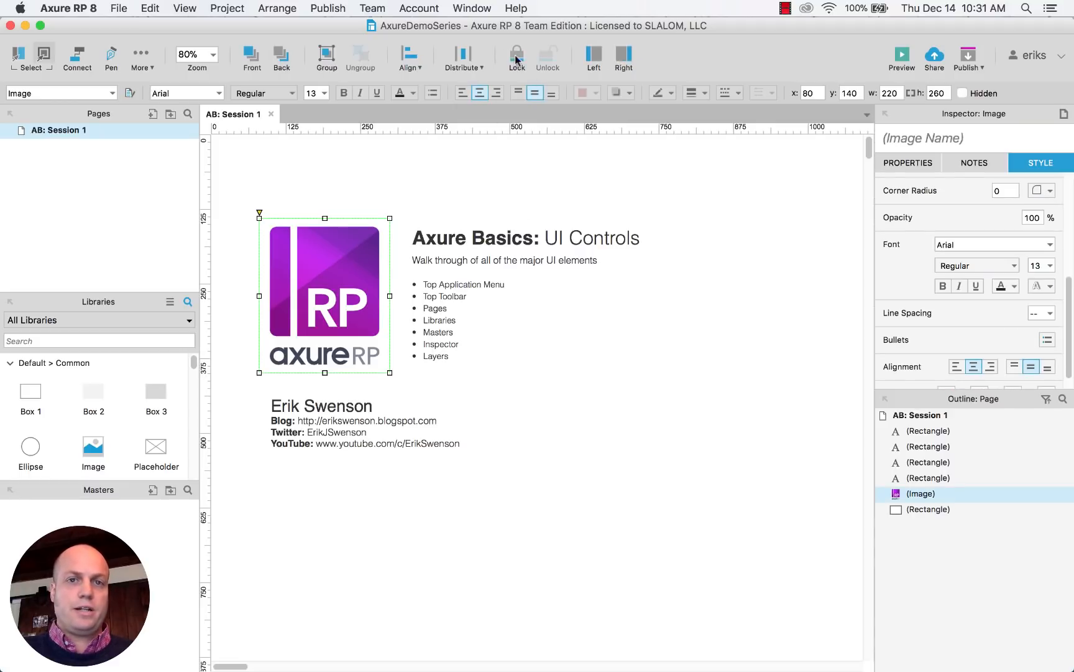
{"action": "left_click", "coordinate": [516, 58]}
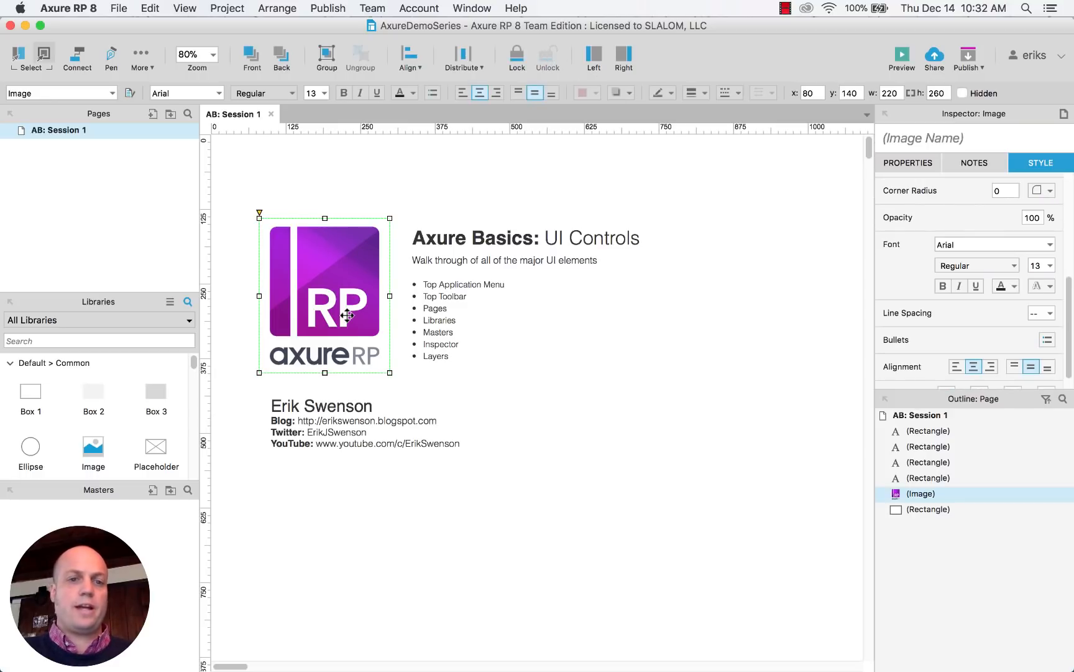
{"action": "mouse_move", "coordinate": [364, 314]}
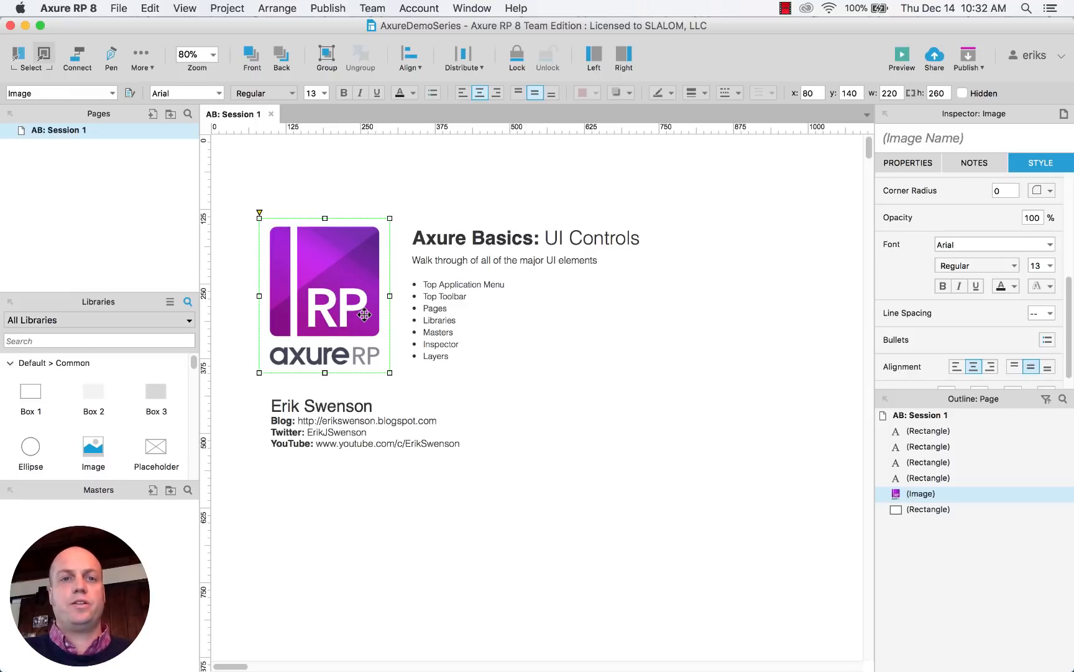
{"action": "mouse_move", "coordinate": [430, 253]}
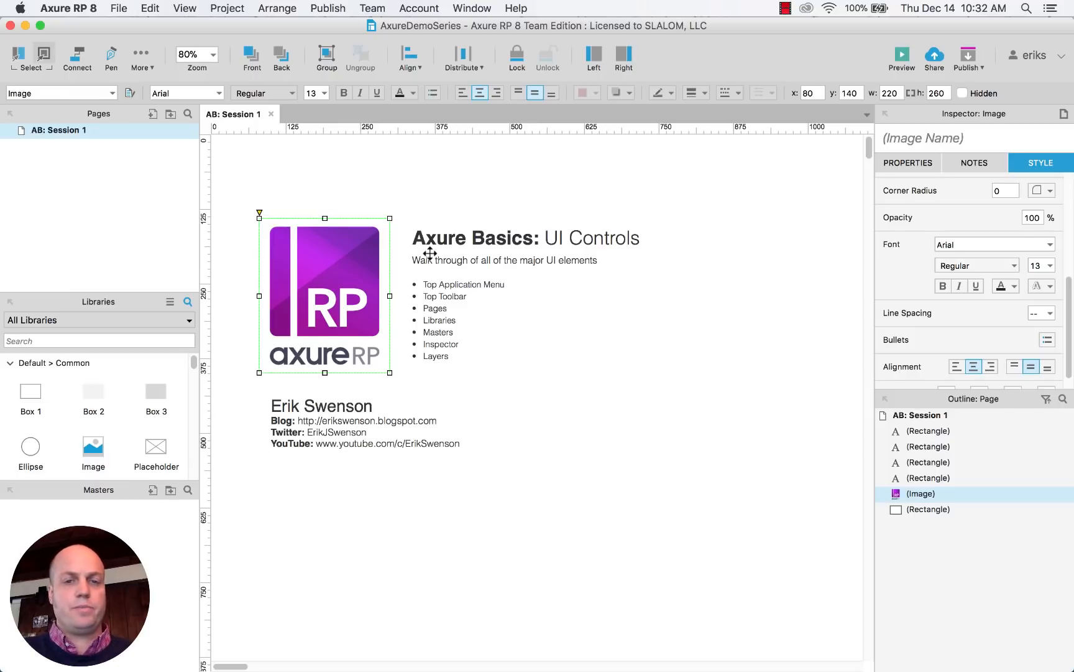
{"action": "mouse_move", "coordinate": [468, 281]}
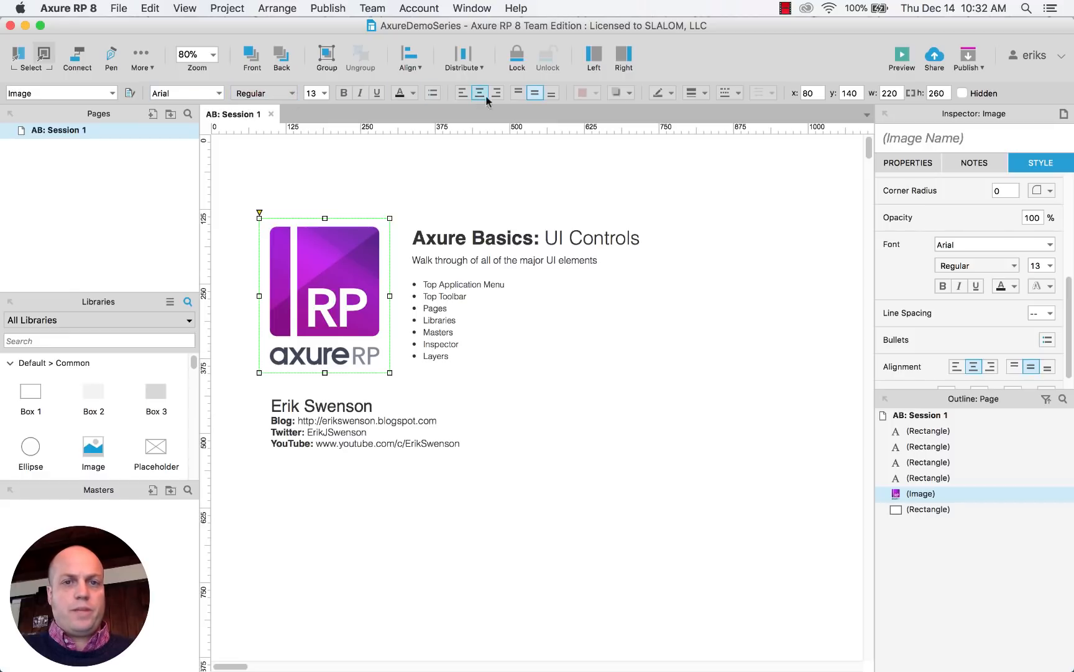
{"action": "left_click", "coordinate": [505, 260]}
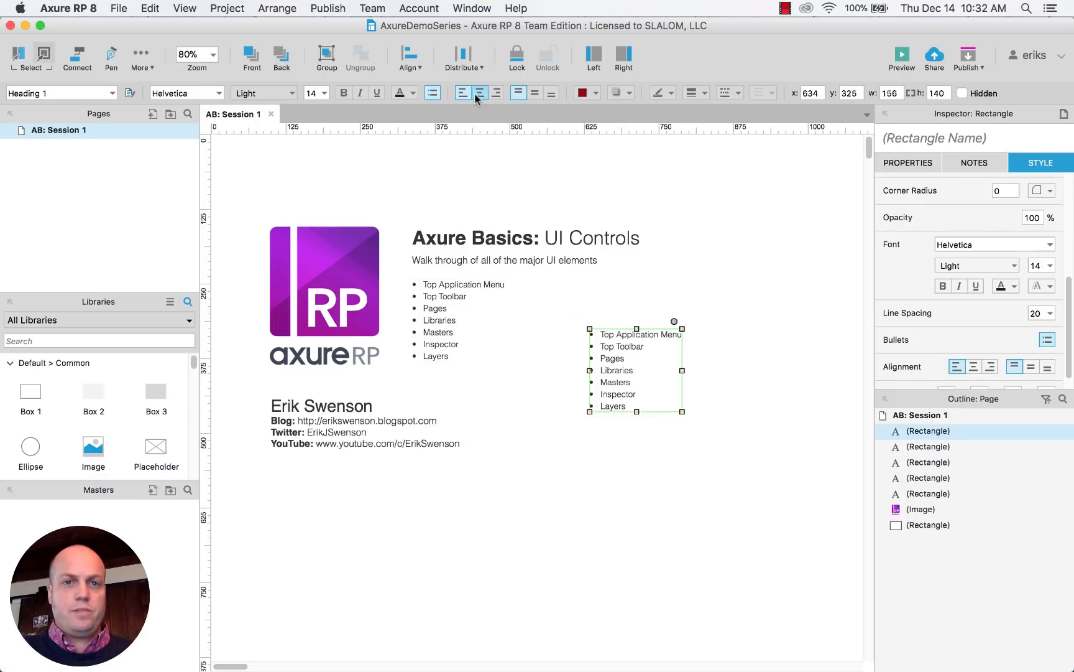
{"action": "left_click", "coordinate": [480, 92]}
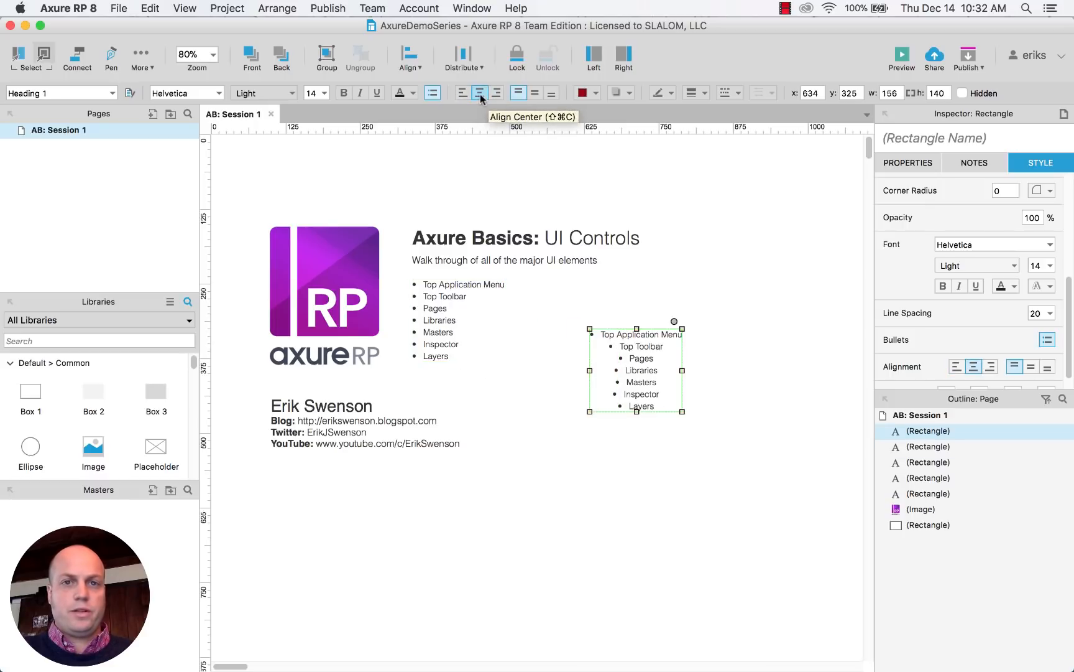
{"action": "left_click", "coordinate": [534, 93]}
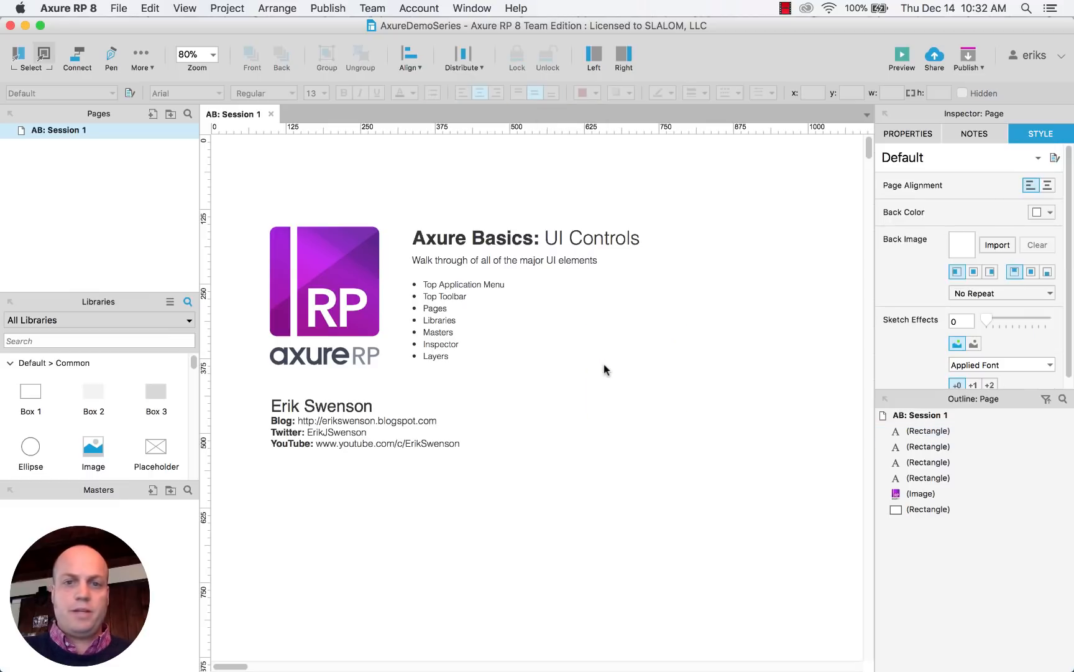
{"action": "left_click_drag", "start_coordinate": [155, 391], "coordinate": [655, 408]}
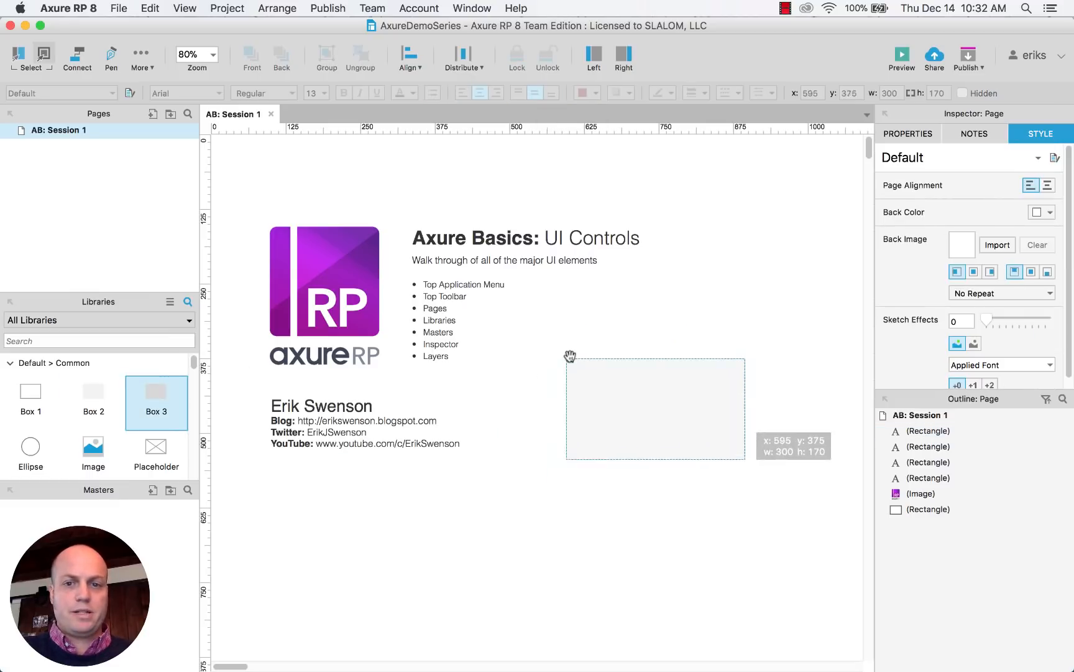
{"action": "double_click", "coordinate": [654, 408]}
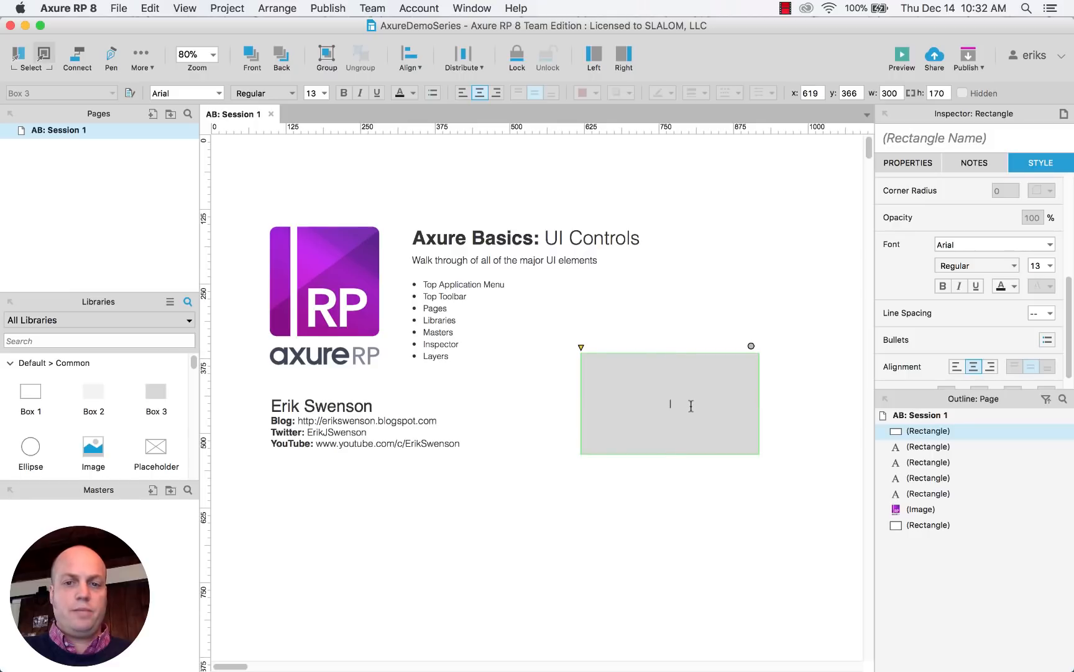
{"action": "type", "text": "sfhdkjasdlkfjaklsjfkasdf"}
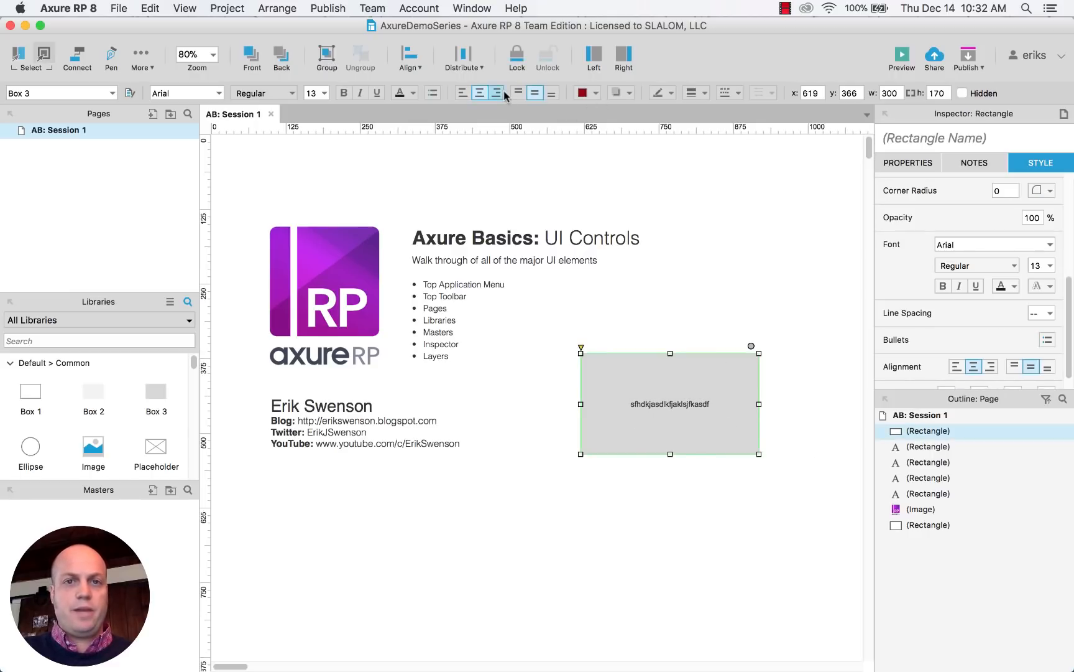
{"action": "left_click", "coordinate": [552, 92]}
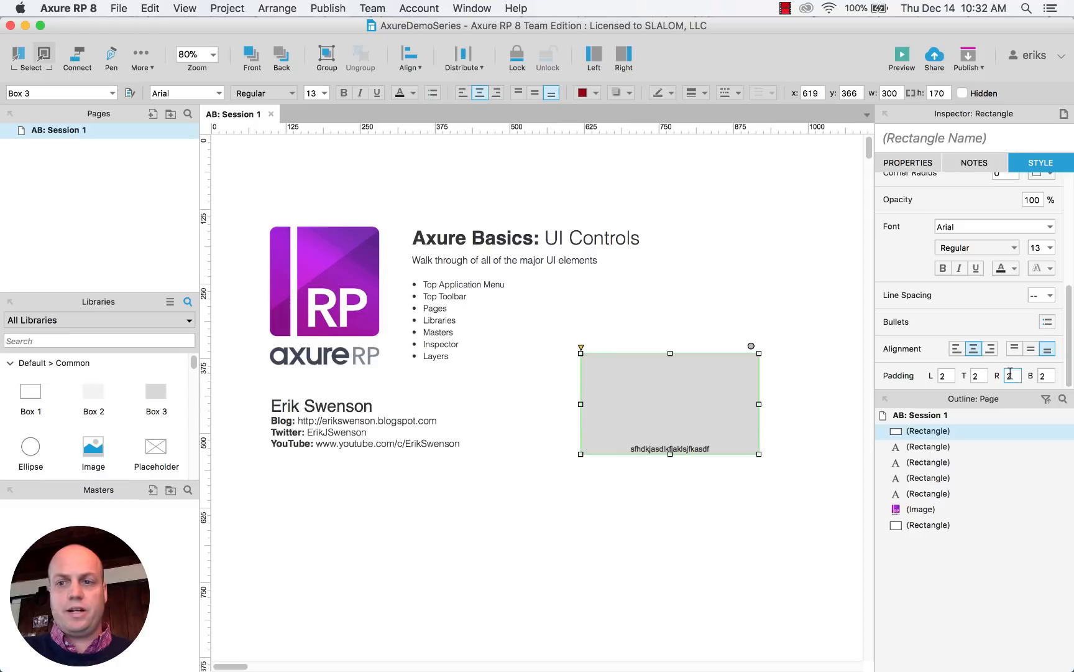
{"action": "left_click", "coordinate": [1044, 375]}
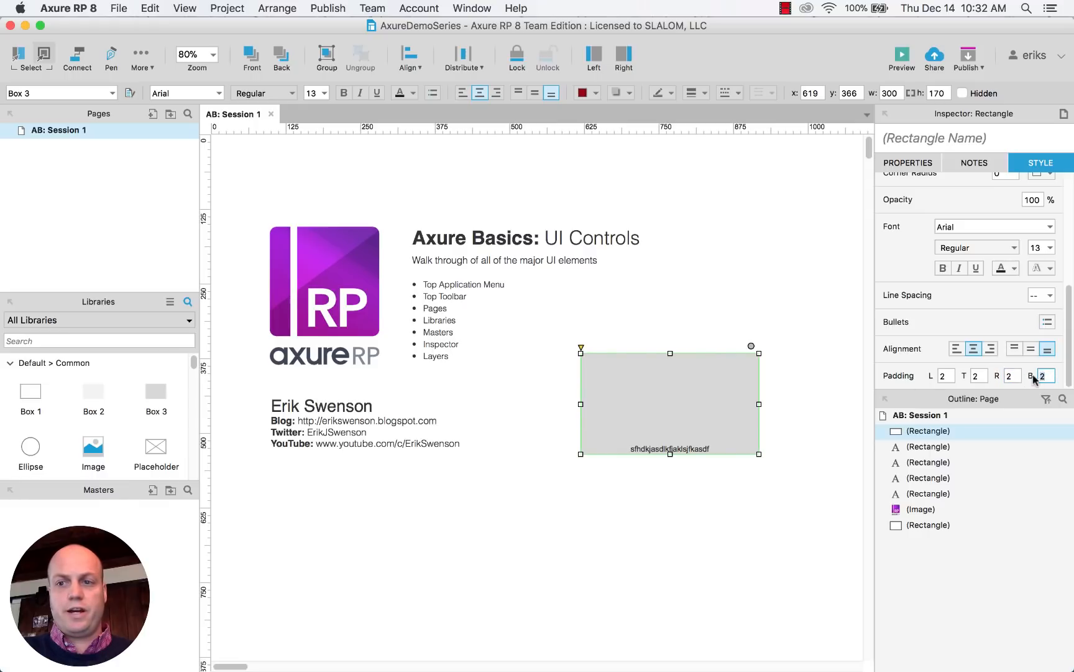
{"action": "type", "text": "10"}
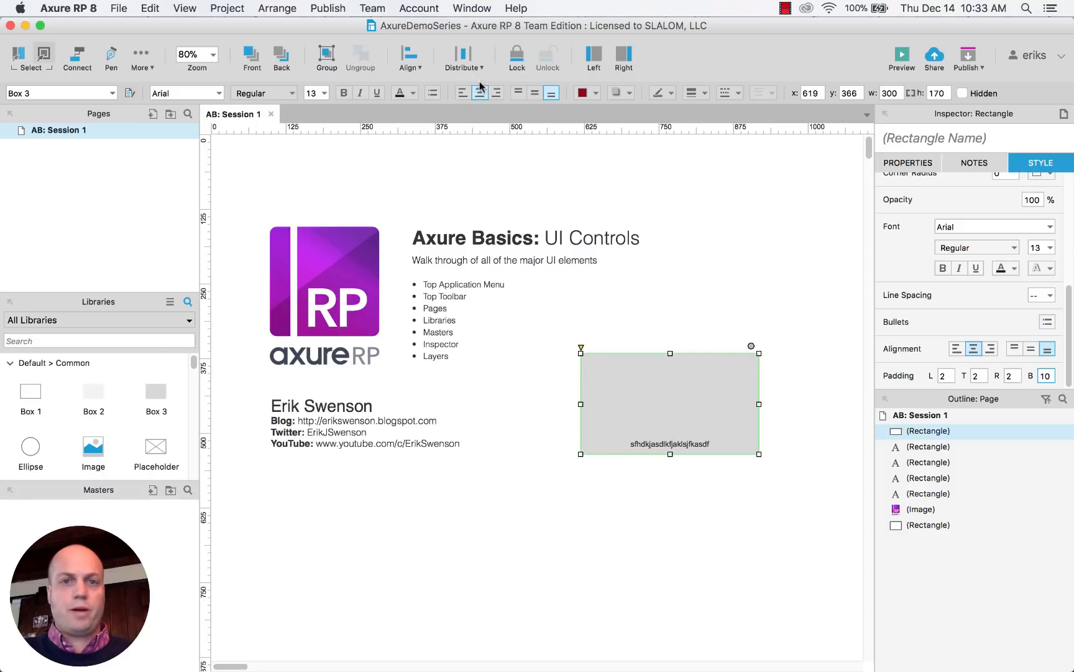
{"action": "left_click", "coordinate": [551, 92]}
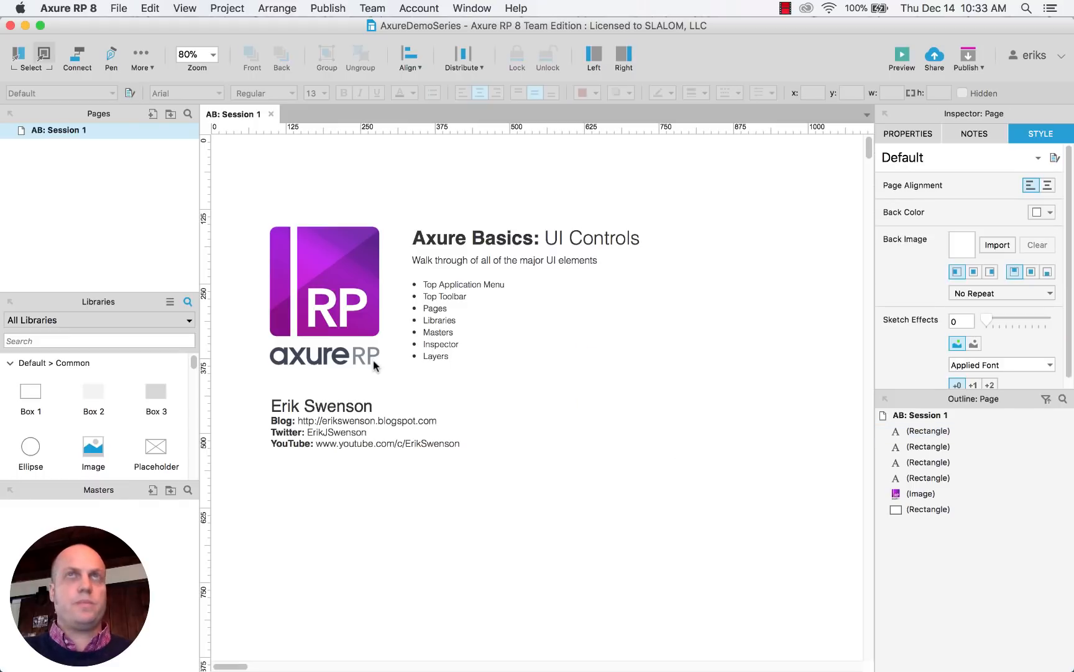
- Place Box 3 to the right of the bullet list and scroll the Libraries pane
{"action": "left_click_drag", "start_coordinate": [155, 389], "coordinate": [673, 454]}
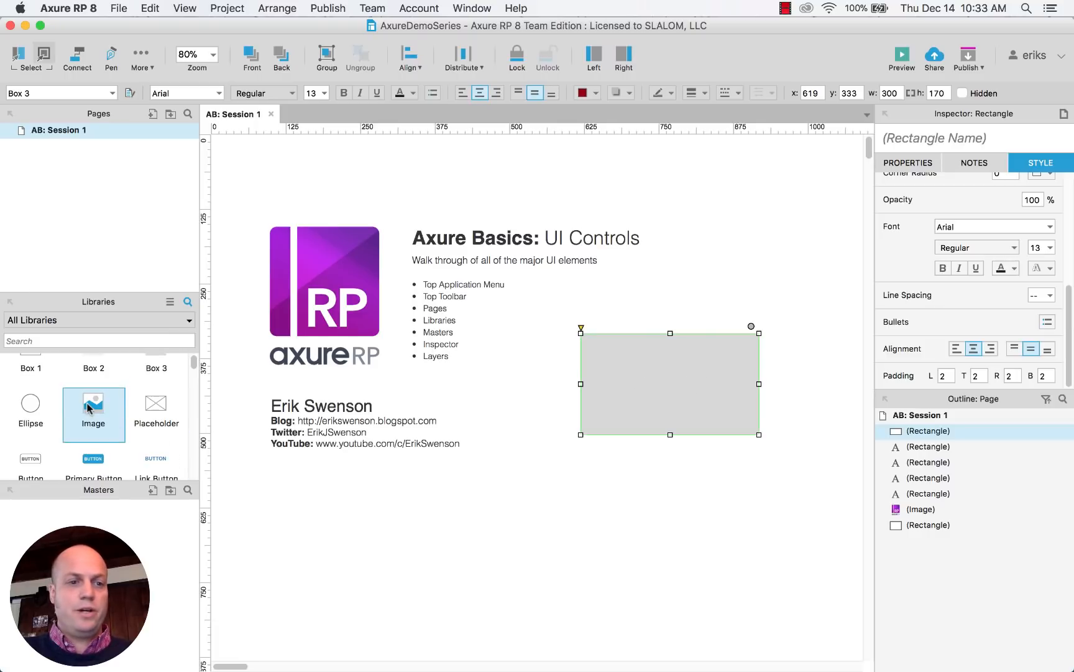
{"action": "scroll", "scroll_direction": "down", "scroll_amount": 3}
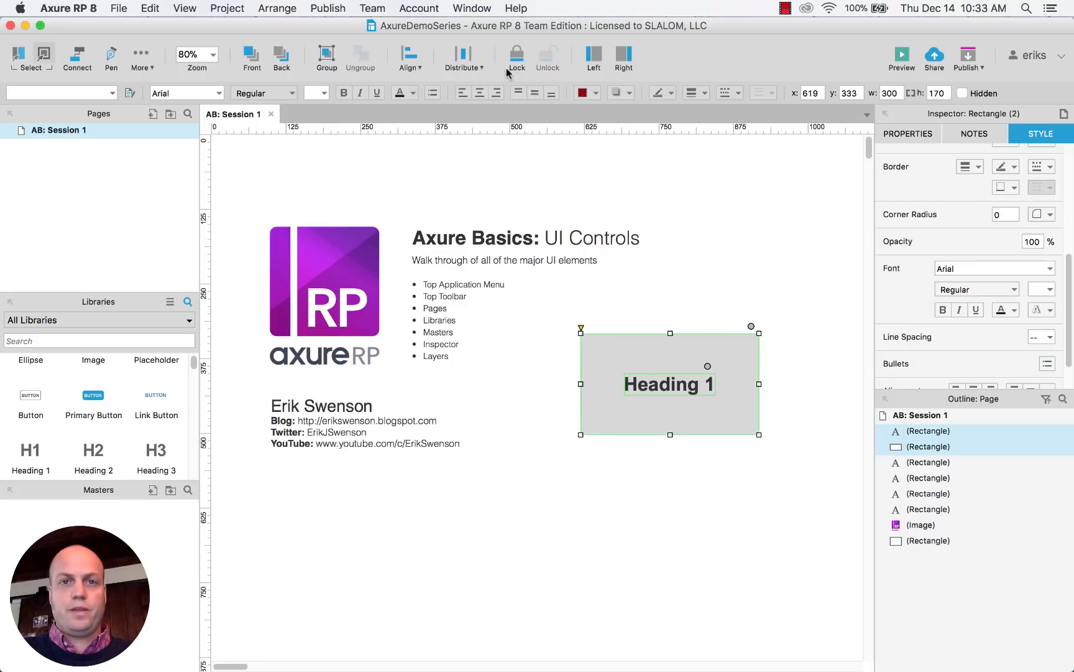
{"action": "left_click", "coordinate": [409, 58]}
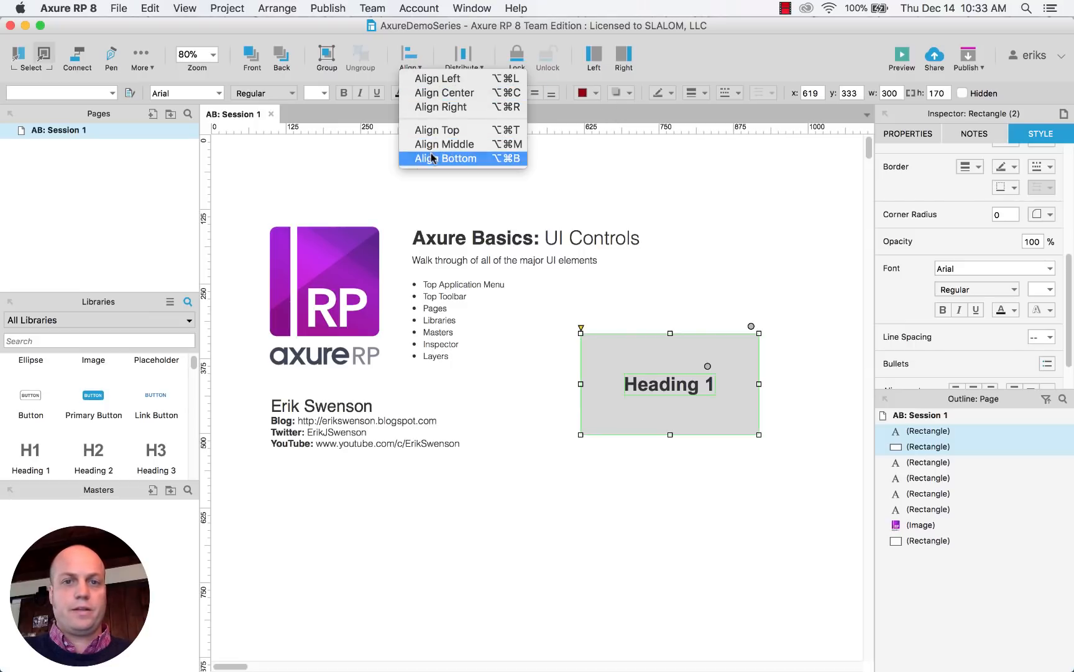
- Align the heading to the bottom of the grey box
{"action": "left_click", "coordinate": [449, 159]}
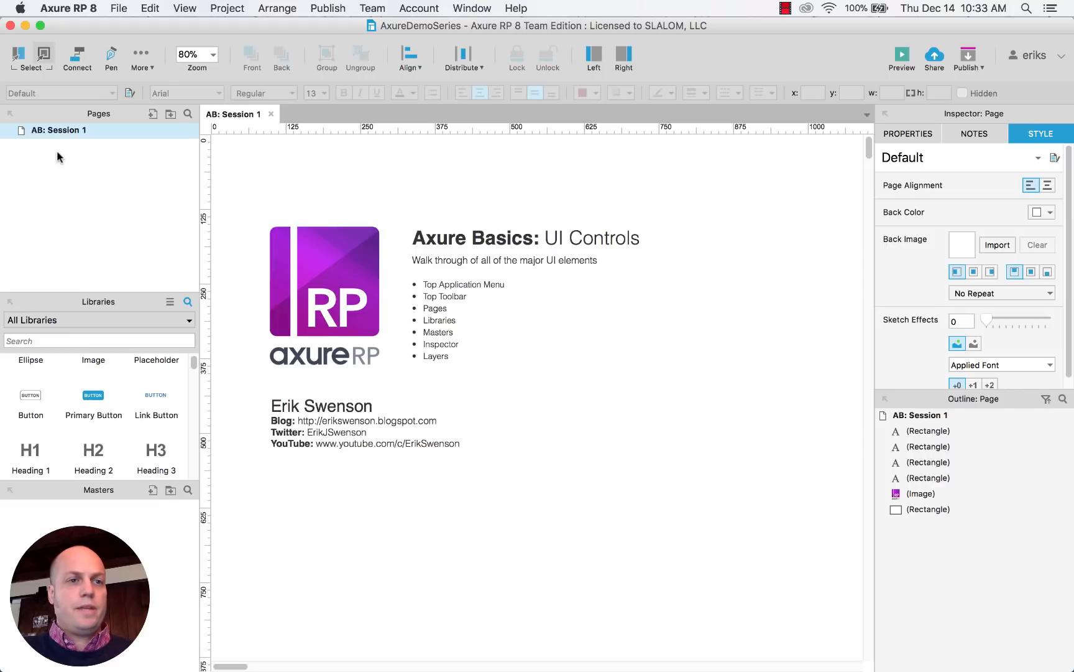
{"action": "mouse_move", "coordinate": [74, 154]}
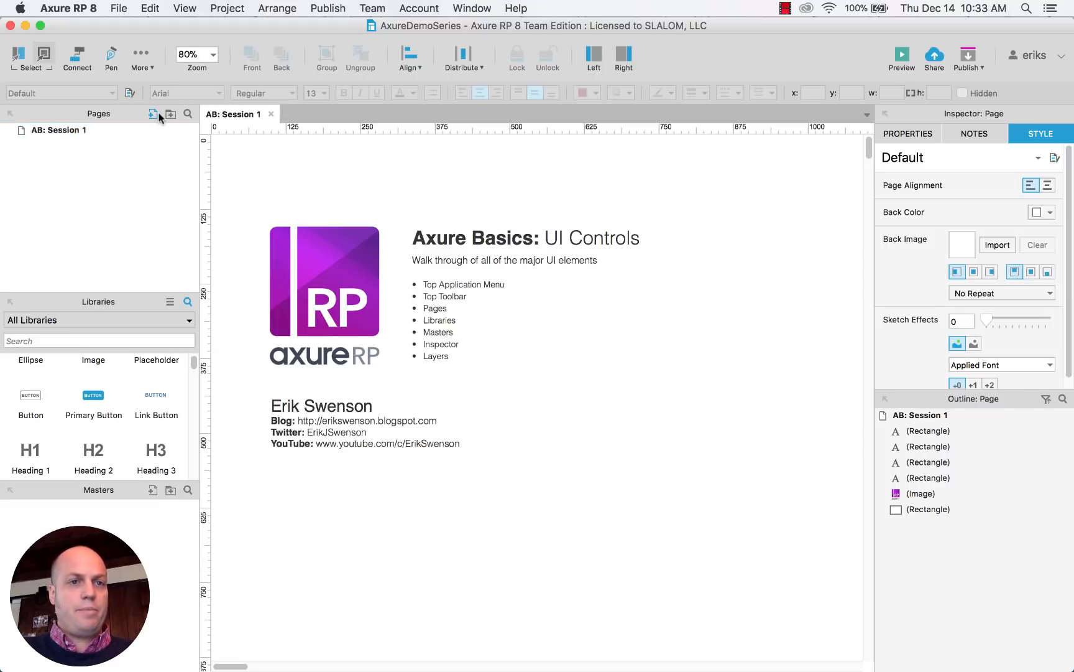
{"action": "mouse_move", "coordinate": [152, 114]}
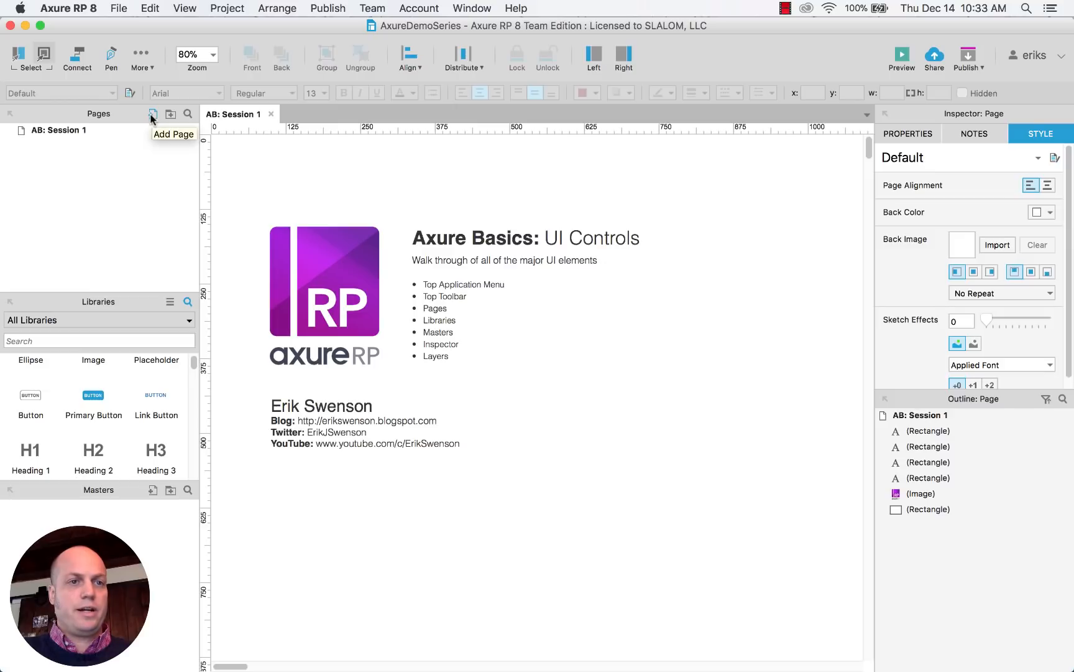
- Add a new folder to the page tree and move New Page 1 into it
{"action": "right_click", "coordinate": [58, 130]}
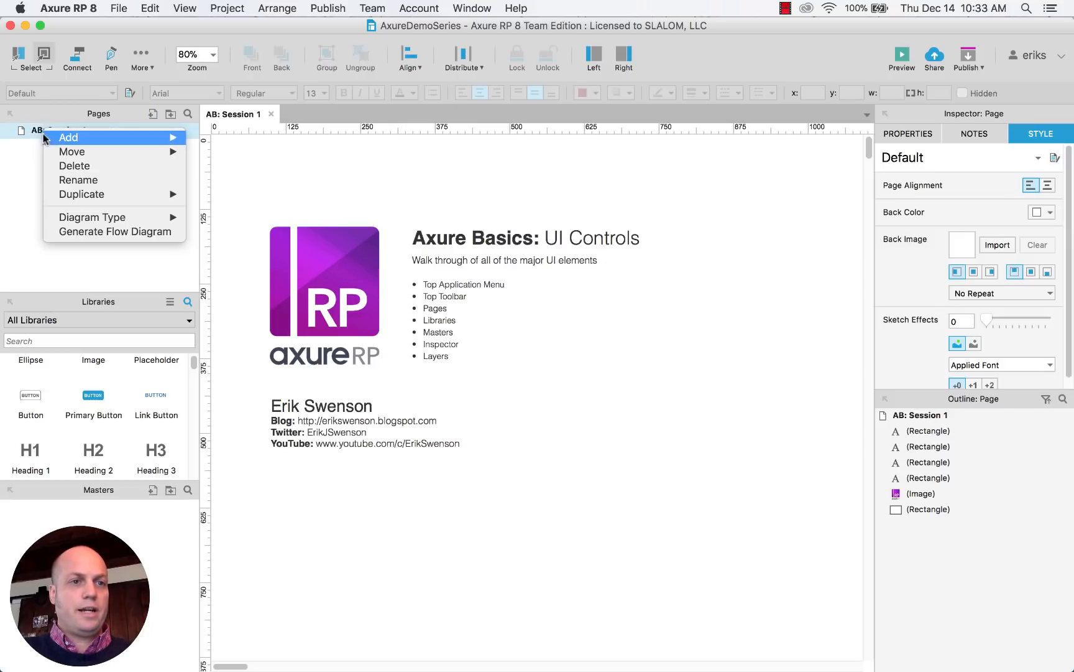
{"action": "mouse_move", "coordinate": [72, 152]}
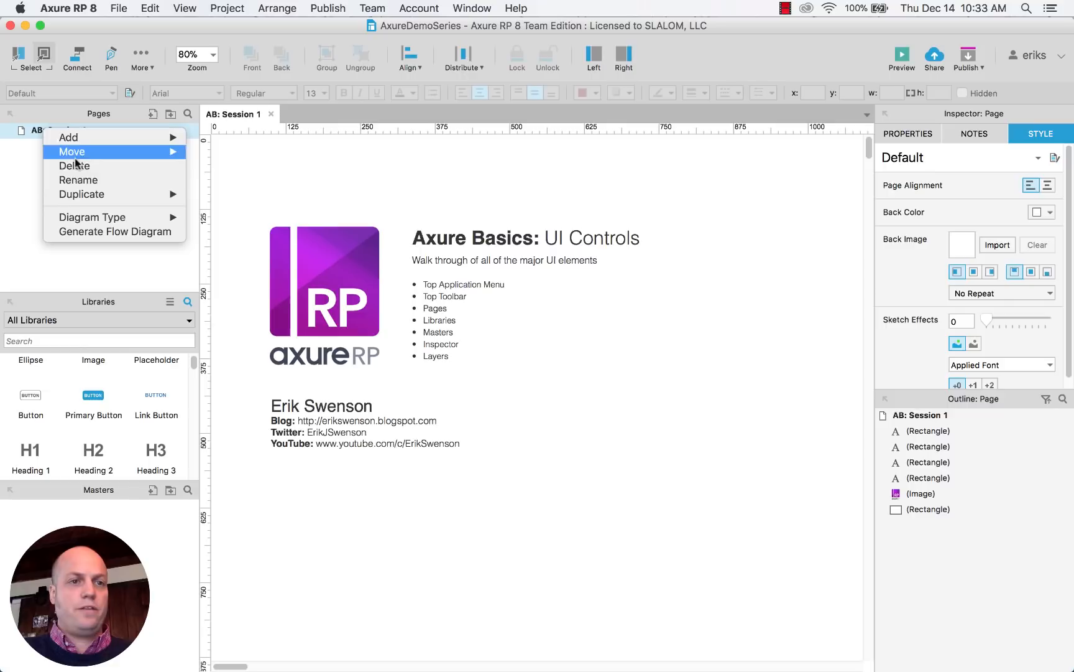
{"action": "mouse_move", "coordinate": [68, 136]}
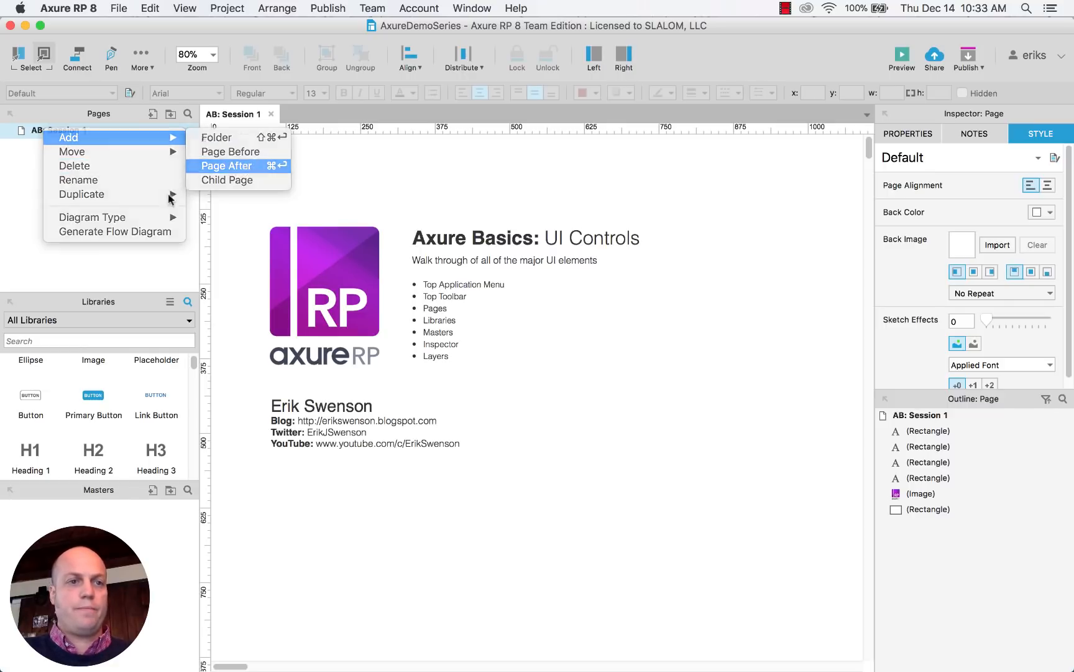
{"action": "left_click", "coordinate": [227, 165]}
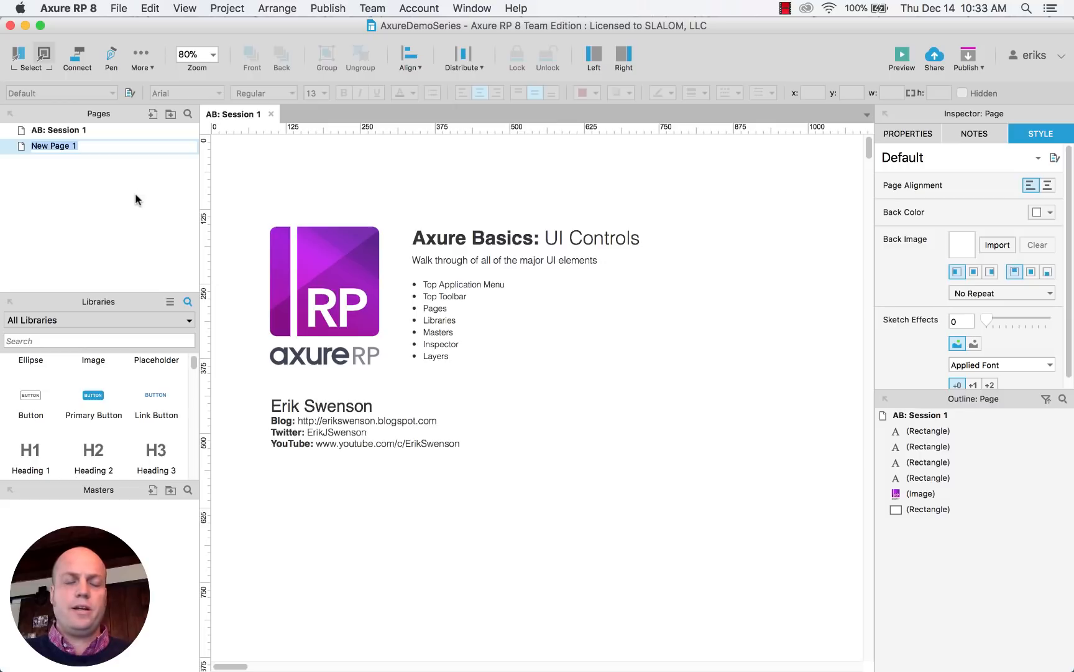
{"action": "right_click", "coordinate": [53, 145]}
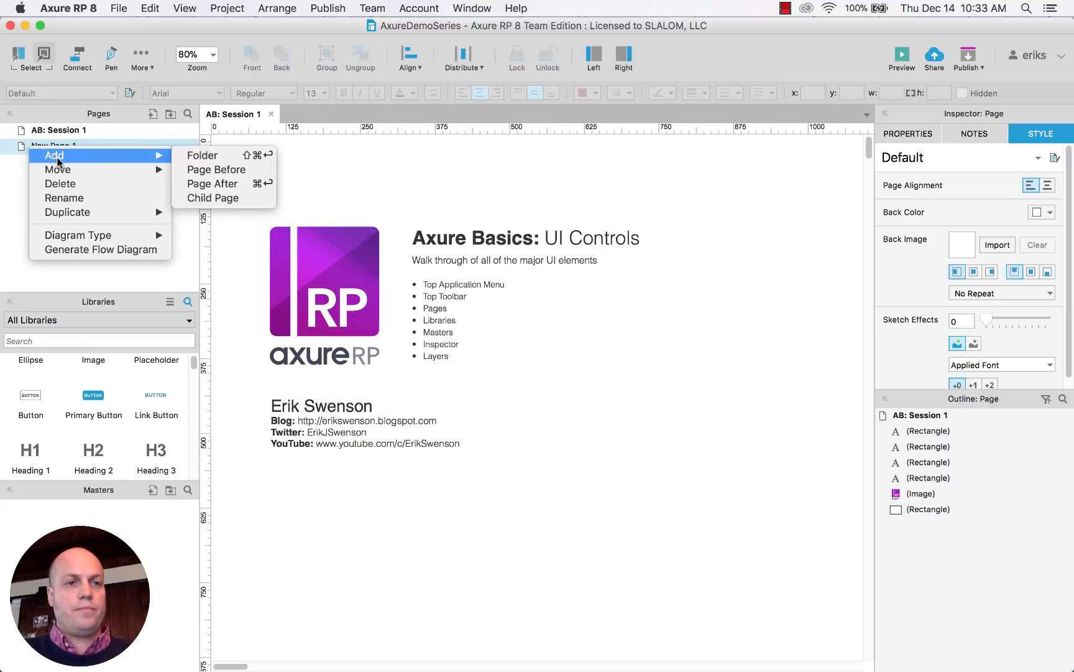
{"action": "left_click", "coordinate": [202, 155]}
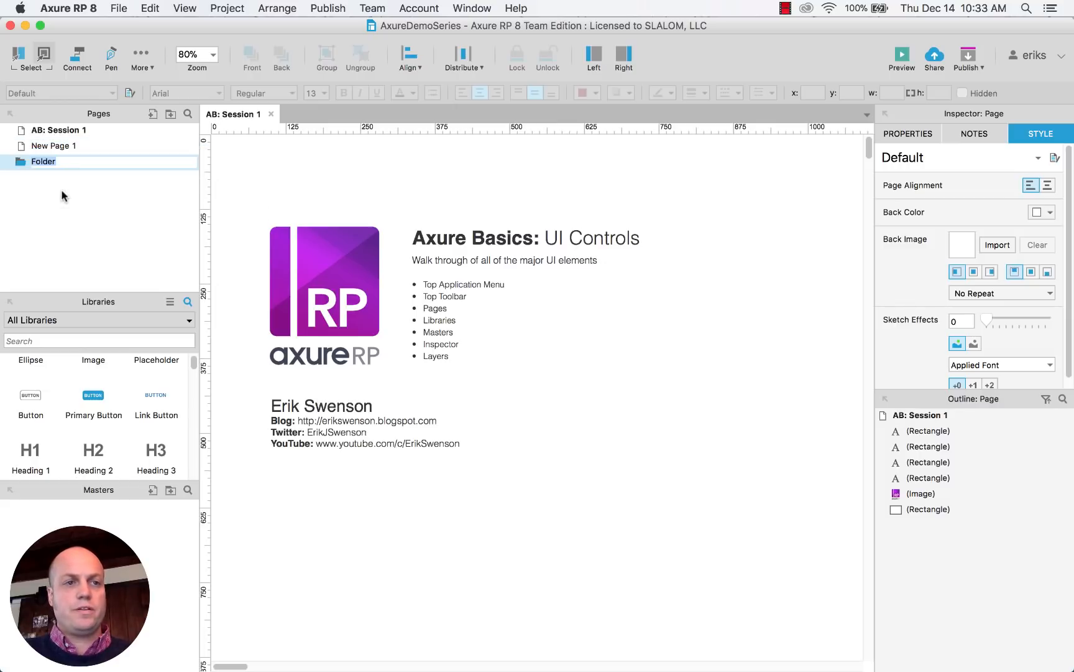
{"action": "left_click", "coordinate": [55, 146]}
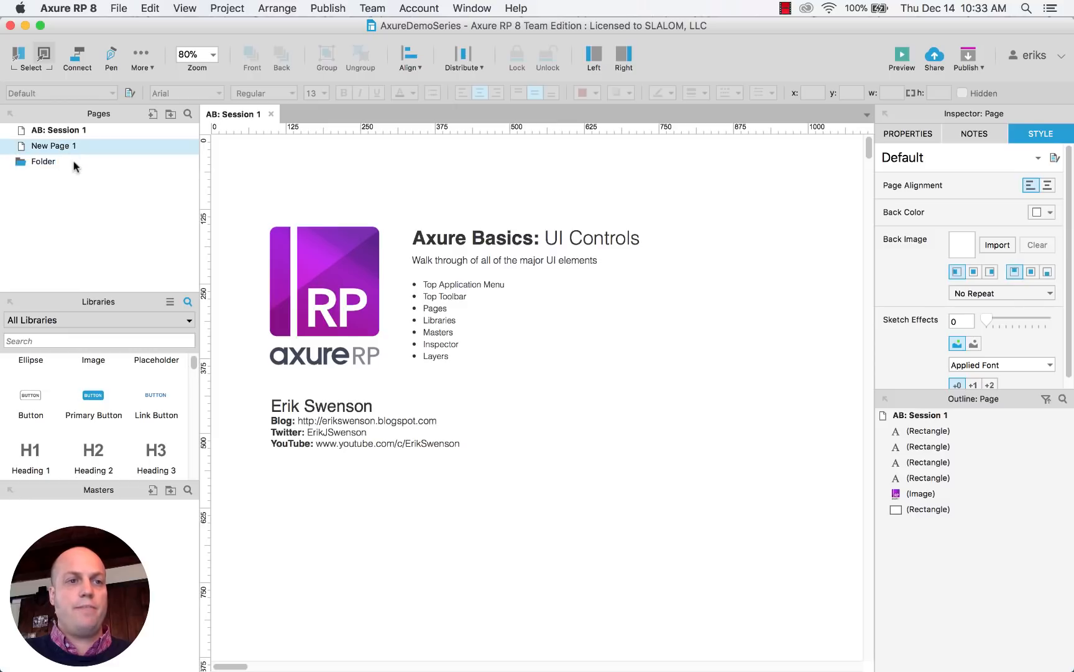
{"action": "left_click_drag", "start_coordinate": [54, 145], "coordinate": [43, 145]}
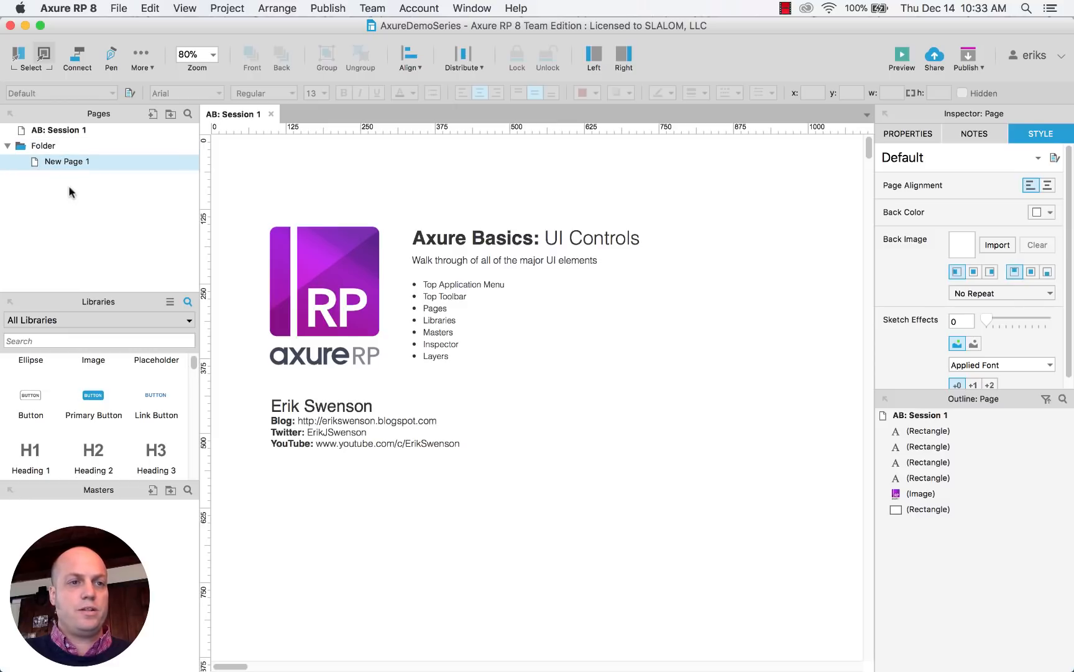
- Add a child page under New Page 1 and open New Page 1
{"action": "left_click", "coordinate": [59, 130]}
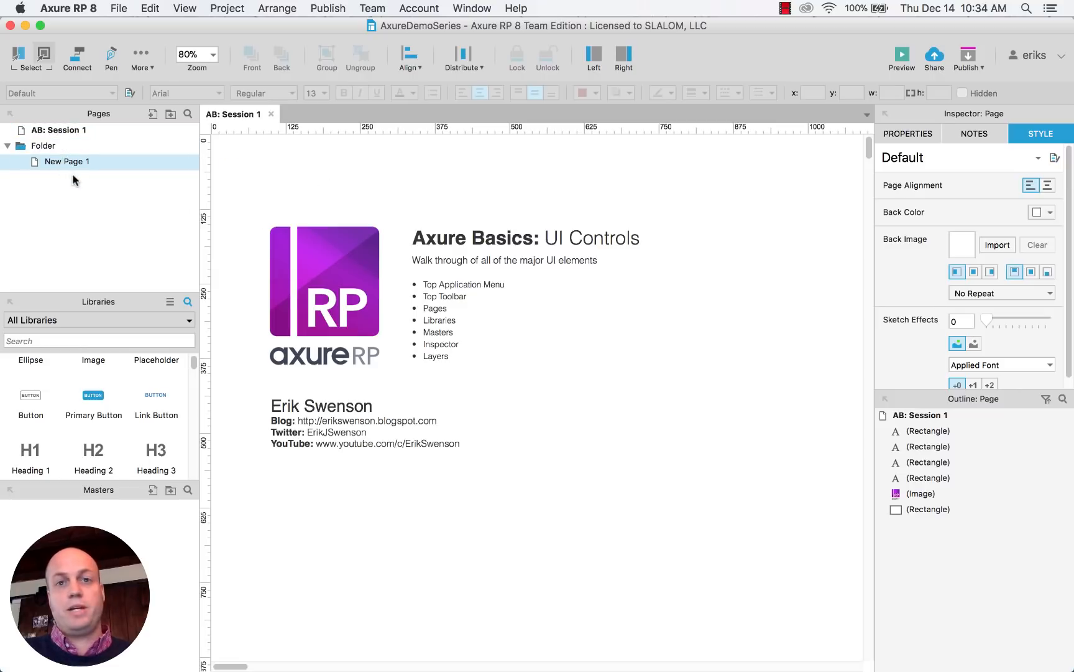
{"action": "right_click", "coordinate": [66, 161]}
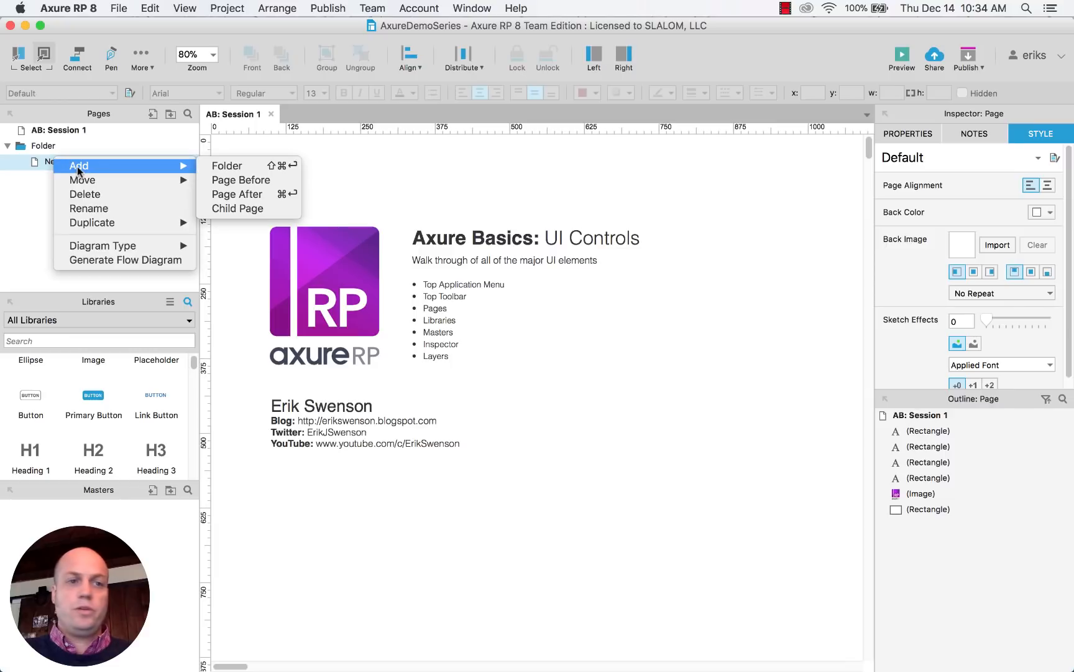
{"action": "mouse_move", "coordinate": [238, 208]}
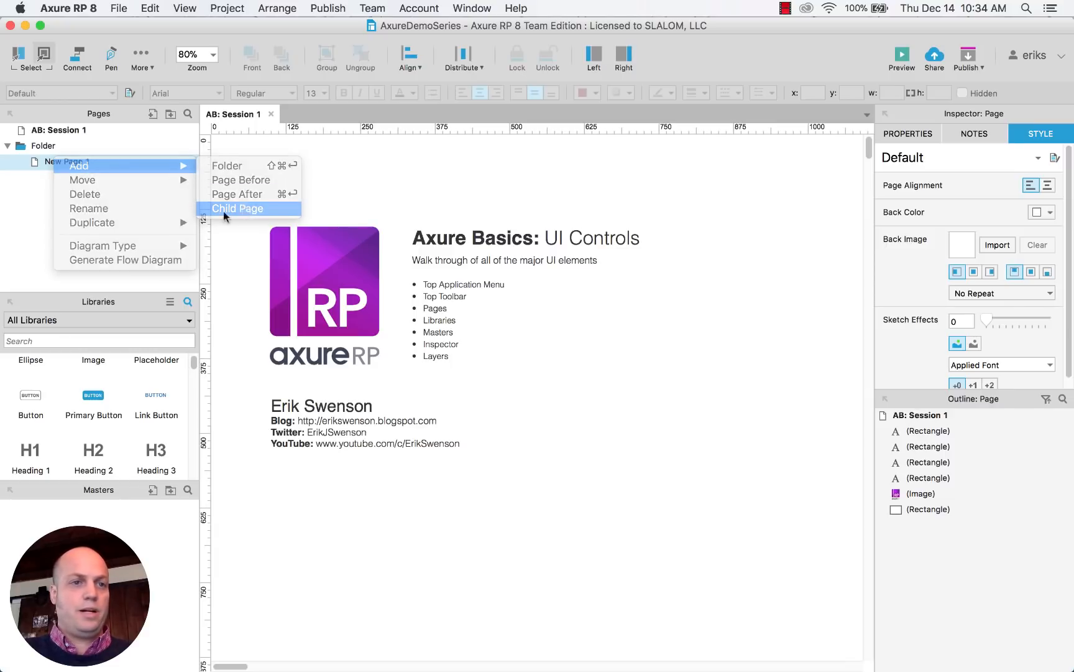
{"action": "left_click", "coordinate": [238, 209]}
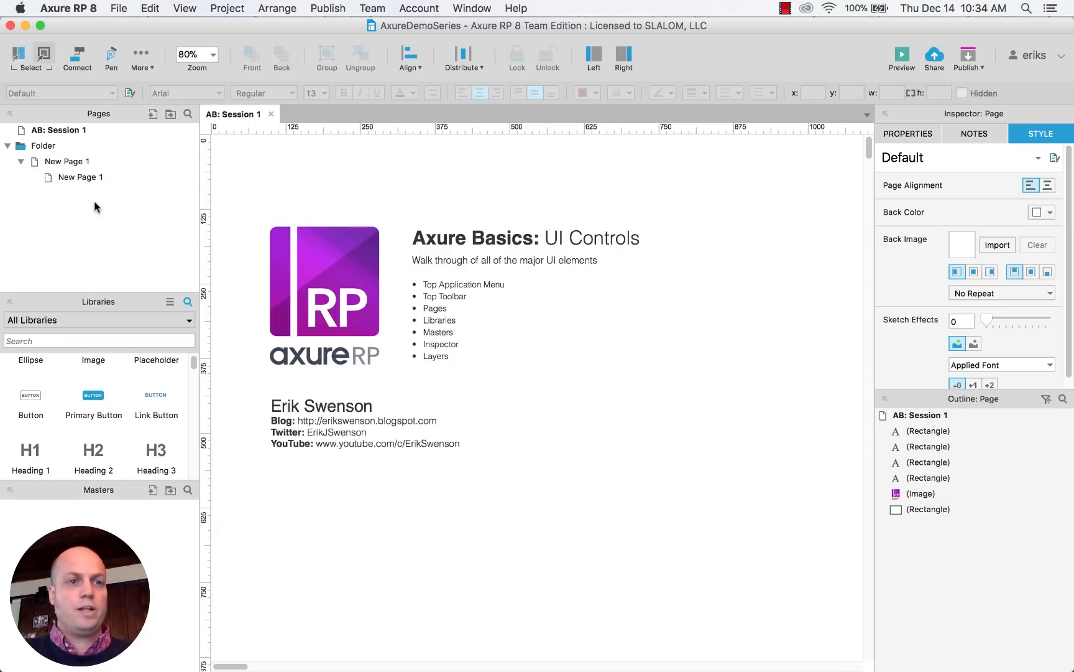
{"action": "mouse_move", "coordinate": [47, 164]}
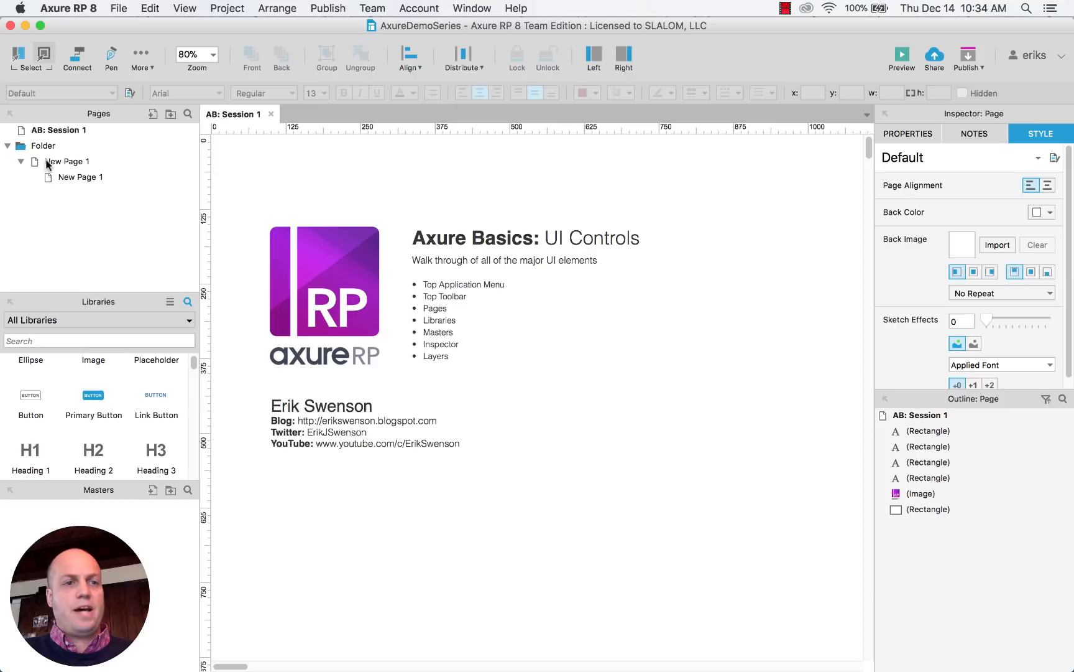
{"action": "double_click", "coordinate": [68, 161]}
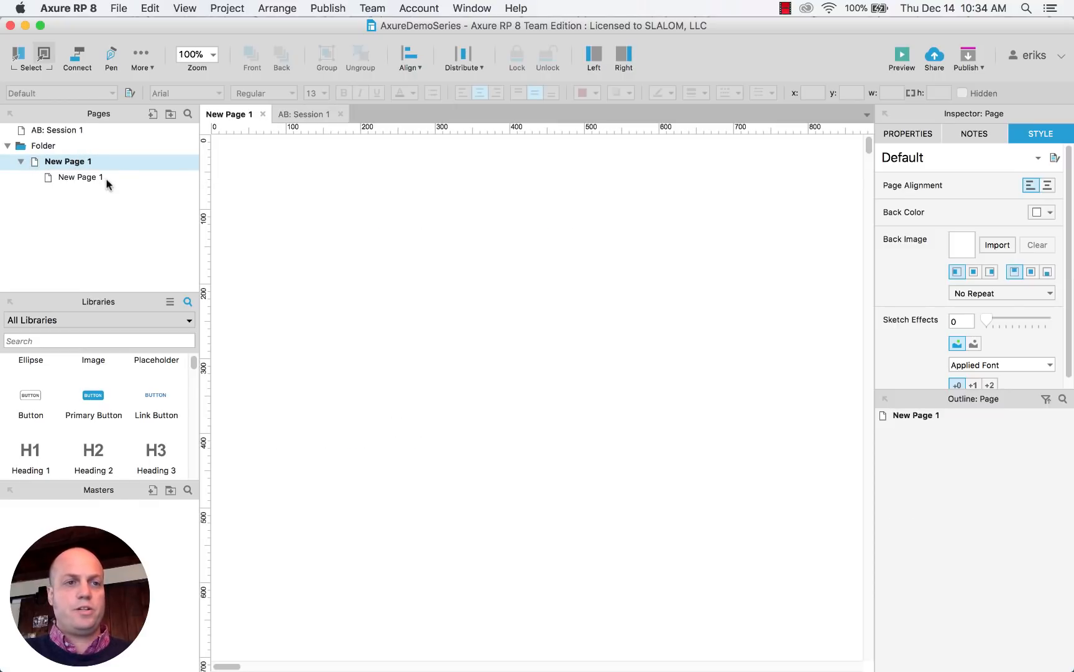
- Rename the parent page under Folder to 'adsfasdf'
{"action": "type", "text": "adsfasdf"}
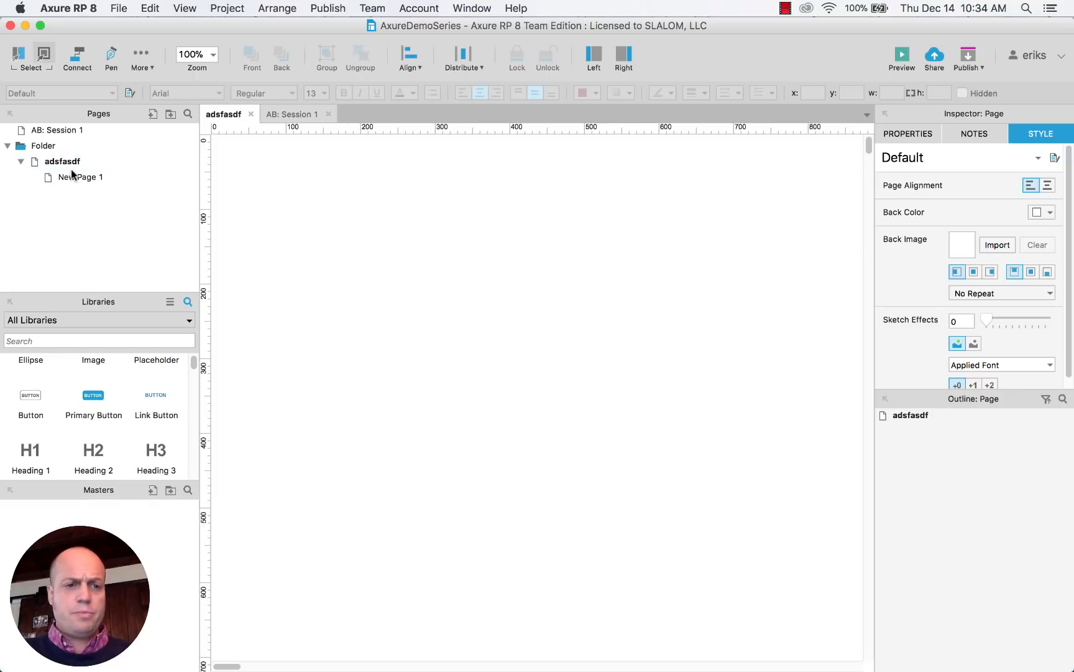
{"action": "mouse_move", "coordinate": [171, 176]}
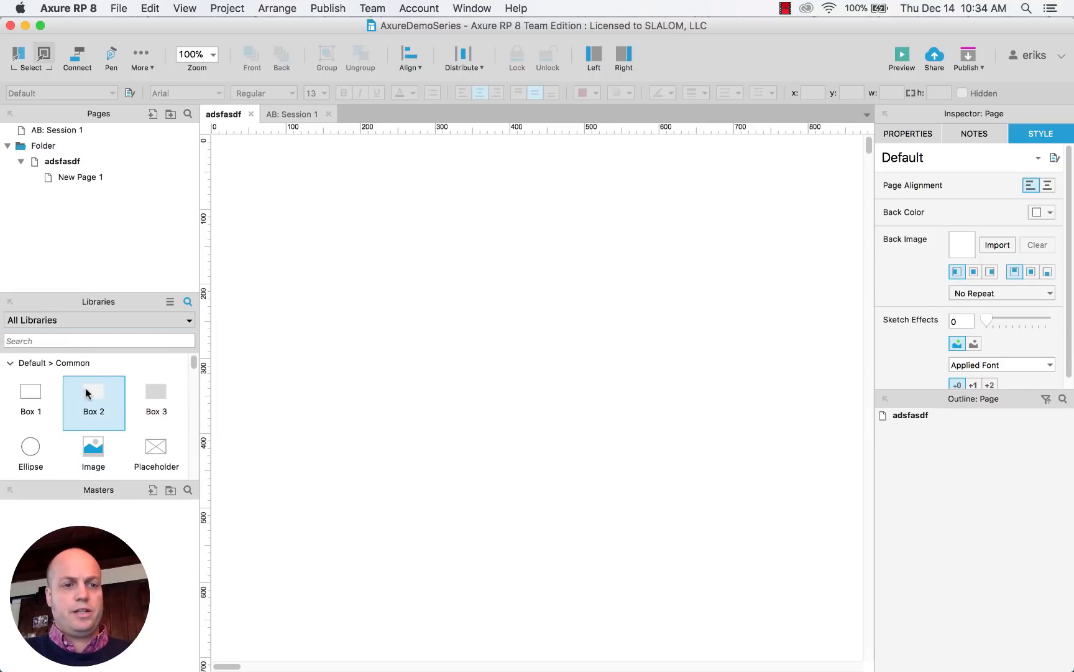
- Stretch a grey box into a wide top header bar and add a small image placeholder
{"action": "left_click_drag", "start_coordinate": [93, 391], "coordinate": [385, 274]}
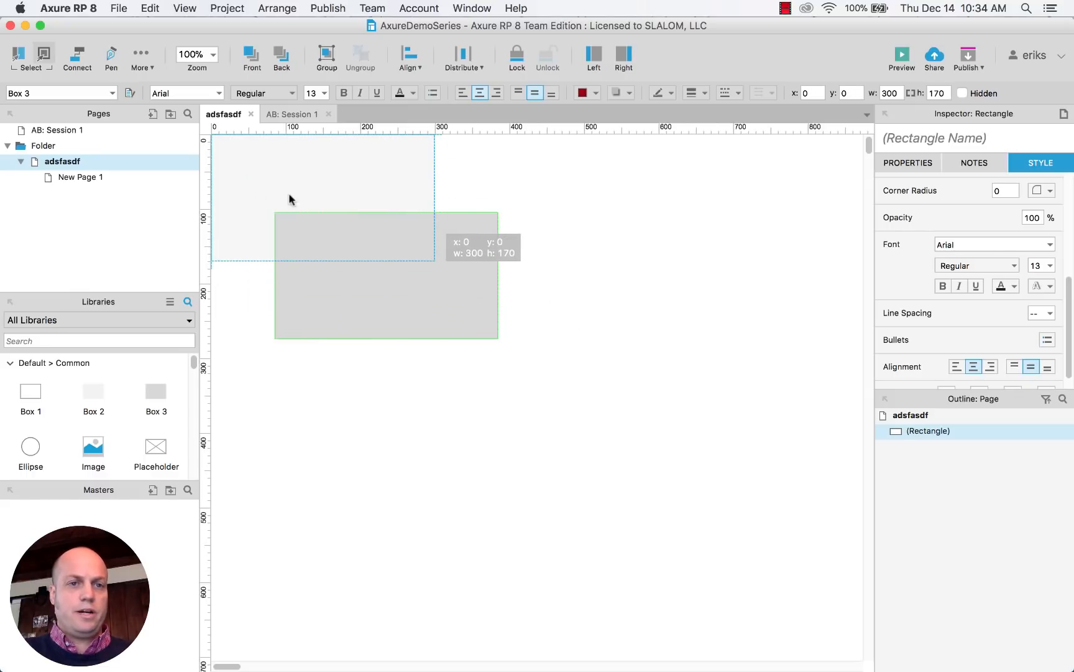
{"action": "left_click_drag", "start_coordinate": [432, 197], "coordinate": [853, 198]}
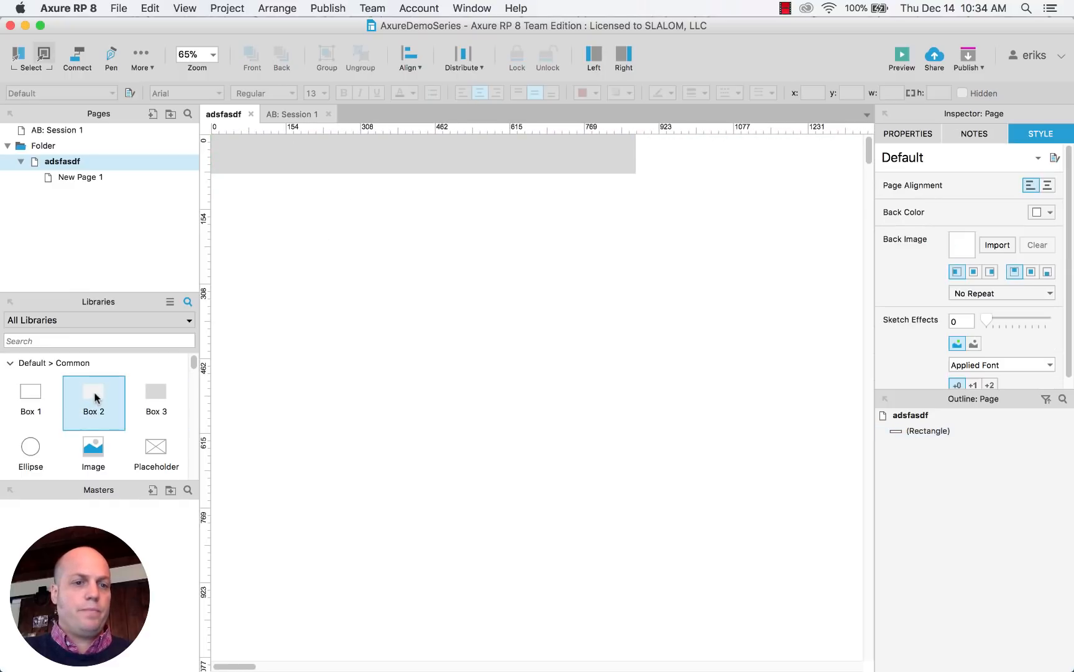
{"action": "left_click_drag", "start_coordinate": [93, 446], "coordinate": [322, 197]}
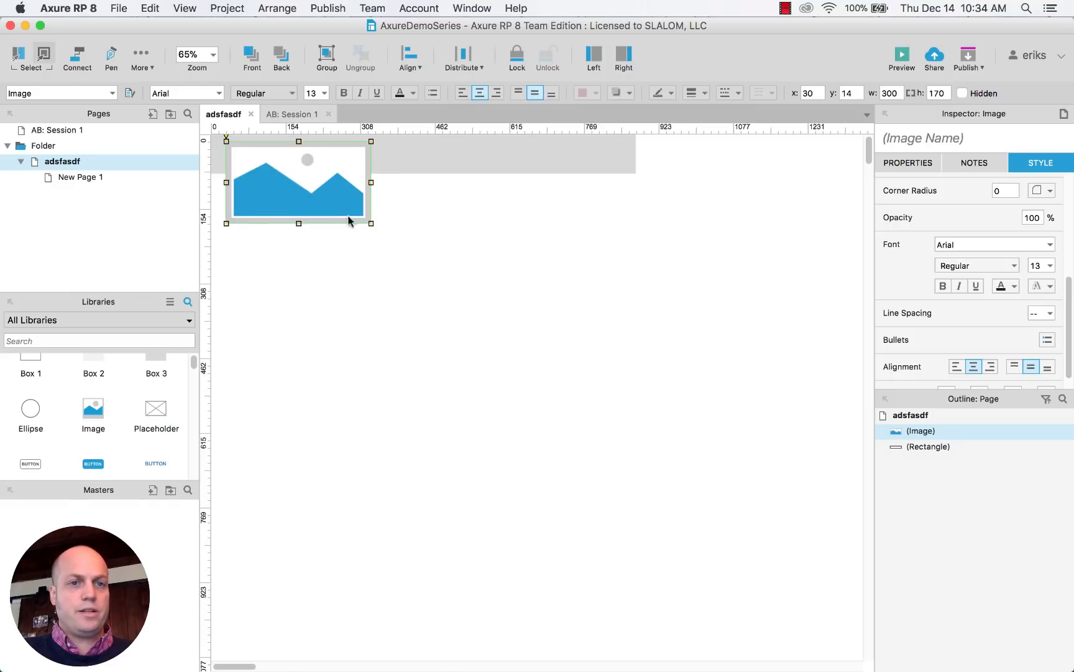
{"action": "left_click_drag", "start_coordinate": [370, 221], "coordinate": [255, 164]}
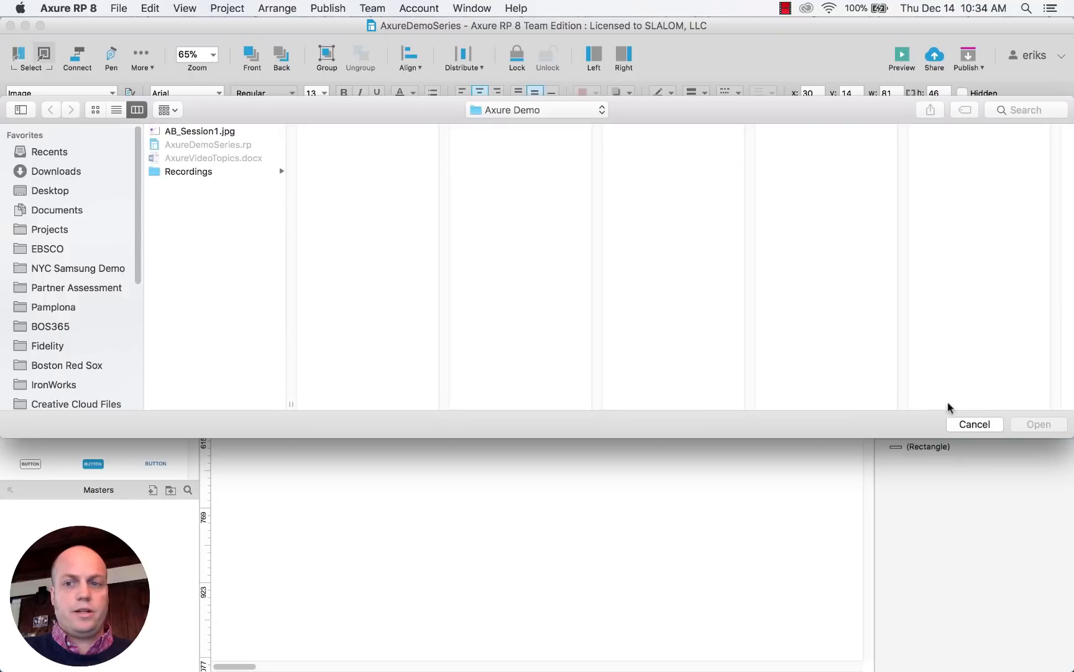
- Load AB_Session1.jpg into the image and shrink it below the header bar
{"action": "left_click", "coordinate": [200, 130]}
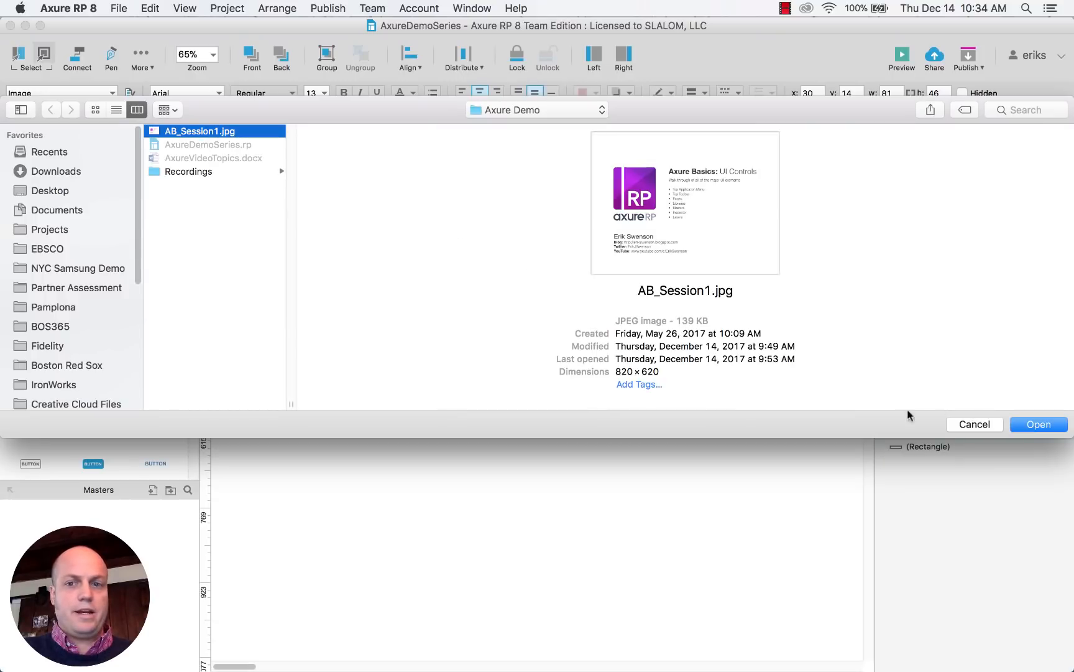
{"action": "left_click", "coordinate": [1037, 423]}
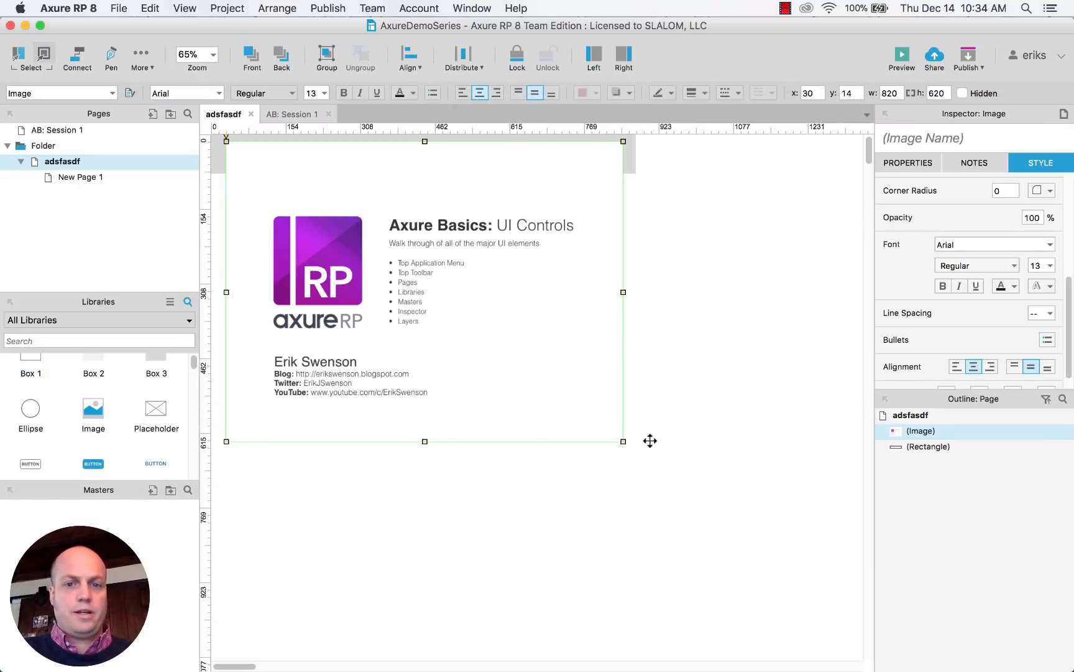
{"action": "left_click_drag", "start_coordinate": [623, 441], "coordinate": [355, 237]}
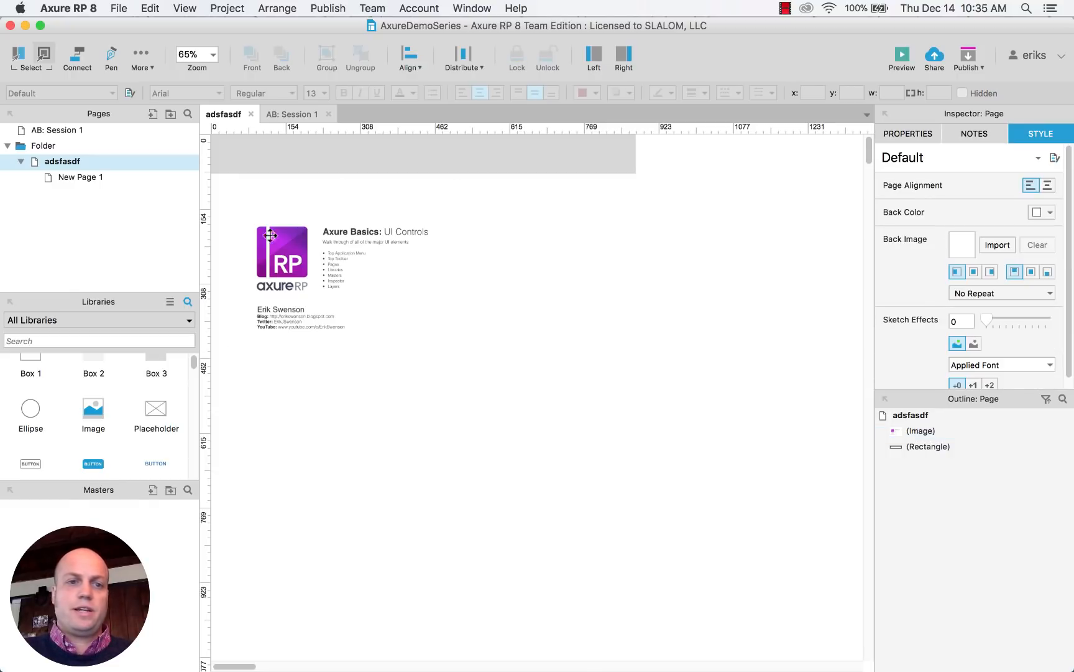
{"action": "left_click", "coordinate": [282, 257]}
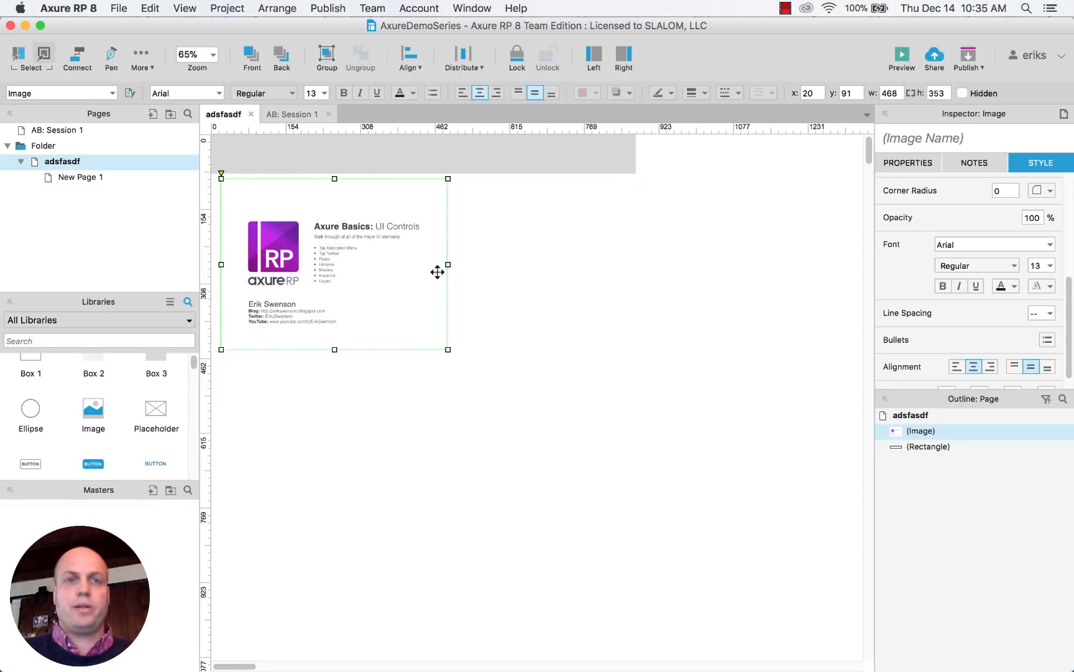
{"action": "mouse_move", "coordinate": [408, 270]}
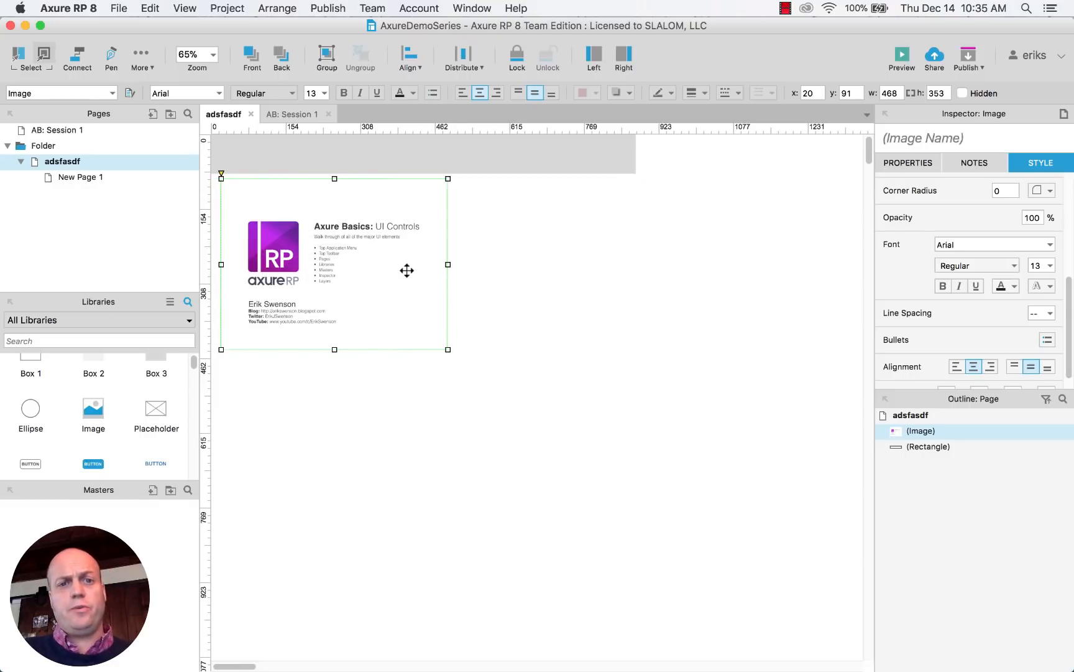
{"action": "mouse_move", "coordinate": [500, 273]}
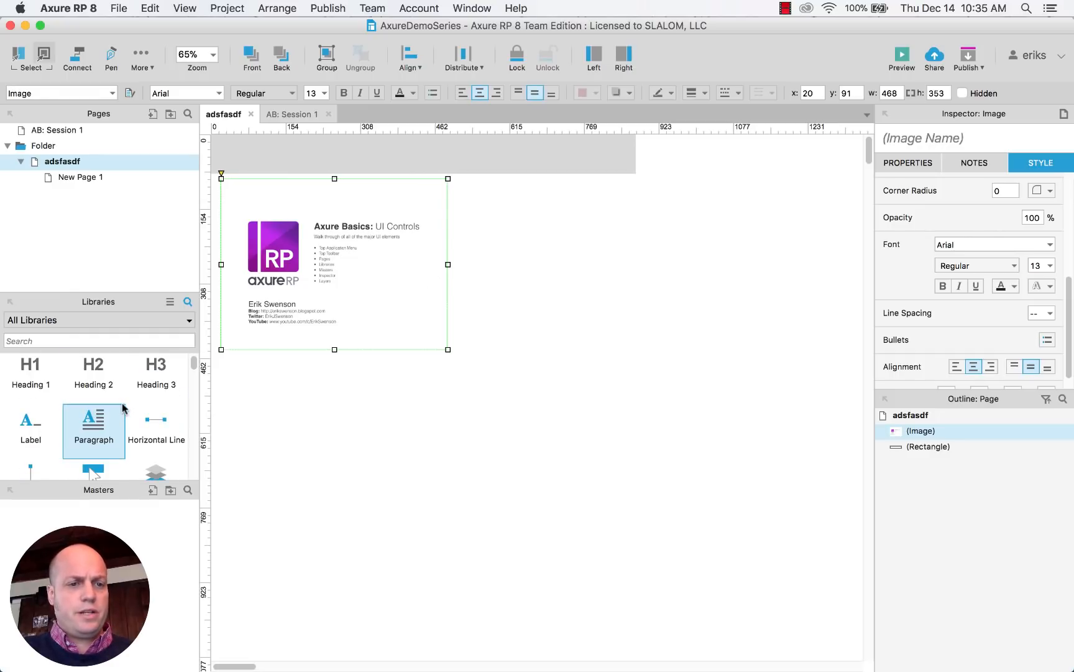
- Place the Icons library Search icon at the header's right end, sized 35×35
{"action": "left_click", "coordinate": [99, 319]}
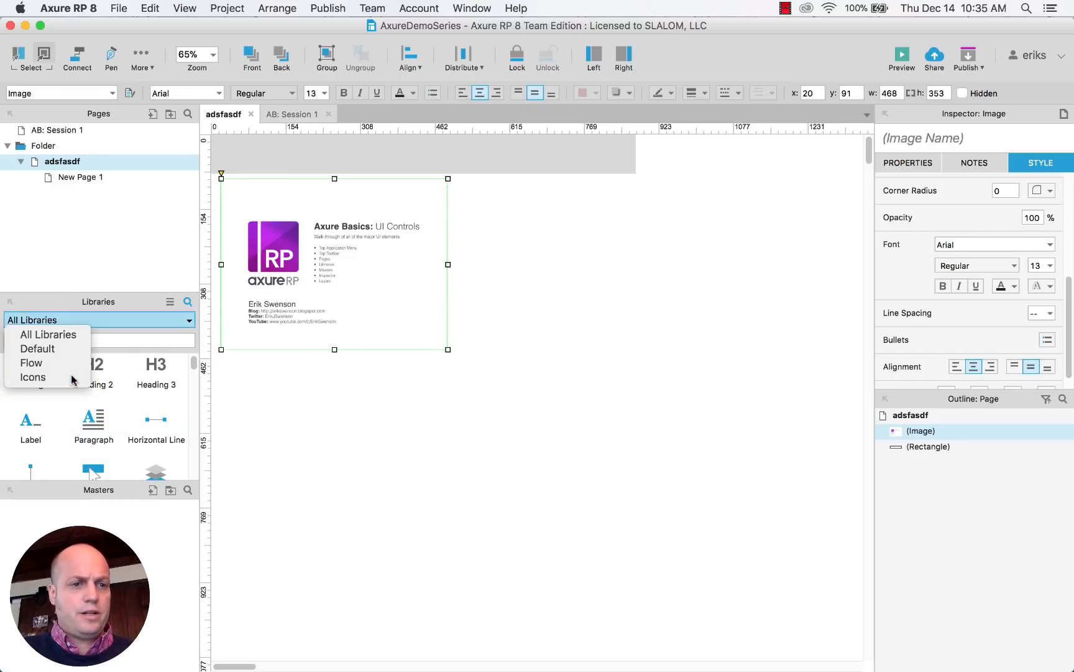
{"action": "left_click", "coordinate": [32, 377]}
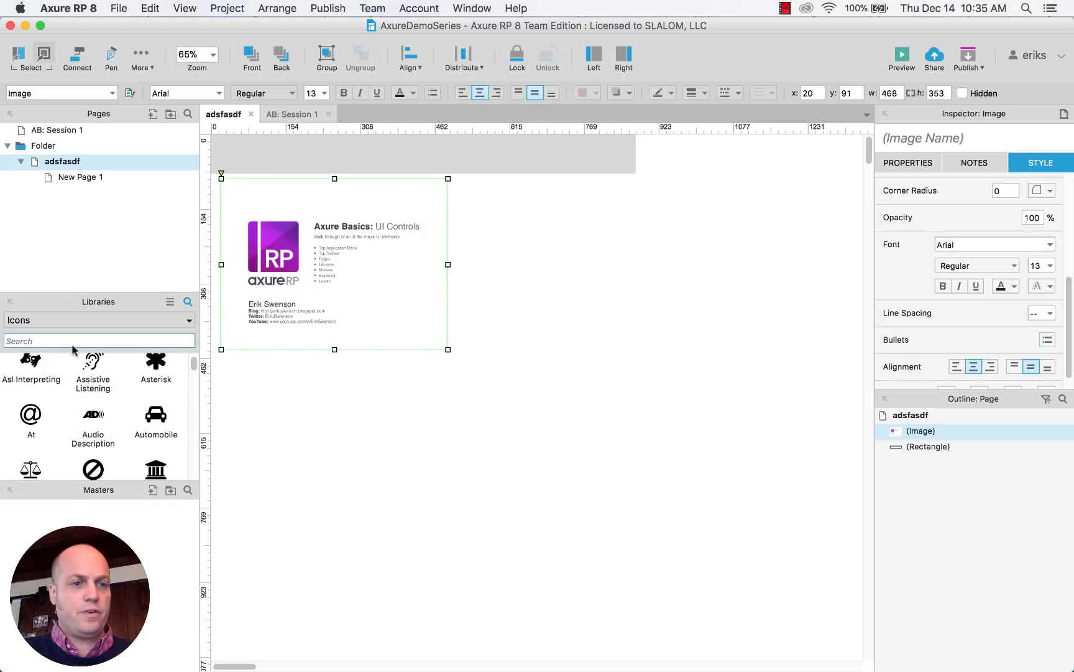
{"action": "type", "text": "search"}
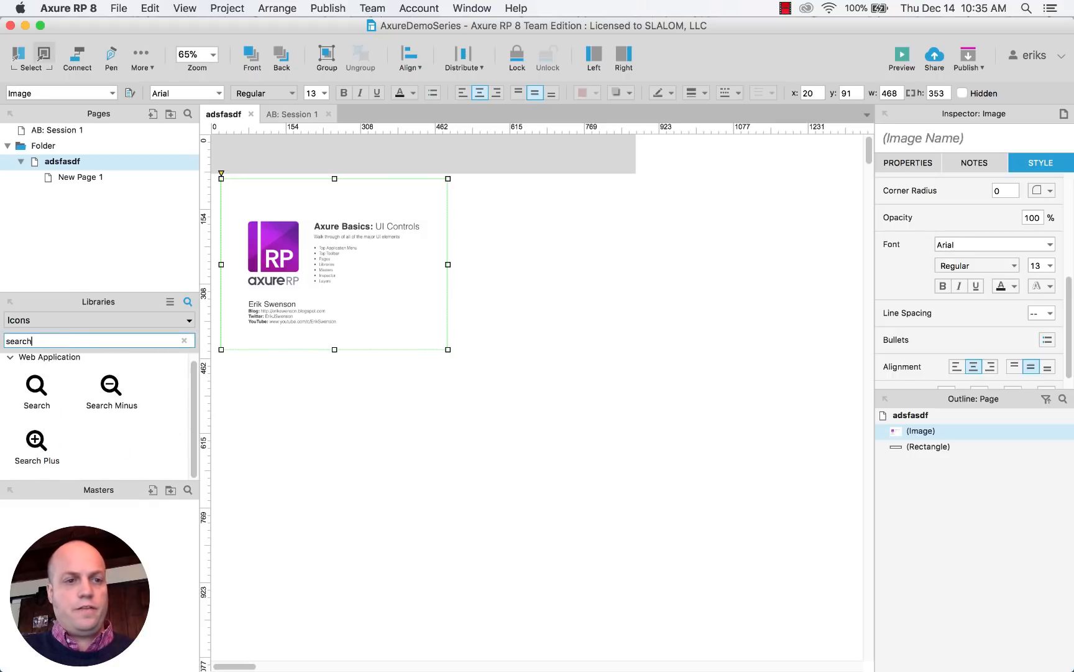
{"action": "left_click_drag", "start_coordinate": [36, 385], "coordinate": [600, 153]}
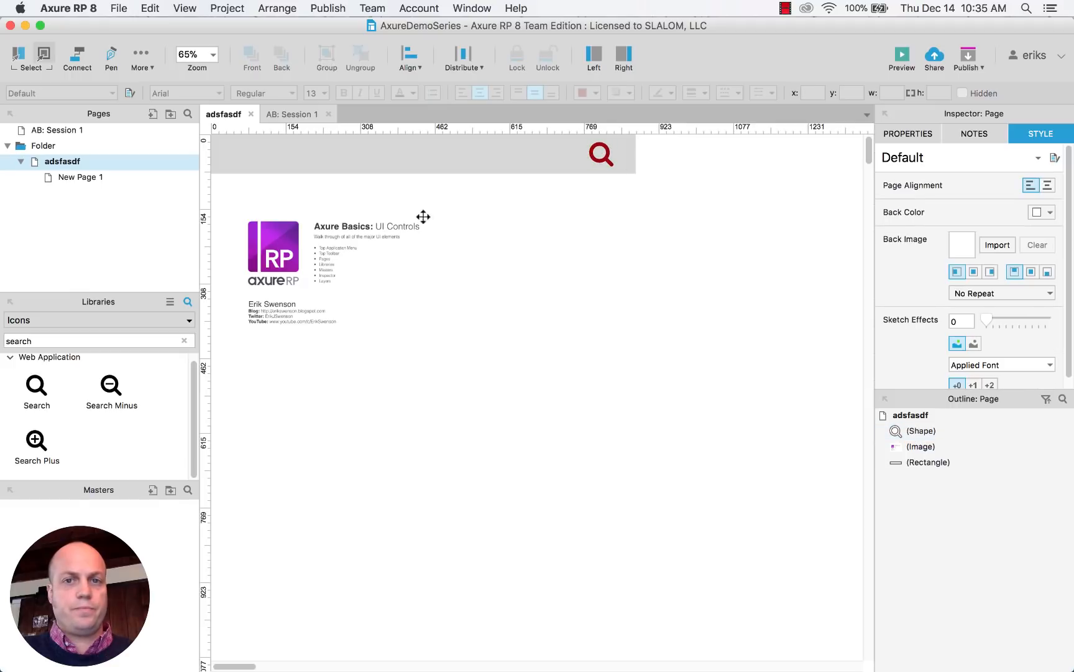
{"action": "left_click", "coordinate": [600, 152]}
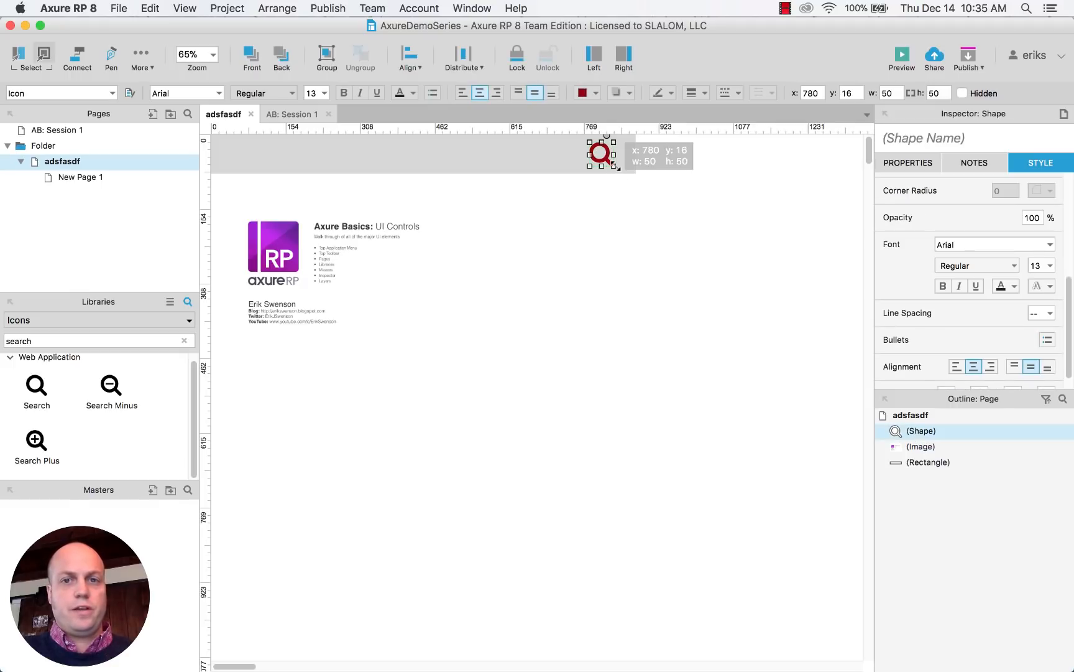
{"action": "left_click_drag", "start_coordinate": [617, 168], "coordinate": [840, 504]}
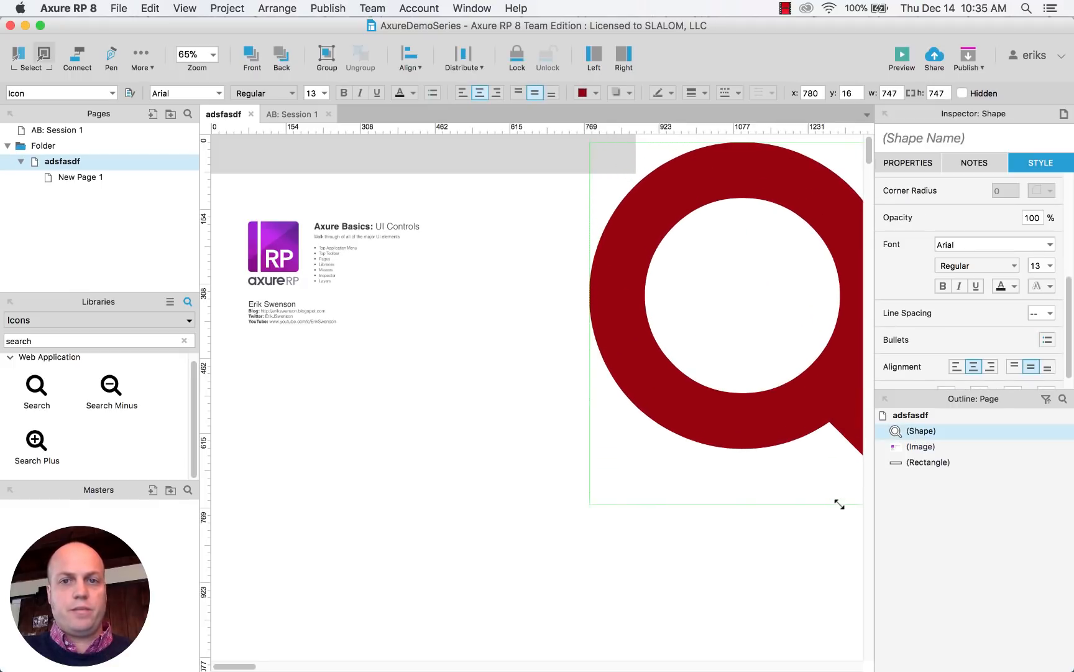
{"action": "left_click_drag", "start_coordinate": [840, 504], "coordinate": [608, 150]}
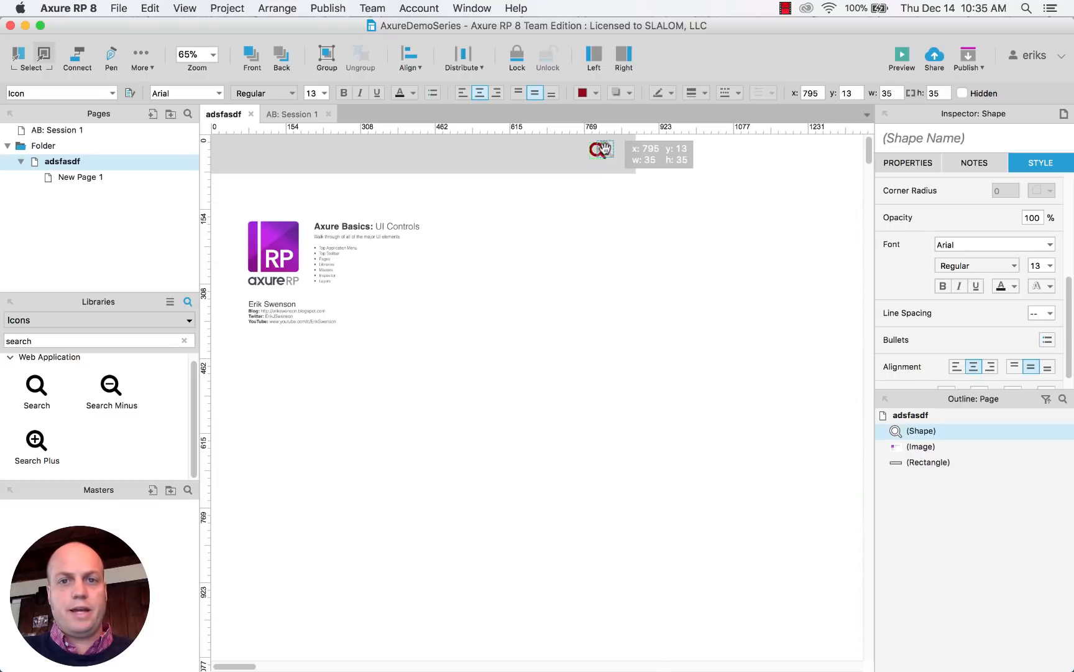
{"action": "left_click", "coordinate": [528, 250]}
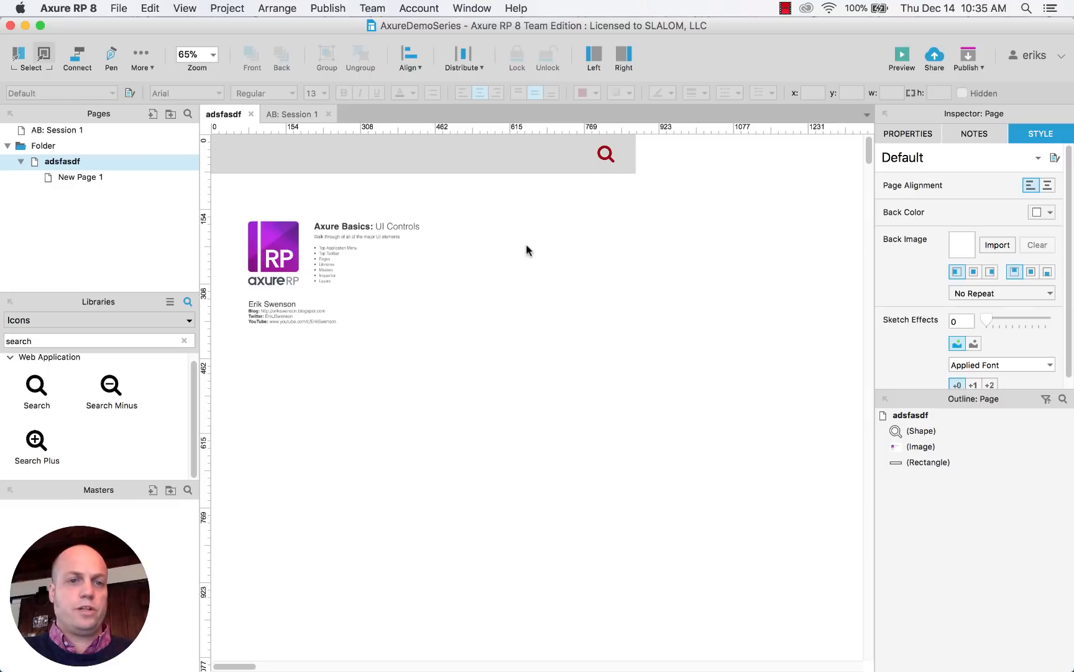
{"action": "mouse_move", "coordinate": [469, 258]}
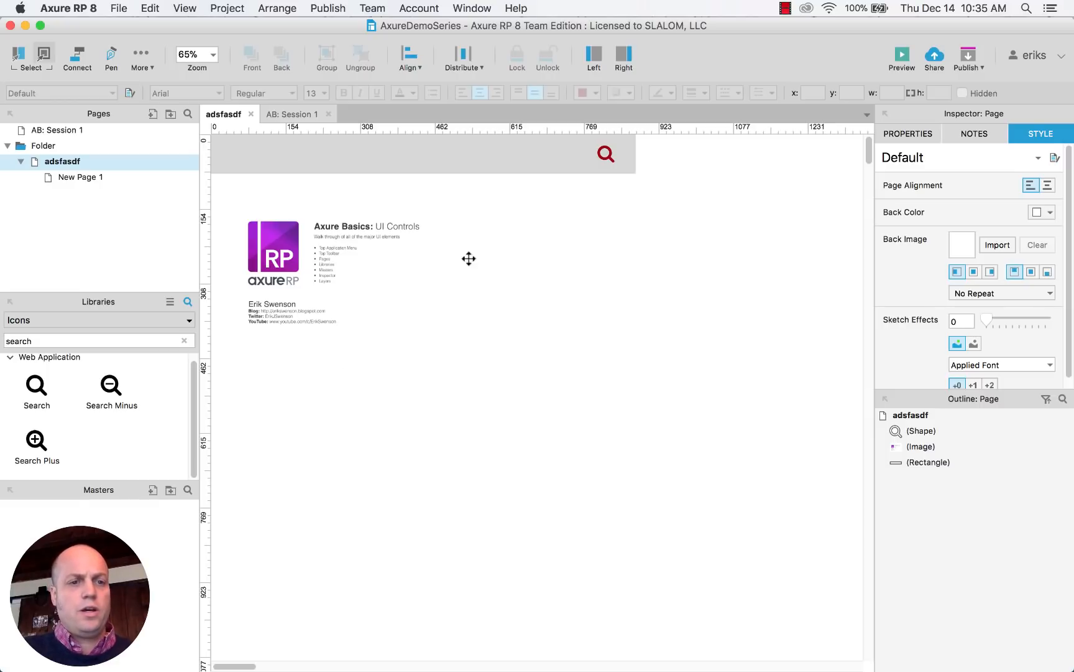
- Drop a Paragraph widget below the intro block and set its font size to 18
{"action": "left_click", "coordinate": [96, 341]}
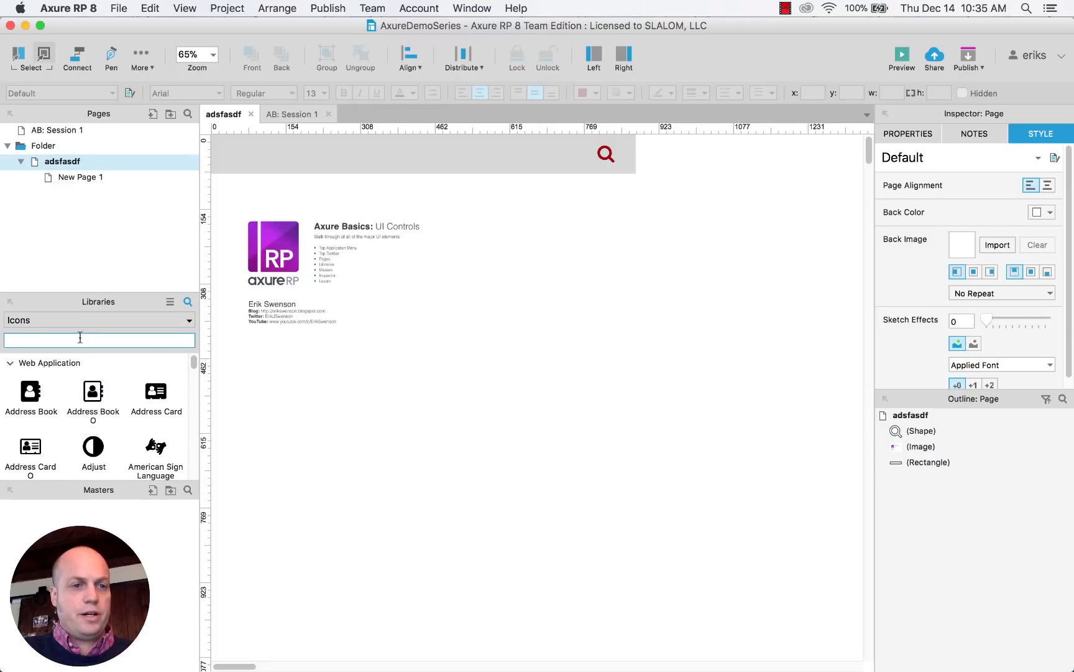
{"action": "left_click", "coordinate": [99, 320]}
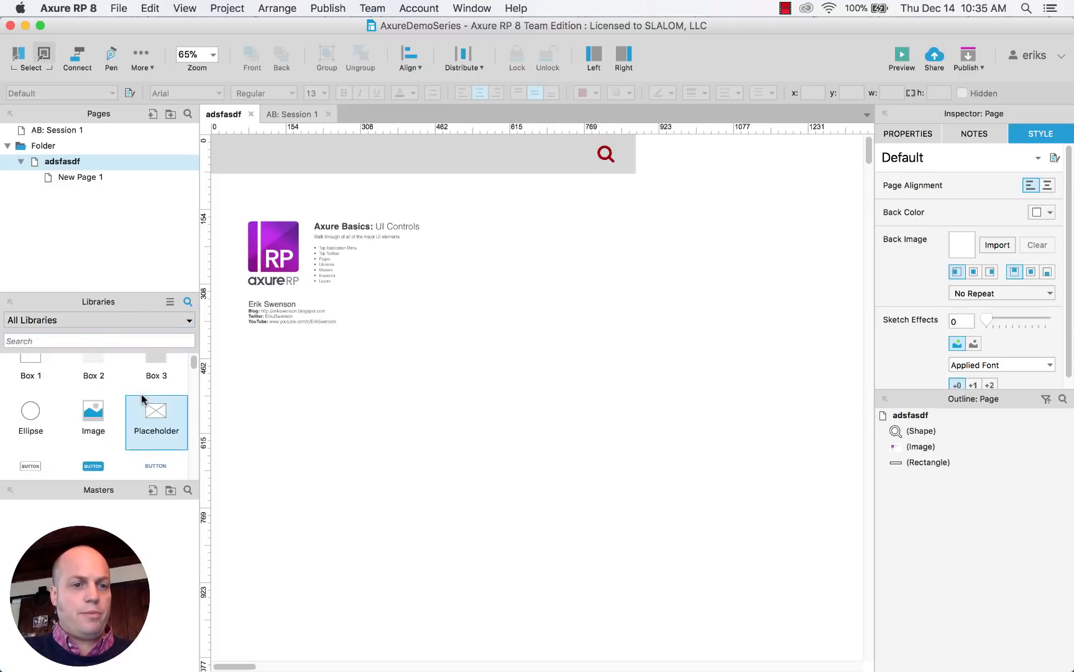
{"action": "scroll", "scroll_direction": "down", "scroll_amount": 3}
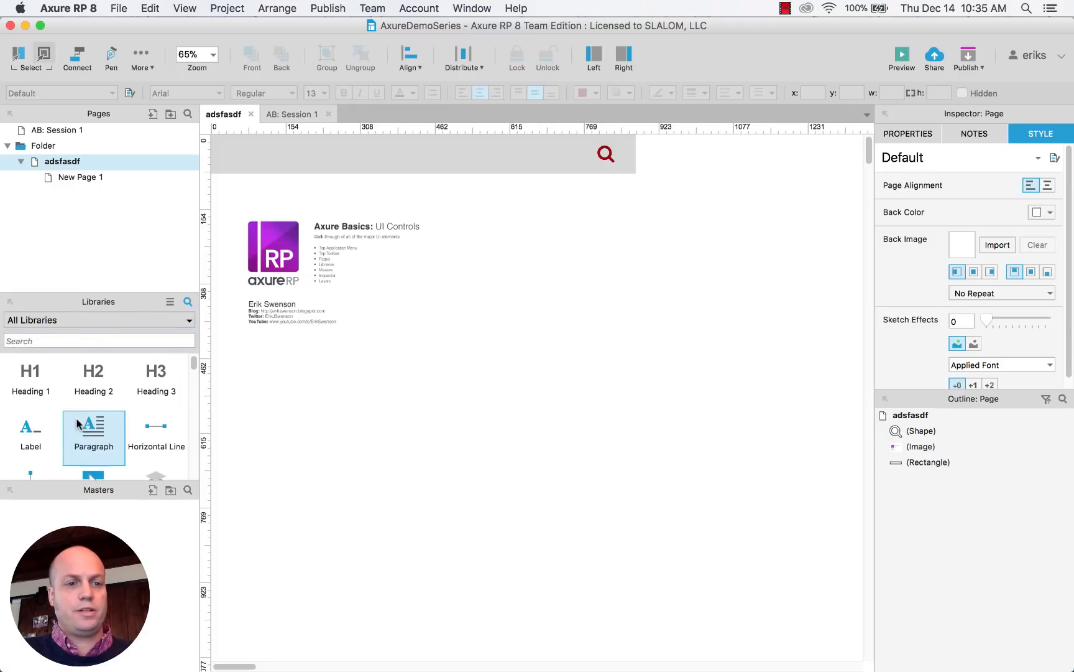
{"action": "left_click_drag", "start_coordinate": [93, 428], "coordinate": [314, 374]}
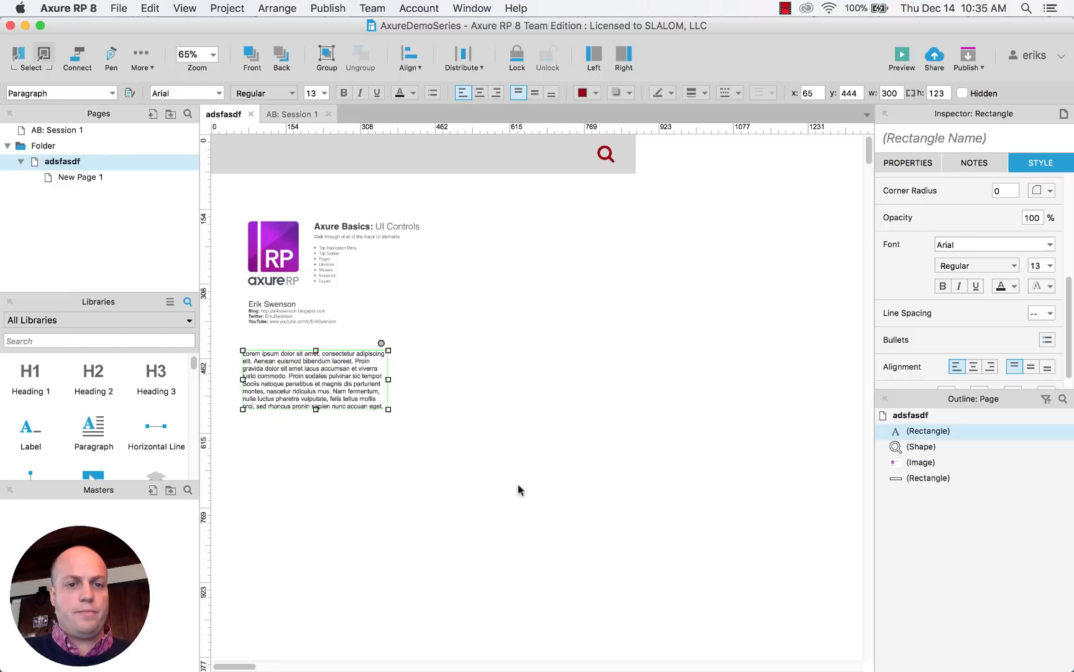
{"action": "mouse_move", "coordinate": [430, 402]}
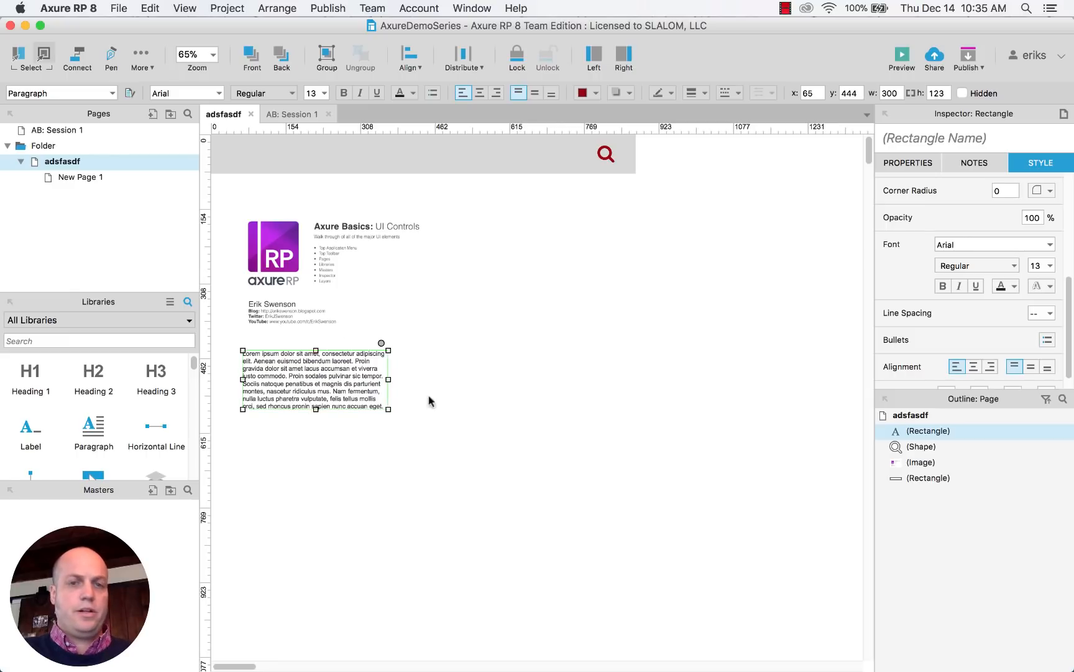
{"action": "left_click", "coordinate": [324, 93]}
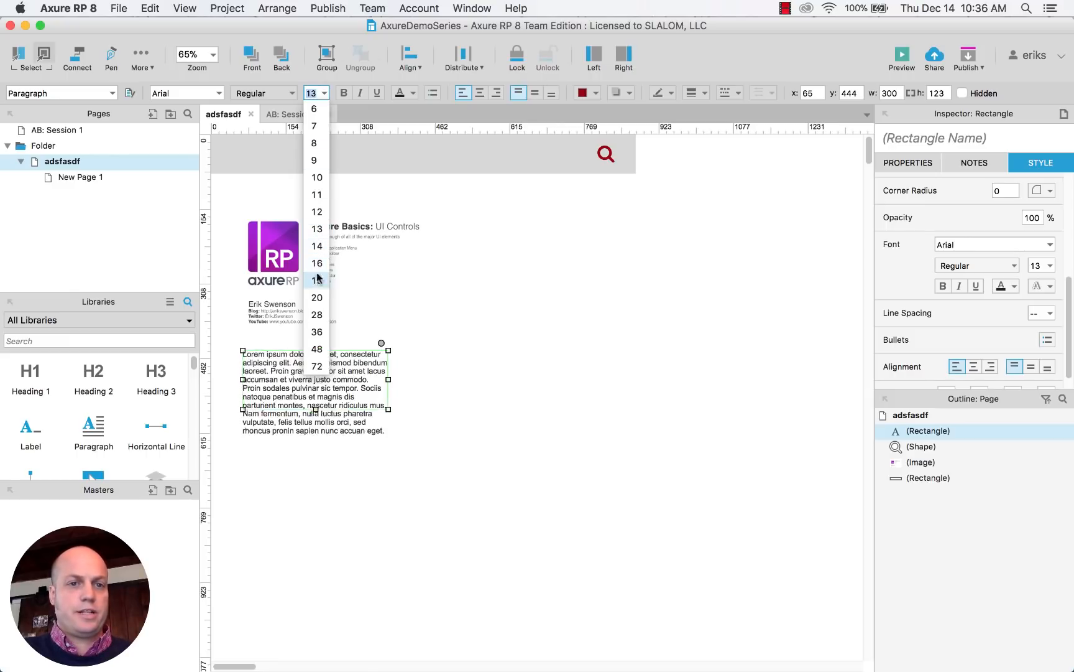
{"action": "left_click", "coordinate": [316, 279]}
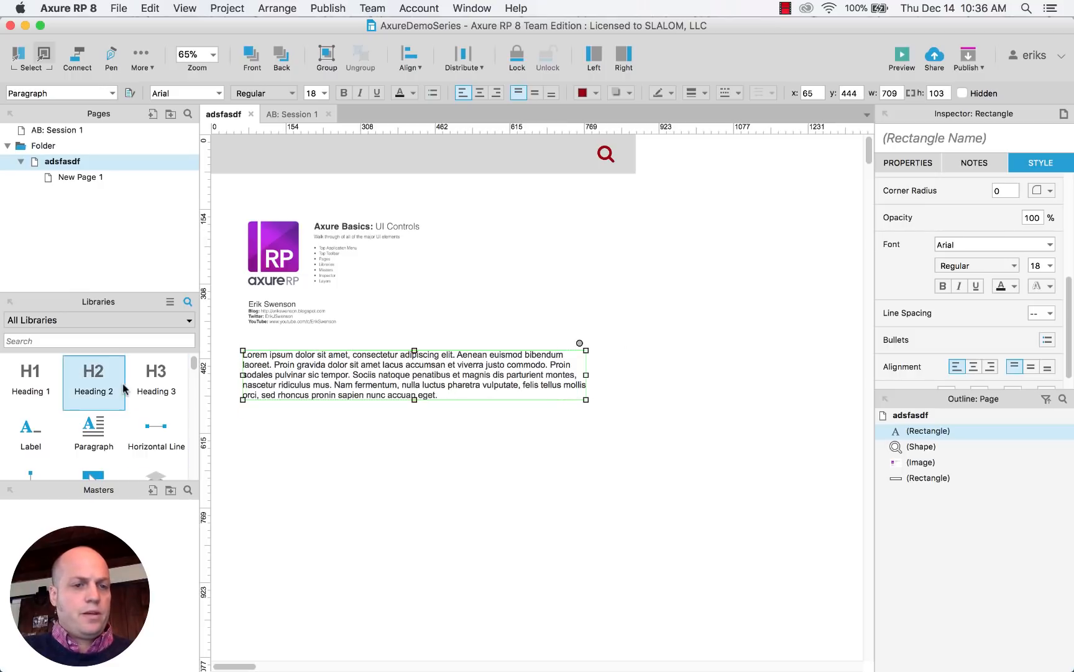
{"action": "scroll", "scroll_direction": "down", "scroll_amount": 3}
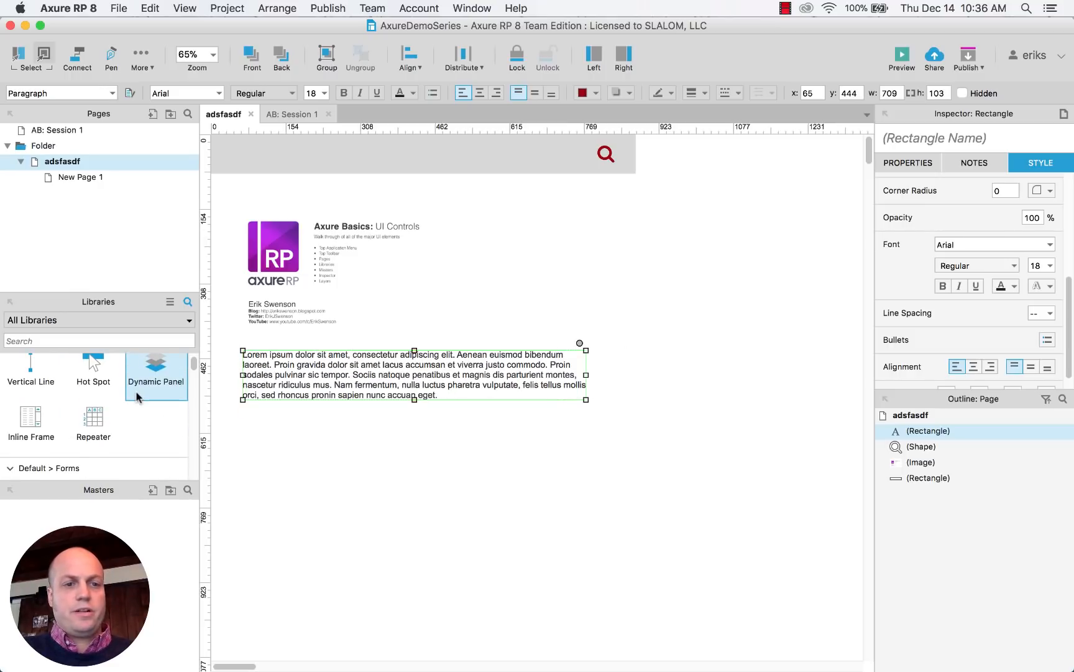
{"action": "mouse_move", "coordinate": [155, 370]}
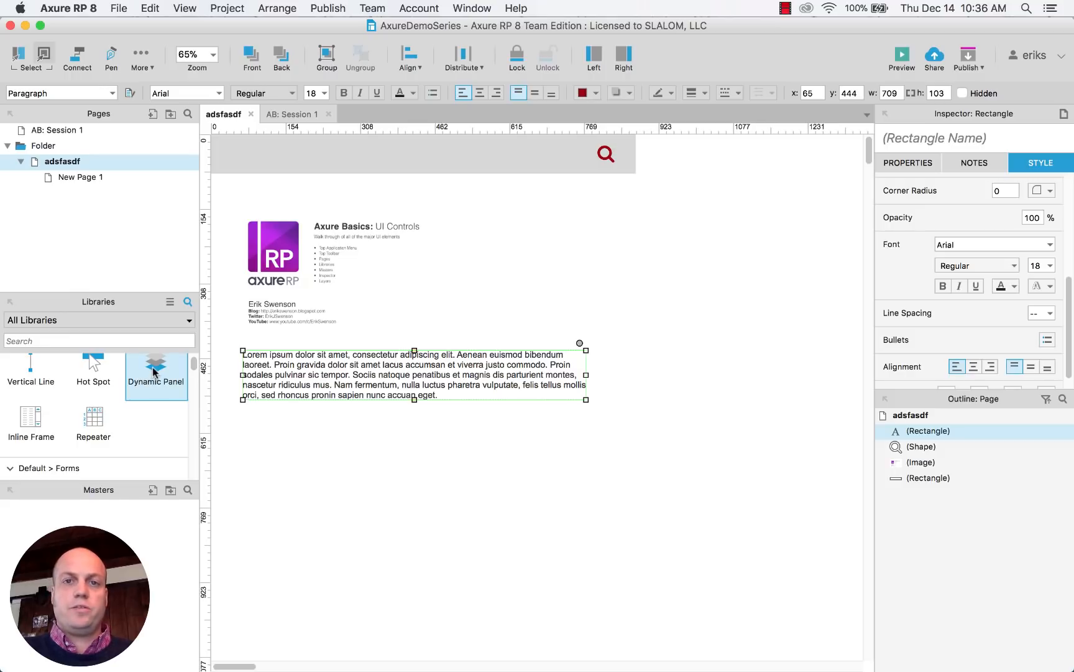
{"action": "mouse_move", "coordinate": [168, 380]}
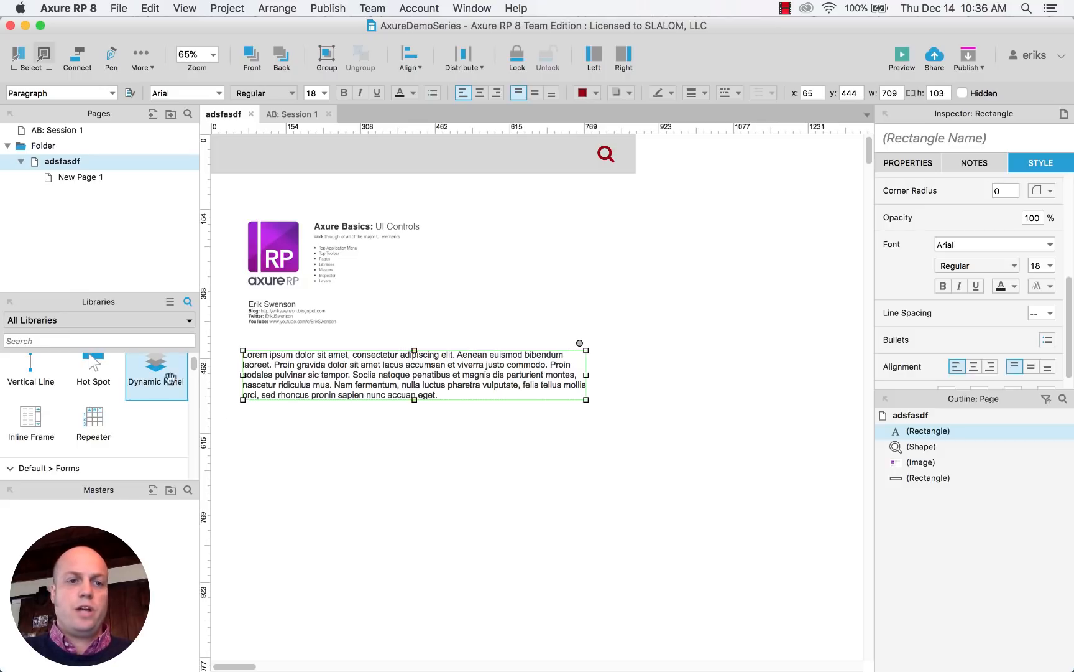
- Place a blank Dynamic Panel beneath the paragraph and select it
{"action": "left_click_drag", "start_coordinate": [155, 360], "coordinate": [316, 468]}
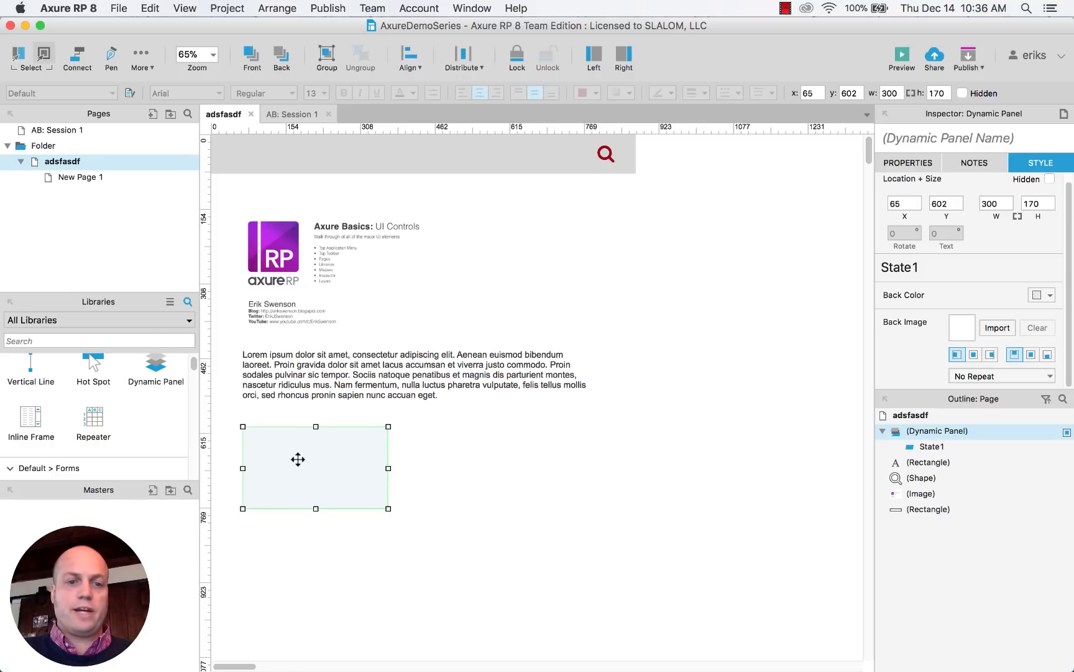
{"action": "left_click", "coordinate": [907, 162]}
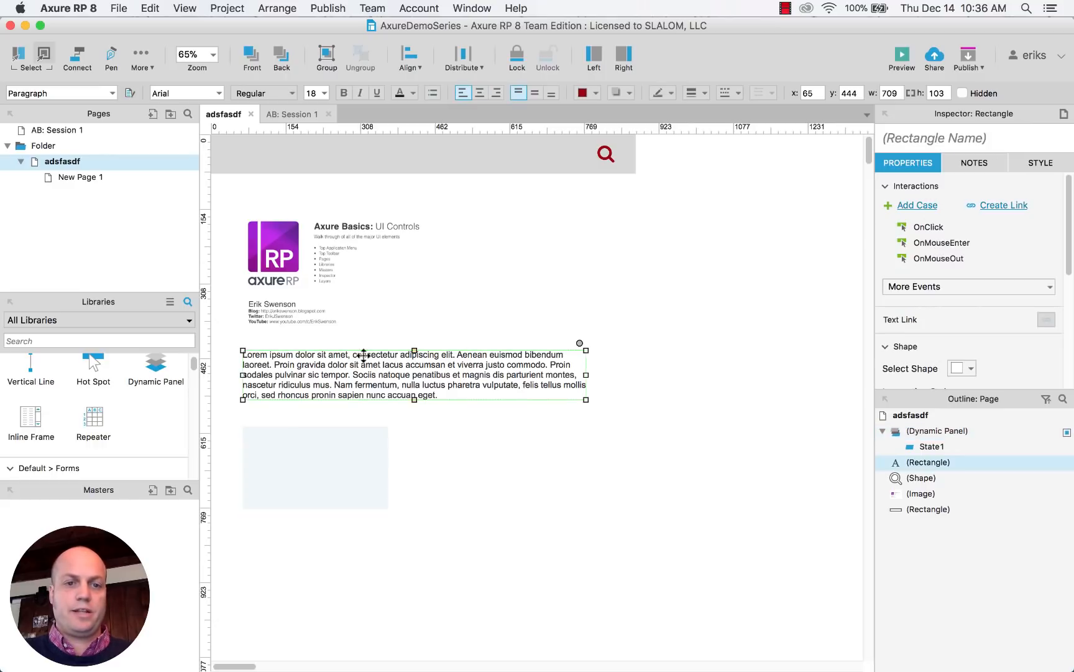
{"action": "mouse_move", "coordinate": [937, 248]}
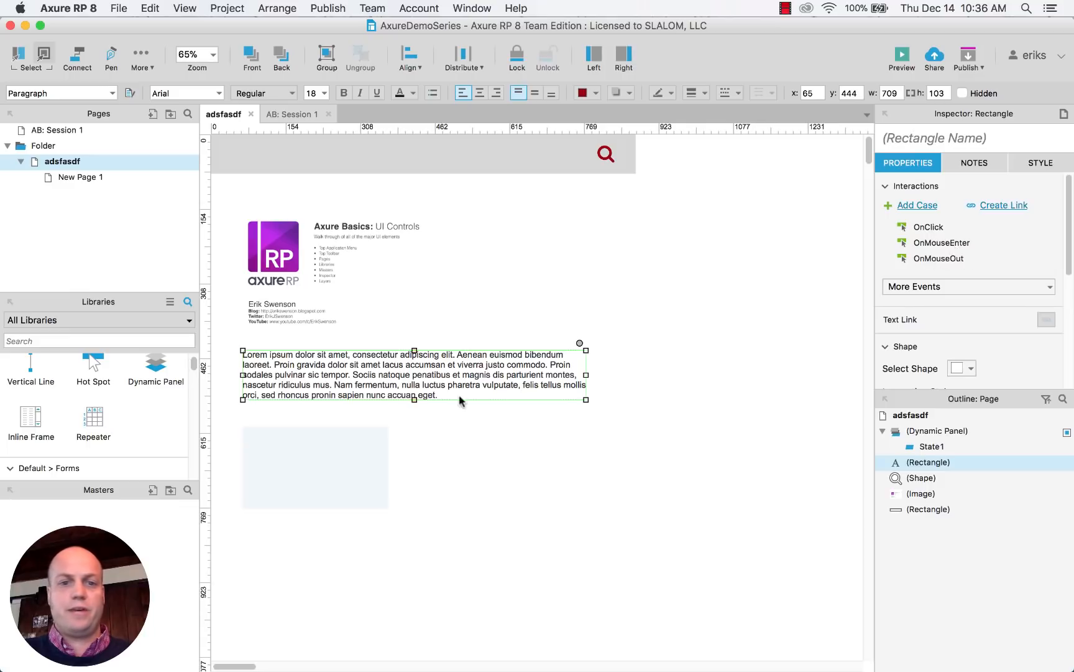
{"action": "left_click", "coordinate": [315, 468]}
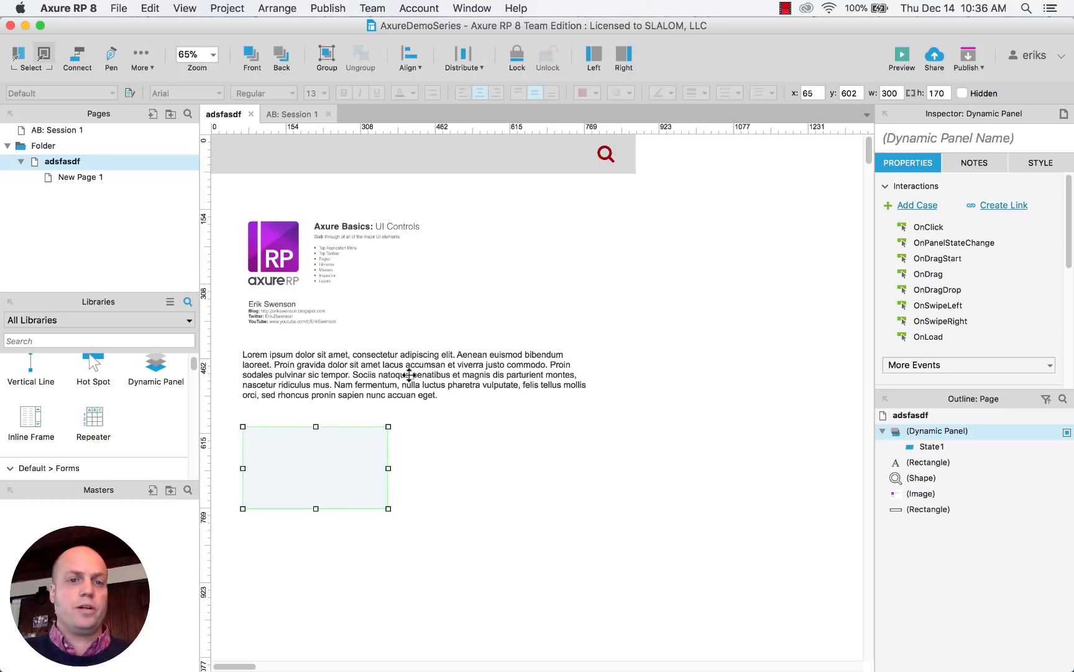
{"action": "scroll", "scroll_direction": "down", "scroll_amount": 3}
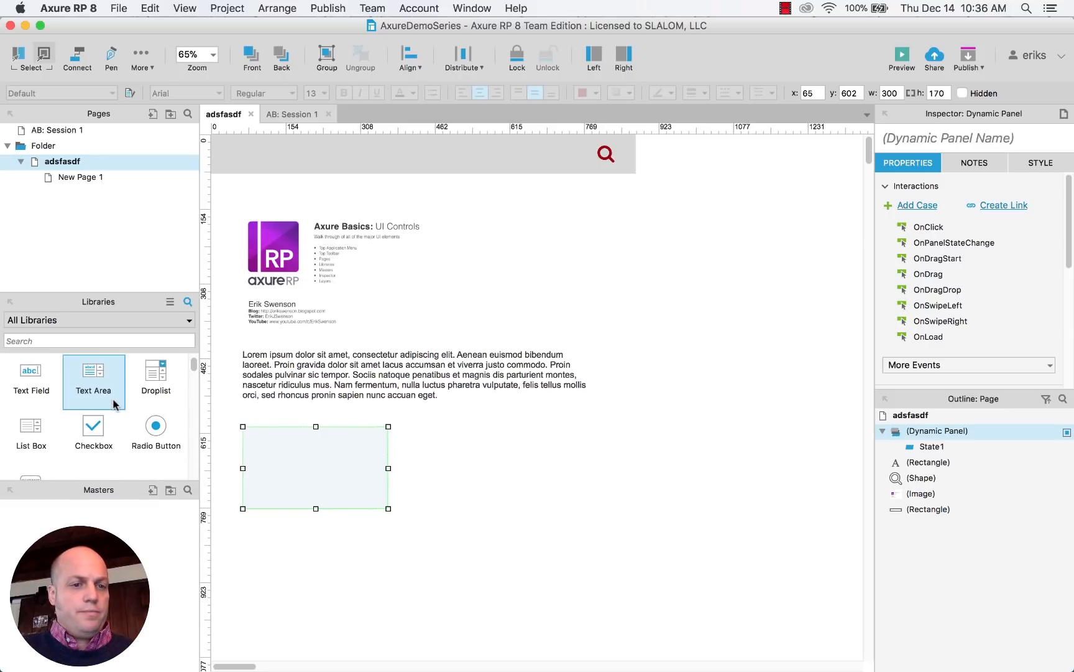
- Place a Text Field to the right of the intro block
{"action": "left_click_drag", "start_coordinate": [31, 370], "coordinate": [489, 273]}
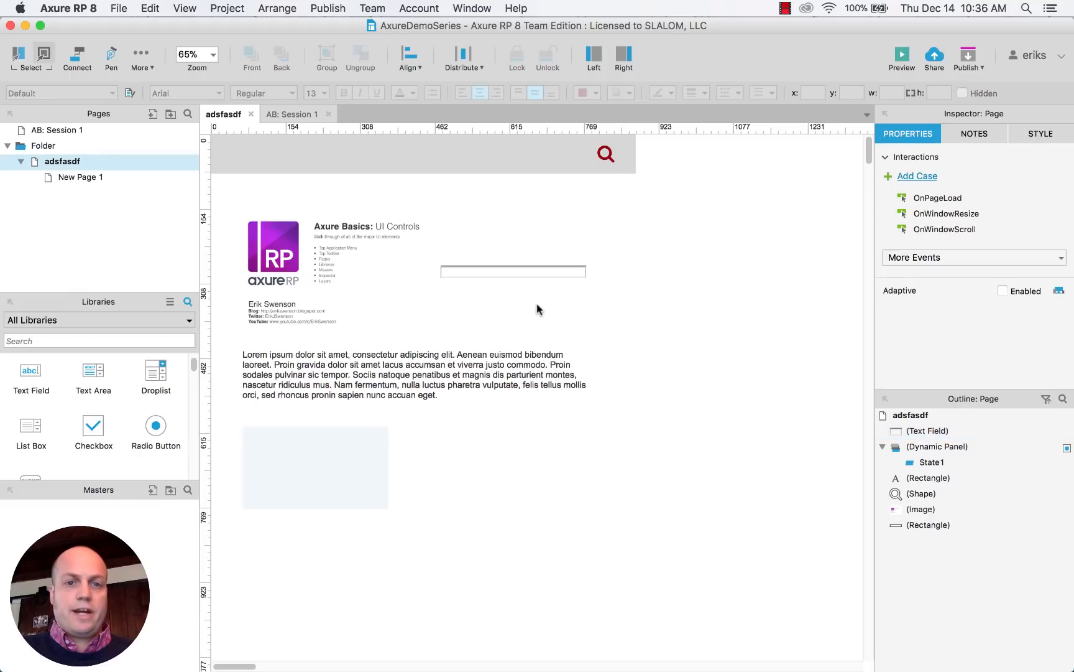
{"action": "right_click", "coordinate": [513, 271]}
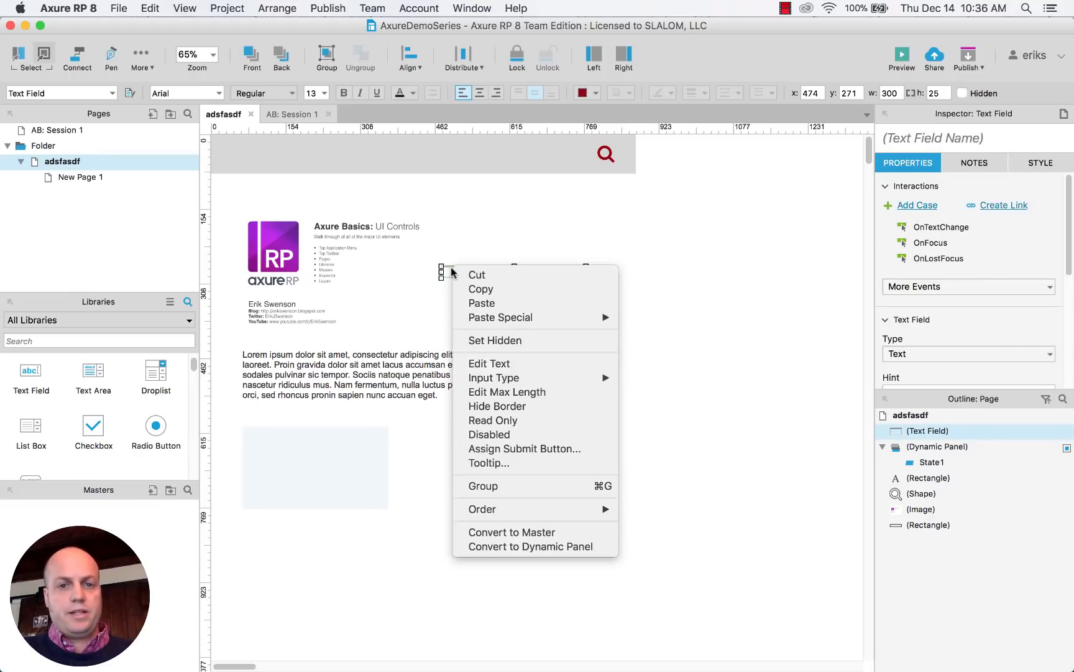
{"action": "mouse_move", "coordinate": [698, 293]}
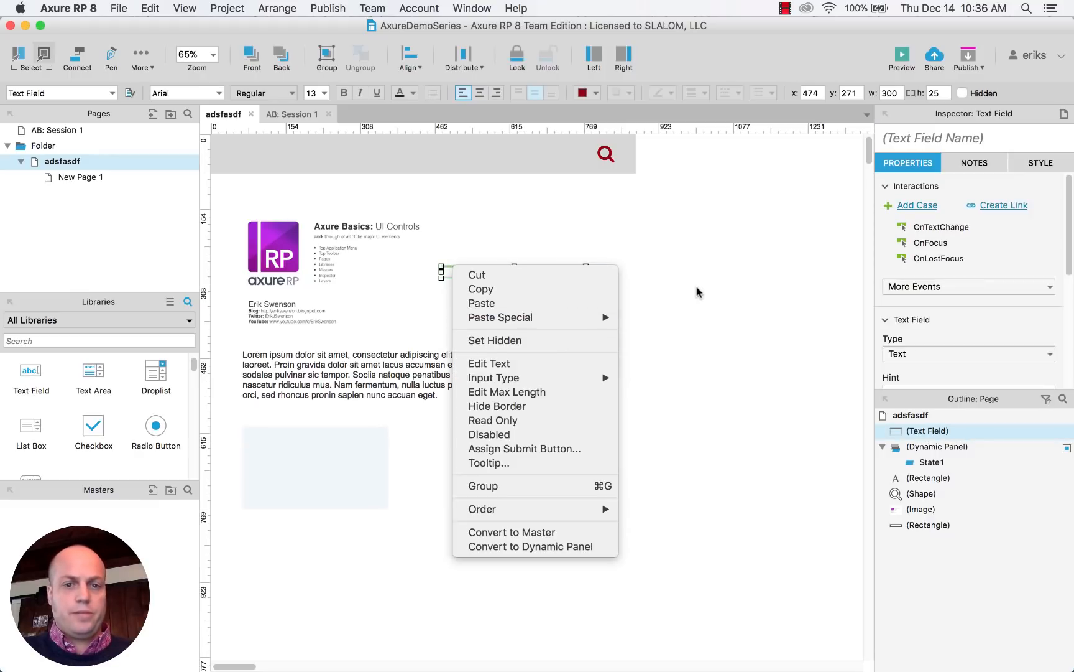
{"action": "left_click", "coordinate": [517, 296]}
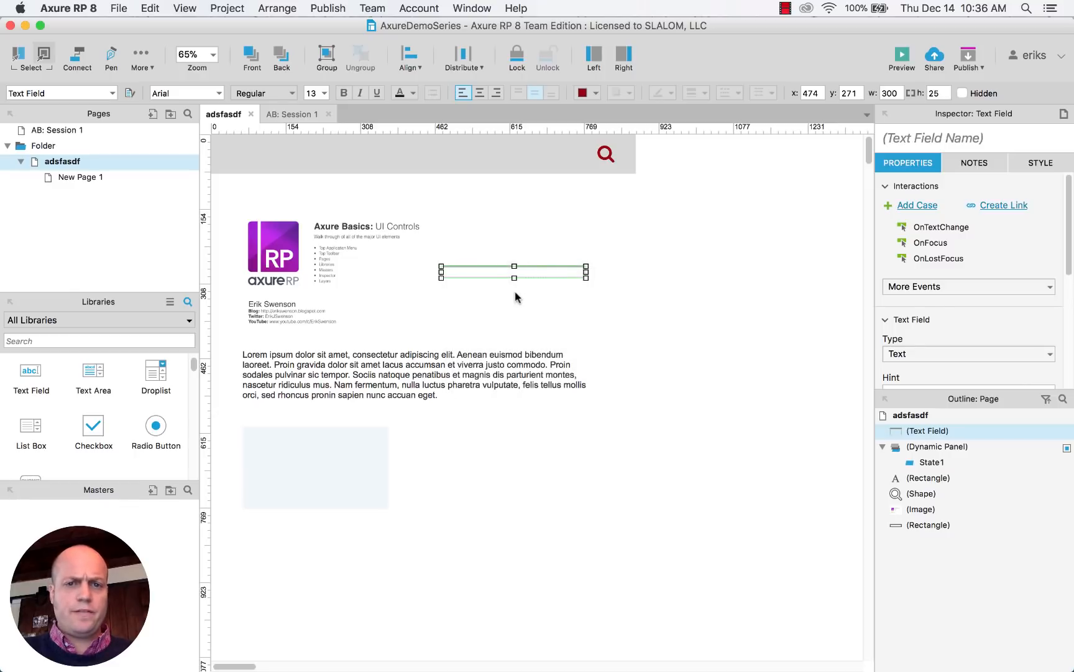
{"action": "mouse_move", "coordinate": [499, 287]}
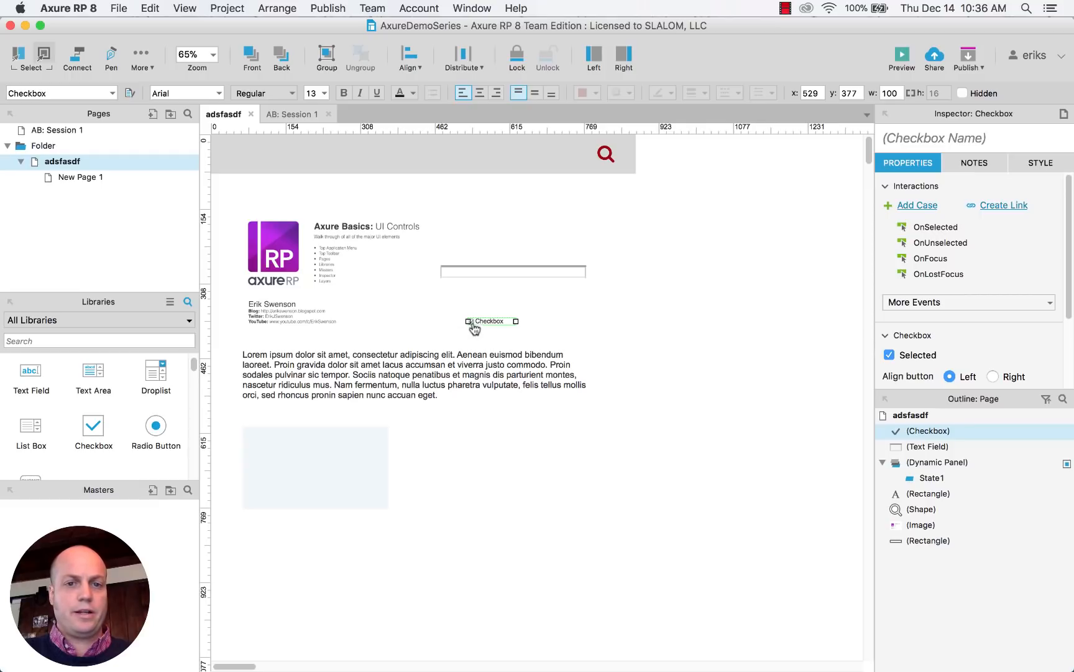
- Add a checkbox below the text field, unchecked by default
{"action": "left_click", "coordinate": [466, 321]}
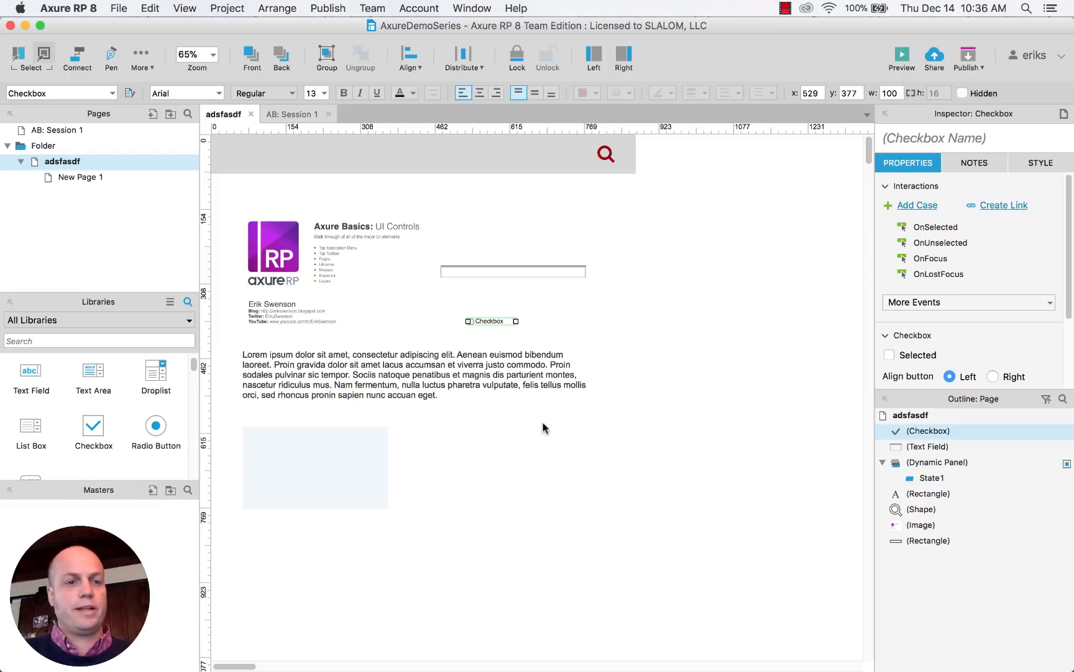
{"action": "left_click", "coordinate": [545, 428]}
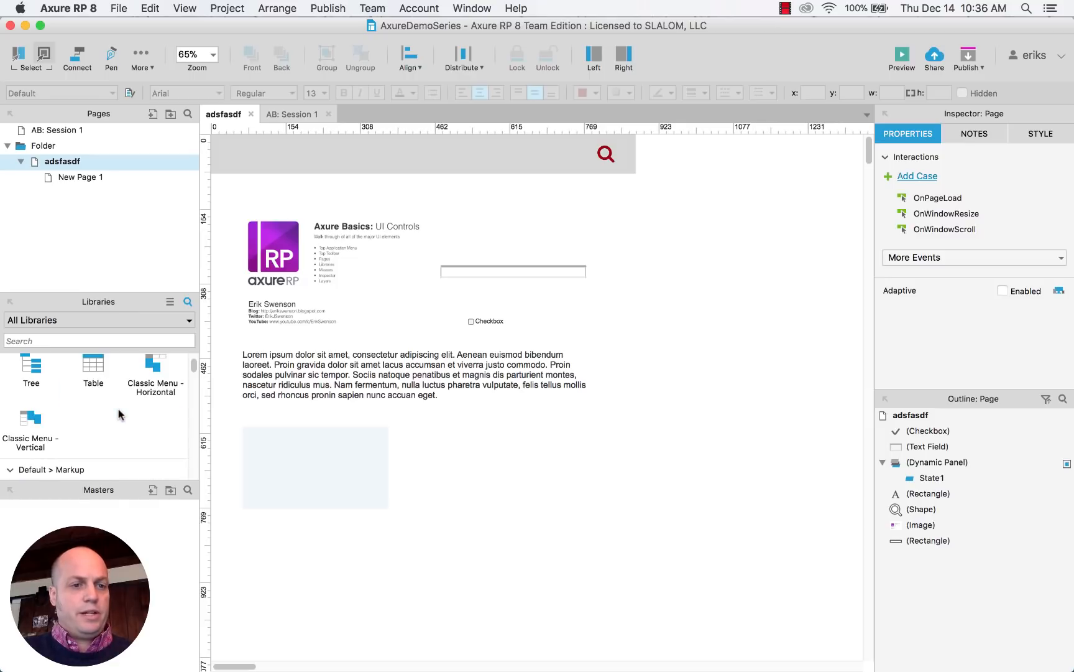
{"action": "left_click", "coordinate": [488, 321]}
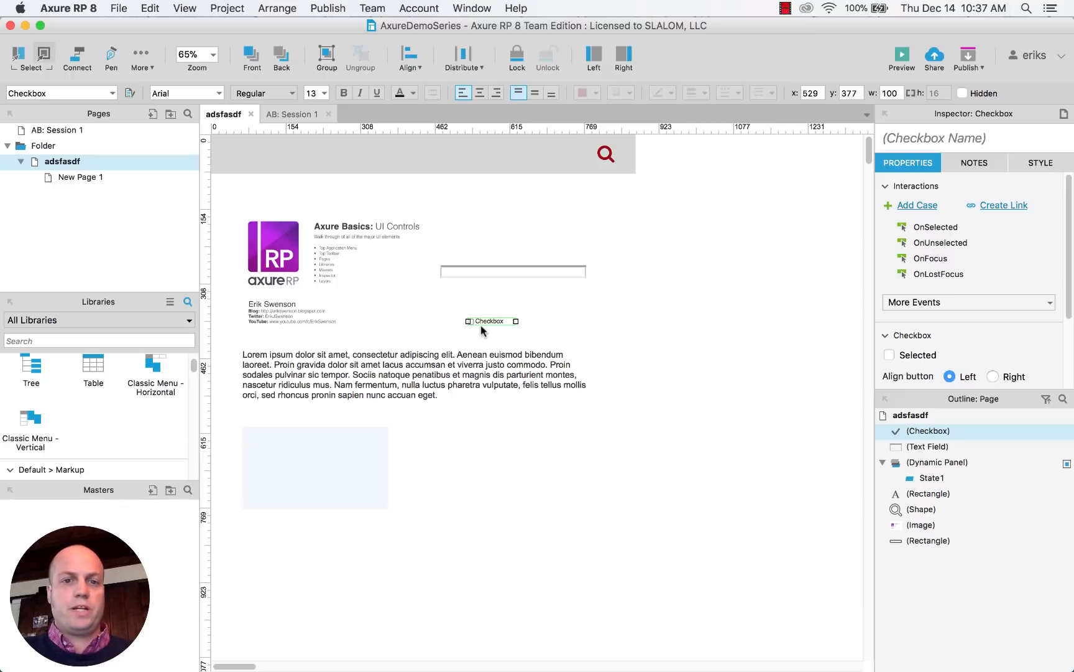
{"action": "scroll", "scroll_direction": "down", "scroll_amount": 3}
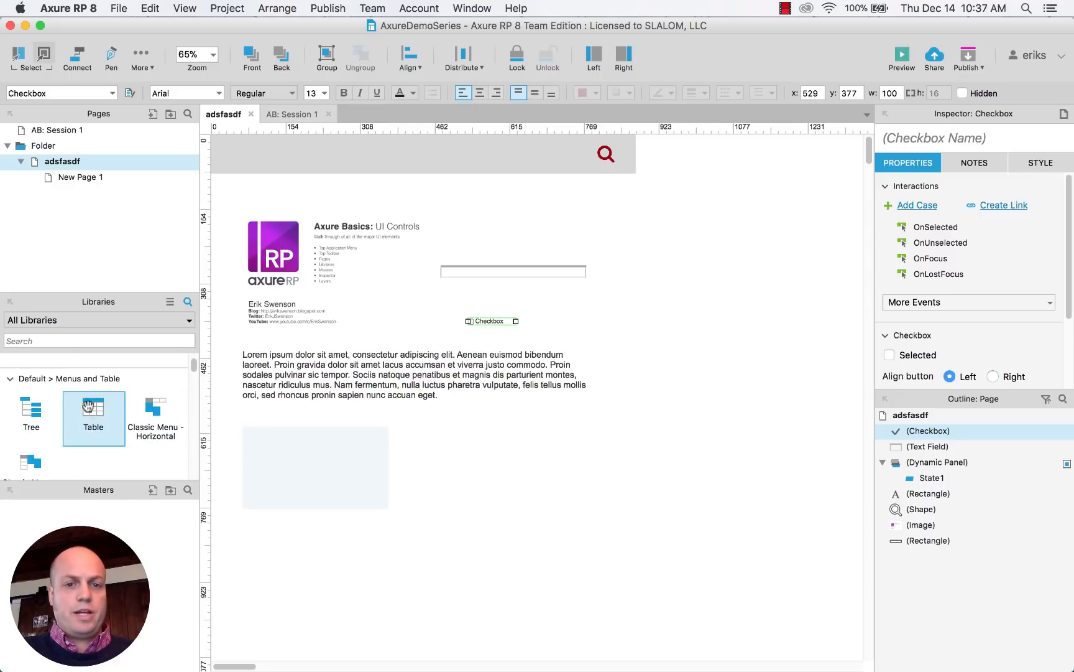
- Drop a Table from Menus and Table and a Common Heading 1 into the header
{"action": "right_click", "coordinate": [557, 452]}
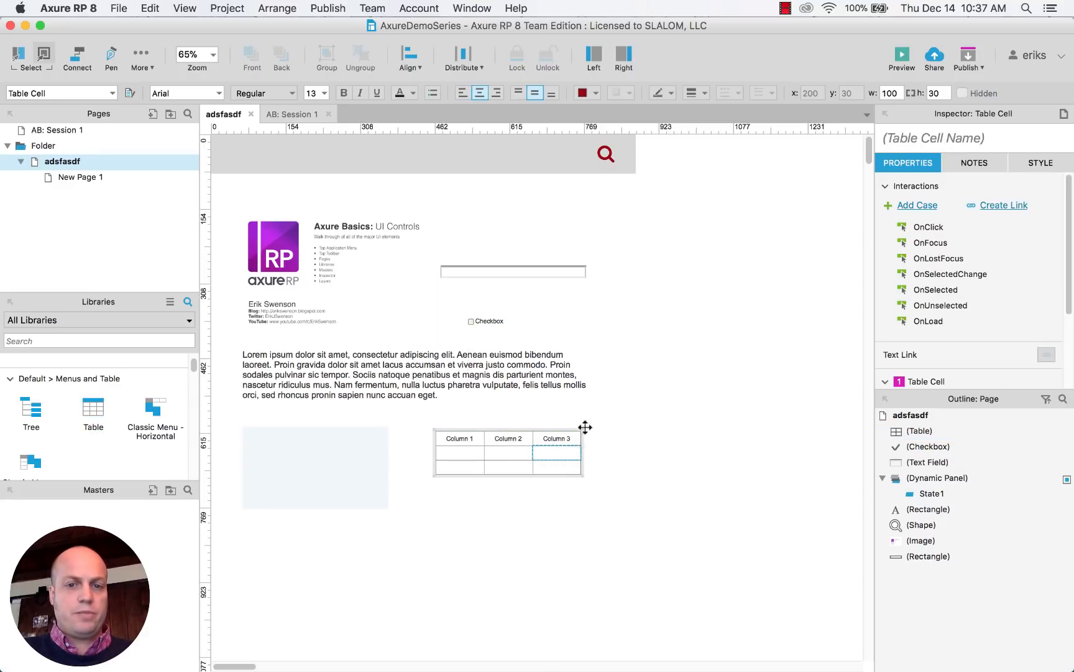
{"action": "scroll", "scroll_direction": "down", "scroll_amount": 3}
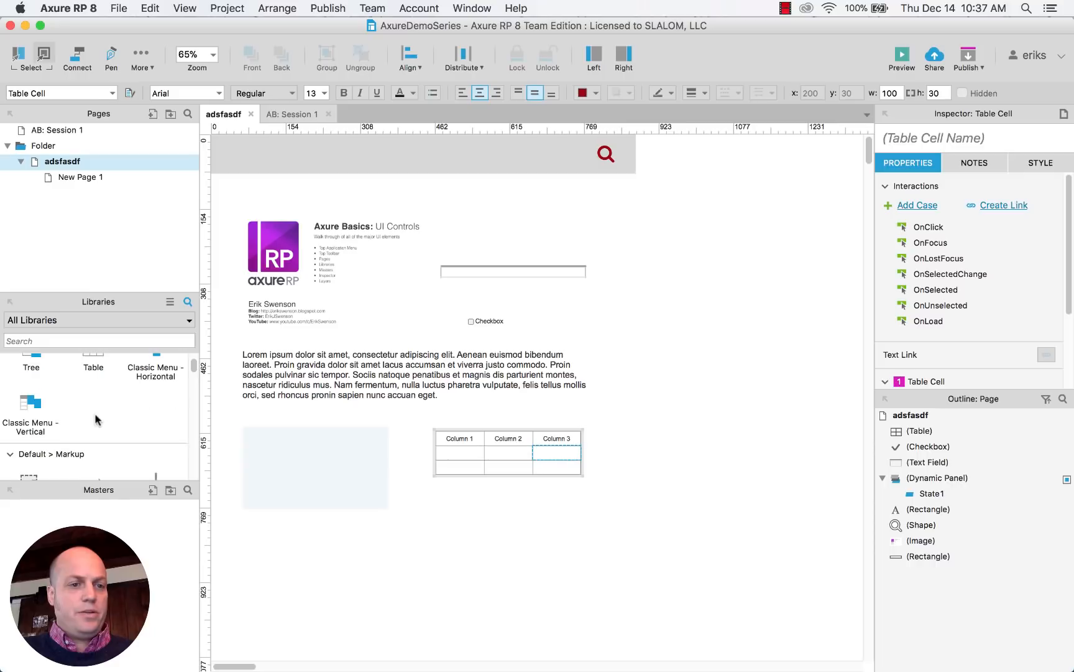
{"action": "scroll", "scroll_direction": "down", "scroll_amount": 3}
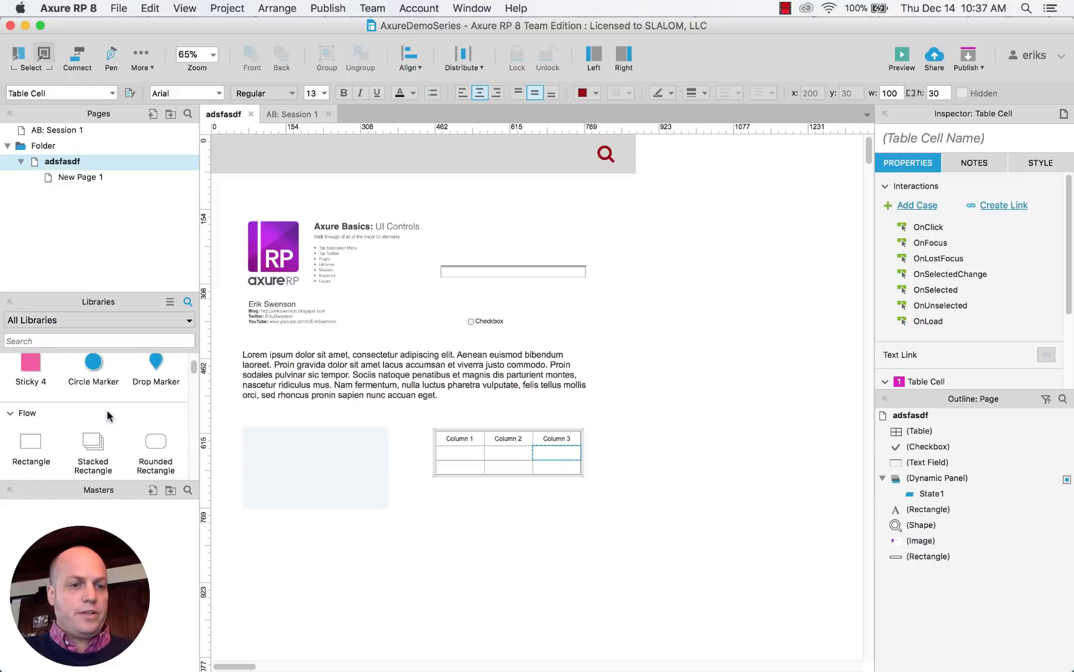
{"action": "scroll", "scroll_direction": "down", "scroll_amount": 3}
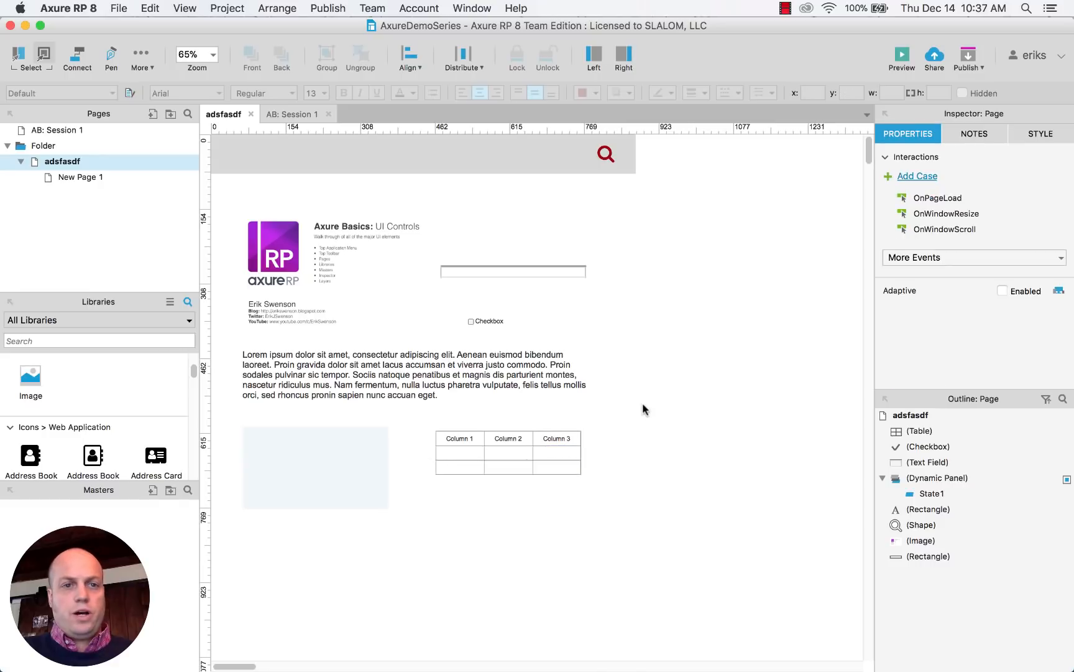
{"action": "mouse_move", "coordinate": [99, 498]}
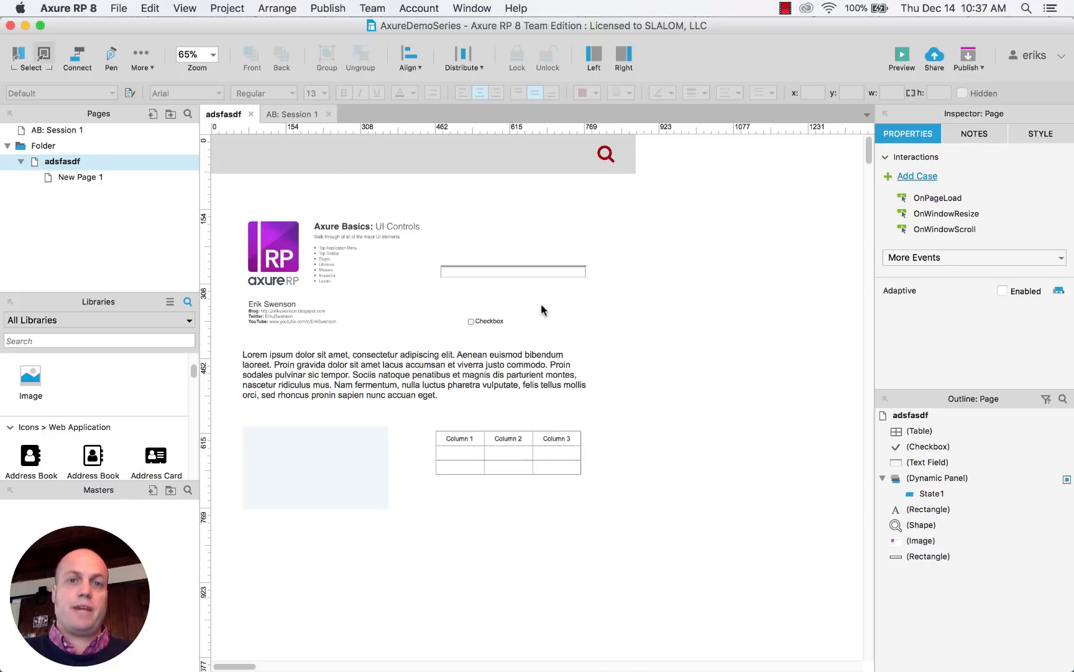
{"action": "mouse_move", "coordinate": [631, 203]}
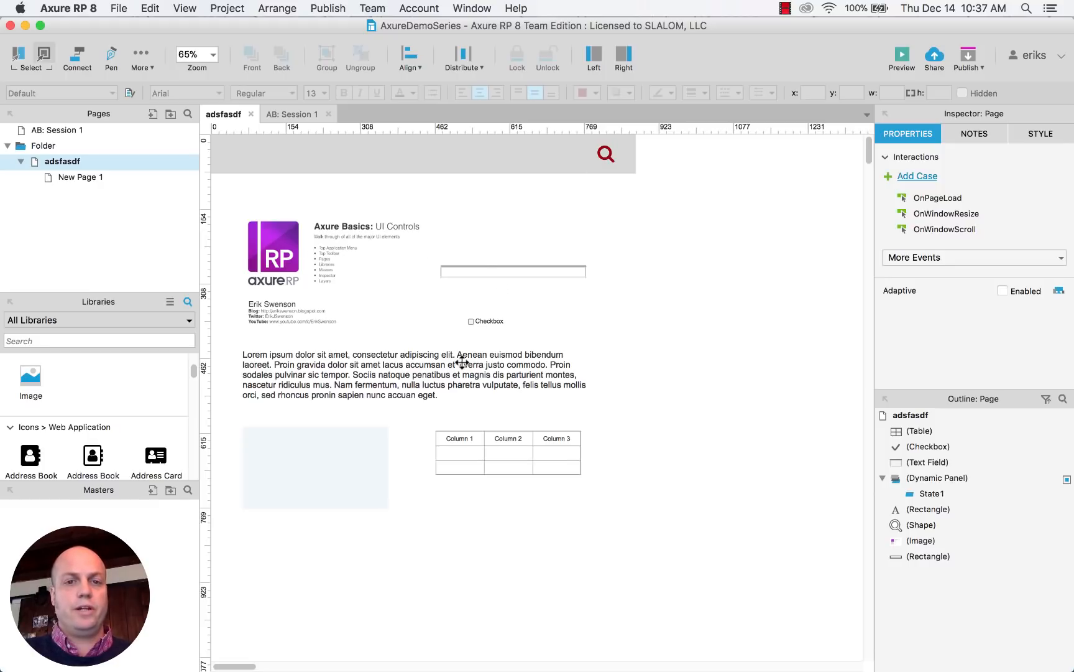
{"action": "left_click", "coordinate": [407, 375]}
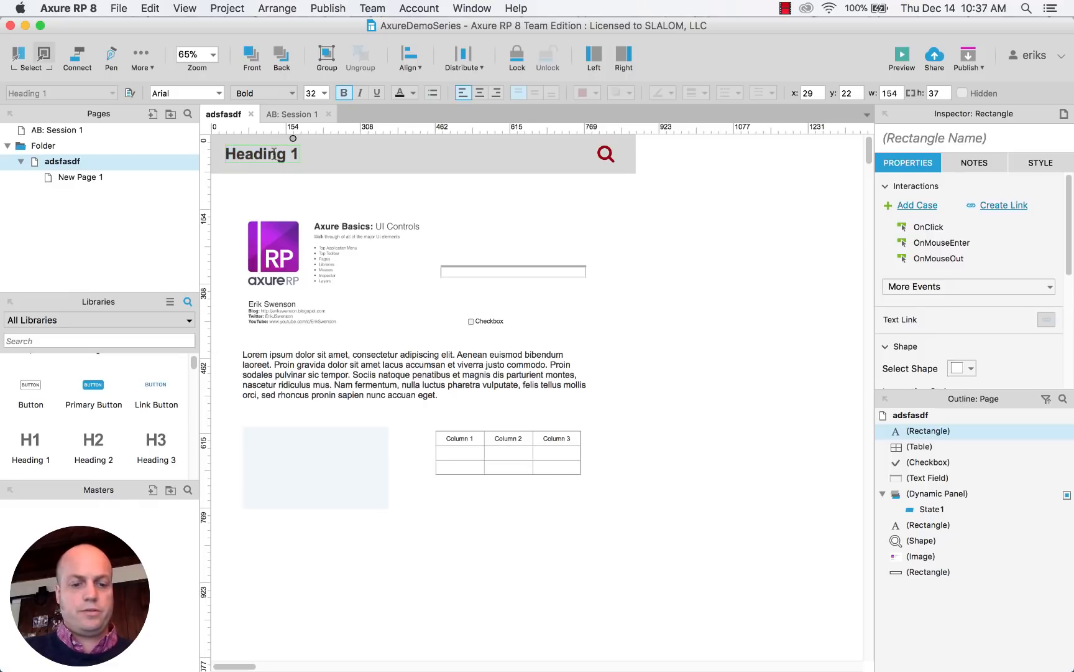
- Change the heading to 'Logo', add New Page 1 after adsfasdf, select header pieces
{"action": "left_click", "coordinate": [260, 154]}
{"action": "type", "text": "Logo"}
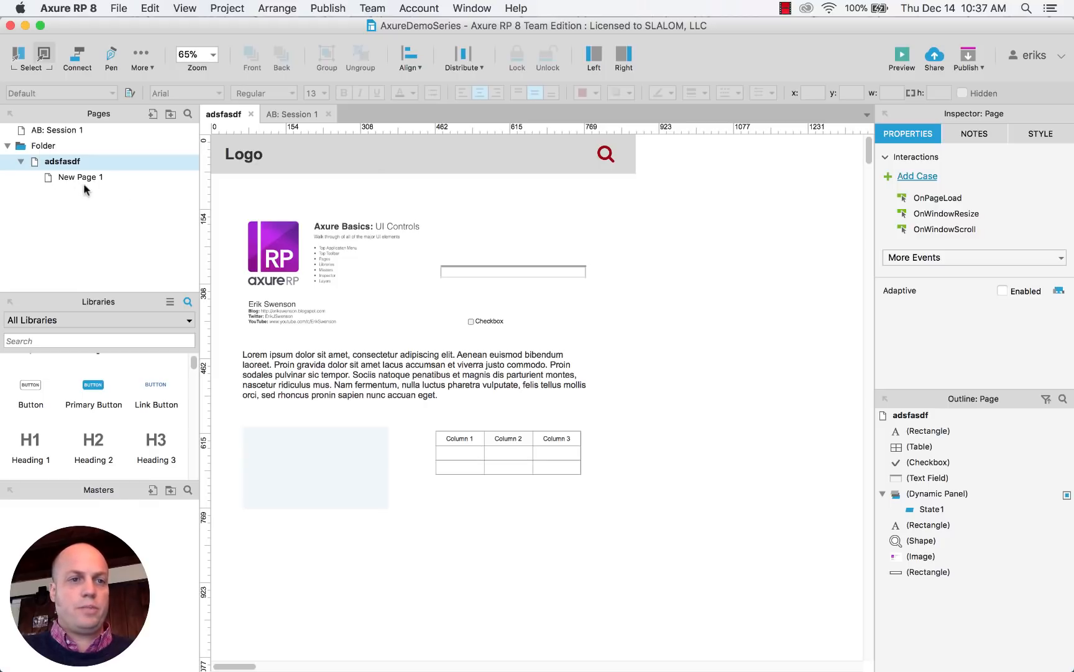
{"action": "right_click", "coordinate": [62, 161]}
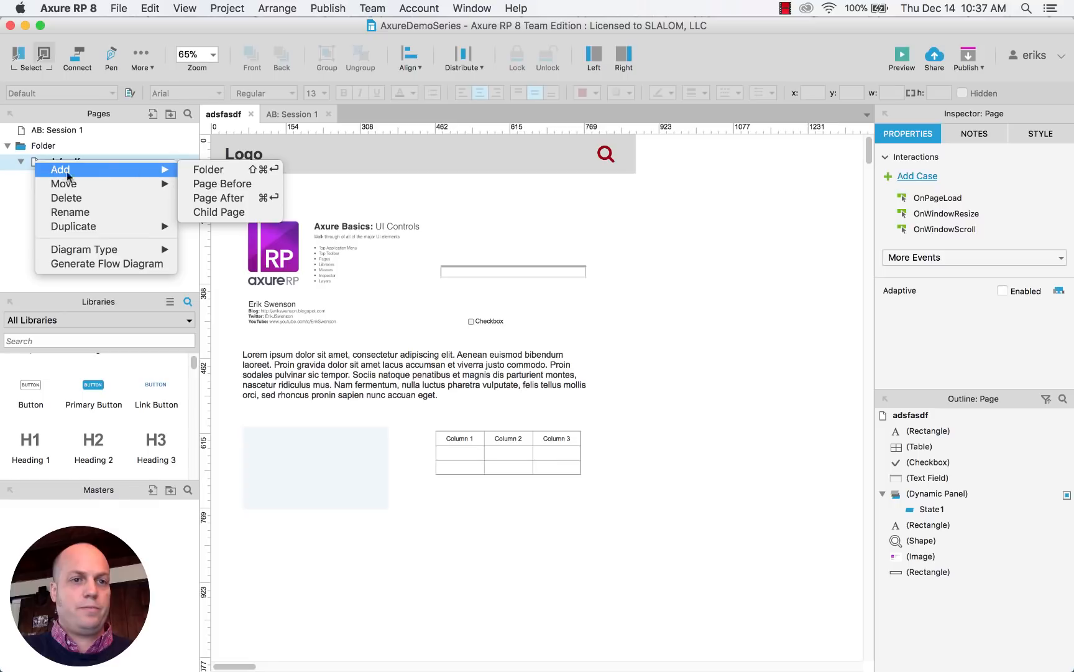
{"action": "left_click", "coordinate": [219, 197]}
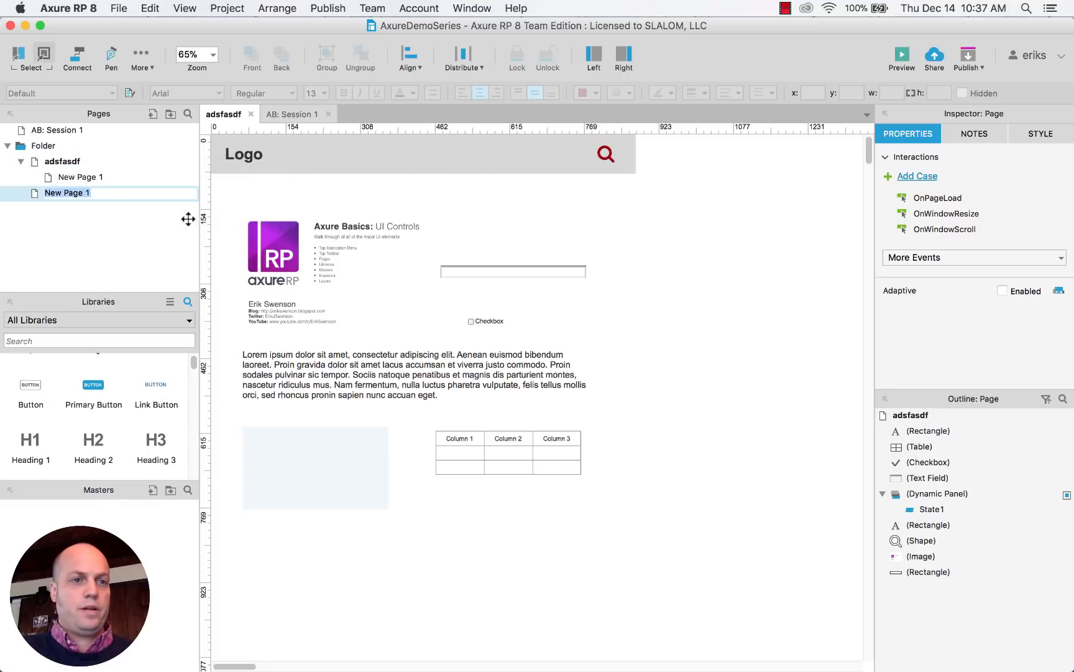
{"action": "left_click", "coordinate": [66, 192]}
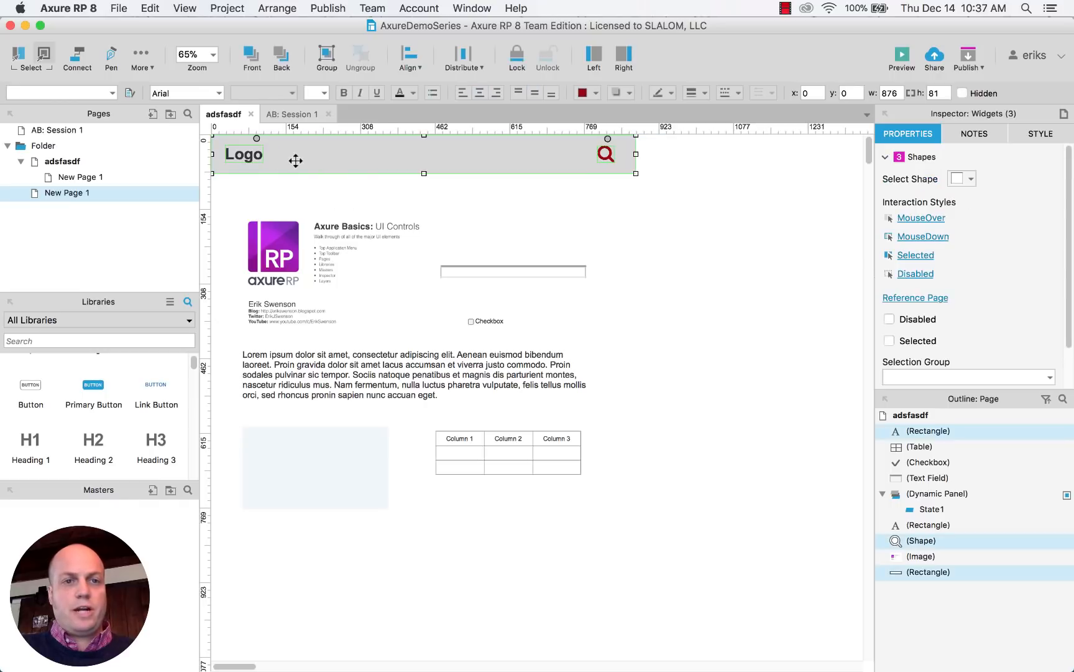
- Convert the header pieces to a master named 'Header' using Lock to Master Location
{"action": "right_click", "coordinate": [384, 157]}
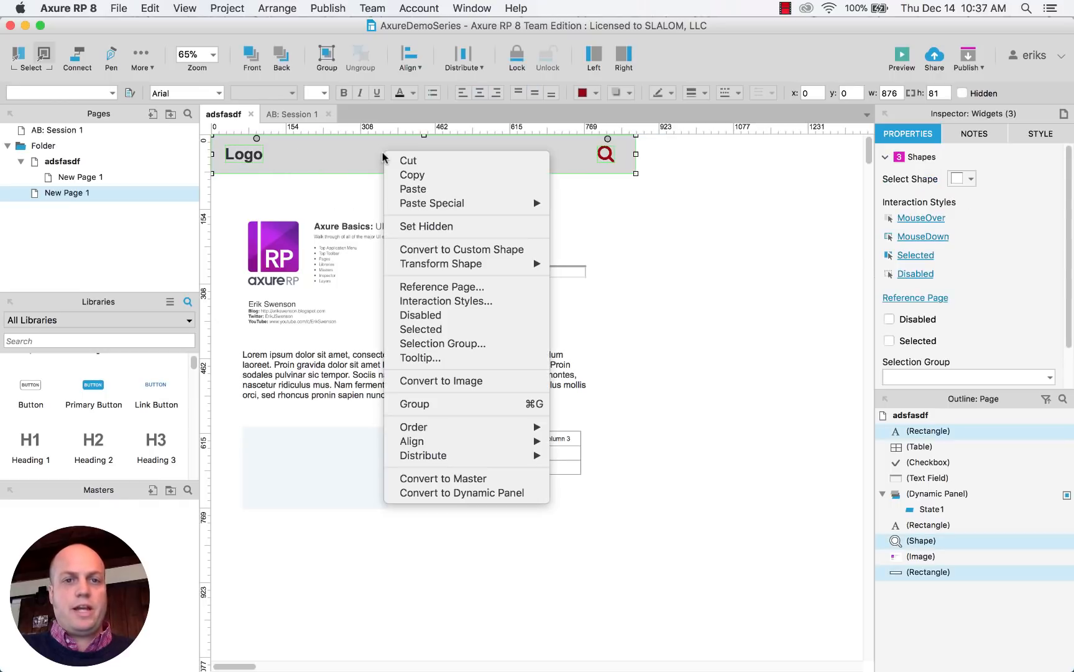
{"action": "mouse_move", "coordinate": [465, 492]}
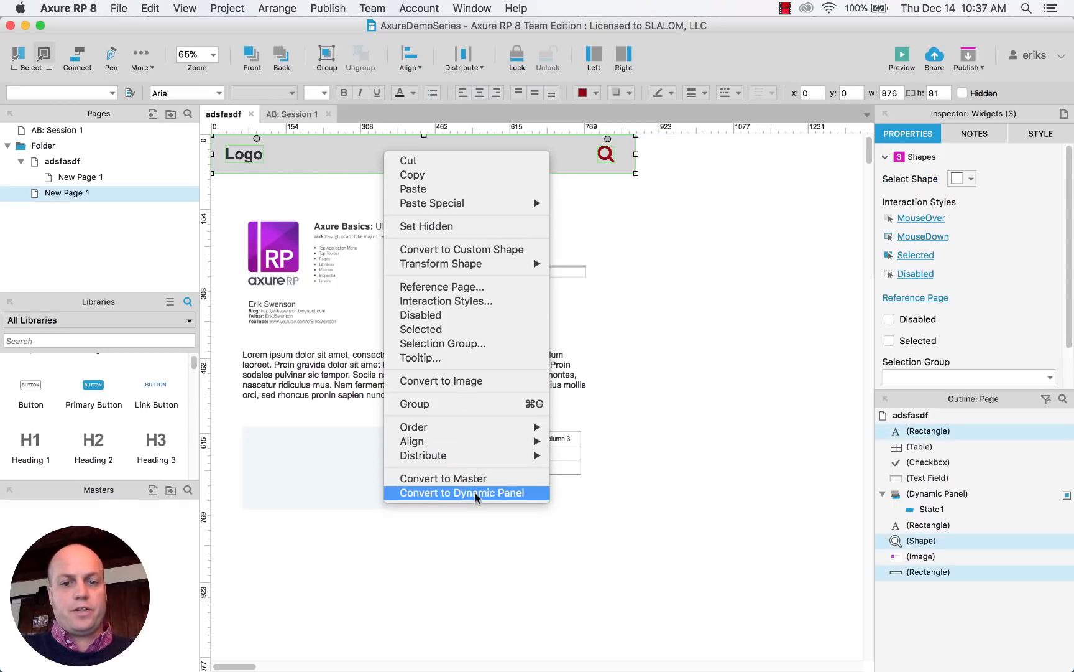
{"action": "left_click", "coordinate": [443, 478]}
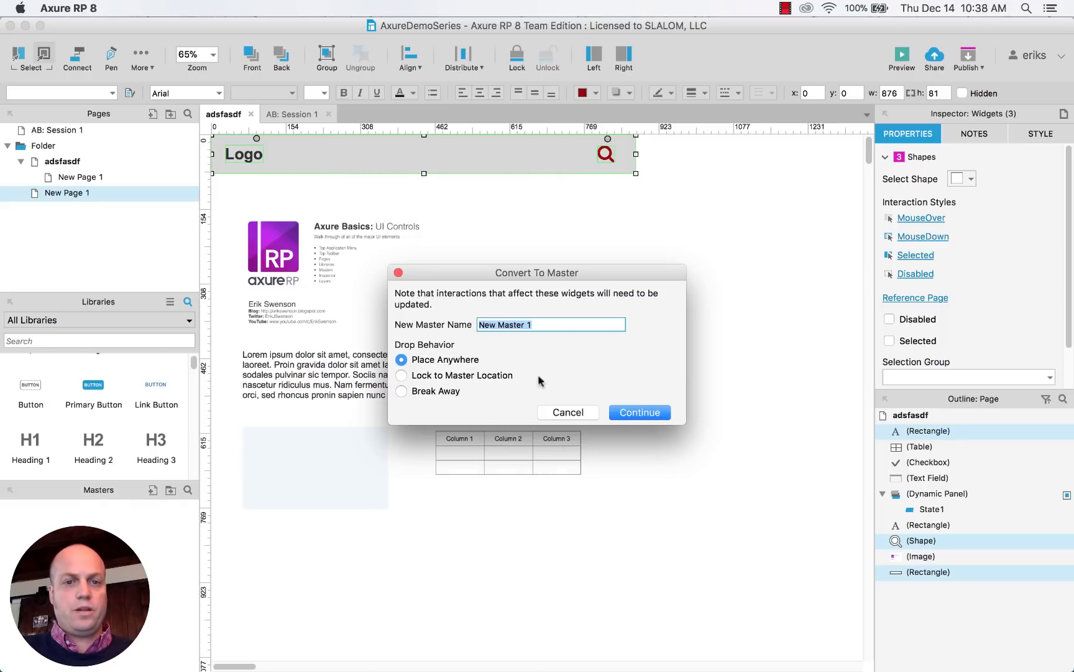
{"action": "type", "text": "H"}
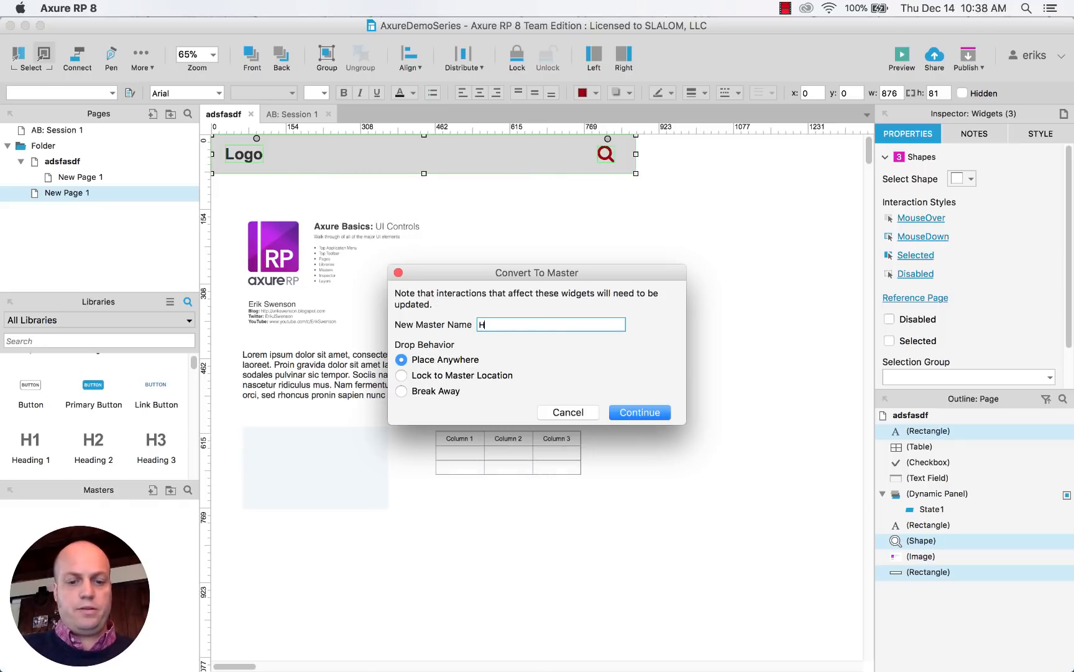
{"action": "type", "text": "eader"}
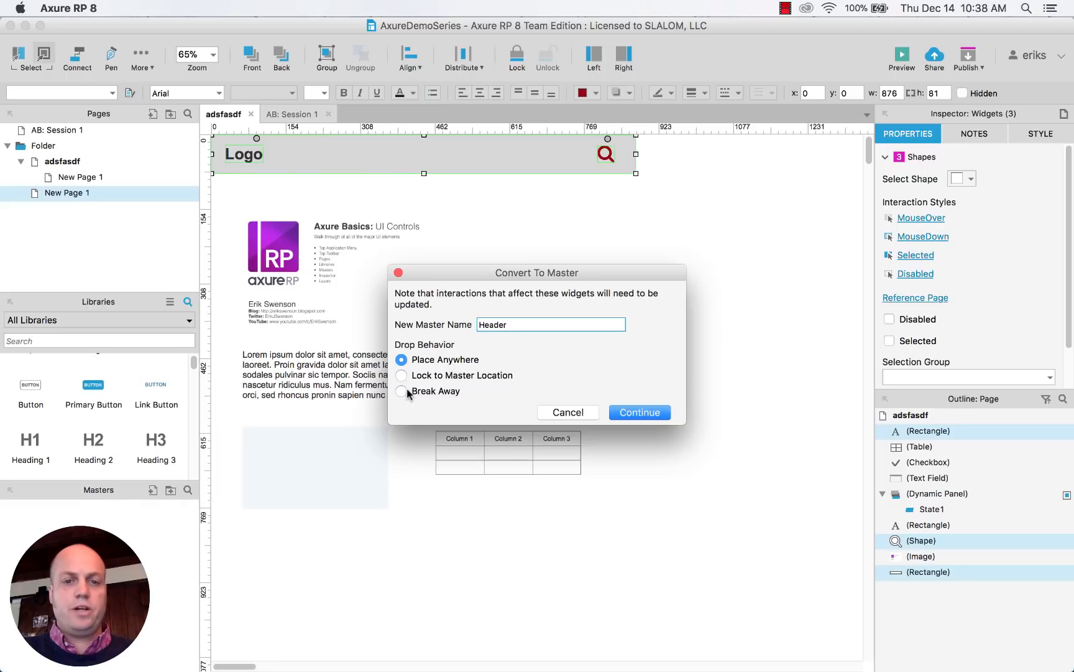
{"action": "left_click", "coordinate": [549, 324]}
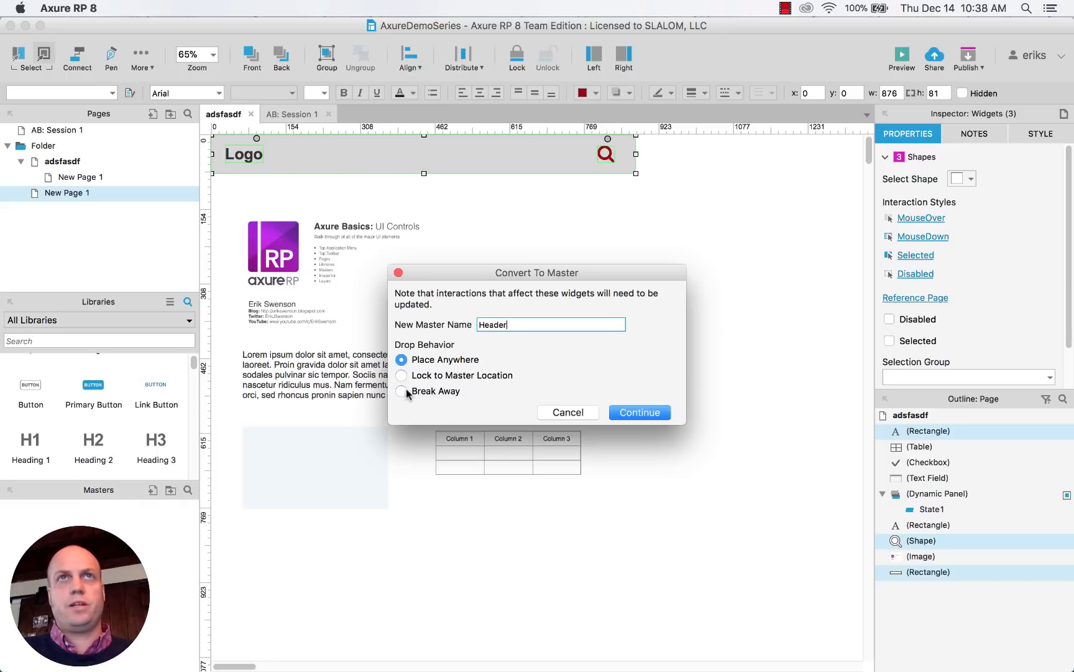
{"action": "left_click", "coordinate": [401, 375]}
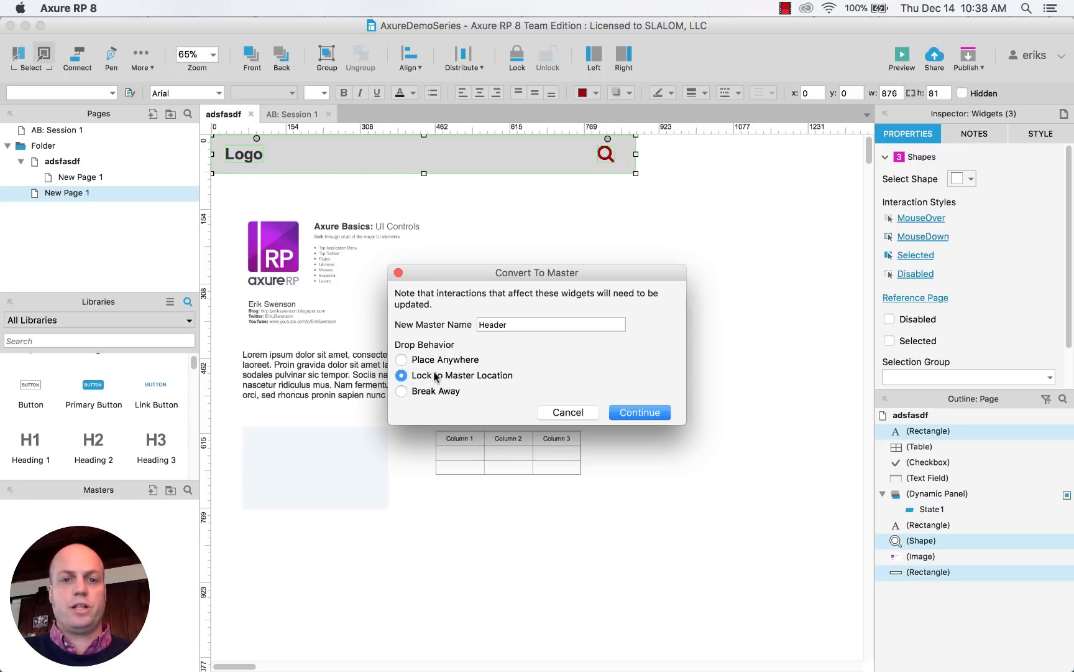
{"action": "mouse_move", "coordinate": [470, 378]}
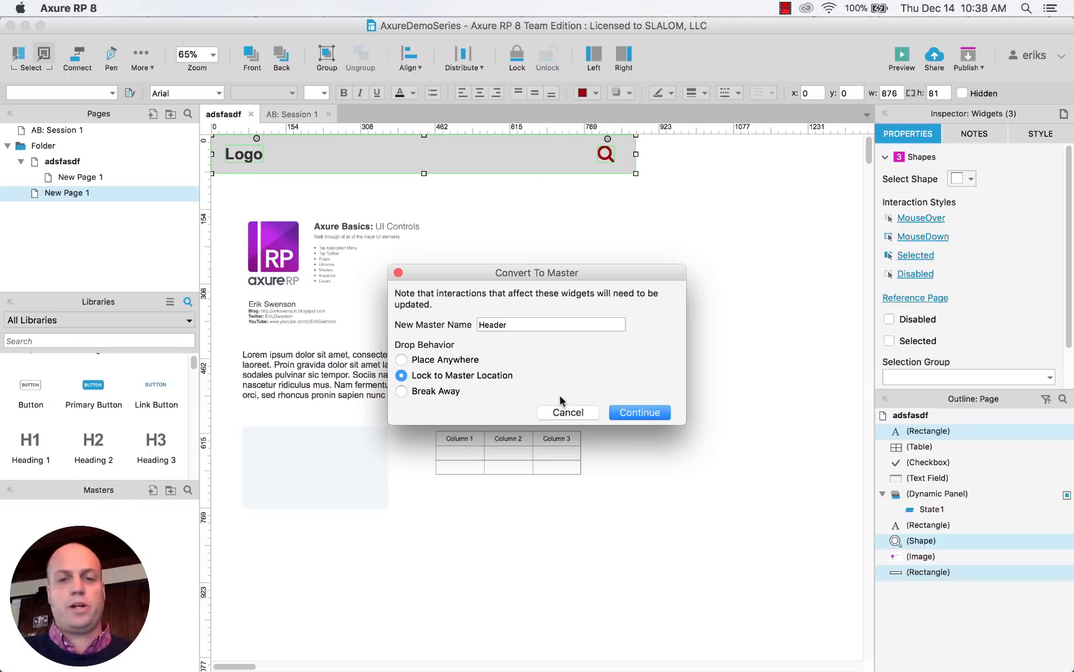
{"action": "mouse_move", "coordinate": [615, 391]}
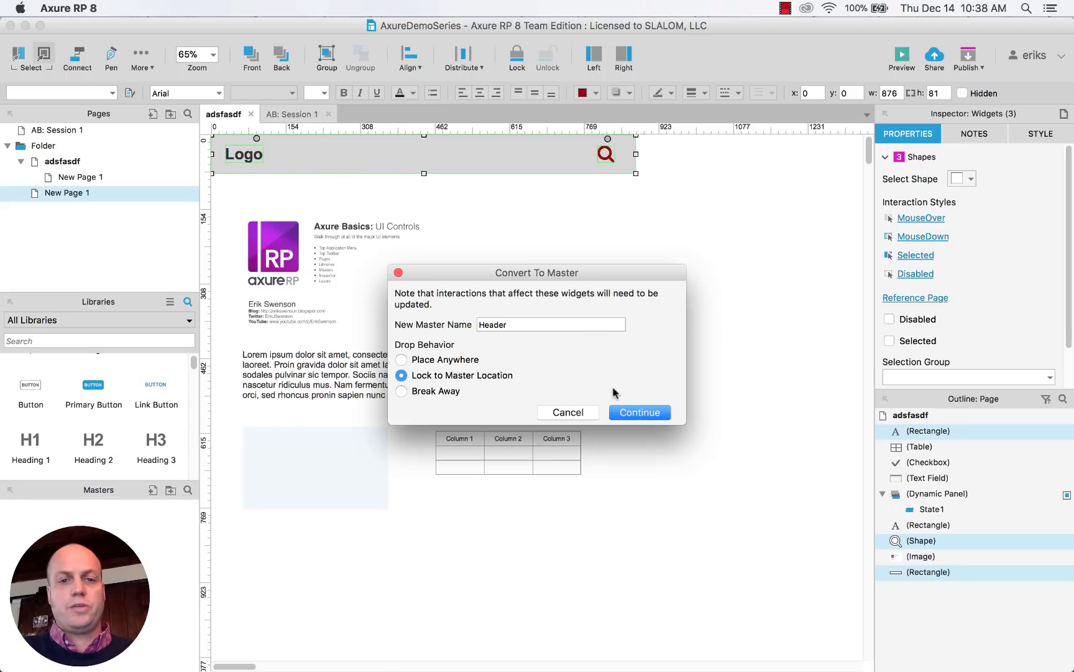
{"action": "left_click", "coordinate": [638, 411]}
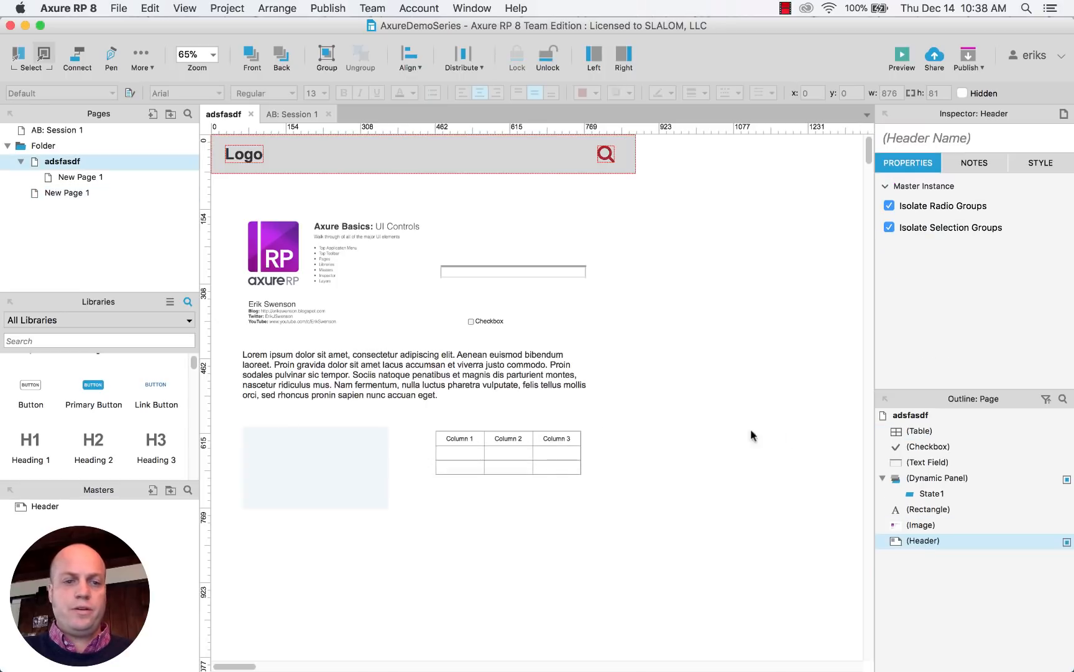
- Place Header on New Page 1, then recolour its Logo blue and add a Primary Button
{"action": "left_click", "coordinate": [79, 176]}
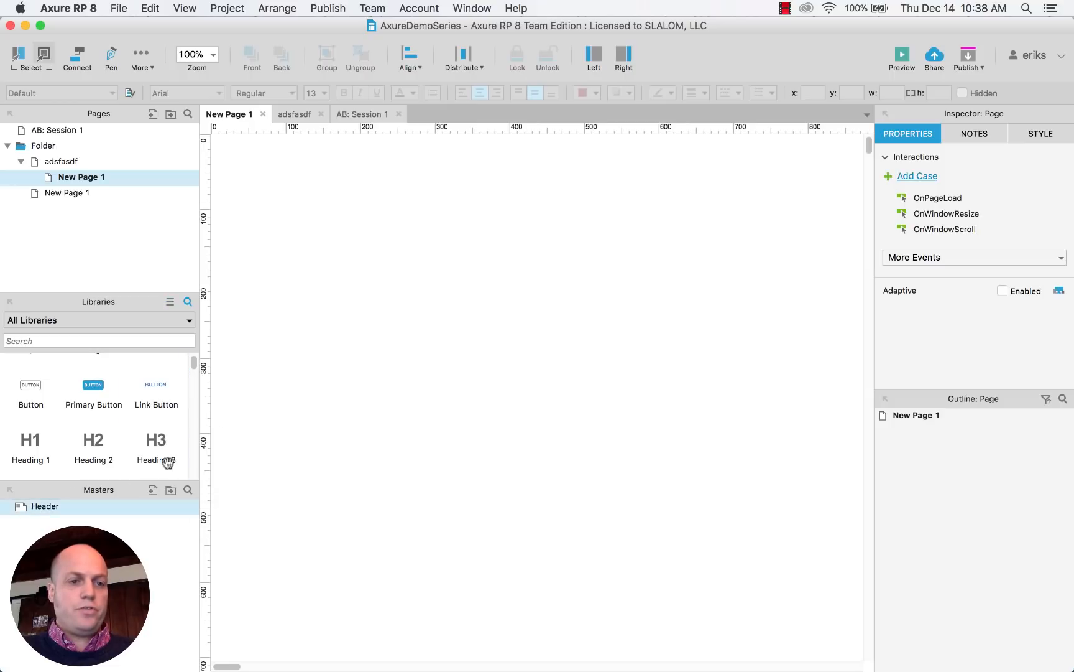
{"action": "left_click_drag", "start_coordinate": [44, 505], "coordinate": [361, 441]}
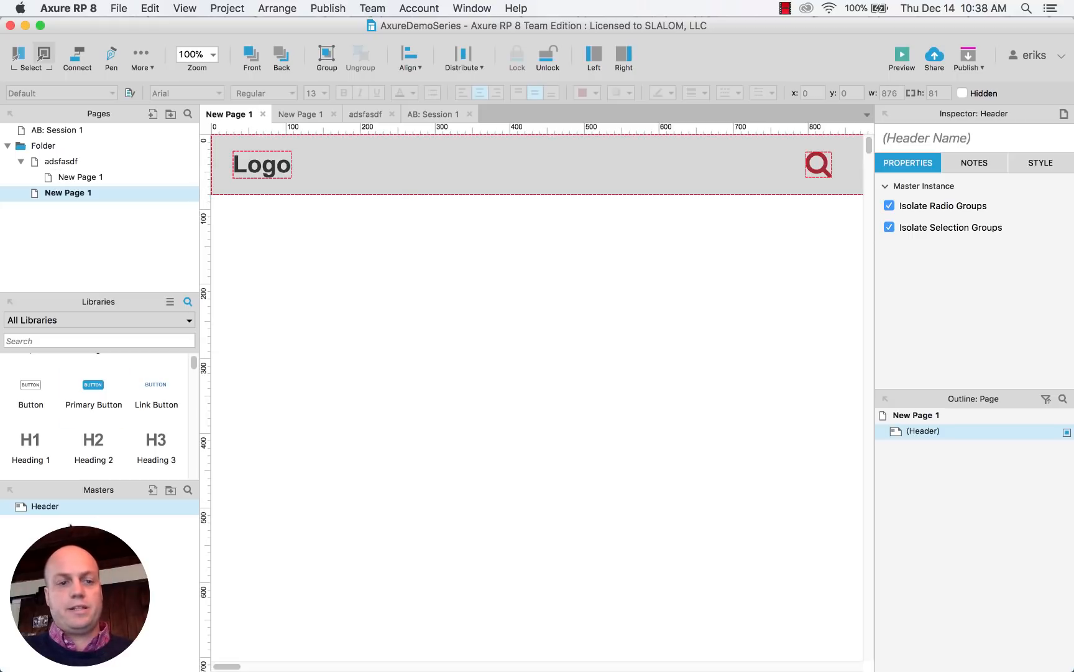
{"action": "double_click", "coordinate": [45, 505]}
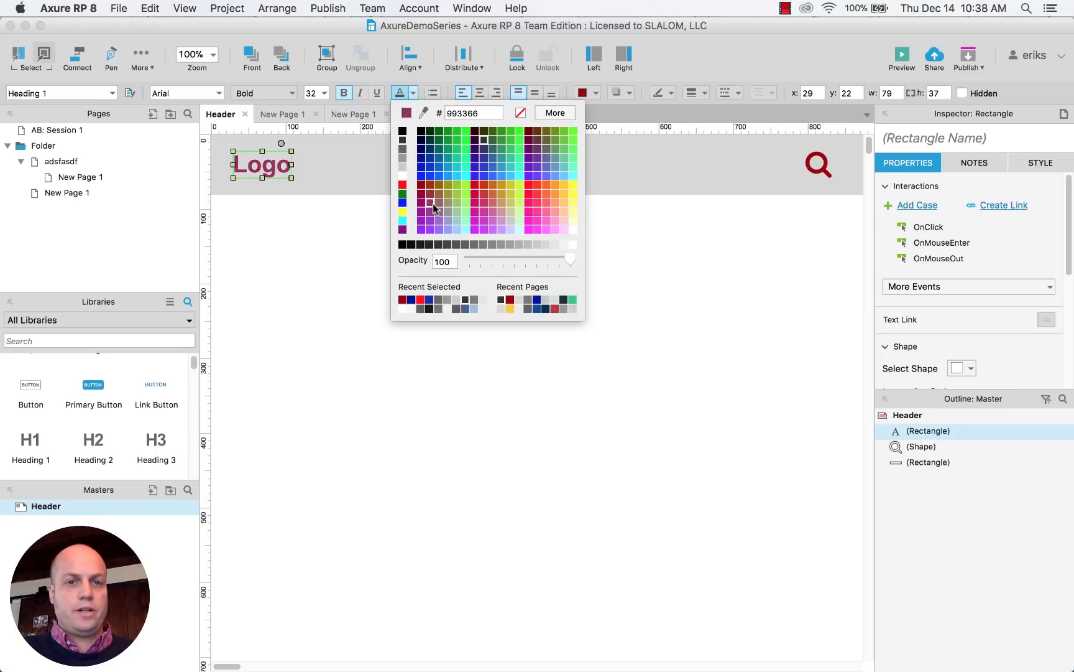
{"action": "left_click", "coordinate": [423, 161]}
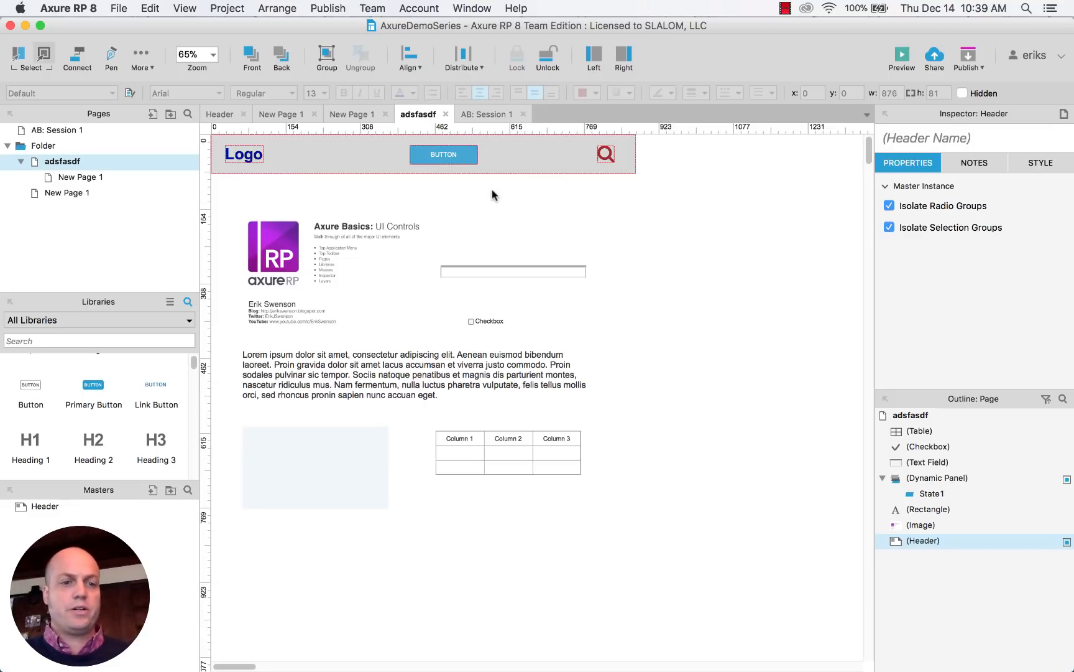
{"action": "left_click", "coordinate": [493, 195]}
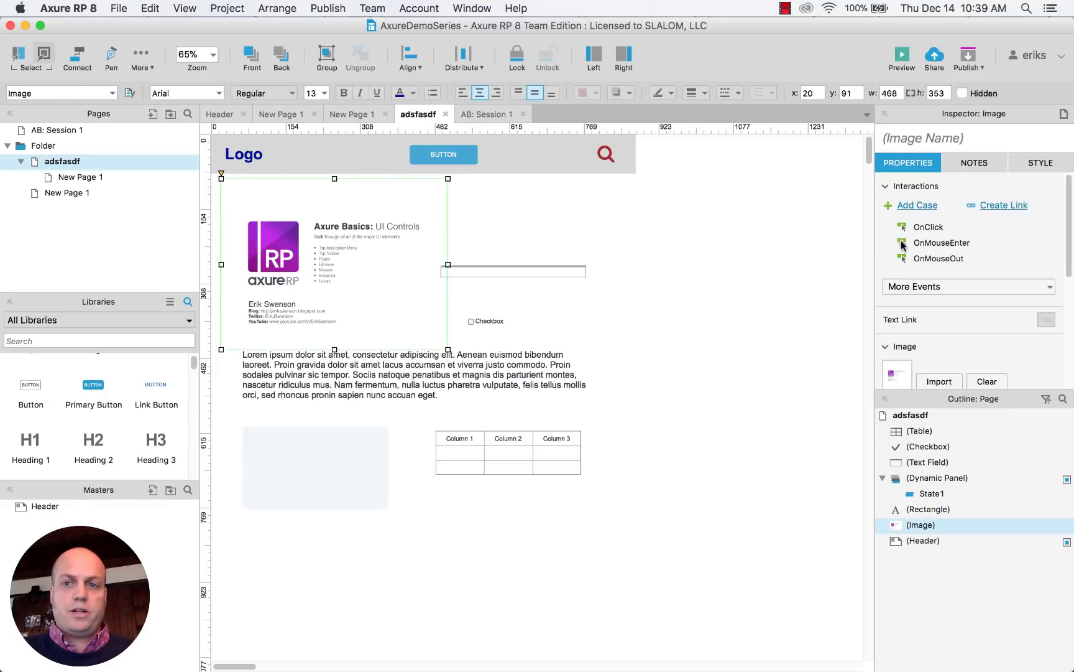
{"action": "mouse_move", "coordinate": [486, 321]}
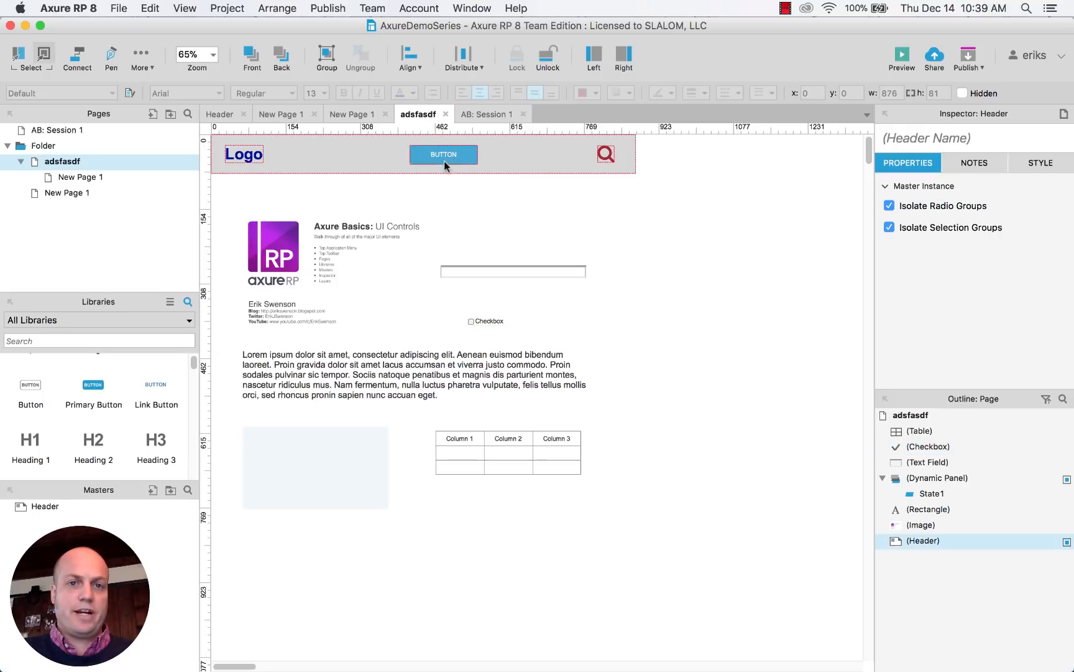
- Link the button in the Header master to open New Page 1 on click
{"action": "double_click", "coordinate": [45, 505]}
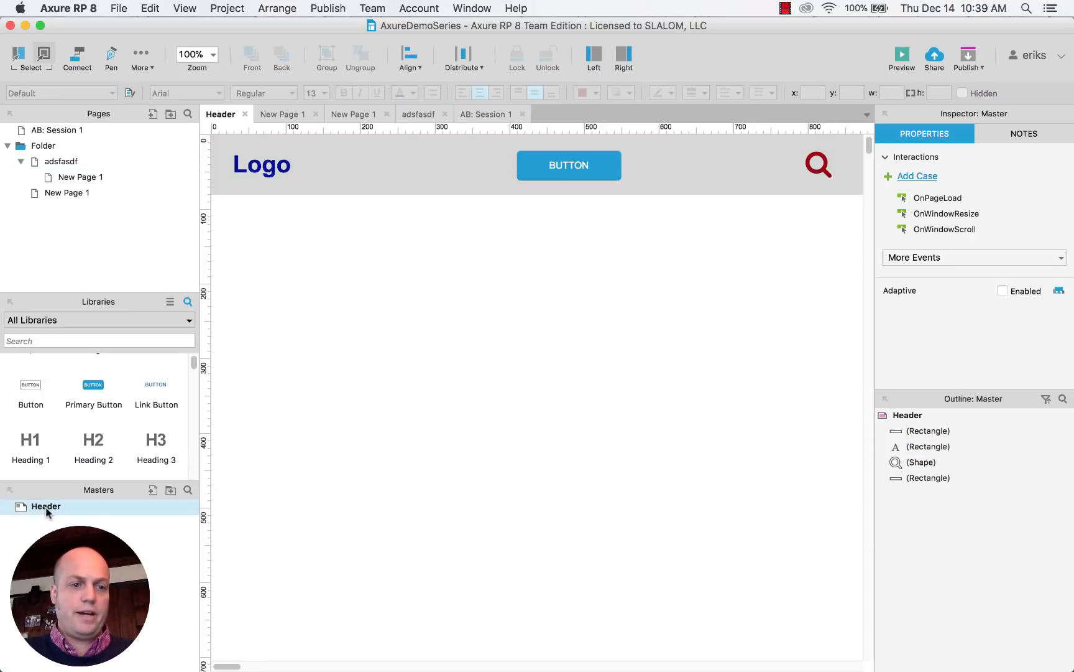
{"action": "left_click", "coordinate": [568, 165]}
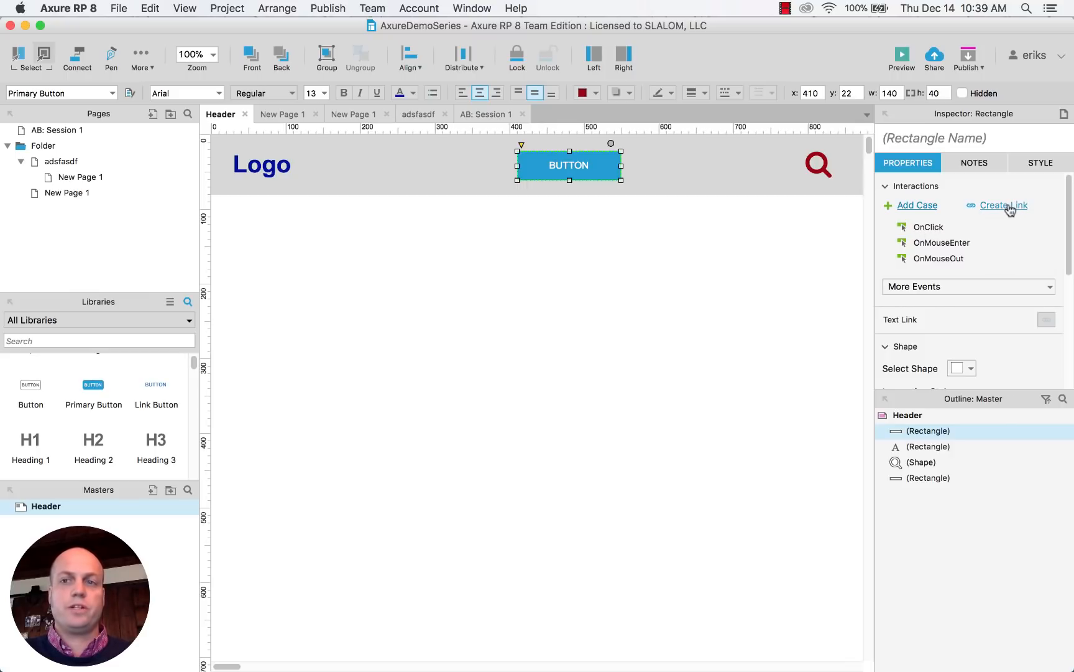
{"action": "left_click", "coordinate": [1003, 205]}
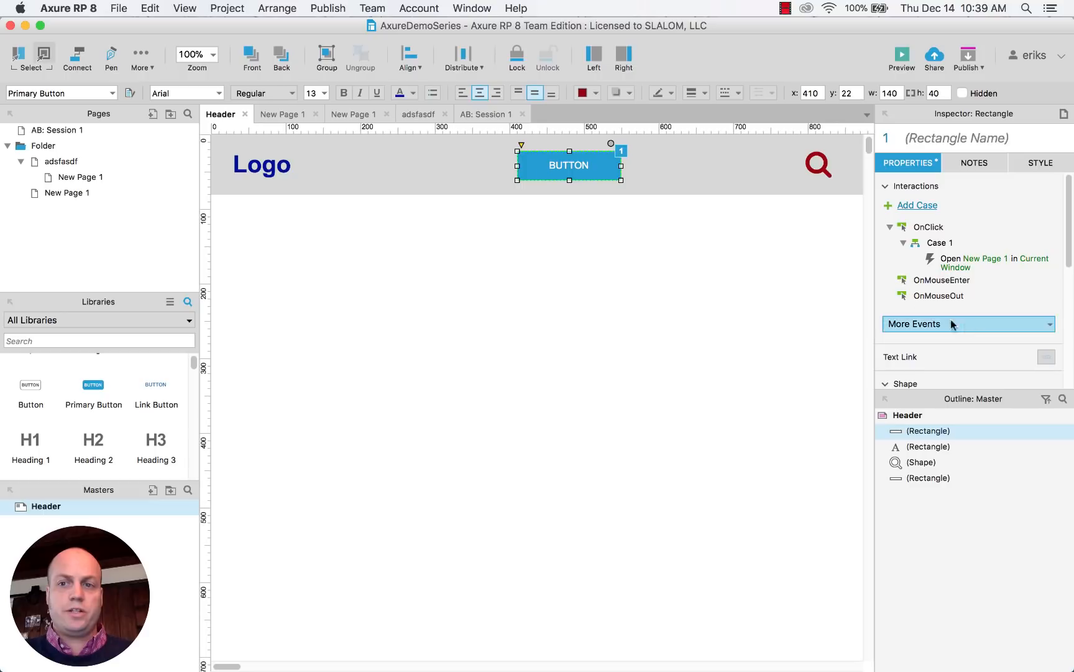
{"action": "mouse_move", "coordinate": [987, 274]}
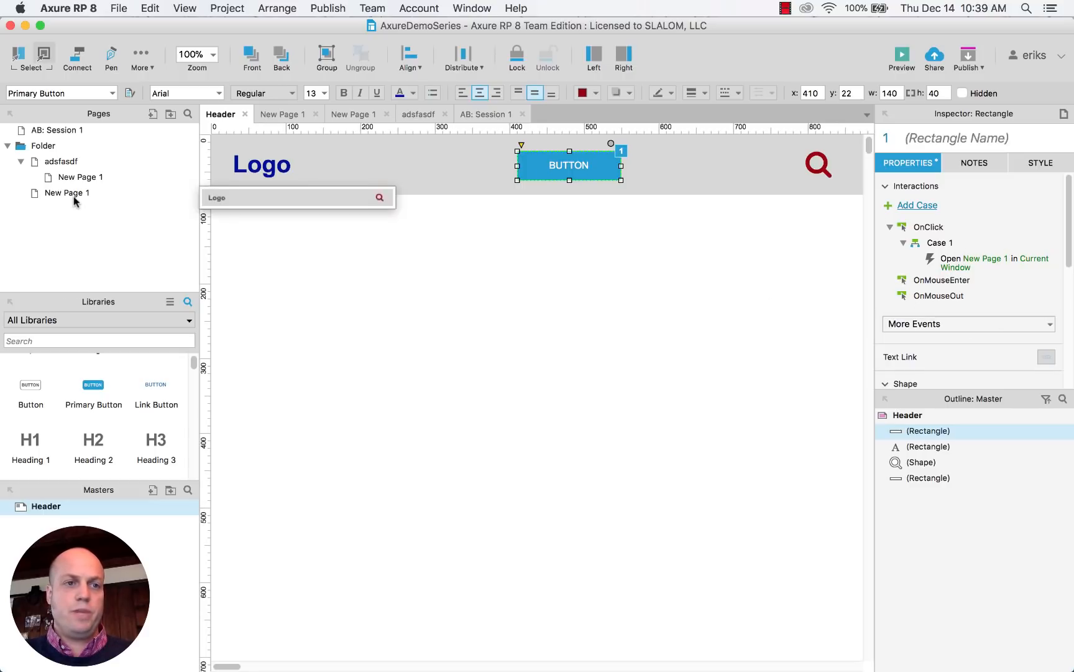
{"action": "left_click", "coordinate": [605, 332]}
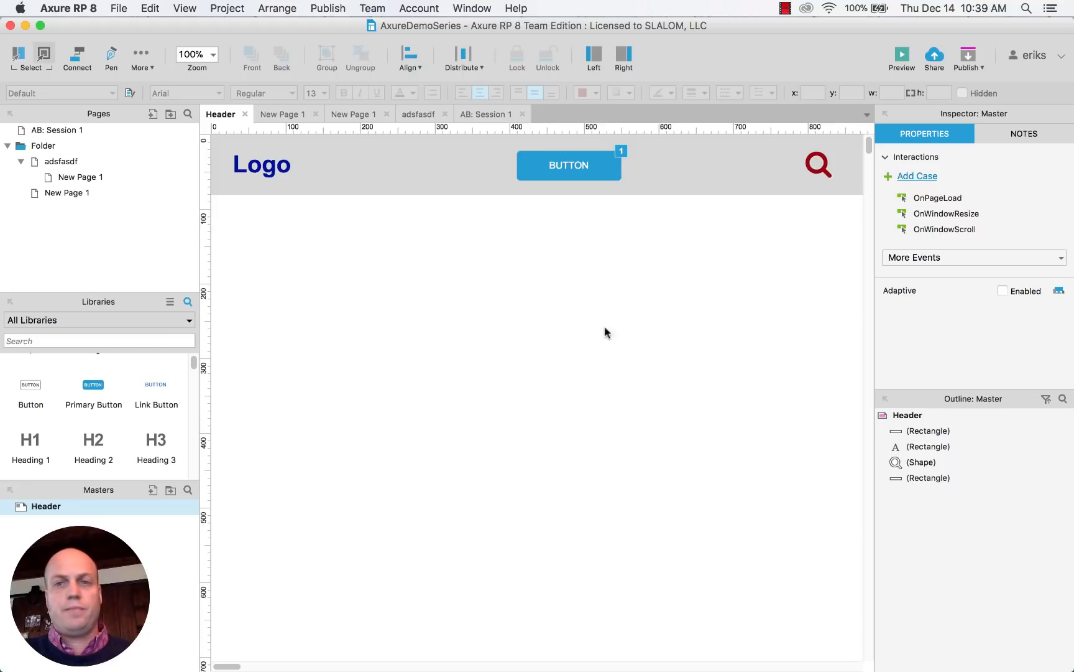
- Preview in Chrome, open adsfasdf, and click the header BUTTON to reach New Page 1
{"action": "left_click", "coordinate": [328, 8]}
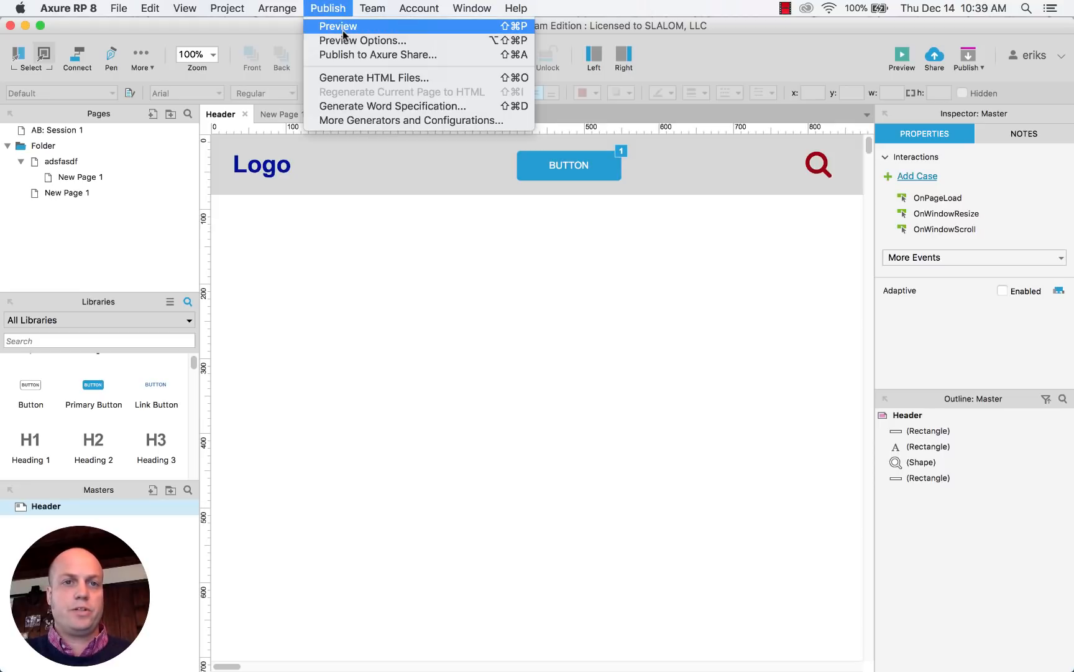
{"action": "left_click", "coordinate": [337, 26]}
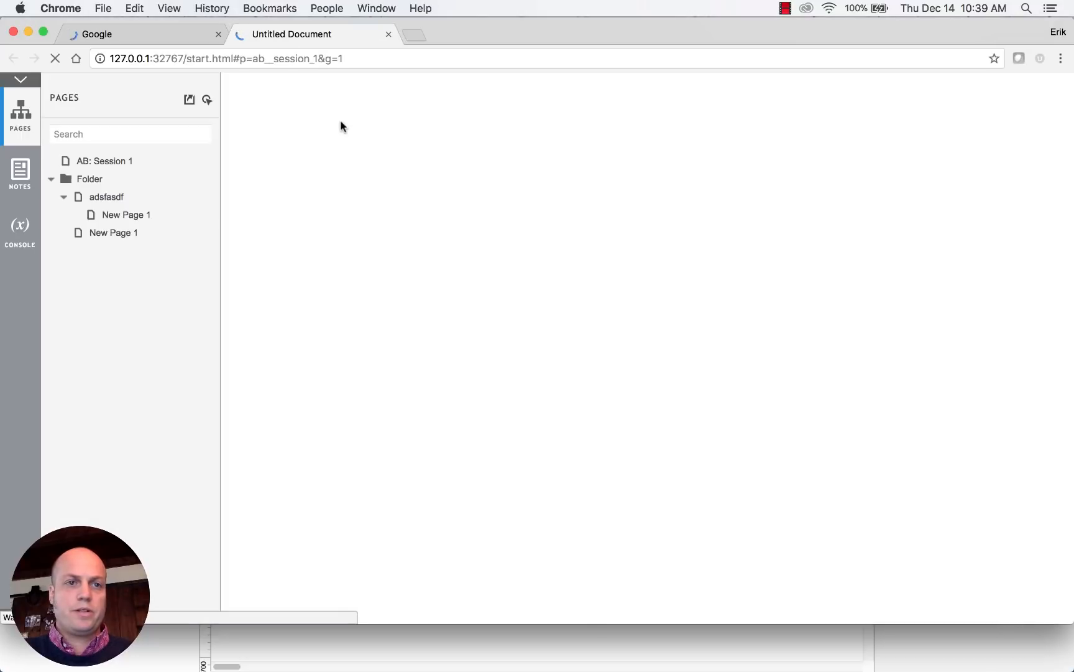
{"action": "left_click", "coordinate": [106, 161]}
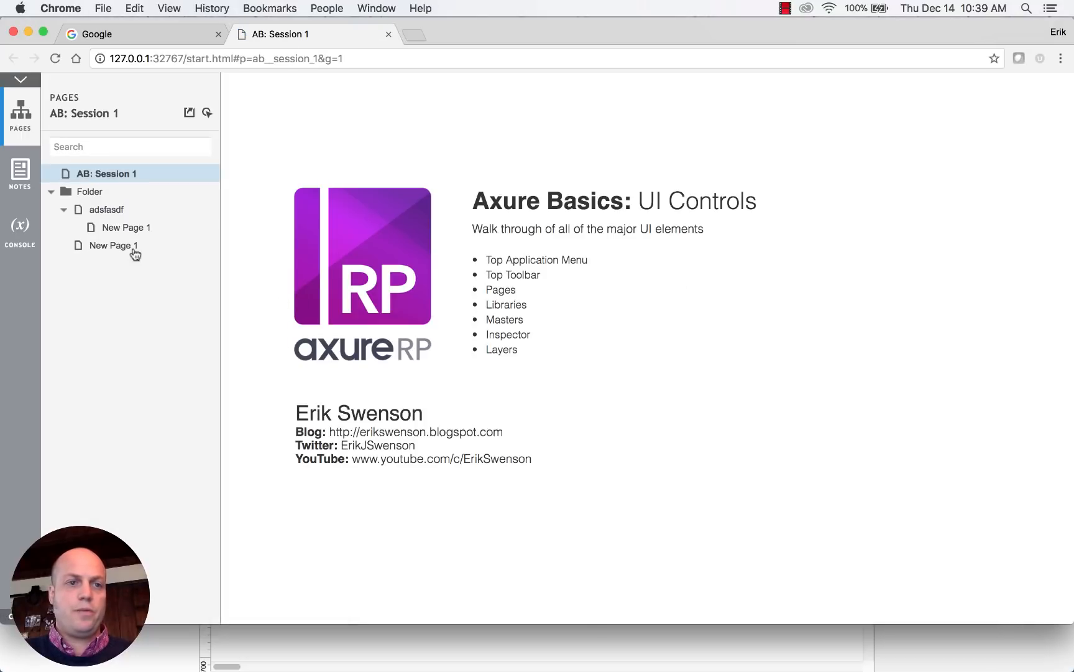
{"action": "left_click", "coordinate": [108, 209]}
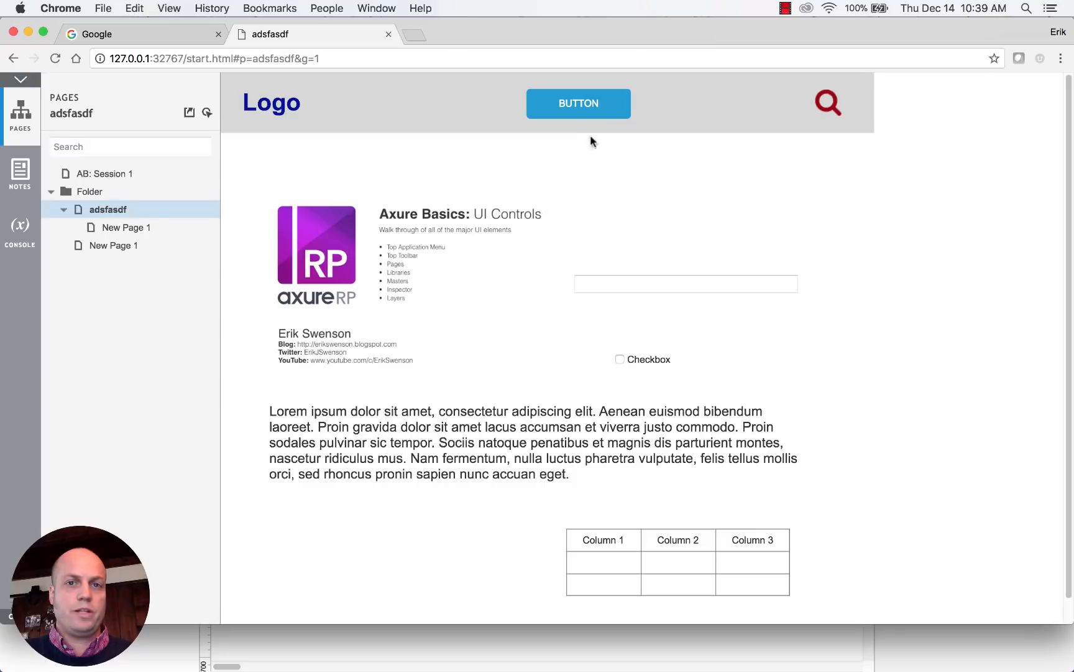
{"action": "left_click", "coordinate": [578, 103]}
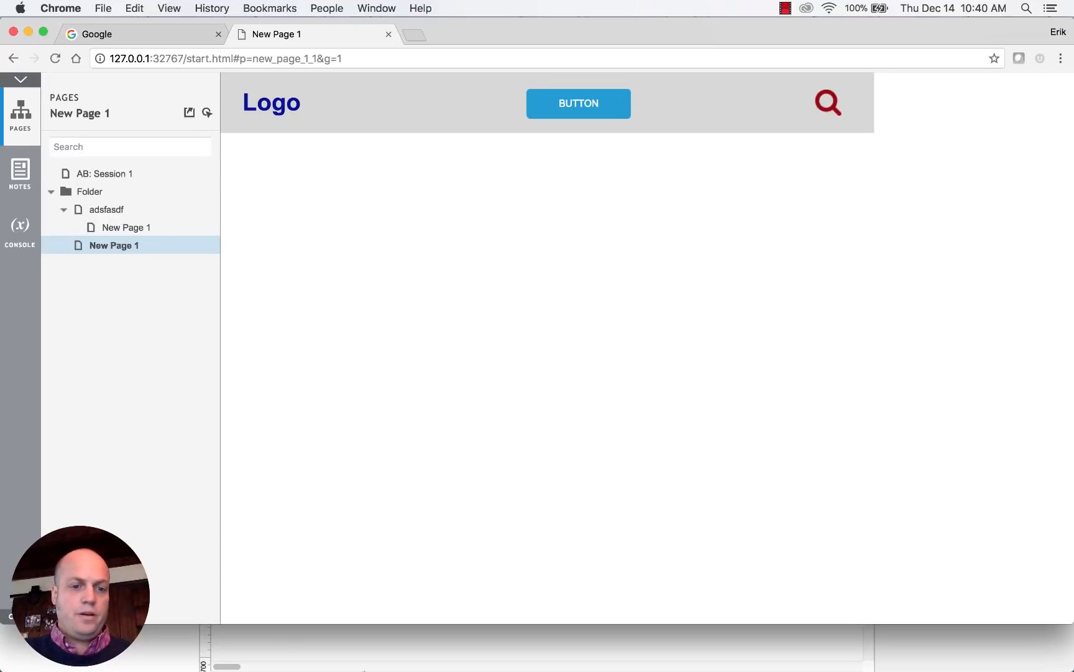
{"action": "left_click", "coordinate": [334, 646]}
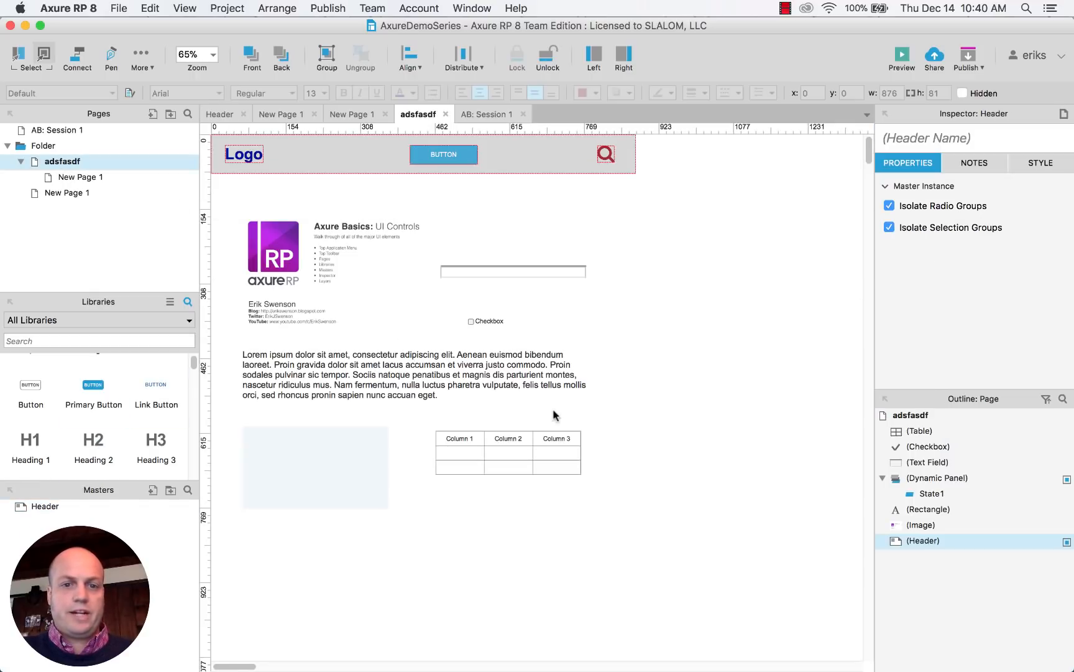
- Select the checkbox and open its OnSelected case editor, closing it without actions
{"action": "left_click", "coordinate": [488, 321]}
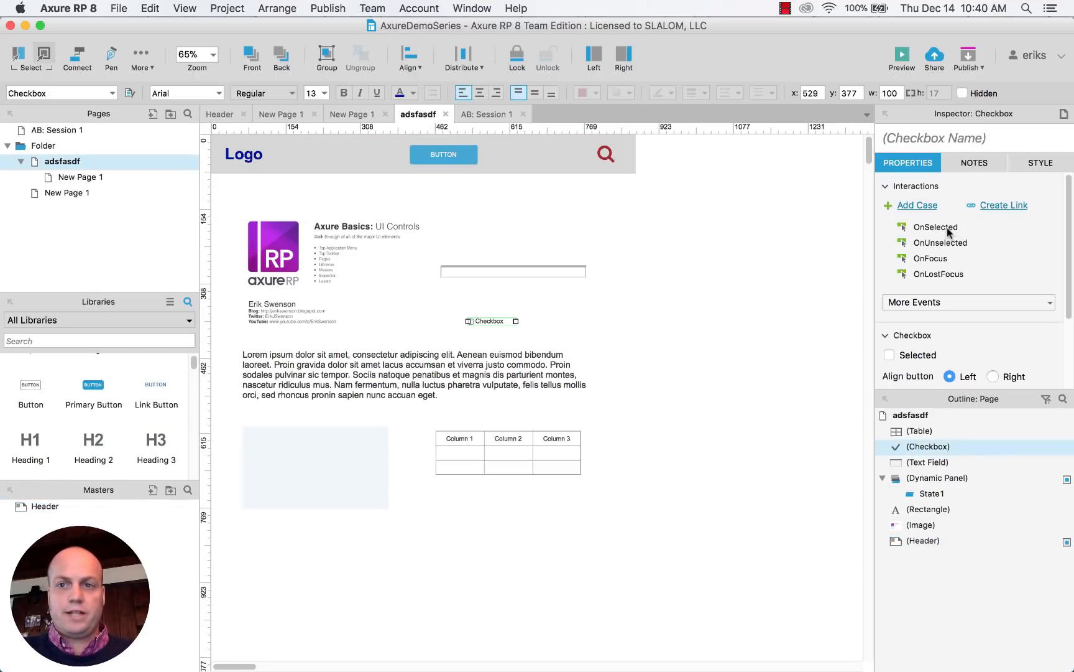
{"action": "left_click", "coordinate": [935, 227]}
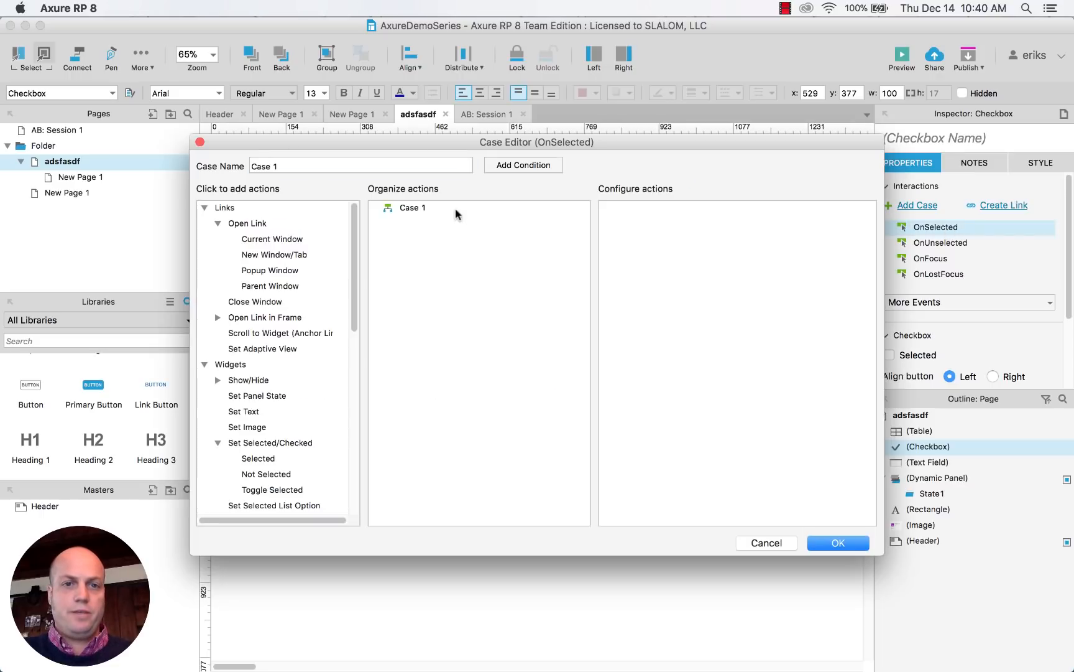
{"action": "left_click", "coordinate": [766, 542]}
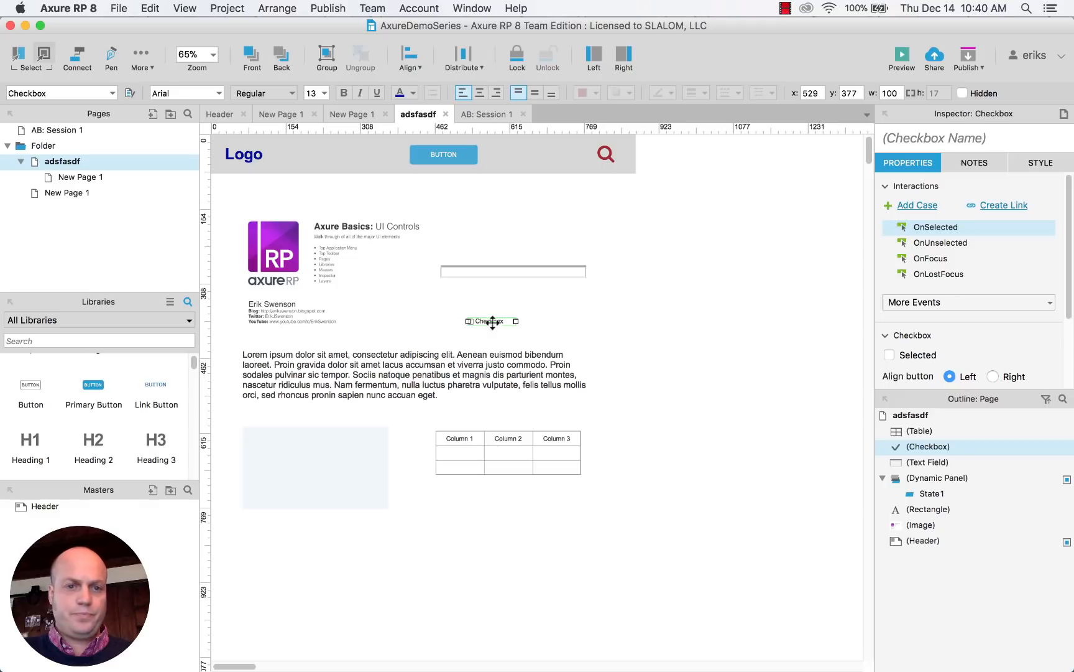
- Name the selected image 'image1' in the Inspector
{"action": "left_click", "coordinate": [273, 252]}
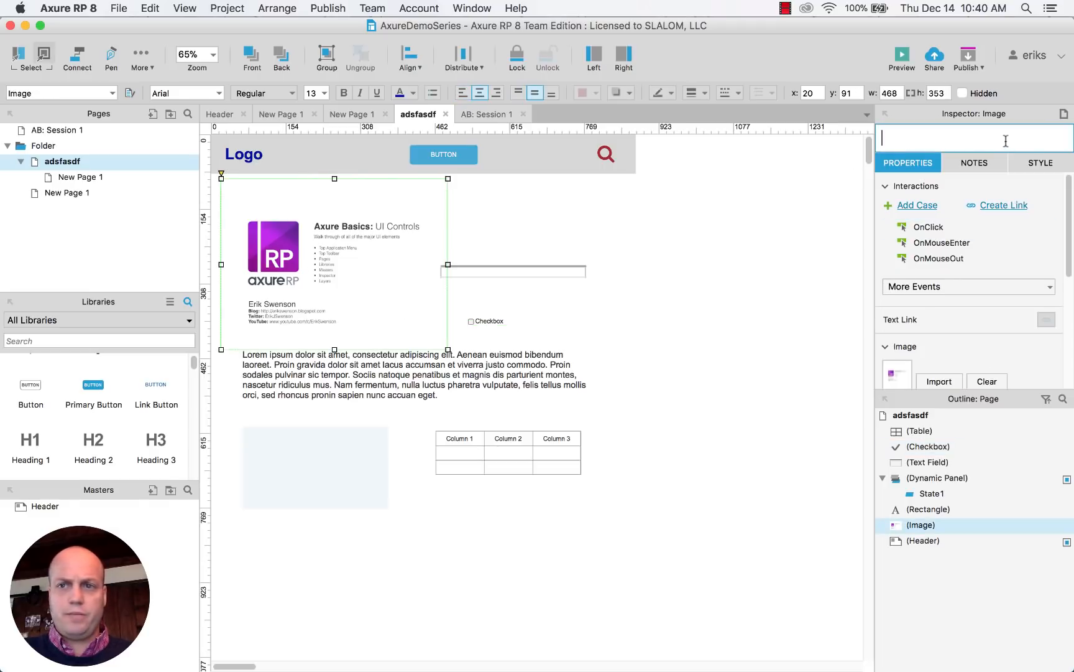
{"action": "type", "text": "image"}
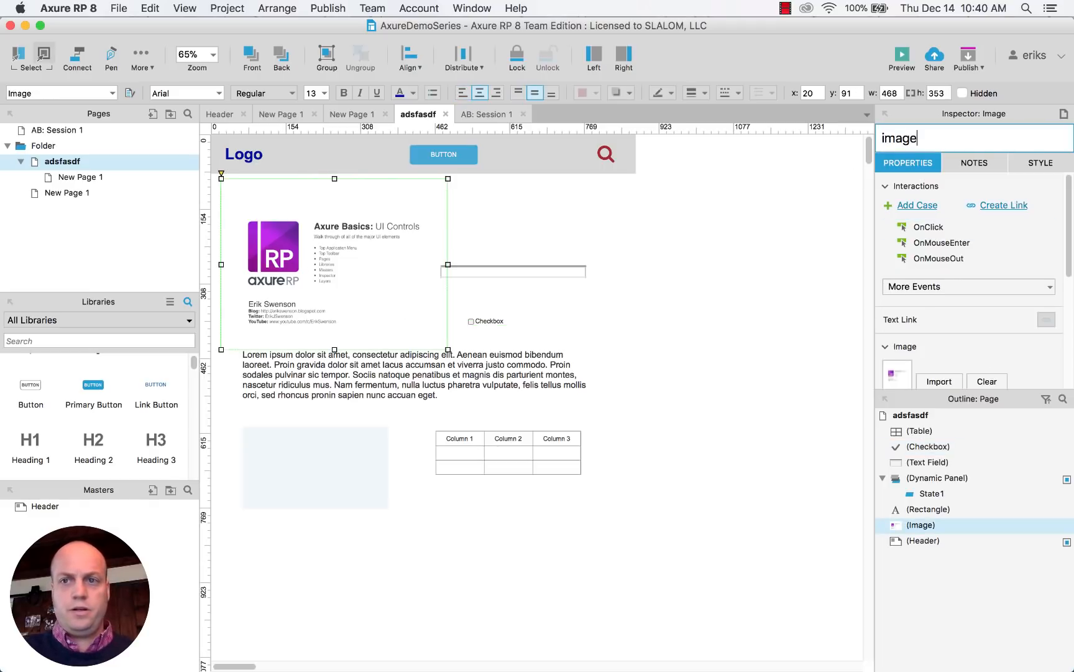
{"action": "type", "text": "1"}
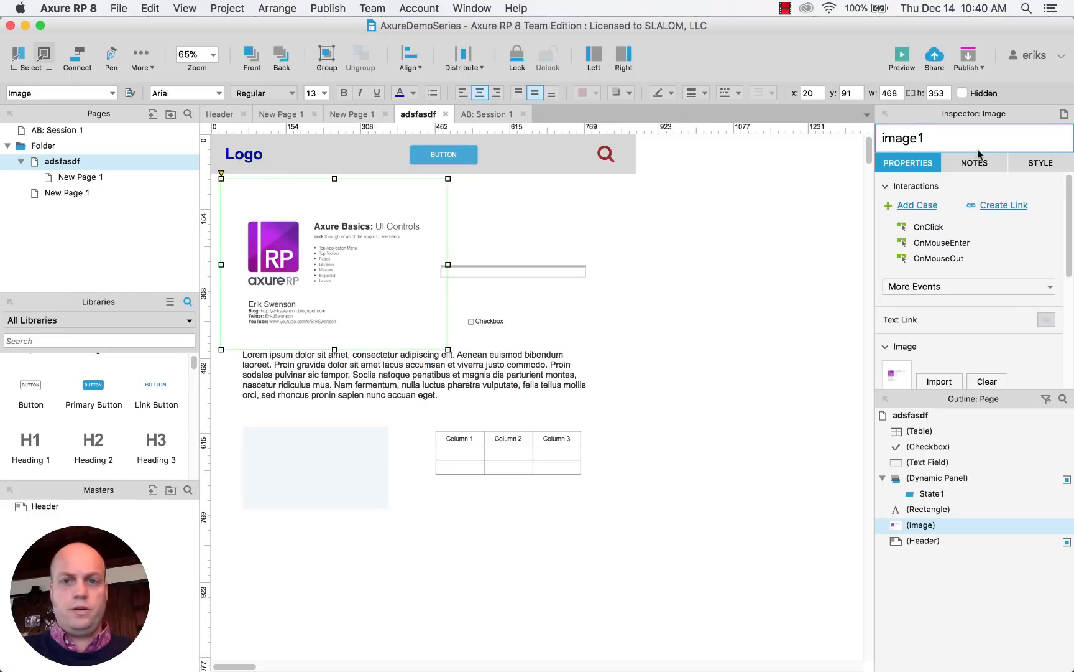
{"action": "left_click", "coordinate": [489, 321]}
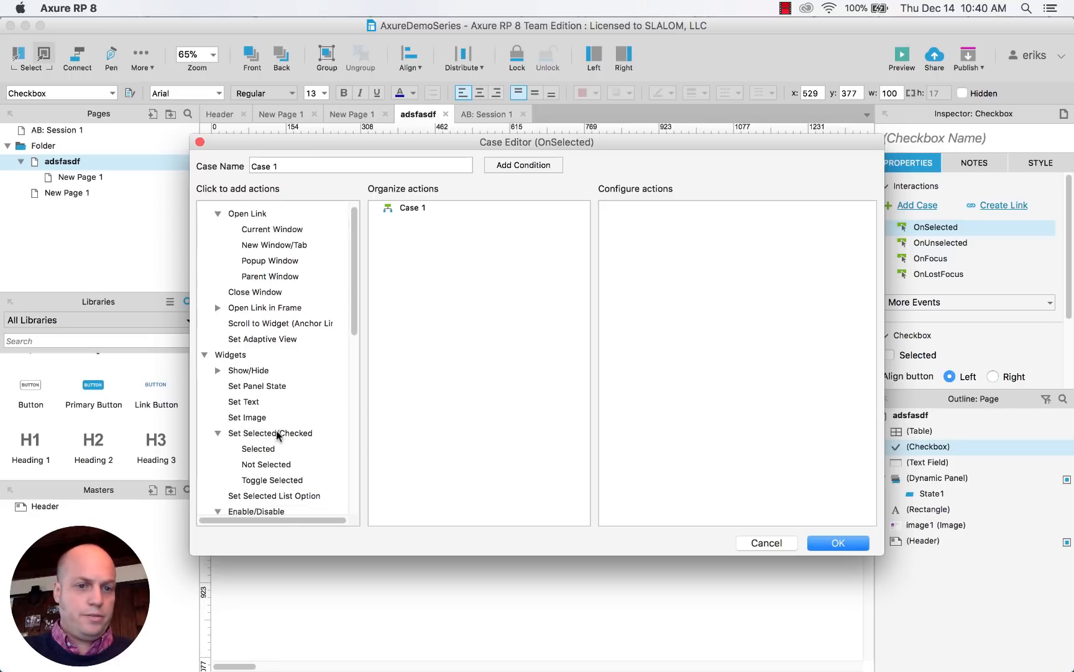
- Add a checkbox case that moves image1 by x 50 pixels
{"action": "scroll", "scroll_direction": "down", "scroll_amount": 3}
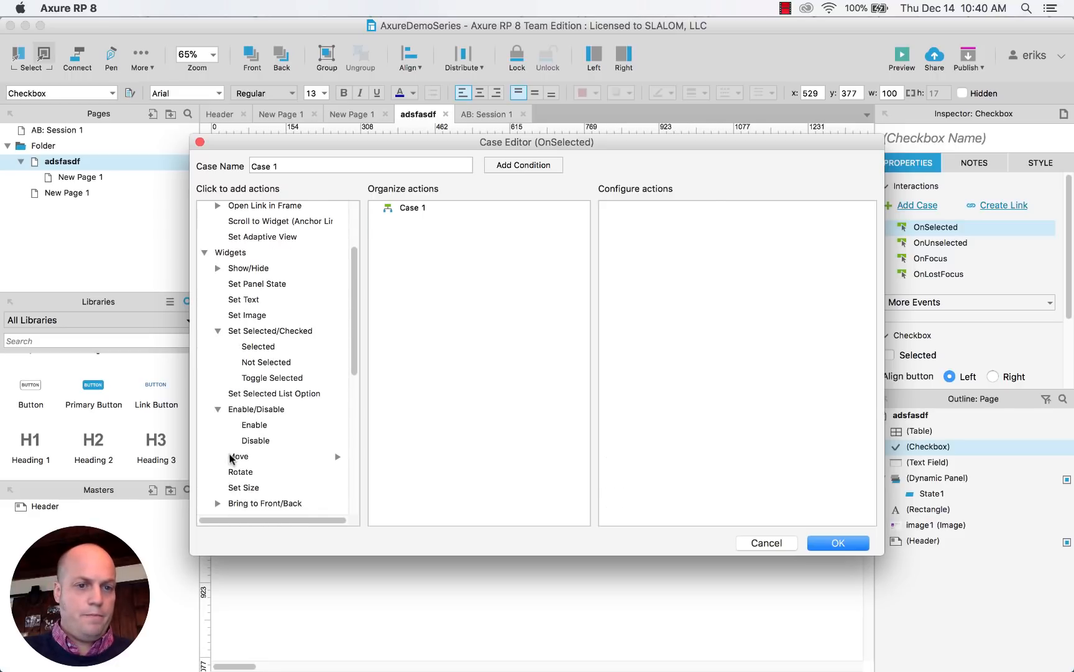
{"action": "left_click", "coordinate": [239, 456]}
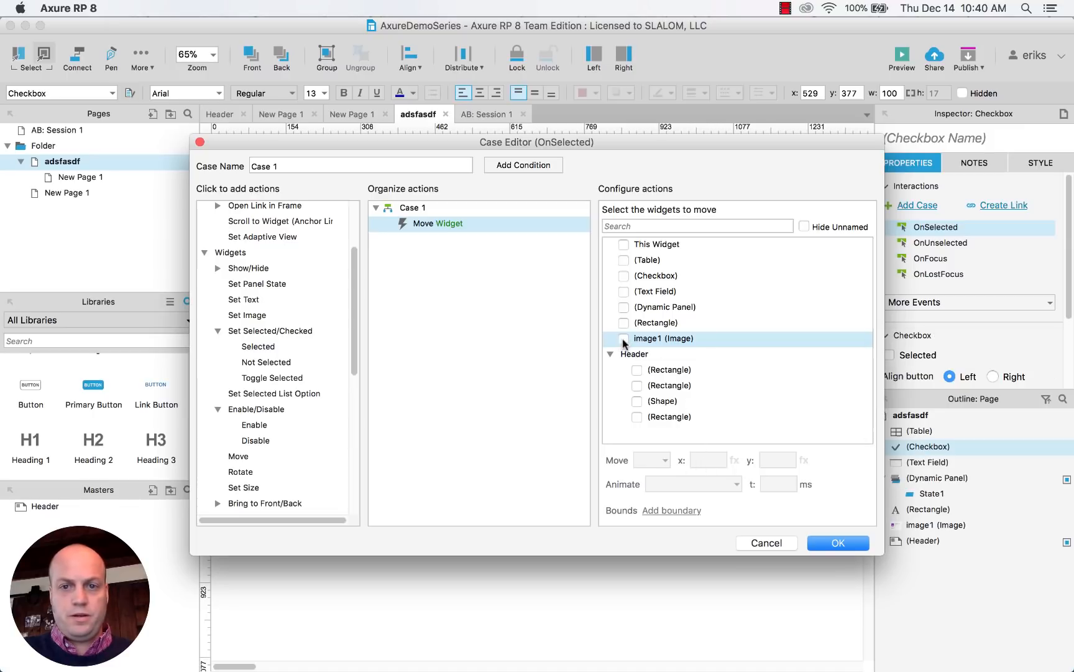
{"action": "left_click", "coordinate": [624, 337]}
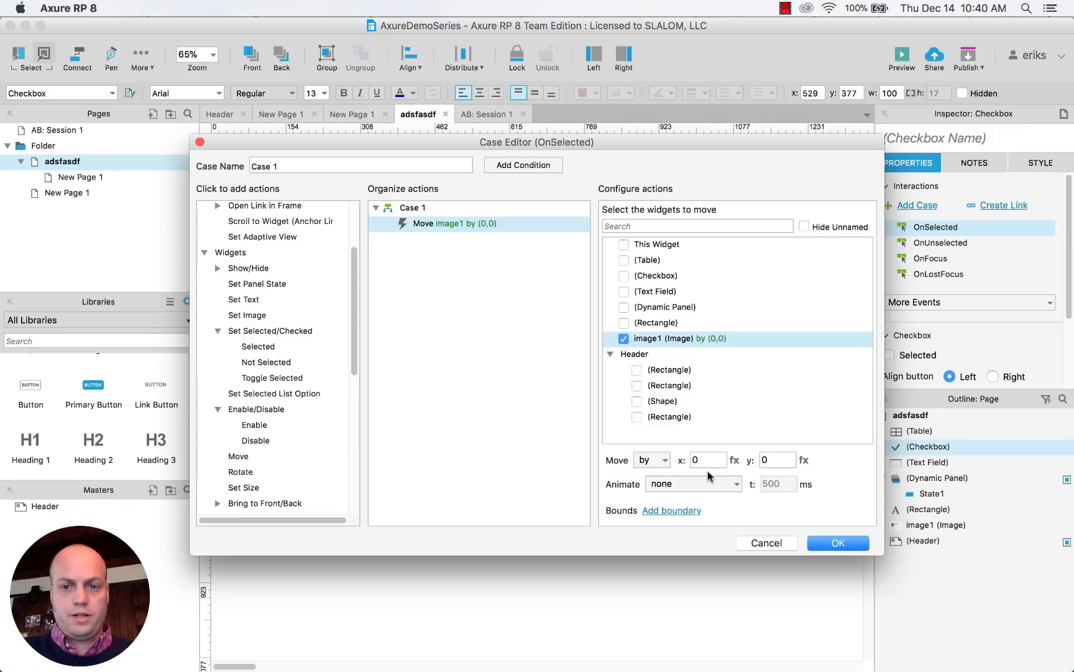
{"action": "type", "text": "50"}
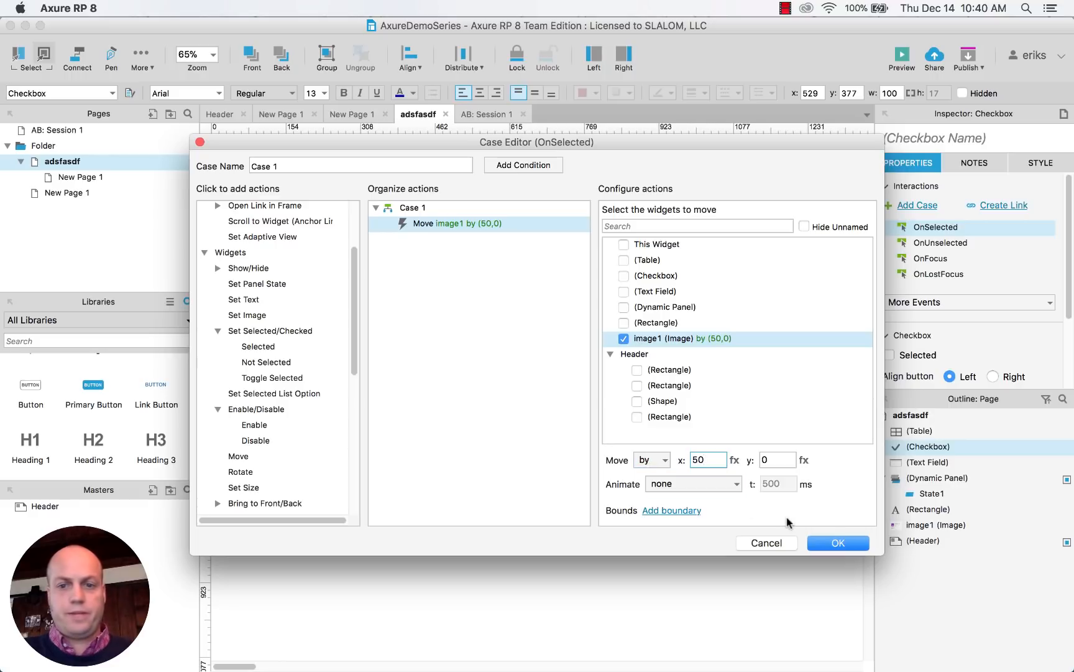
{"action": "left_click", "coordinate": [837, 543]}
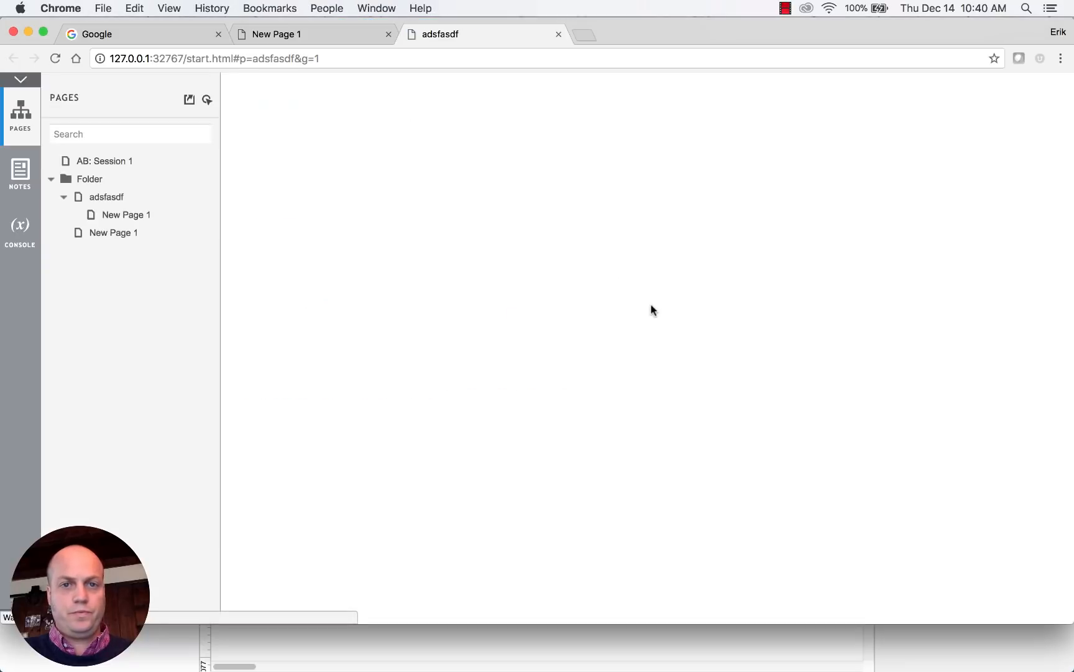
- Tick the checkbox in the Chrome preview of adsfasdf to test the image move
{"action": "left_click", "coordinate": [107, 209]}
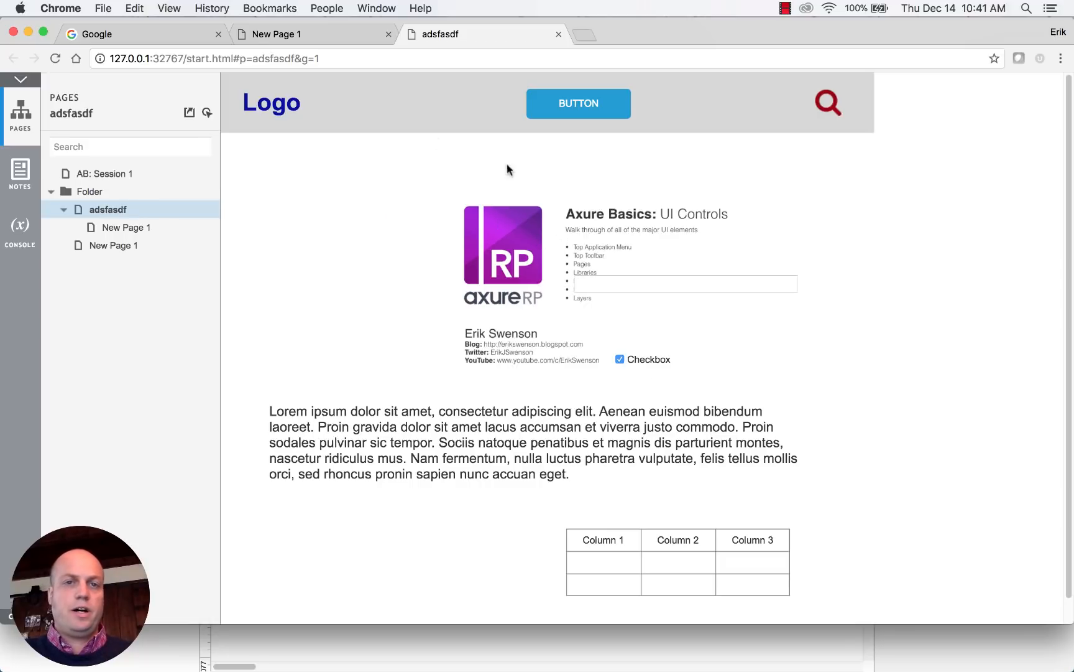
{"action": "mouse_move", "coordinate": [441, 432]}
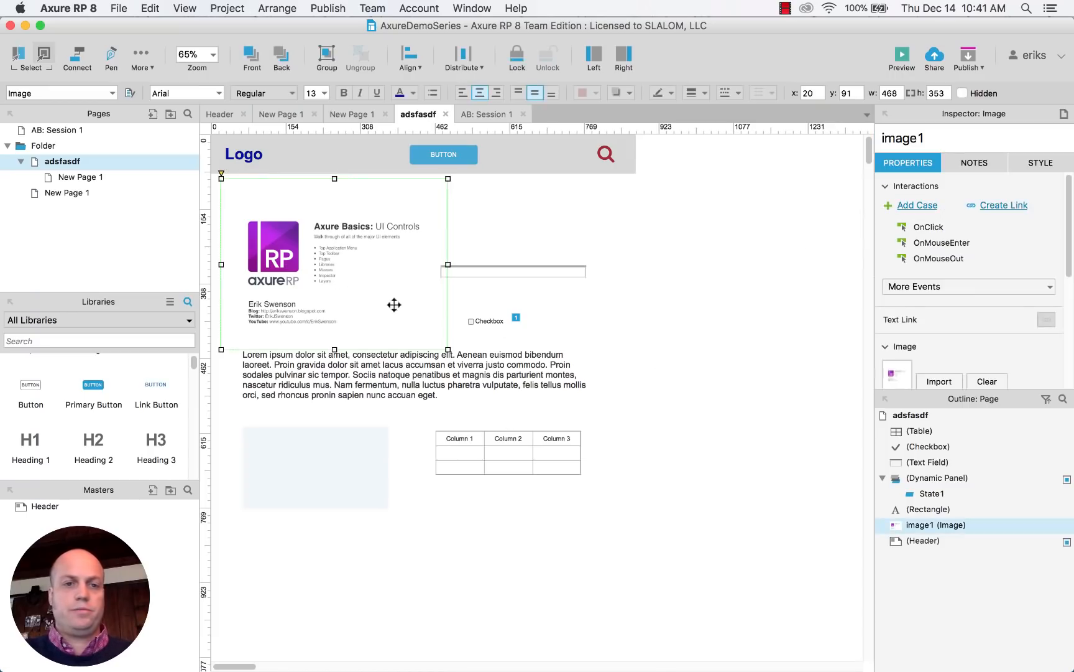
{"action": "mouse_move", "coordinate": [737, 246]}
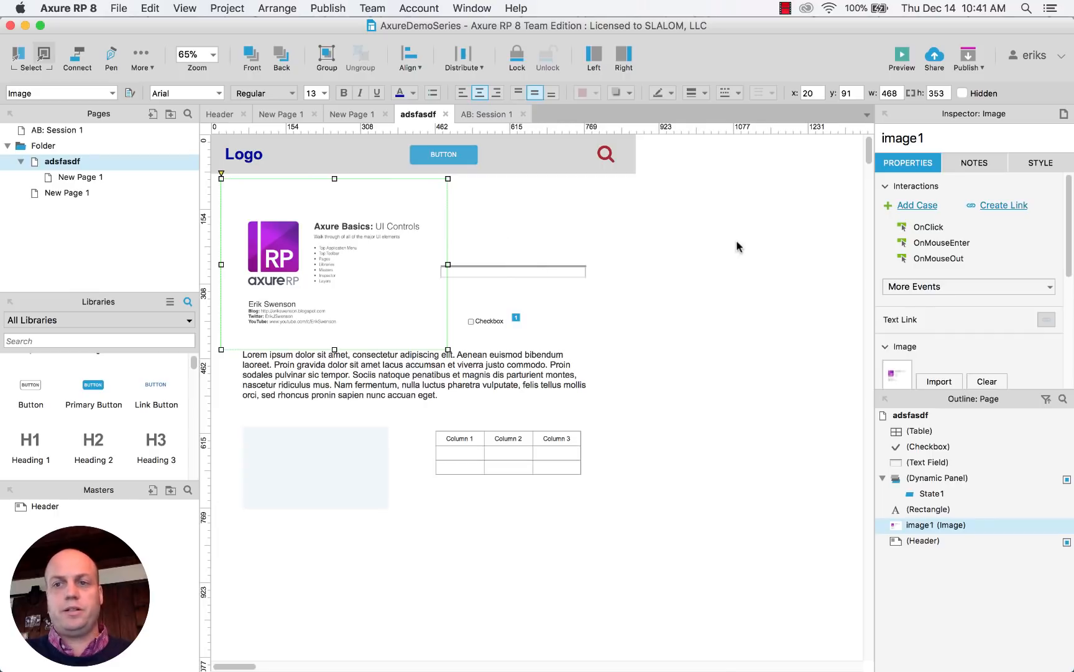
{"action": "mouse_move", "coordinate": [620, 235]}
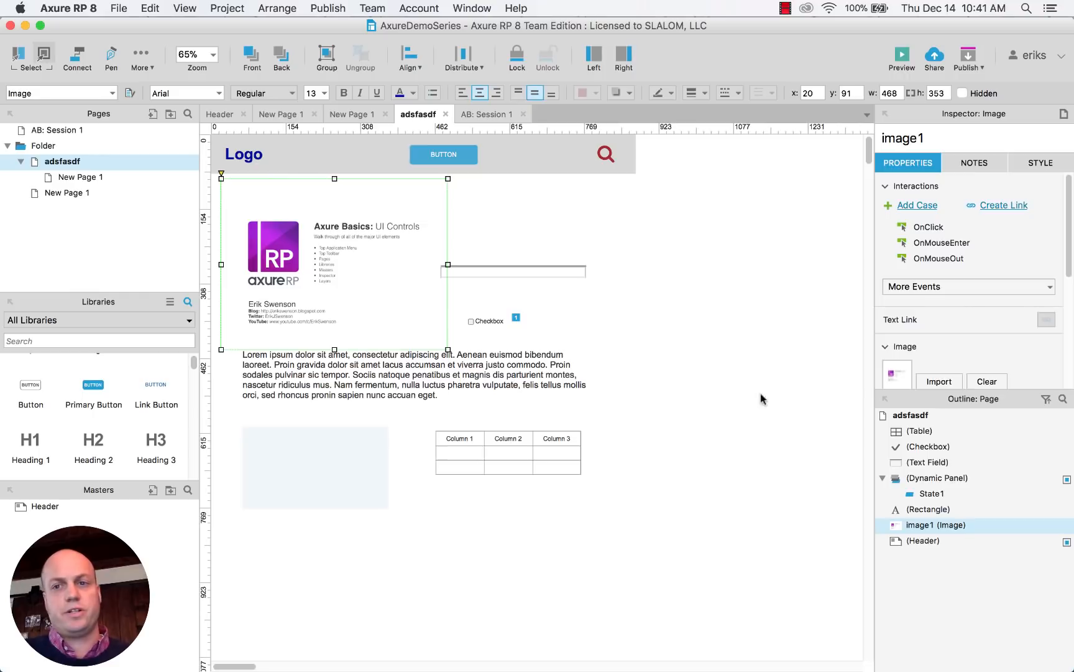
{"action": "left_click", "coordinate": [968, 287]}
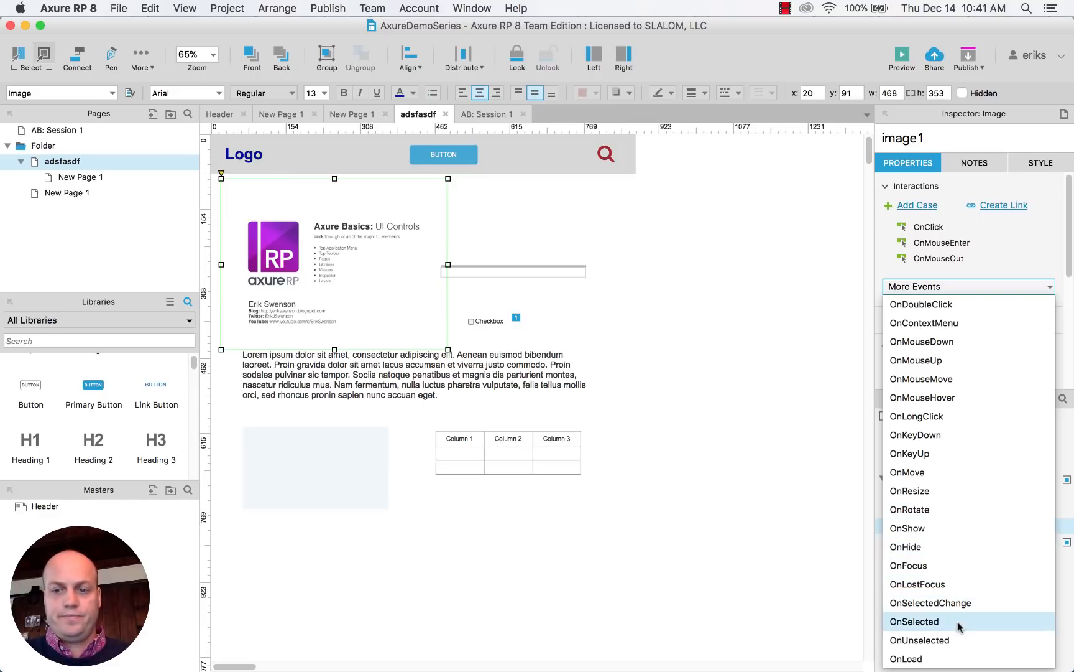
{"action": "mouse_move", "coordinate": [960, 435]}
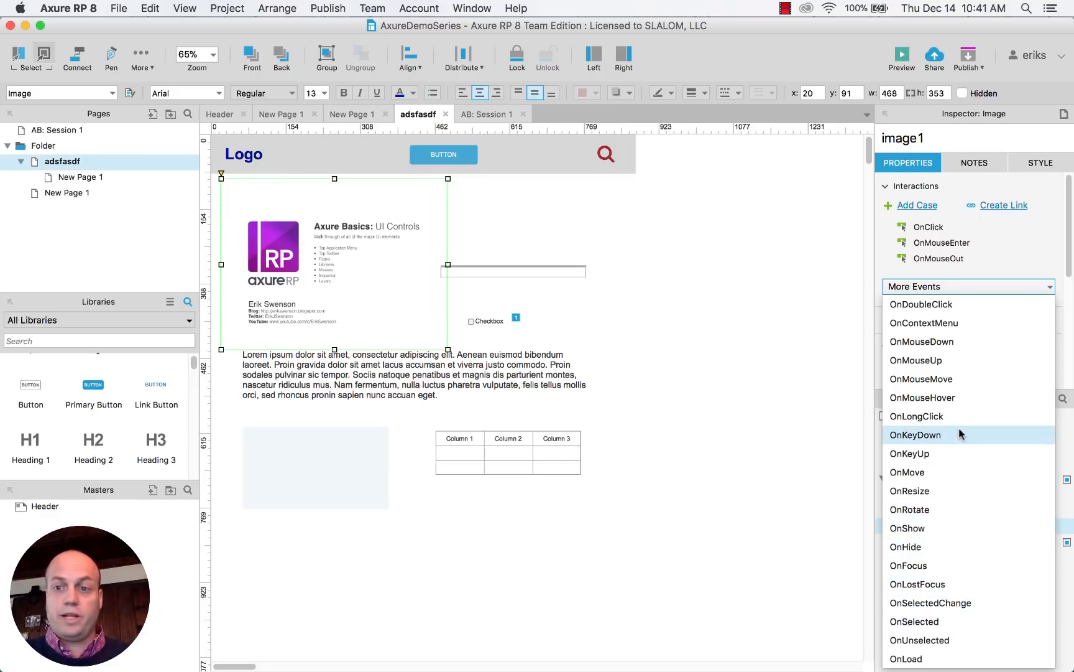
{"action": "left_click", "coordinate": [753, 297]}
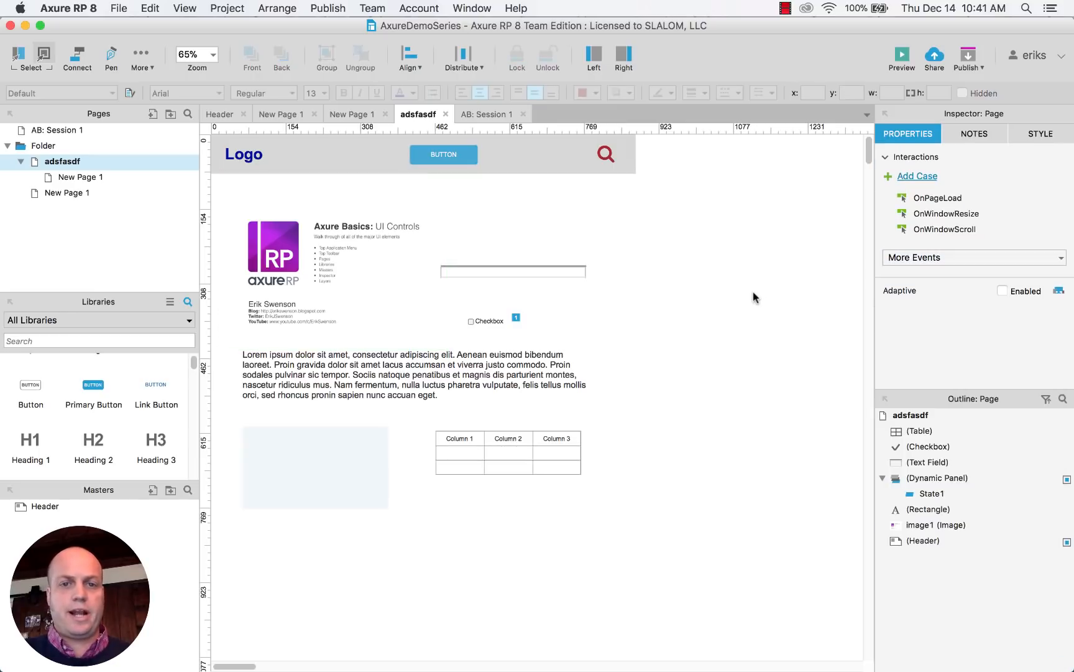
- Look through the page's Notes and Style panels in the Inspector
{"action": "left_click", "coordinate": [974, 134]}
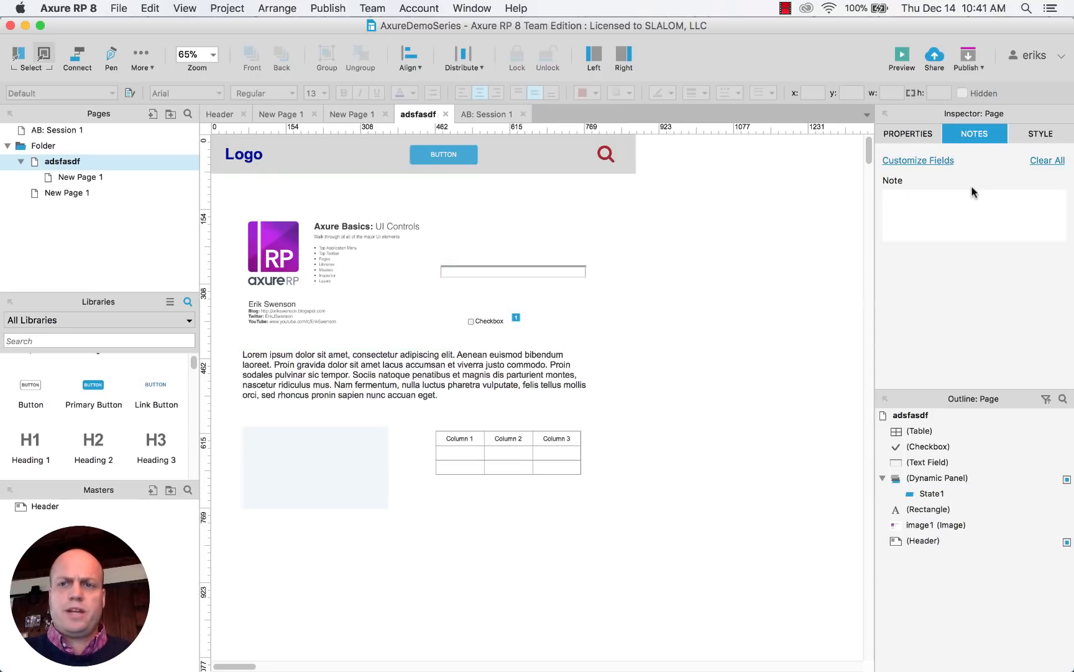
{"action": "left_click", "coordinate": [972, 215]}
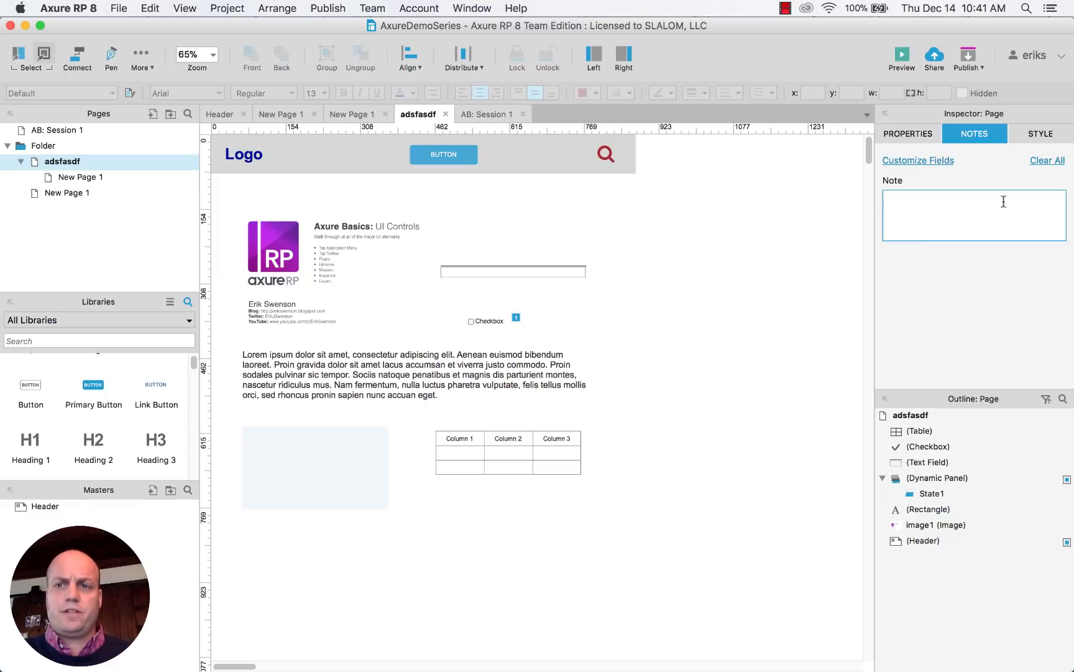
{"action": "left_click", "coordinate": [1047, 160]}
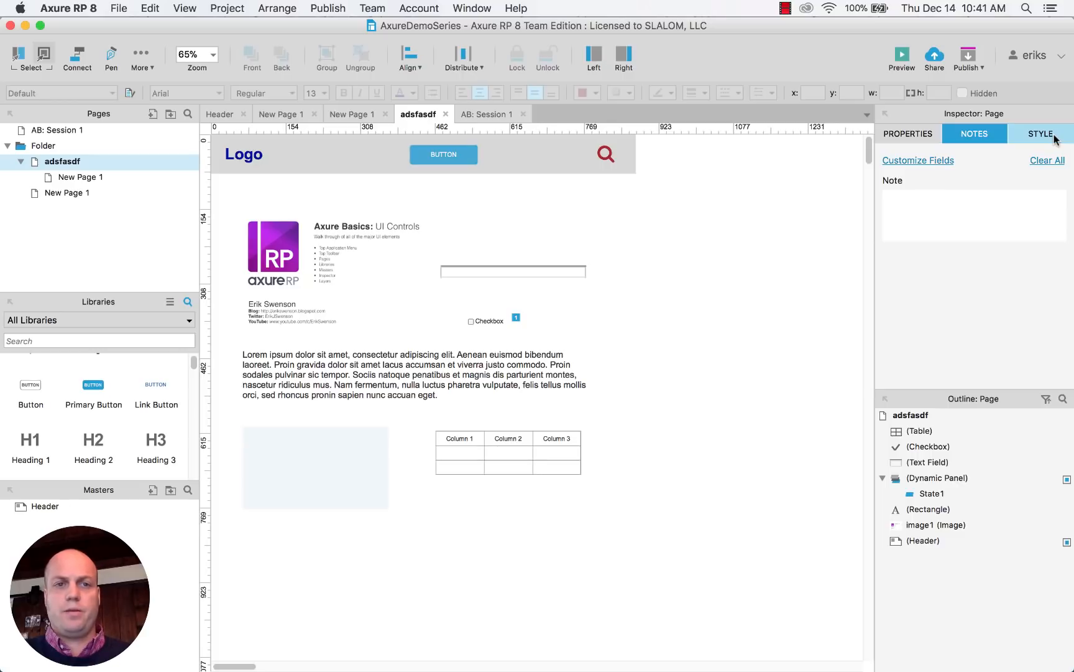
{"action": "left_click", "coordinate": [1041, 134]}
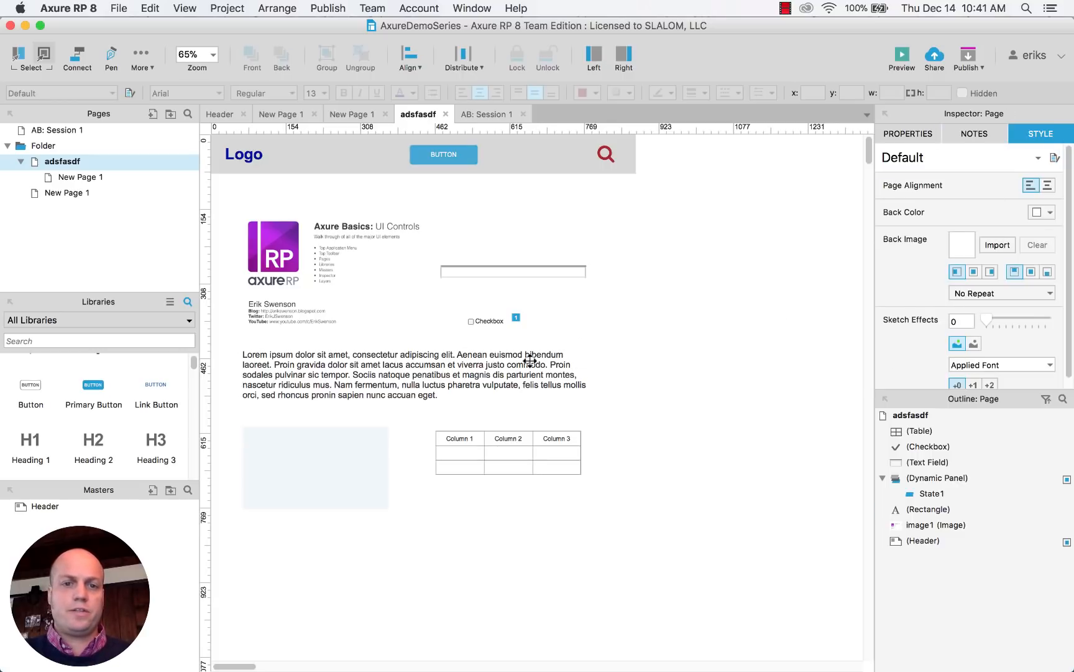
- Apply the Heading 4 style to the Lorem ipsum paragraph
{"action": "left_click", "coordinate": [401, 375]}
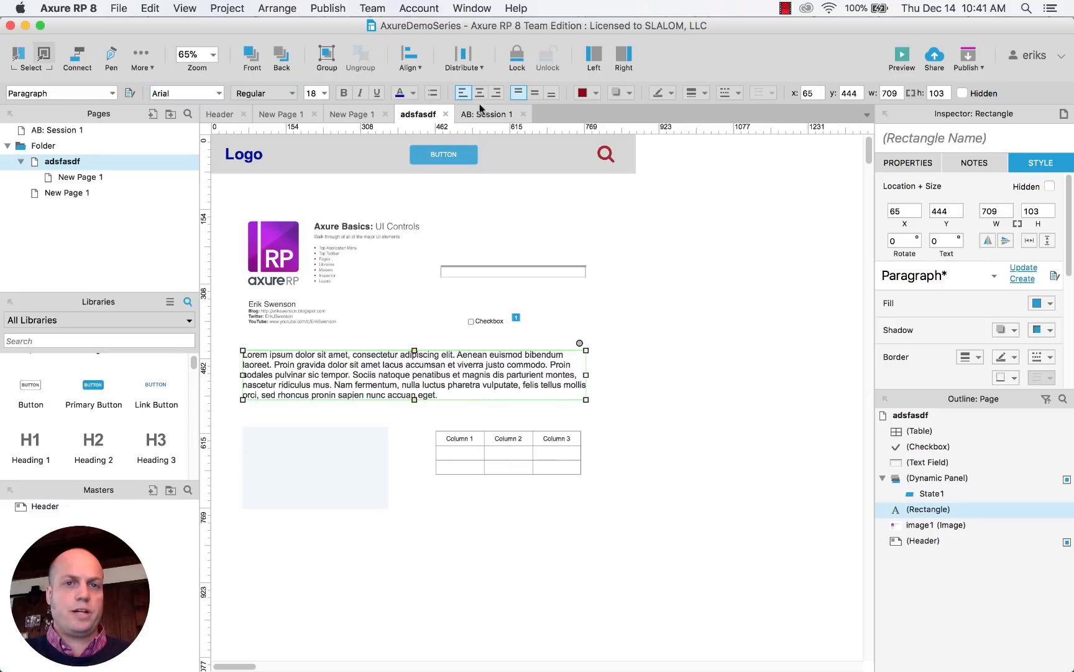
{"action": "scroll", "scroll_direction": "down", "scroll_amount": 3}
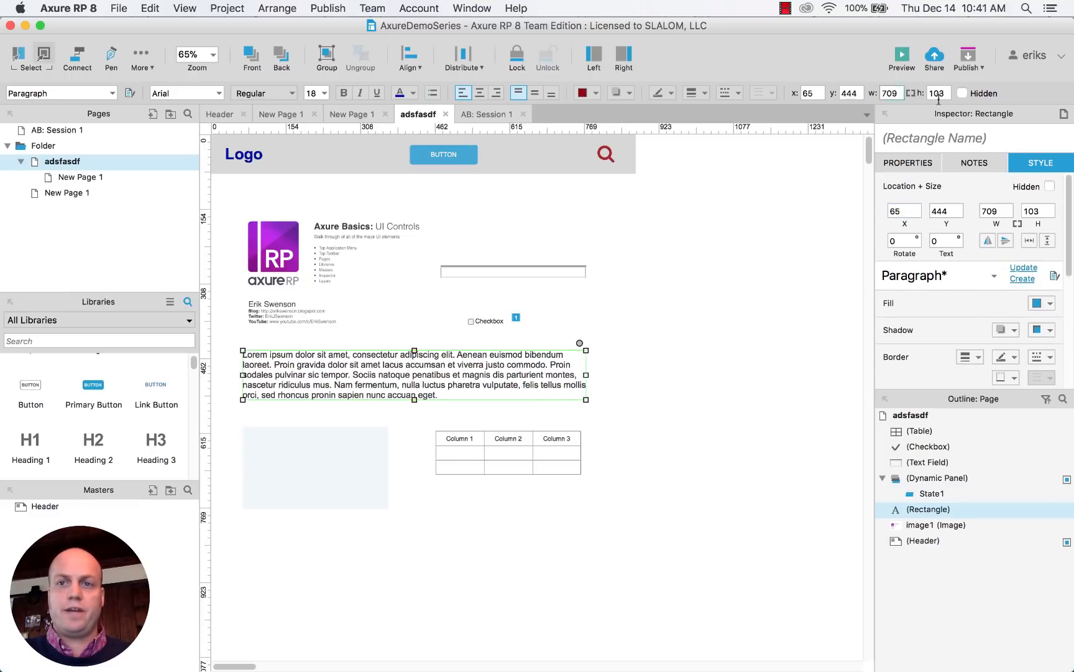
{"action": "left_click", "coordinate": [933, 276]}
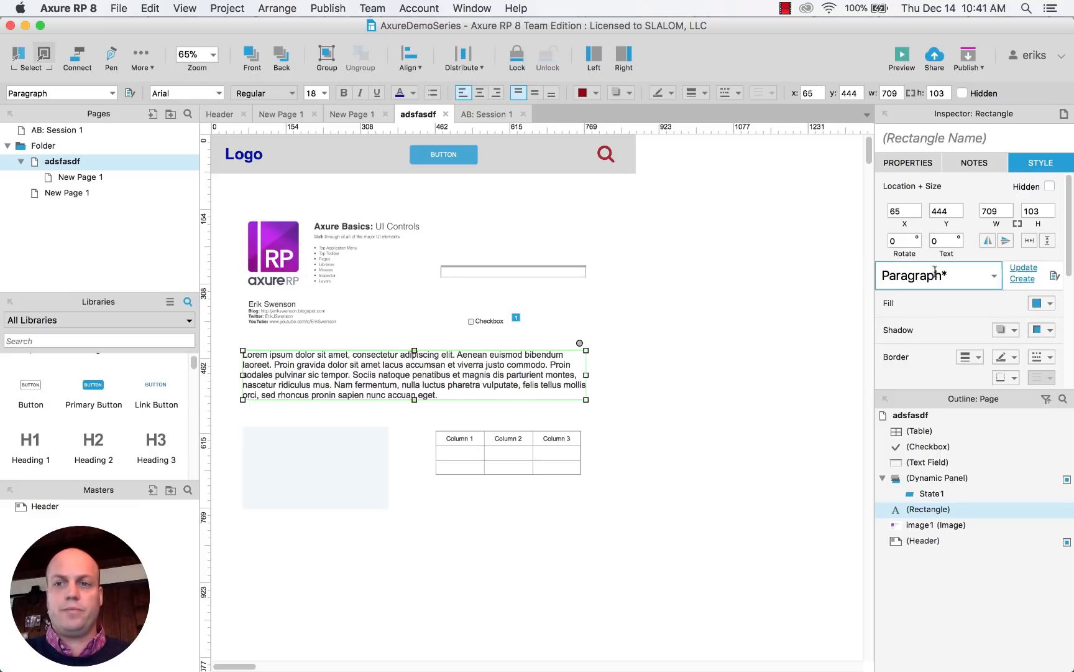
{"action": "left_click", "coordinate": [939, 275]}
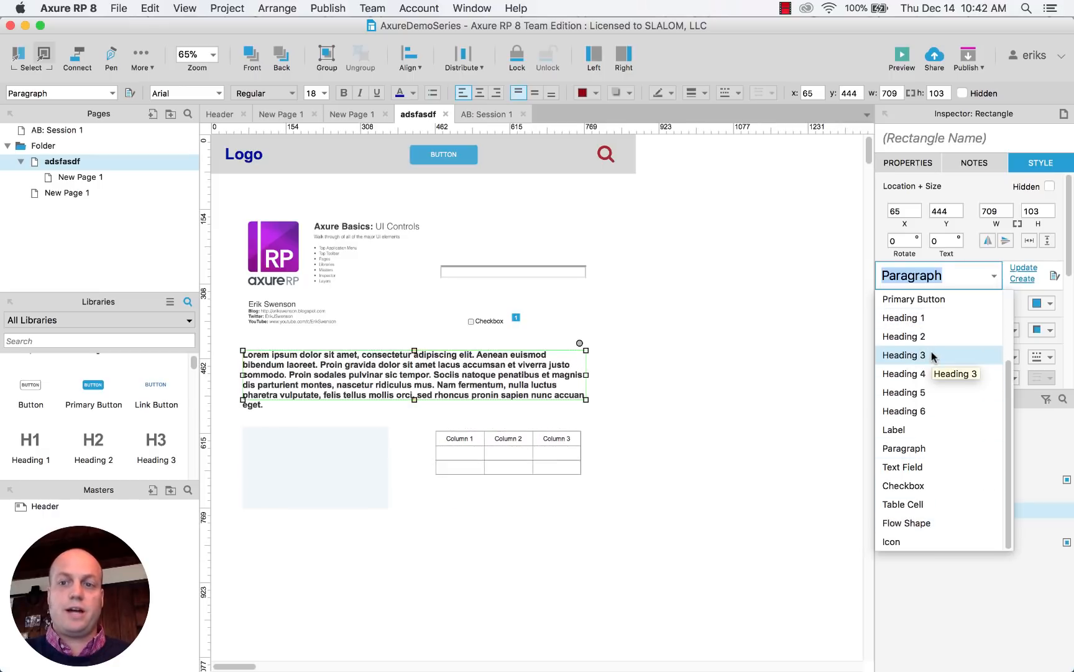
{"action": "mouse_move", "coordinate": [812, 354]}
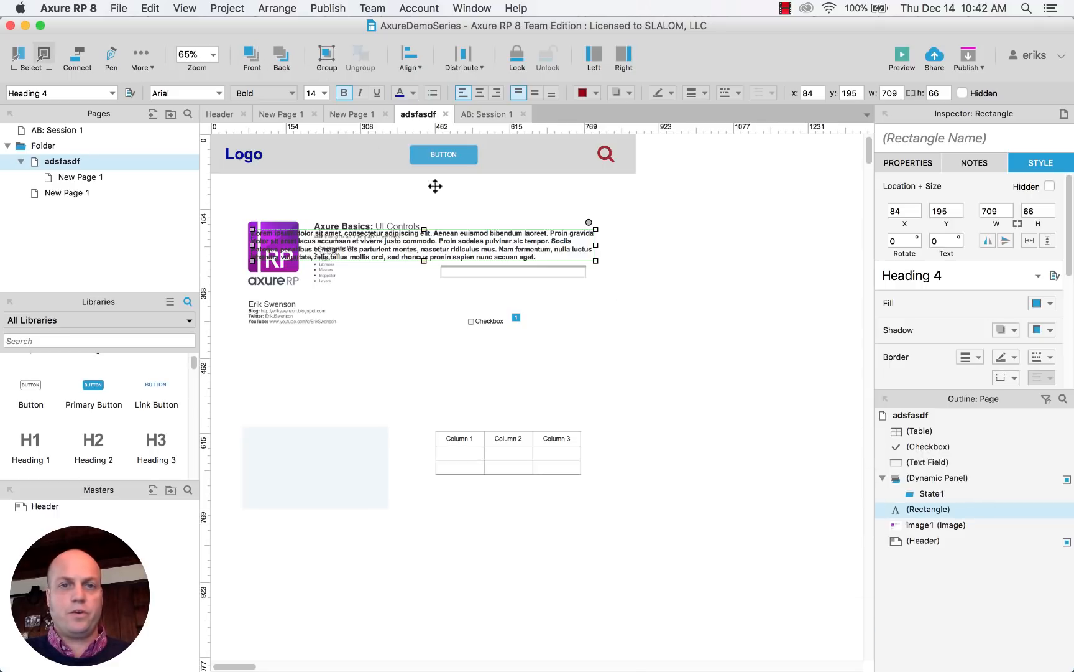
{"action": "left_click", "coordinate": [686, 390]}
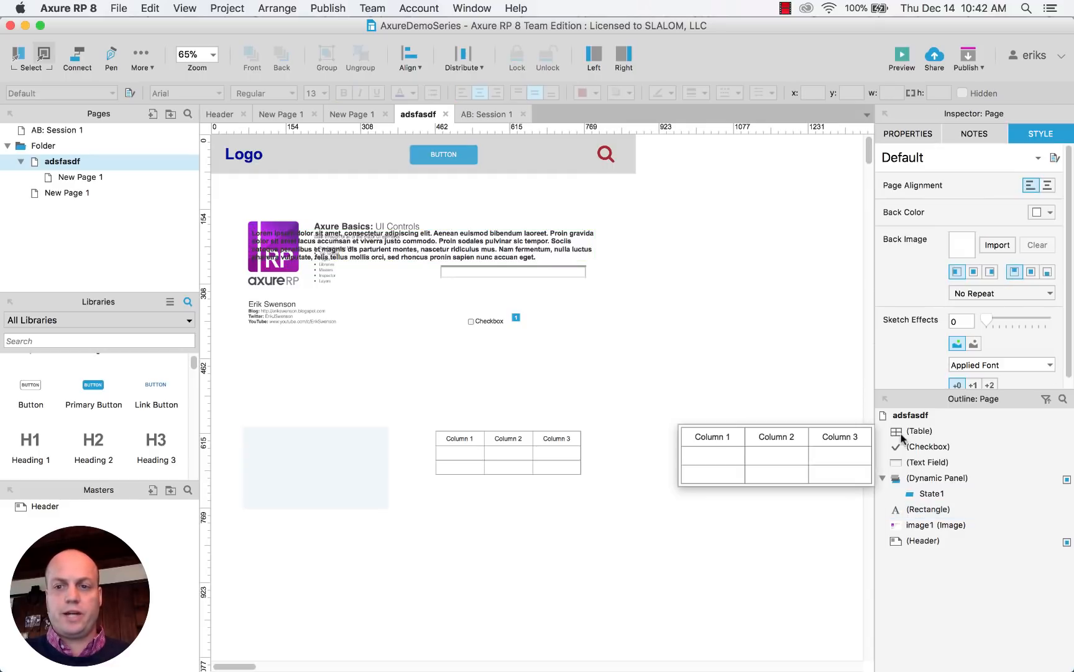
- Open the dynamic panel's State1 and drag a Button widget from Libraries onto it
{"action": "left_click", "coordinate": [644, 412]}
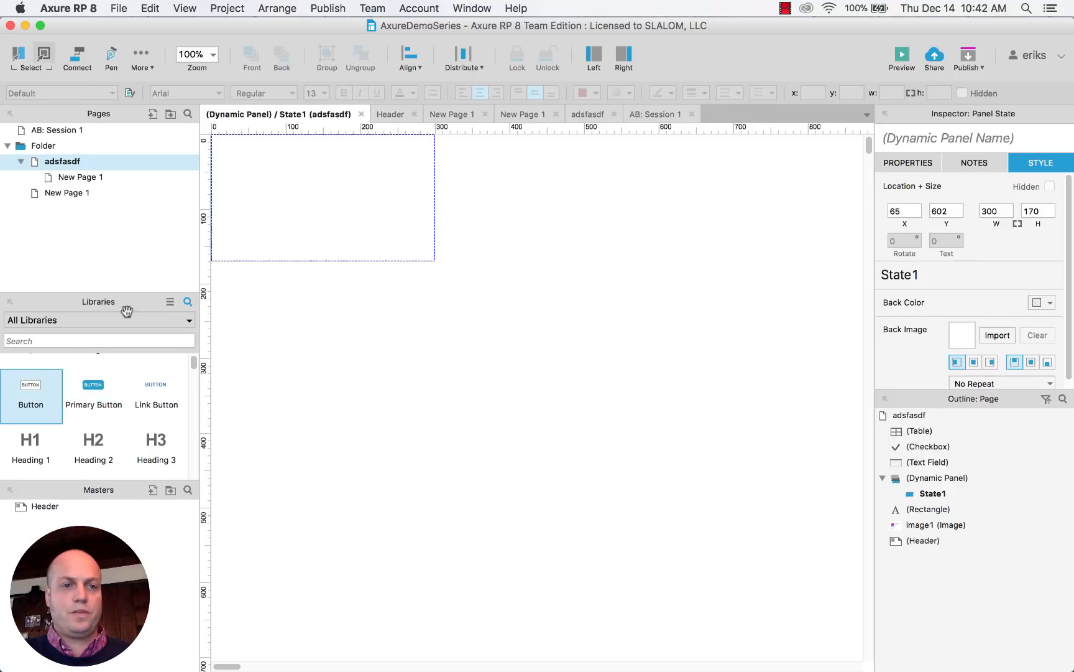
{"action": "left_click_drag", "start_coordinate": [30, 384], "coordinate": [335, 199]}
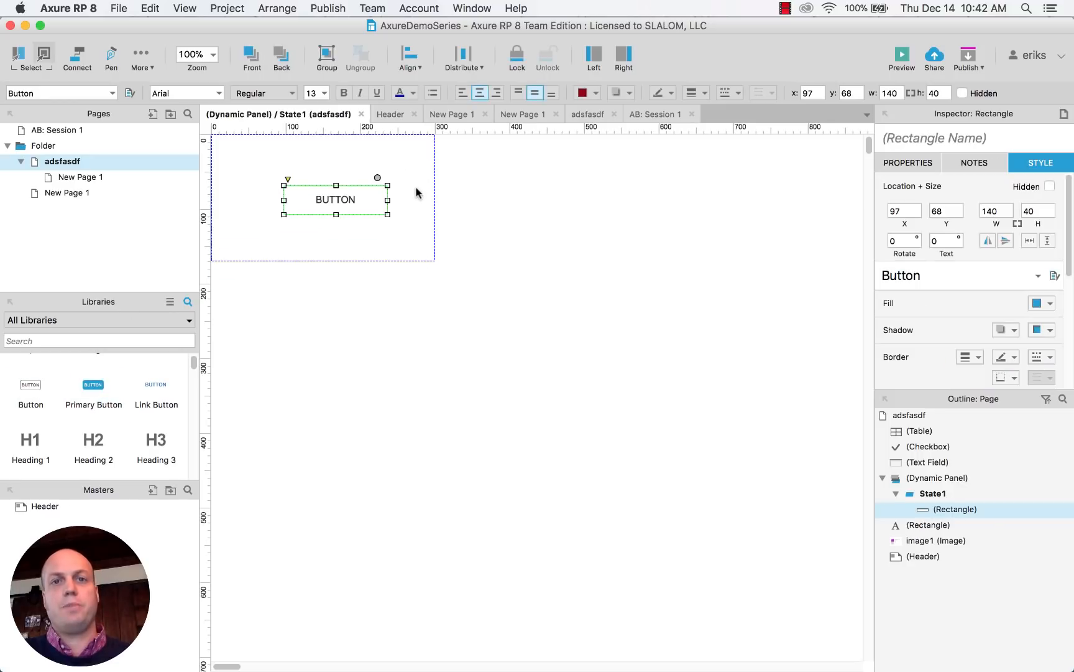